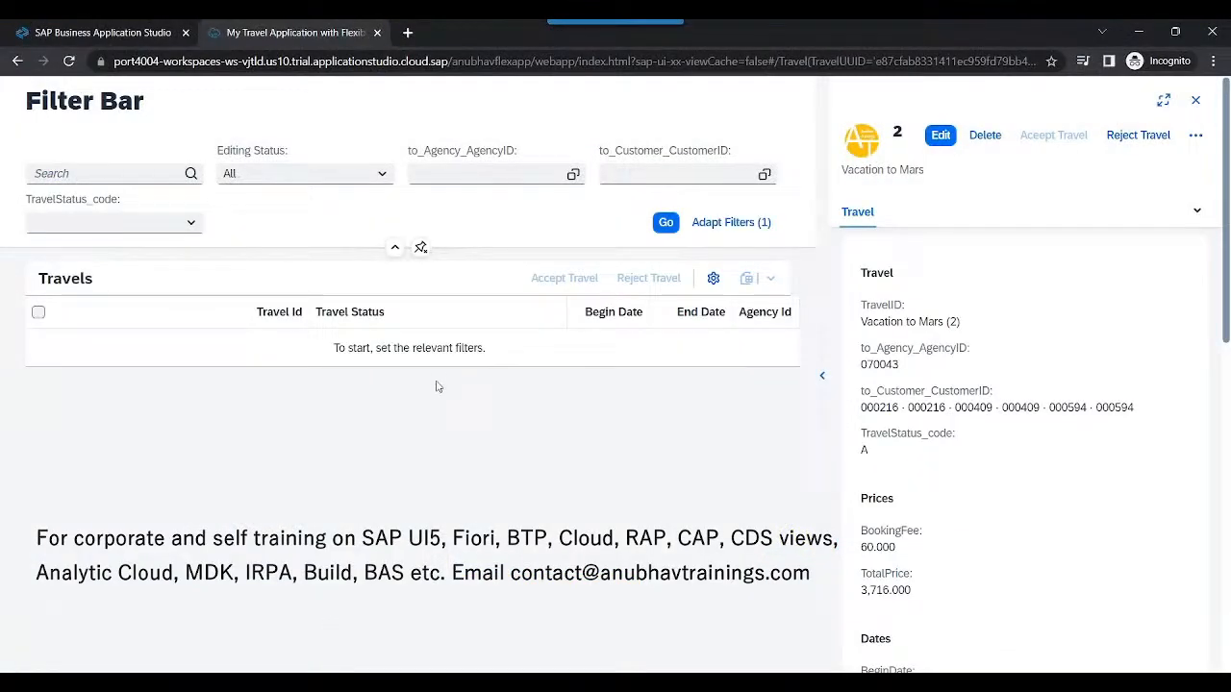
# Load the list of 1,422 travels and open travel 4, Vacation.
pyautogui.click(665, 222)
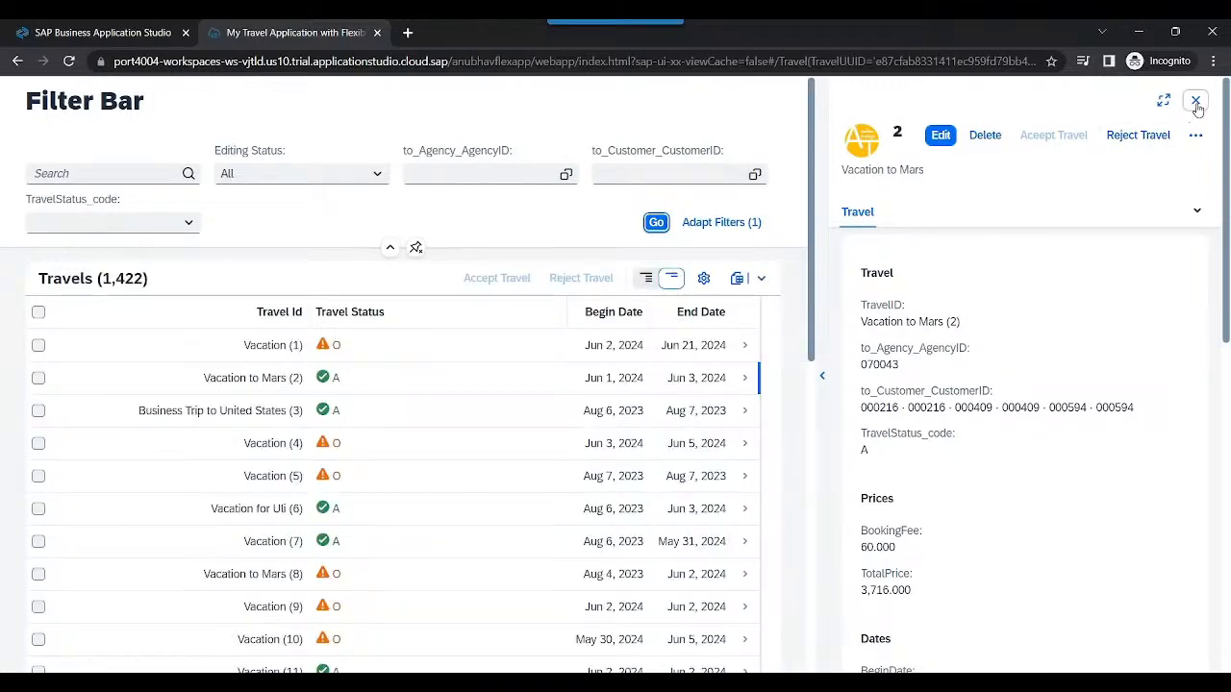
pyautogui.click(1195, 100)
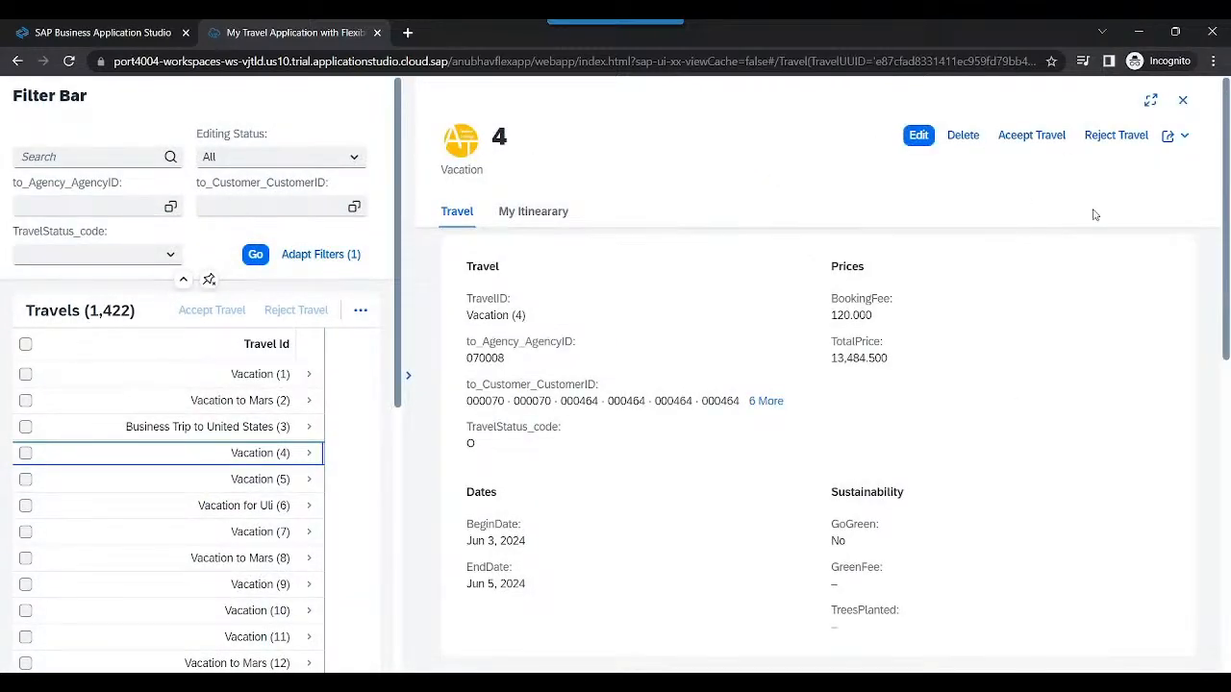
# Put travel 4 into edit mode in full screen and jump to its Travel section.
pyautogui.click(918, 135)
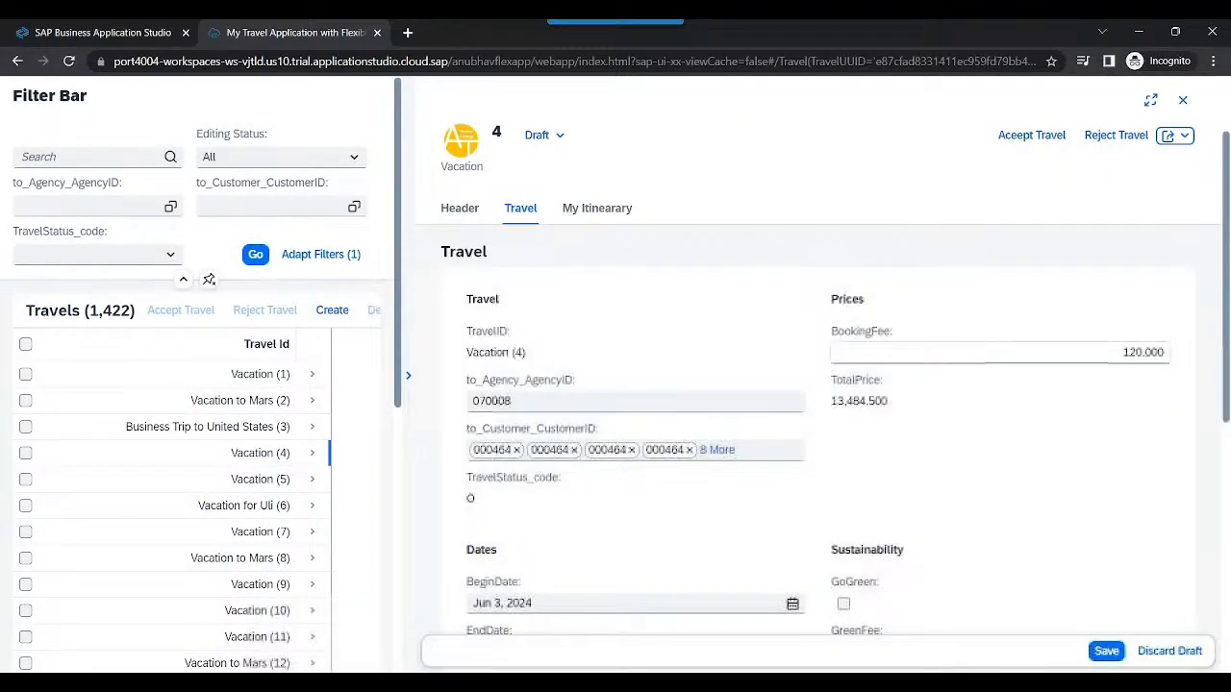
pyautogui.scroll(-3)
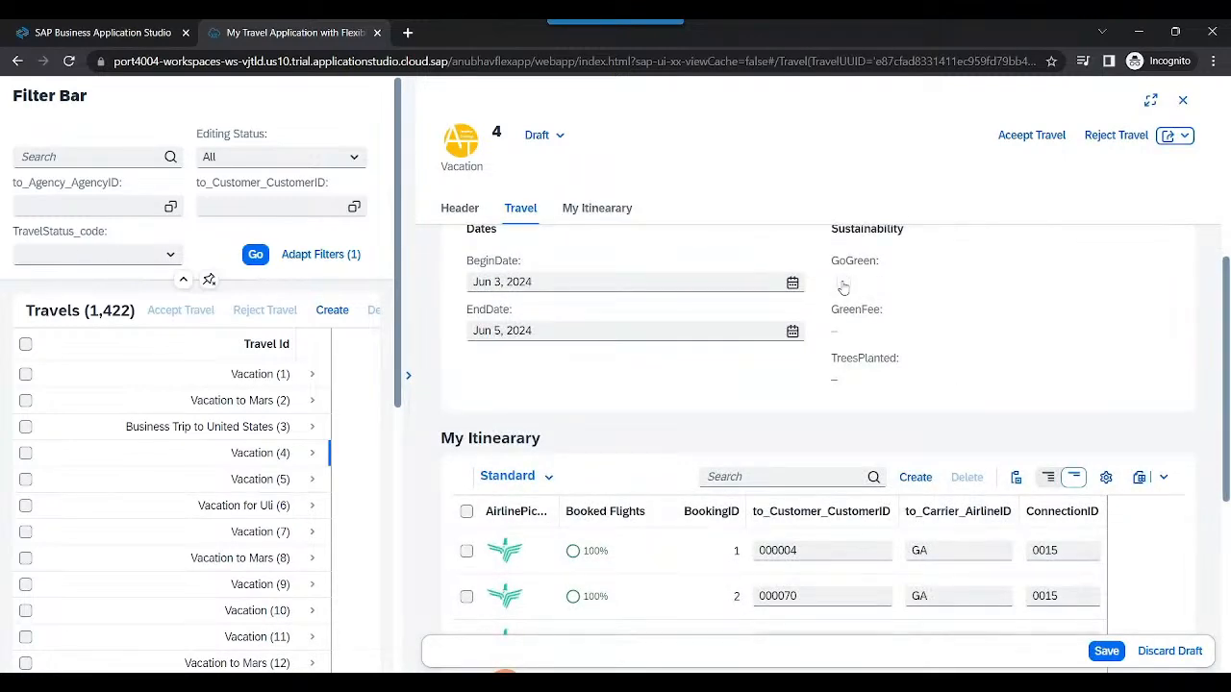
pyautogui.click(843, 283)
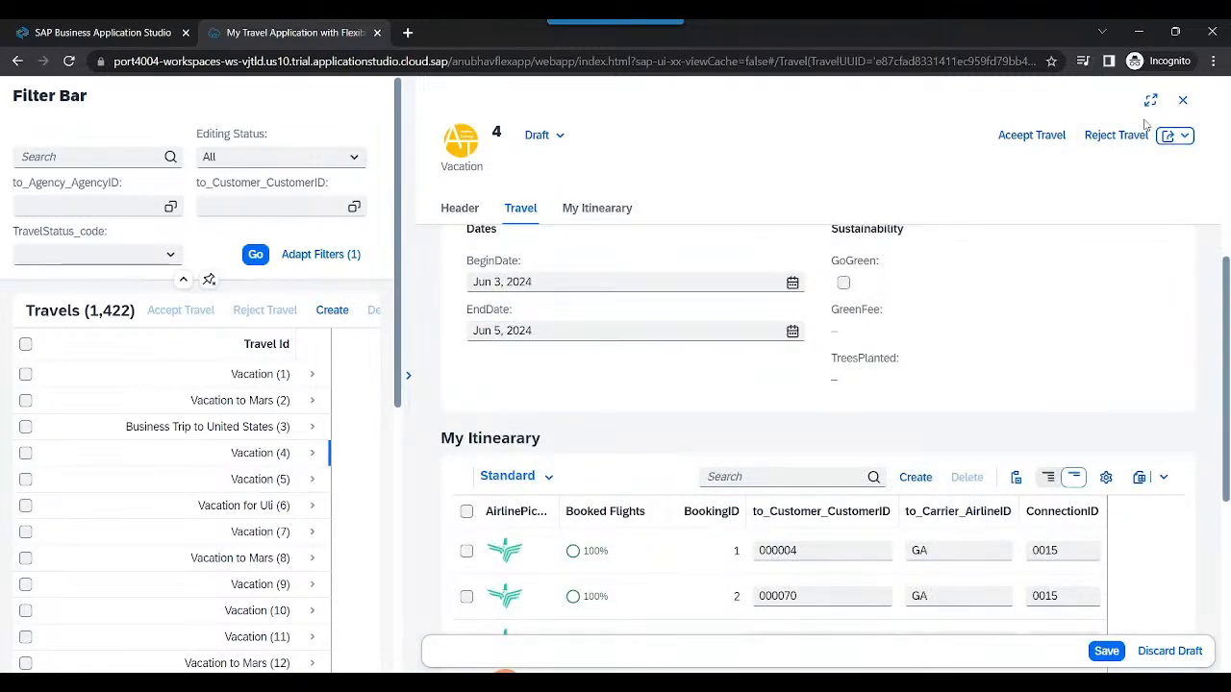
pyautogui.click(1151, 99)
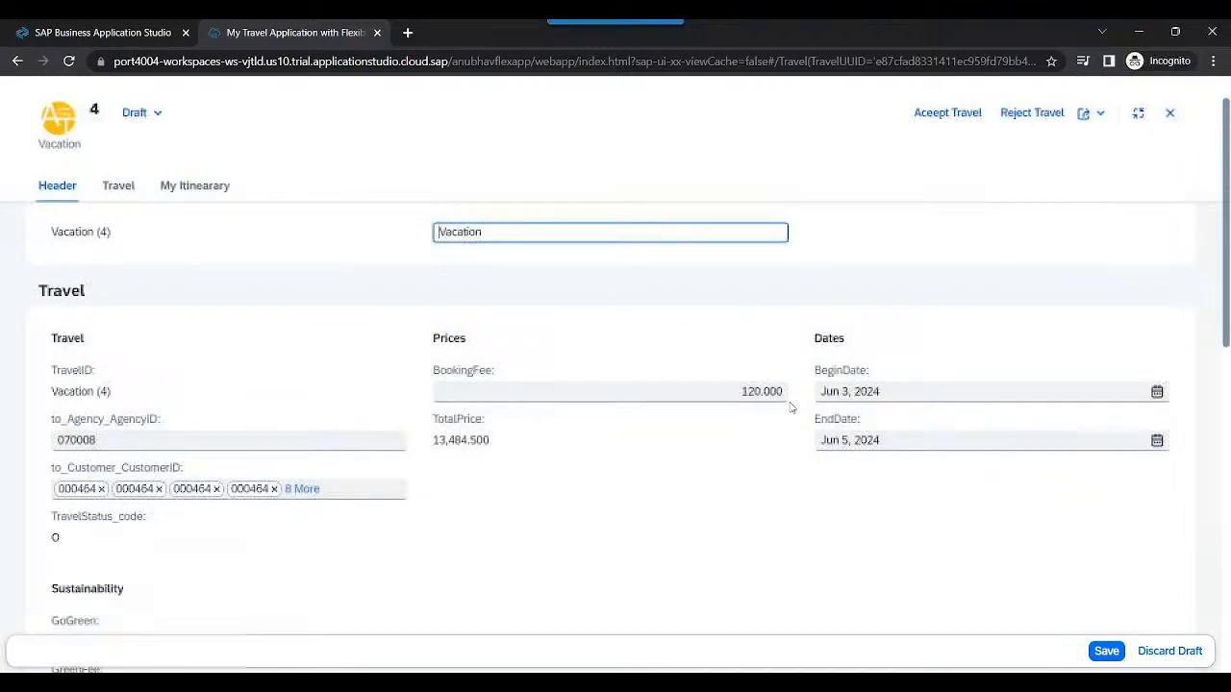
pyautogui.click(118, 185)
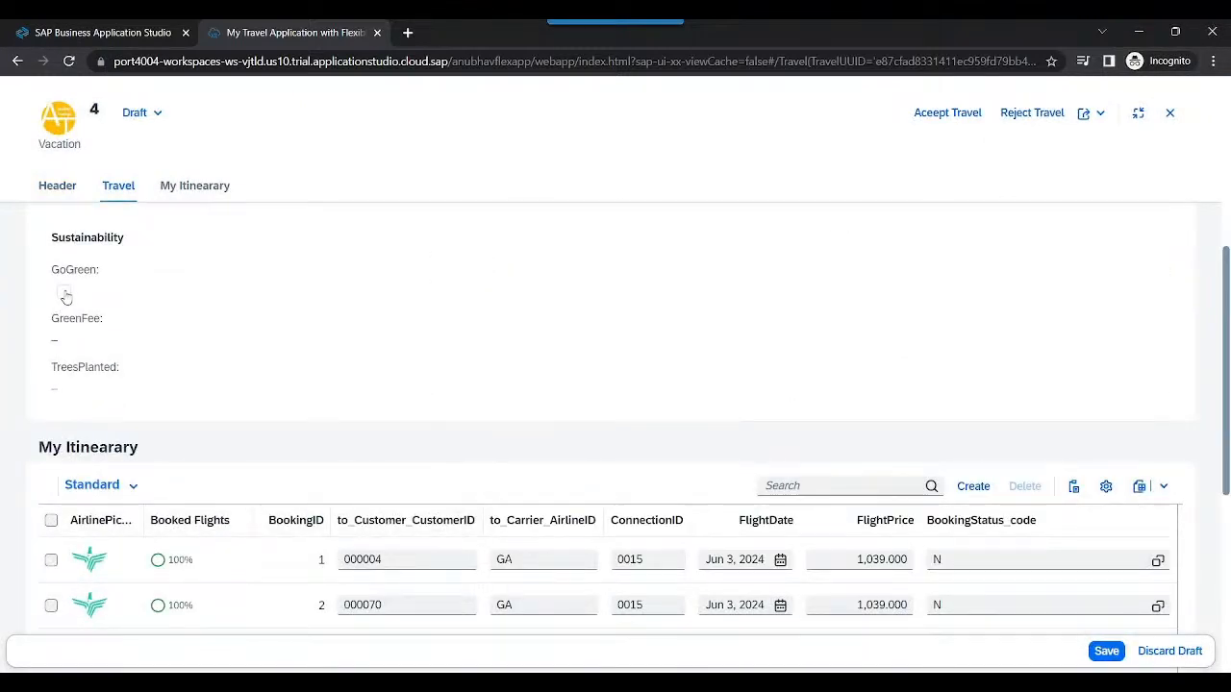
# Toggle GoGreen on and off while GreenFee and TreesPlanted stay empty.
pyautogui.click(63, 294)
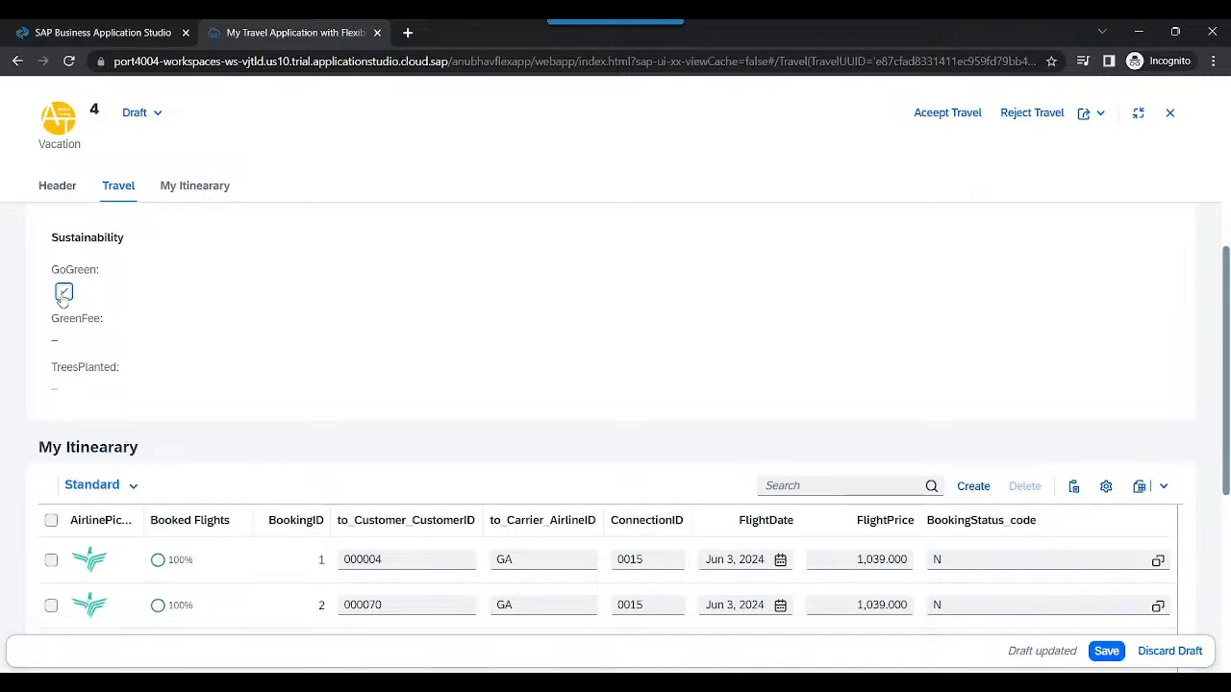
pyautogui.click(63, 293)
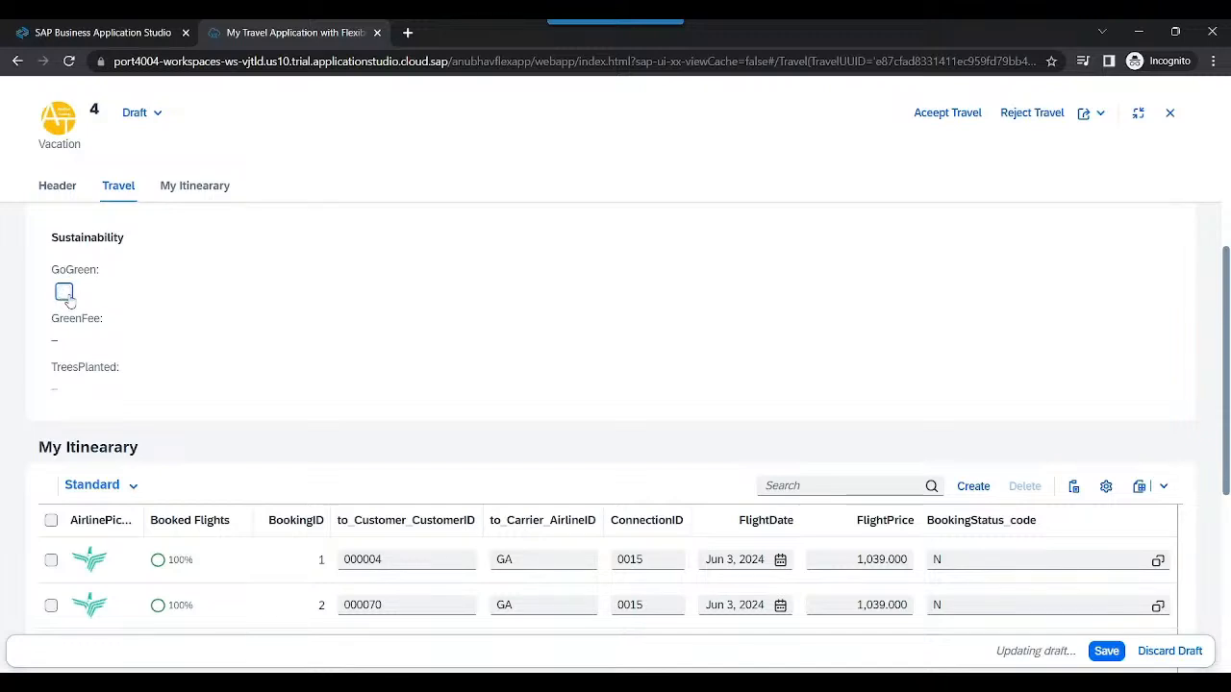
pyautogui.click(64, 291)
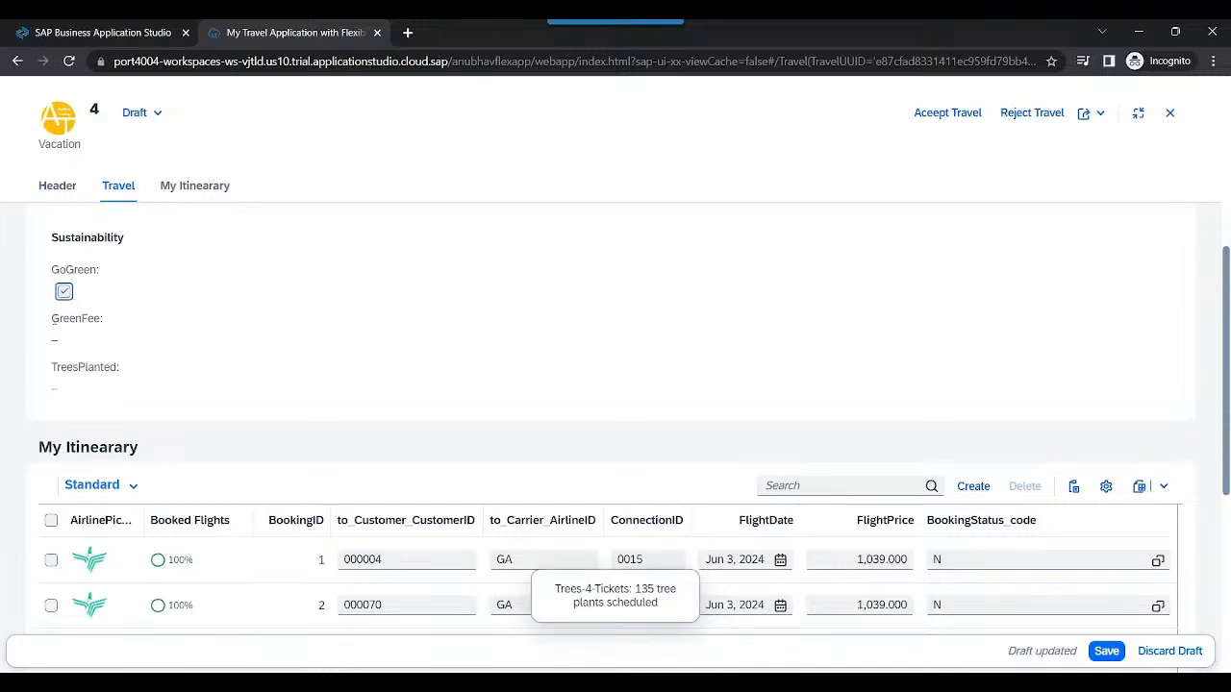
pyautogui.doubleClick(79, 368)
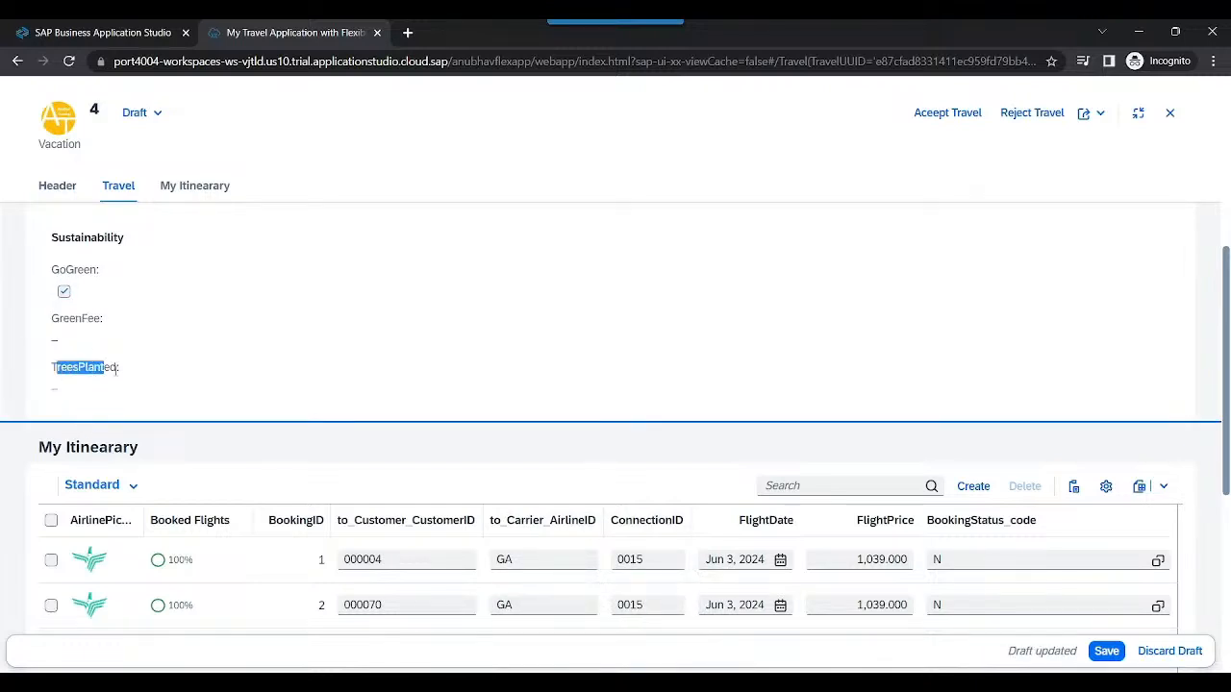
pyautogui.scroll(3)
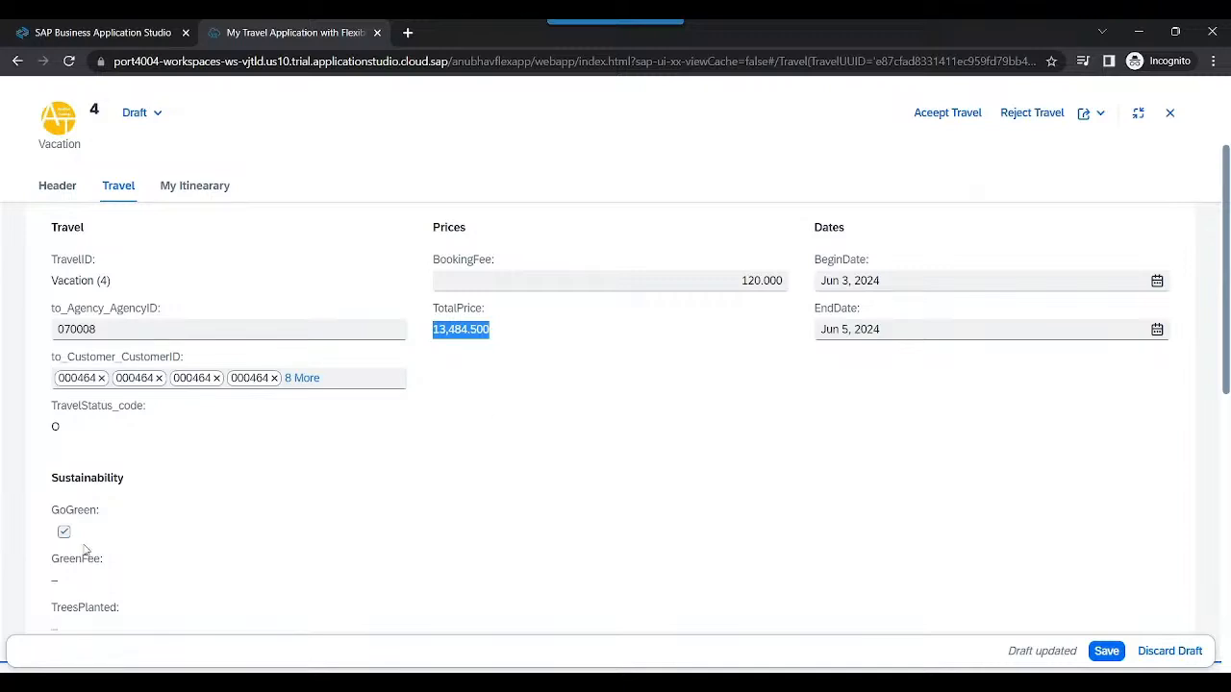
pyautogui.click(64, 531)
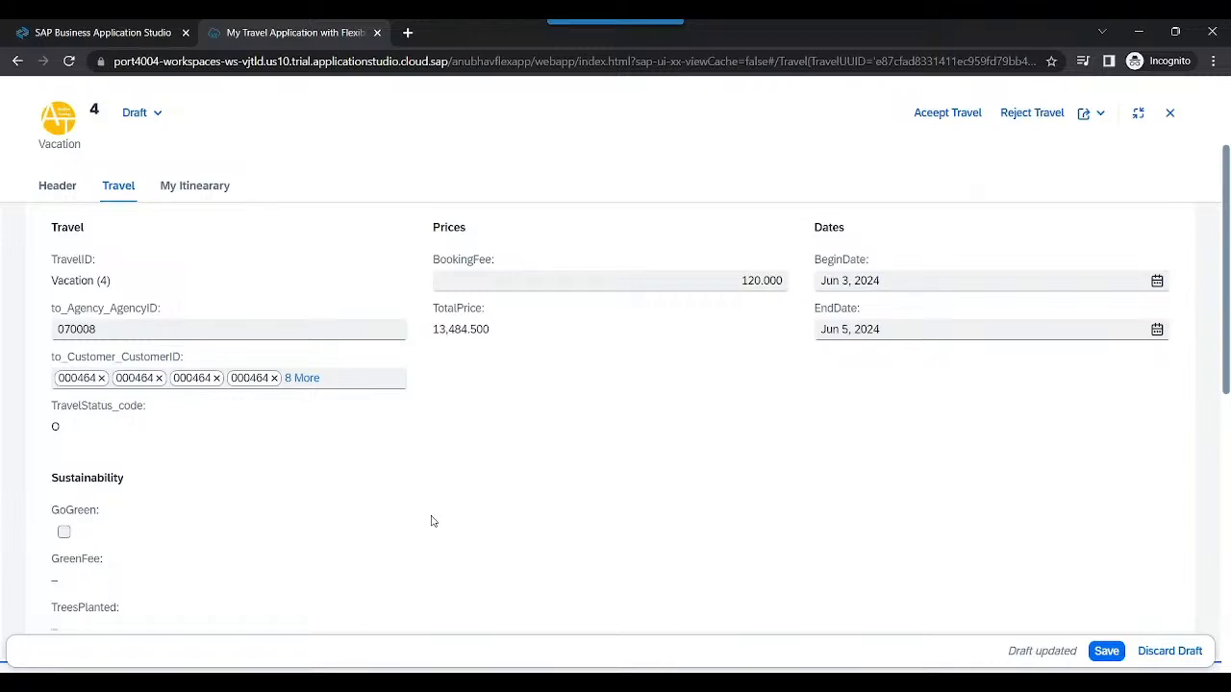
pyautogui.click(63, 532)
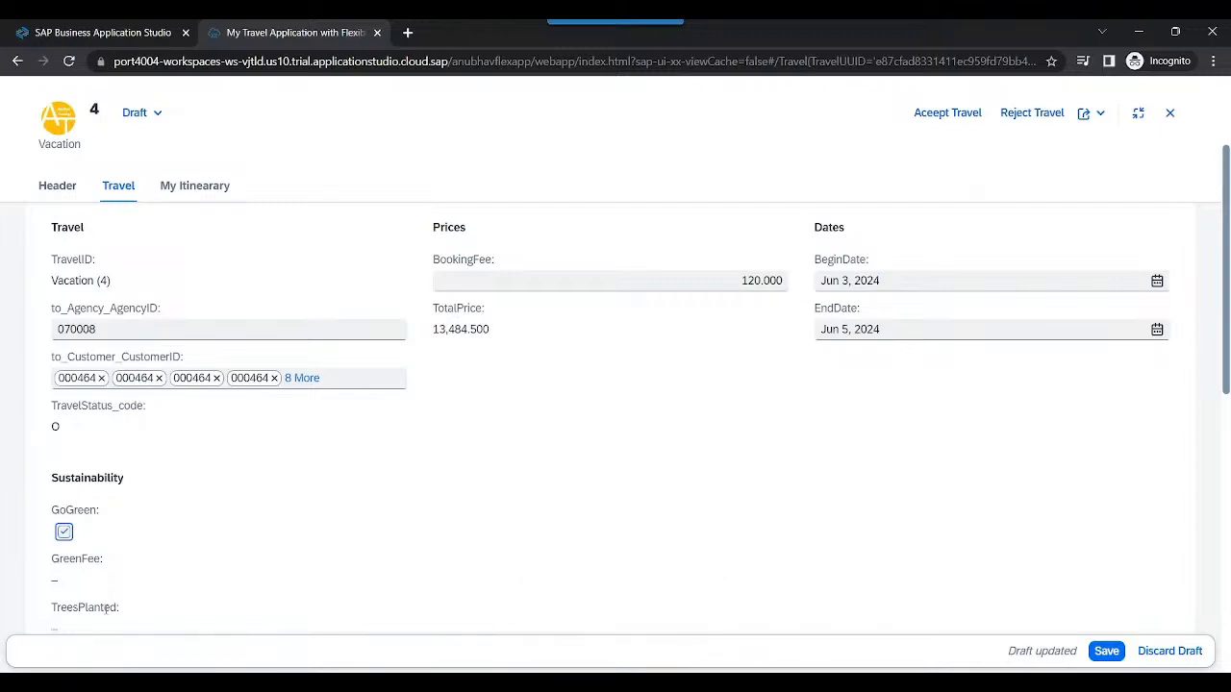
# Toggle GoGreen again, confirming TotalPrice stays 13,484.500, ending with GoGreen ticked.
pyautogui.scroll(-3)
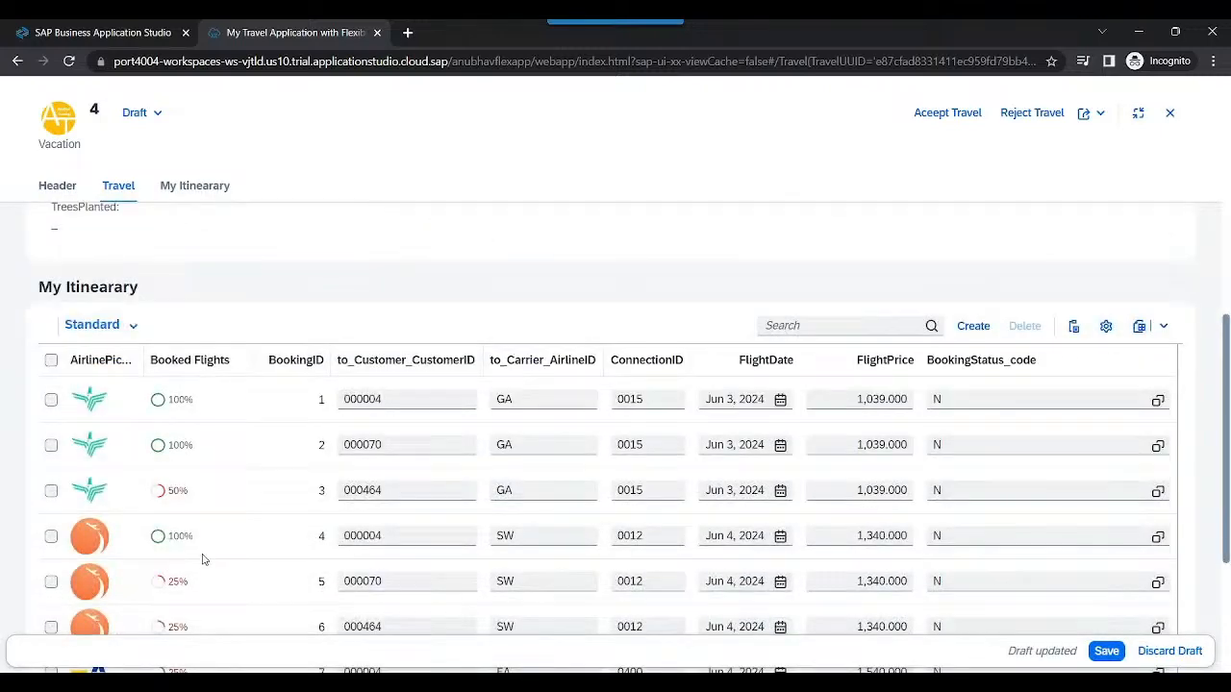
pyautogui.click(57, 186)
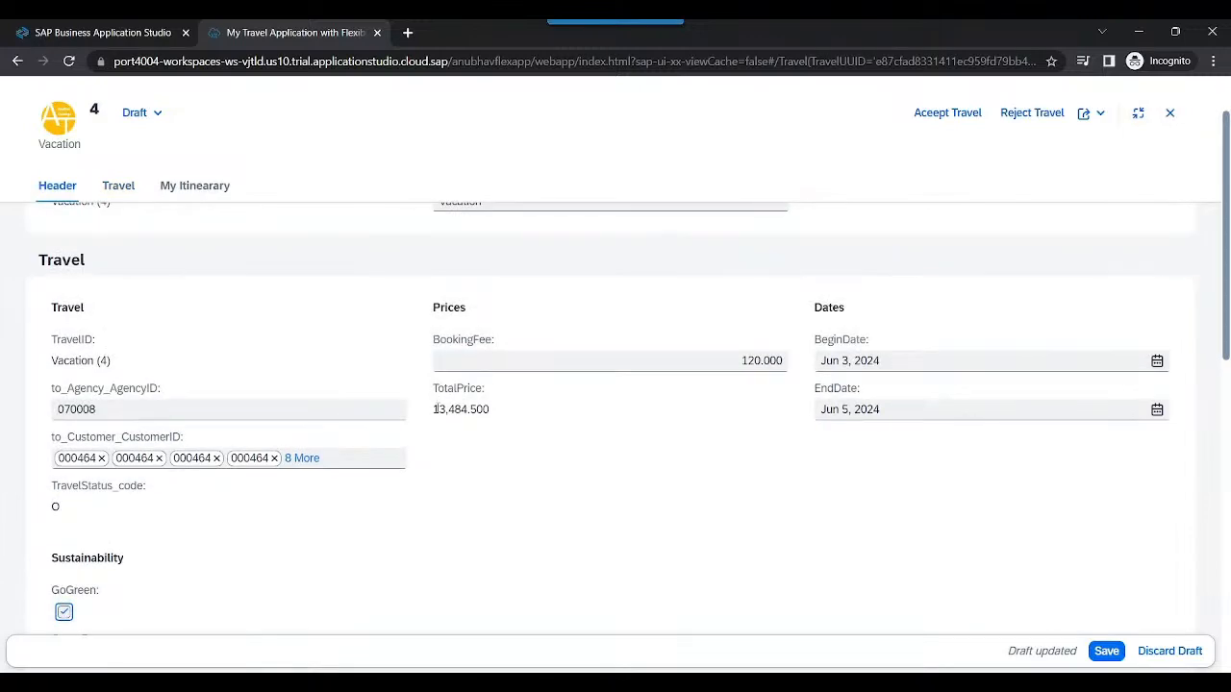
pyautogui.doubleClick(460, 409)
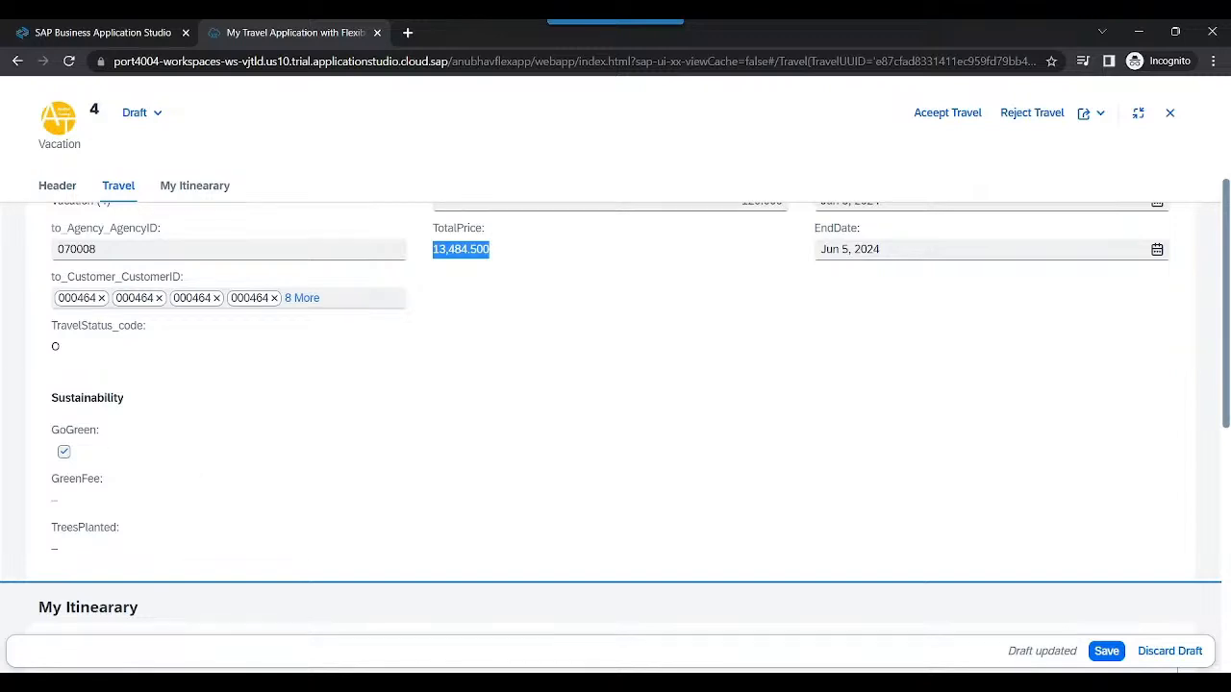
pyautogui.click(64, 452)
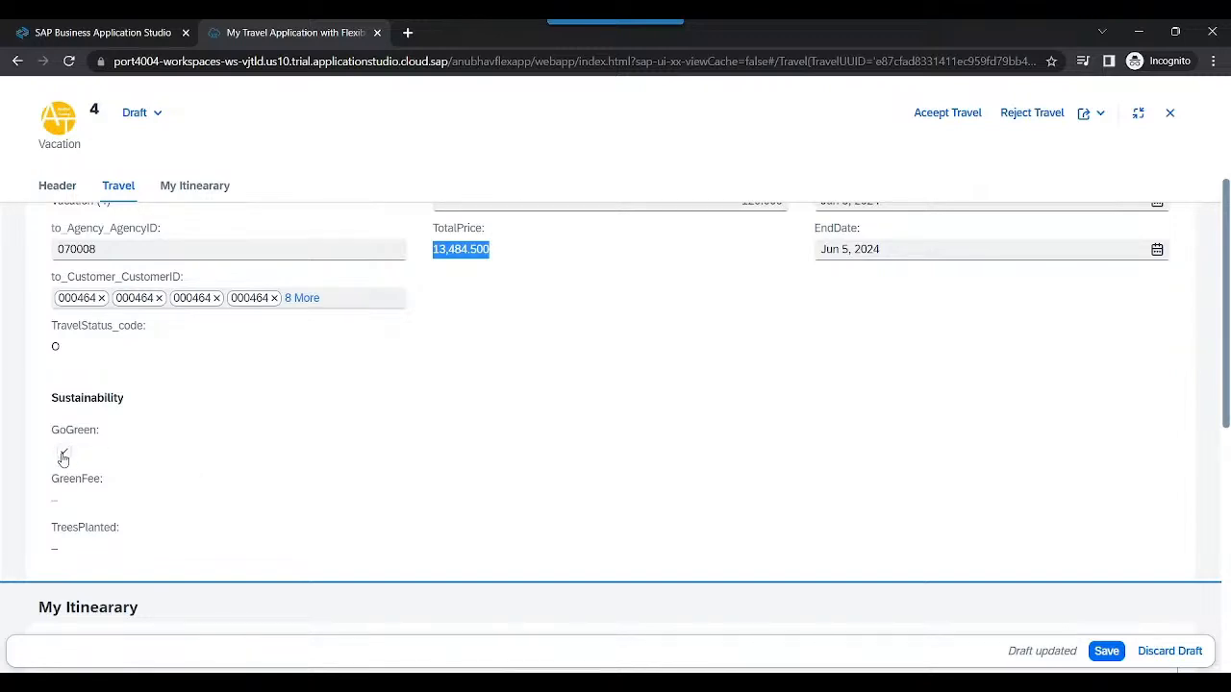
pyautogui.click(64, 454)
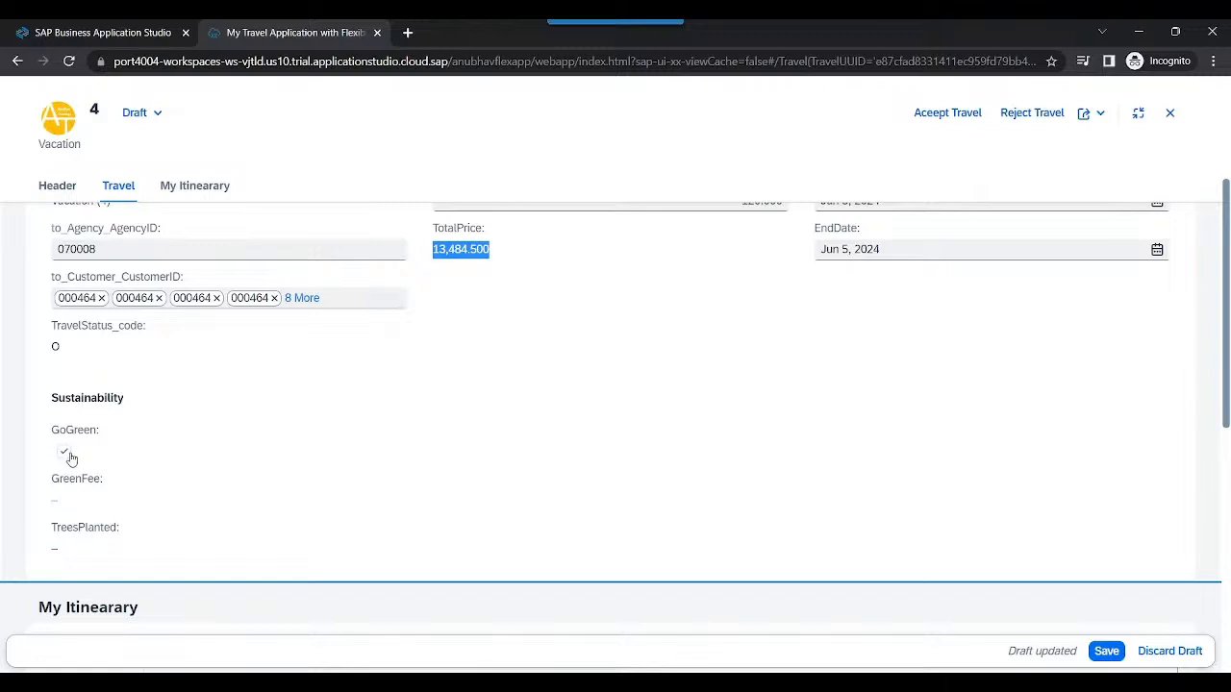
pyautogui.click(63, 452)
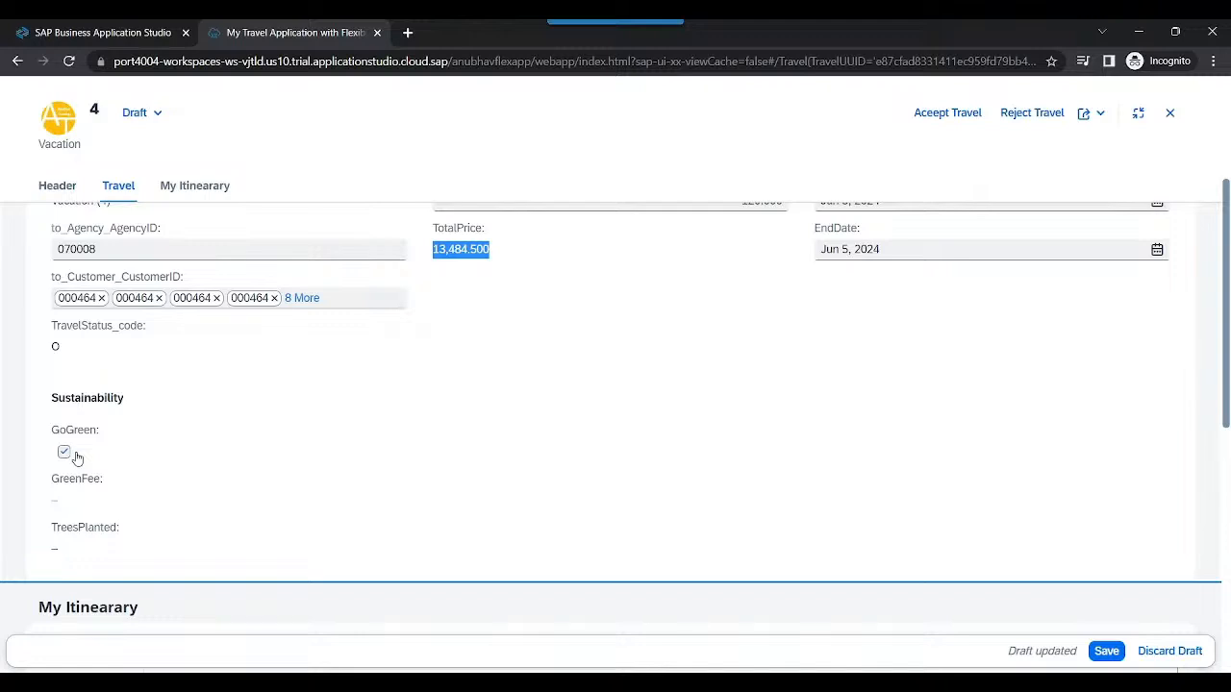
pyautogui.moveTo(889, 609)
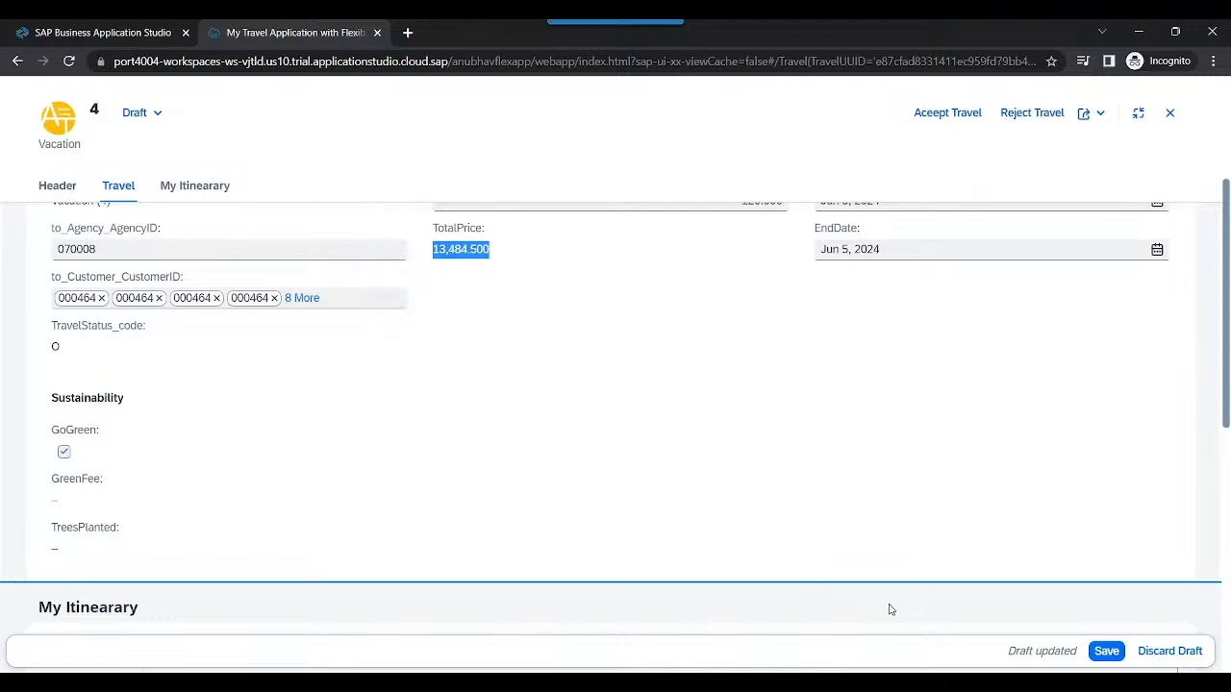
# Discard travel 4's draft and return to field-control.cds in Business Application Studio.
pyautogui.click(1169, 650)
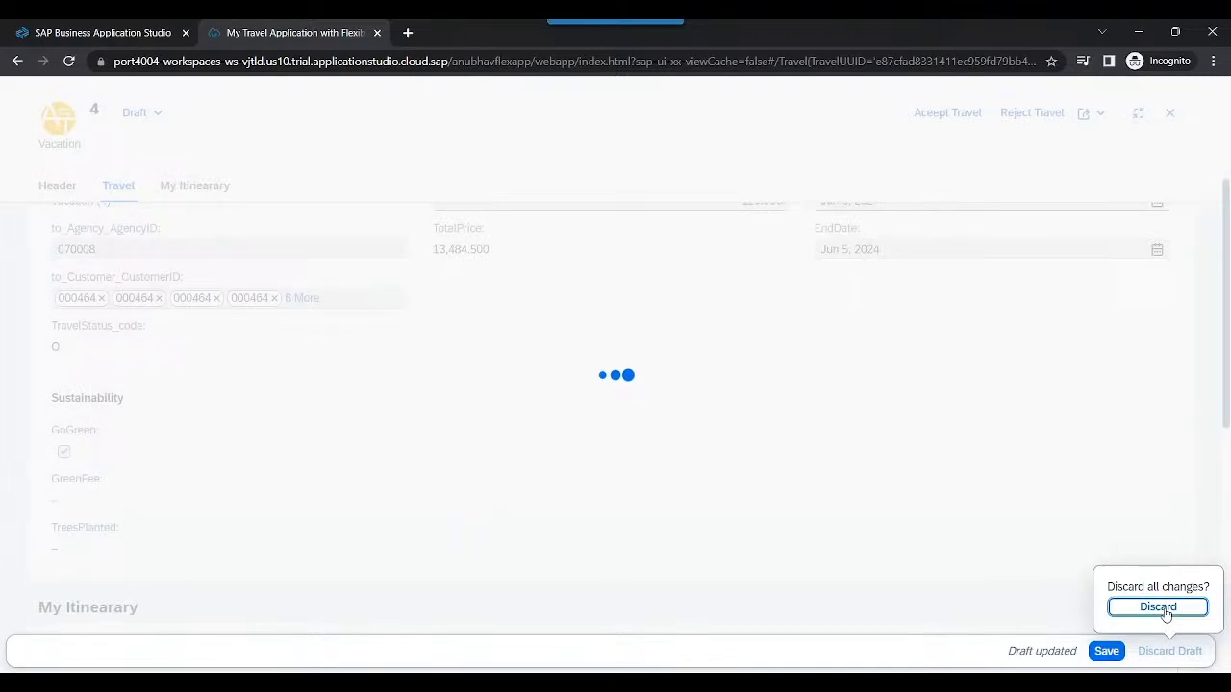
pyautogui.click(1157, 607)
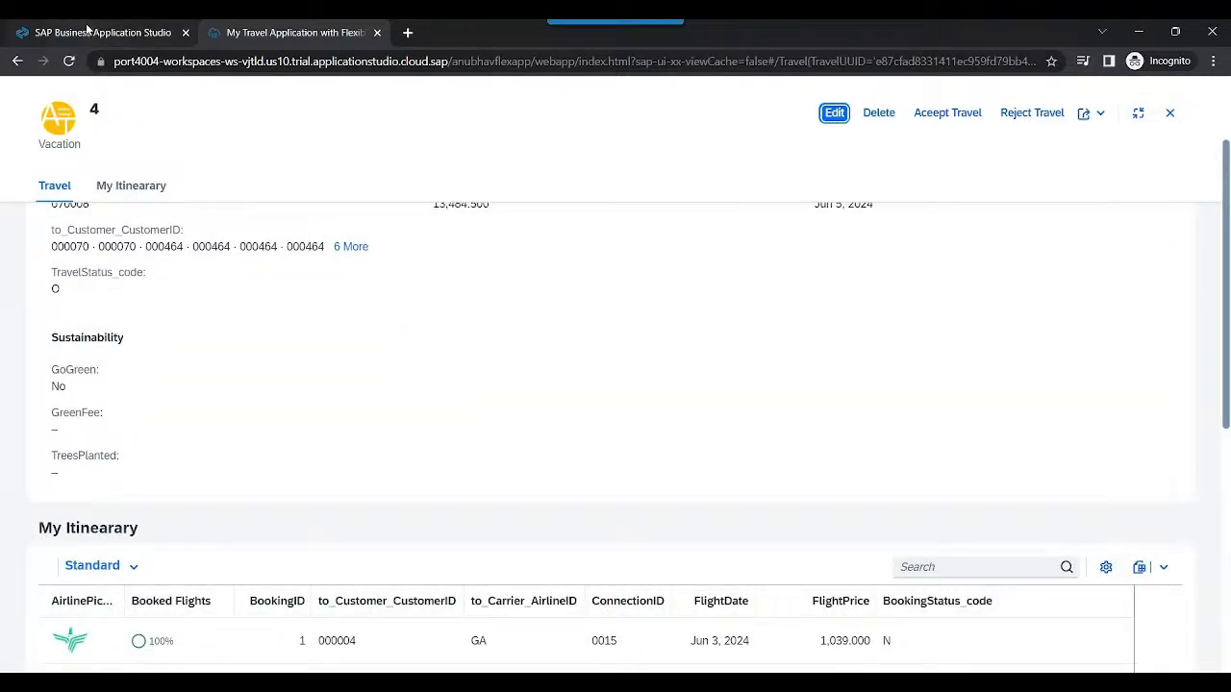
pyautogui.click(101, 32)
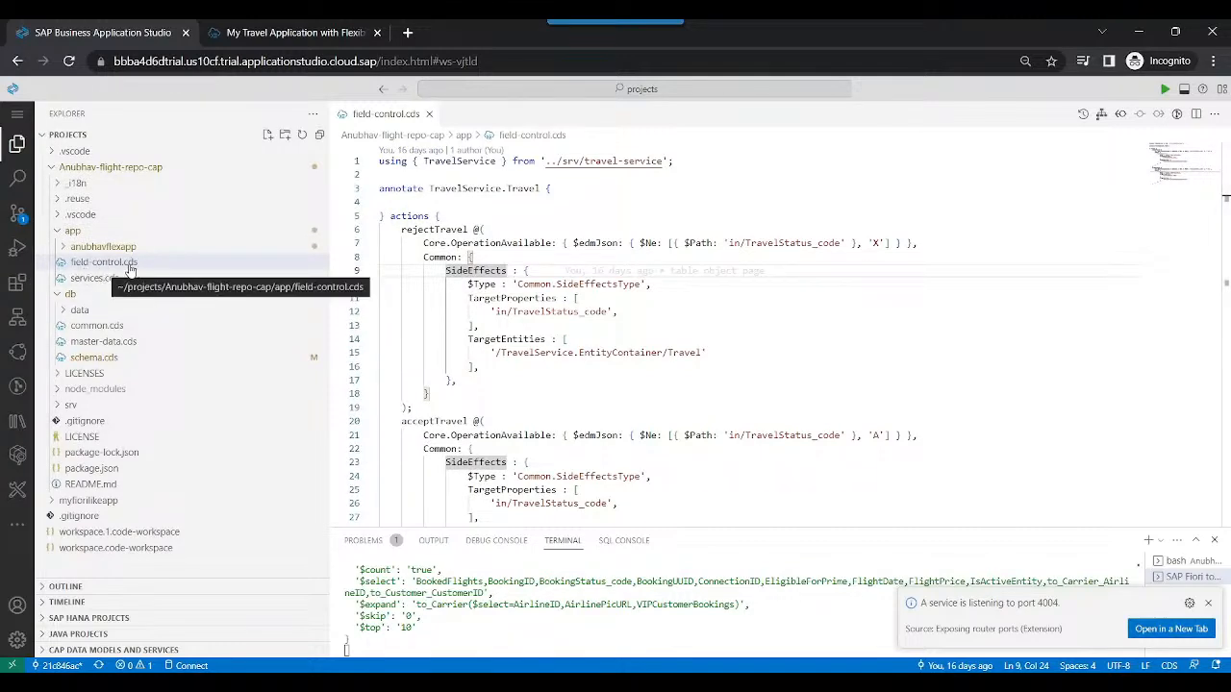
# Enlarge the browser zoom and collapse the Travel annotation's actions block at line 5.
pyautogui.scroll(-3)
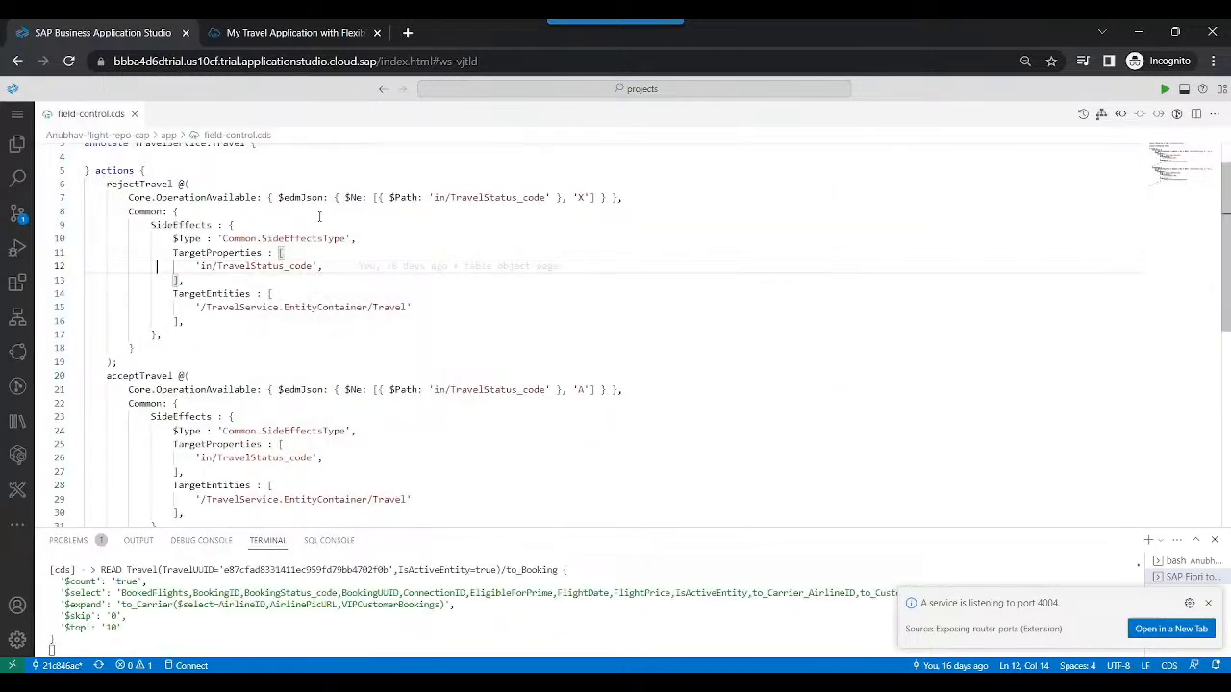
pyautogui.scroll(3)
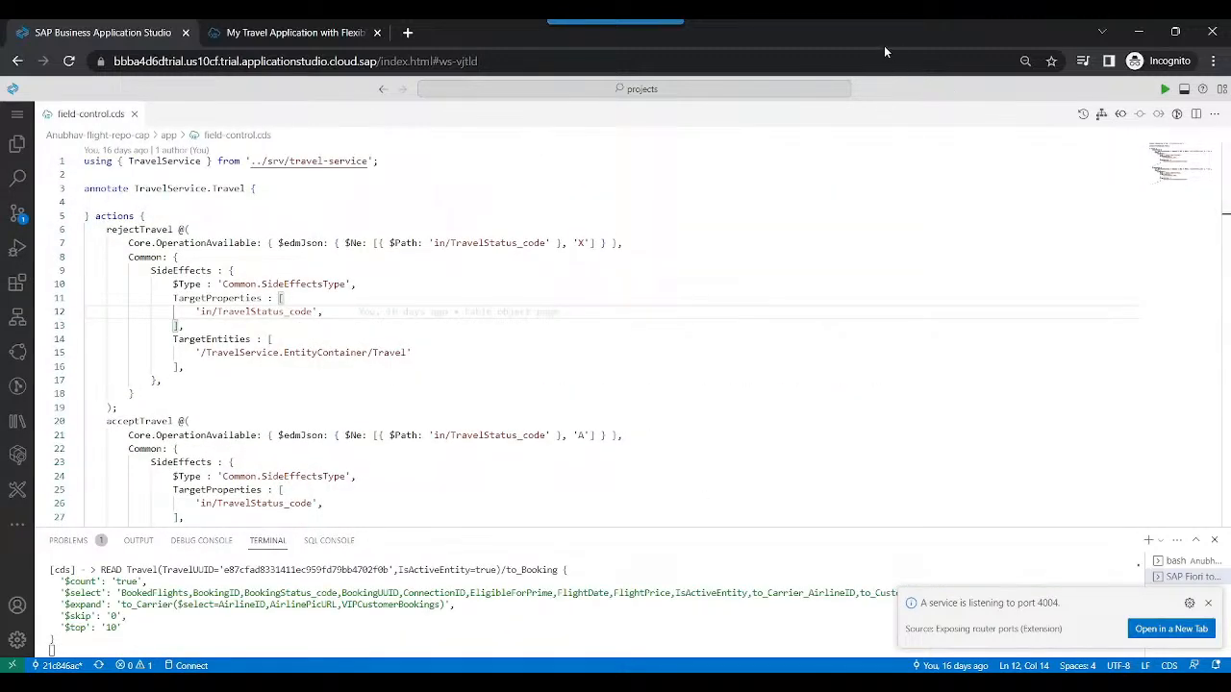
pyautogui.click(1213, 61)
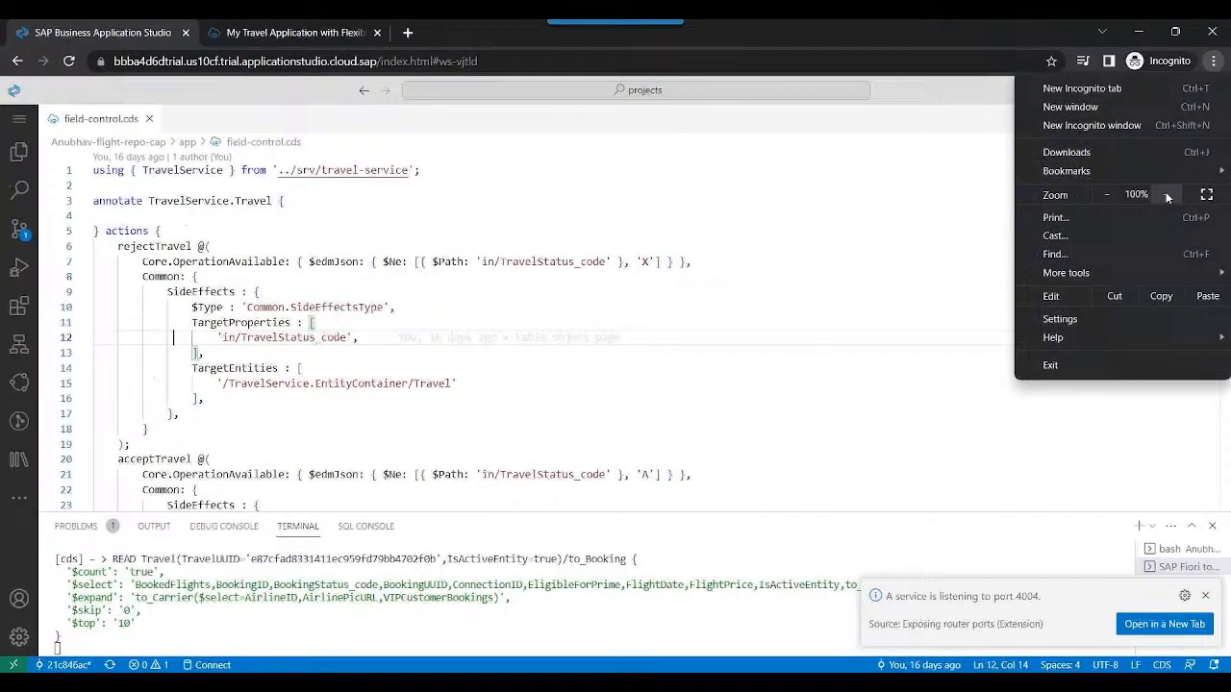
pyautogui.click(1166, 195)
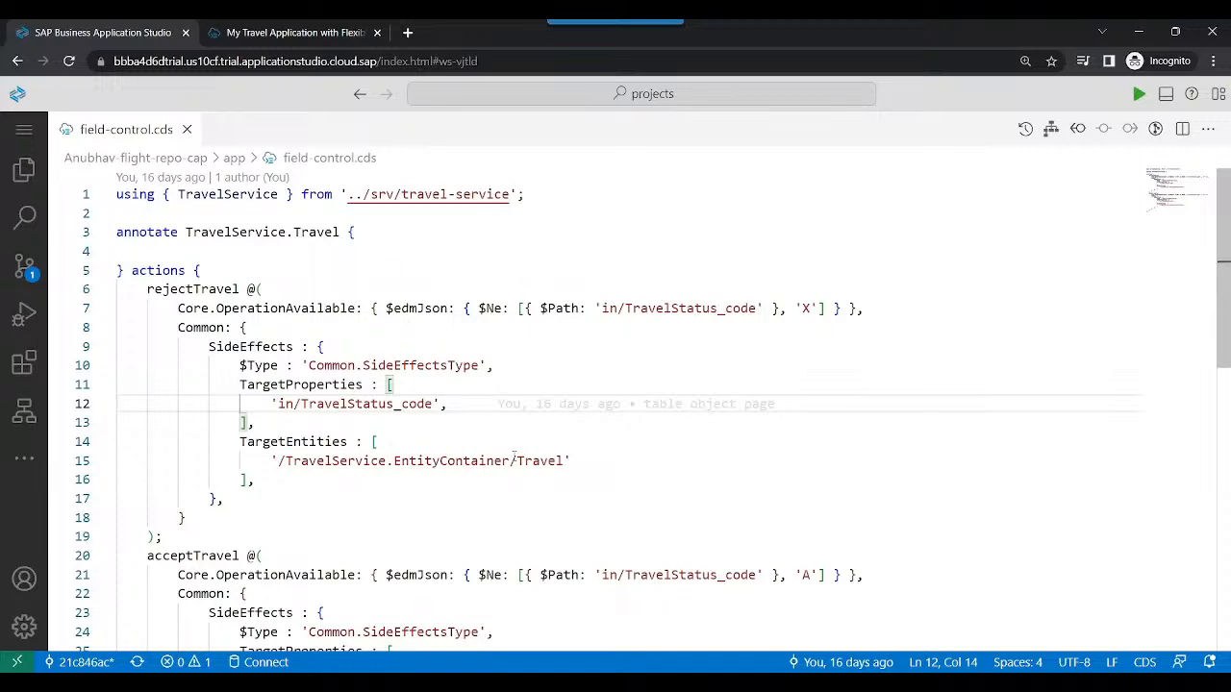
pyautogui.scroll(-3)
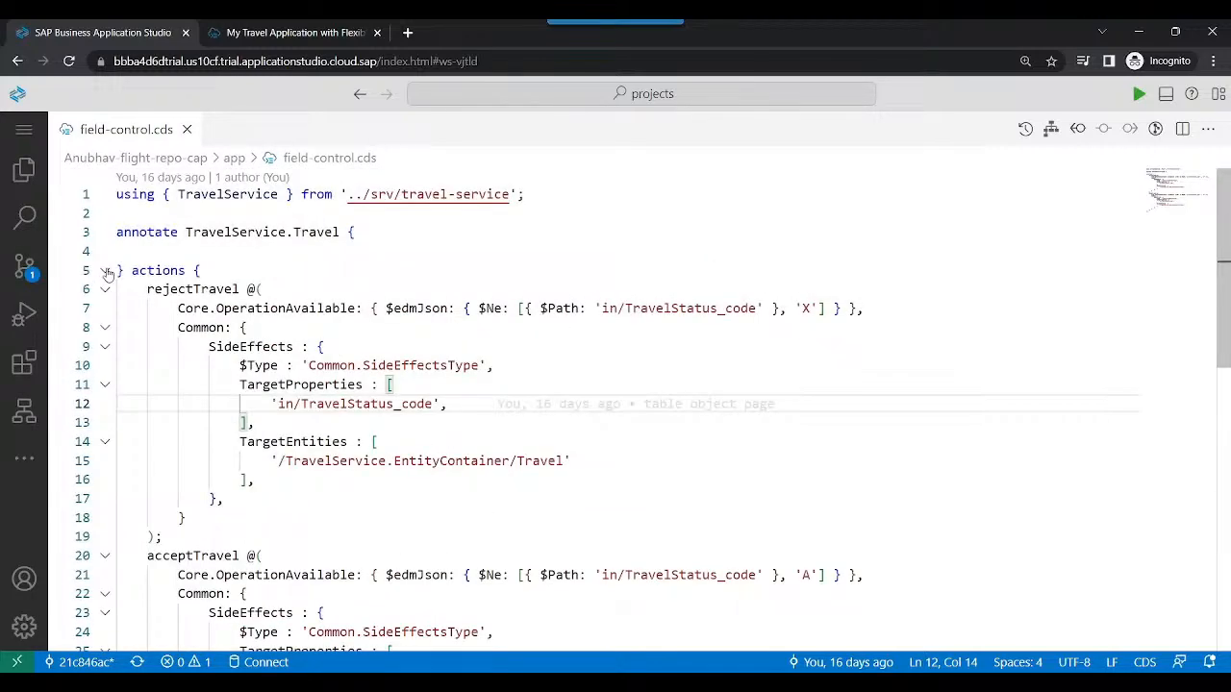
pyautogui.click(105, 270)
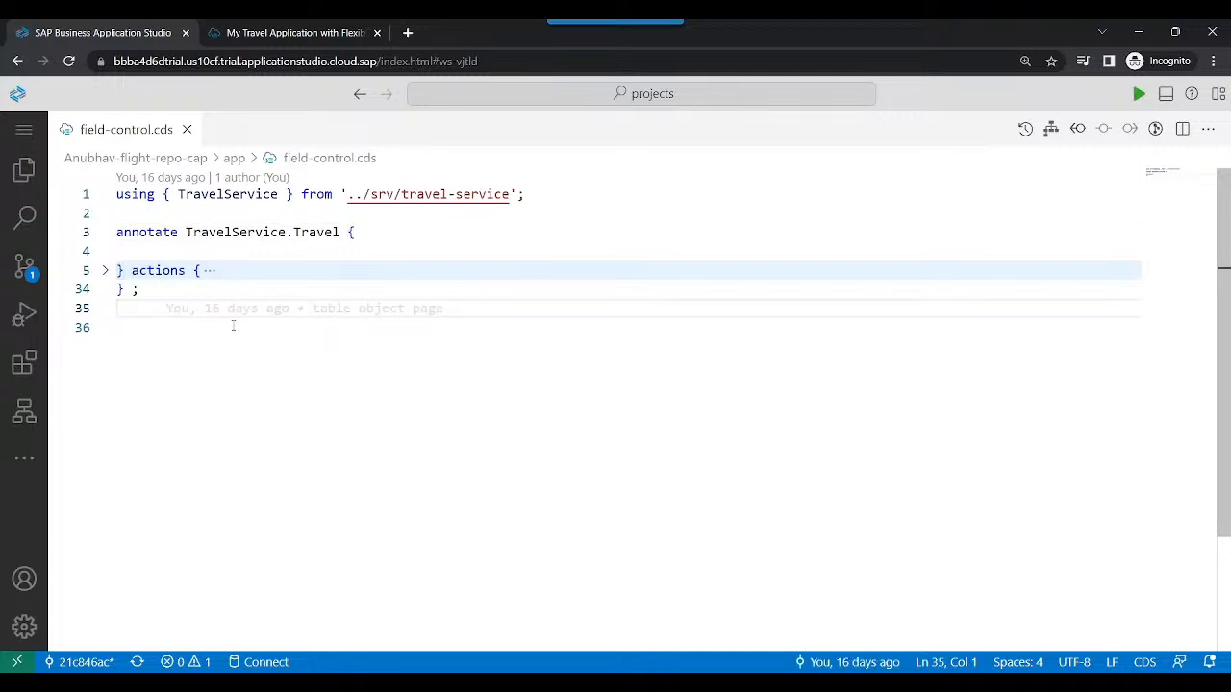
pyautogui.write('annotate Foo with ;')
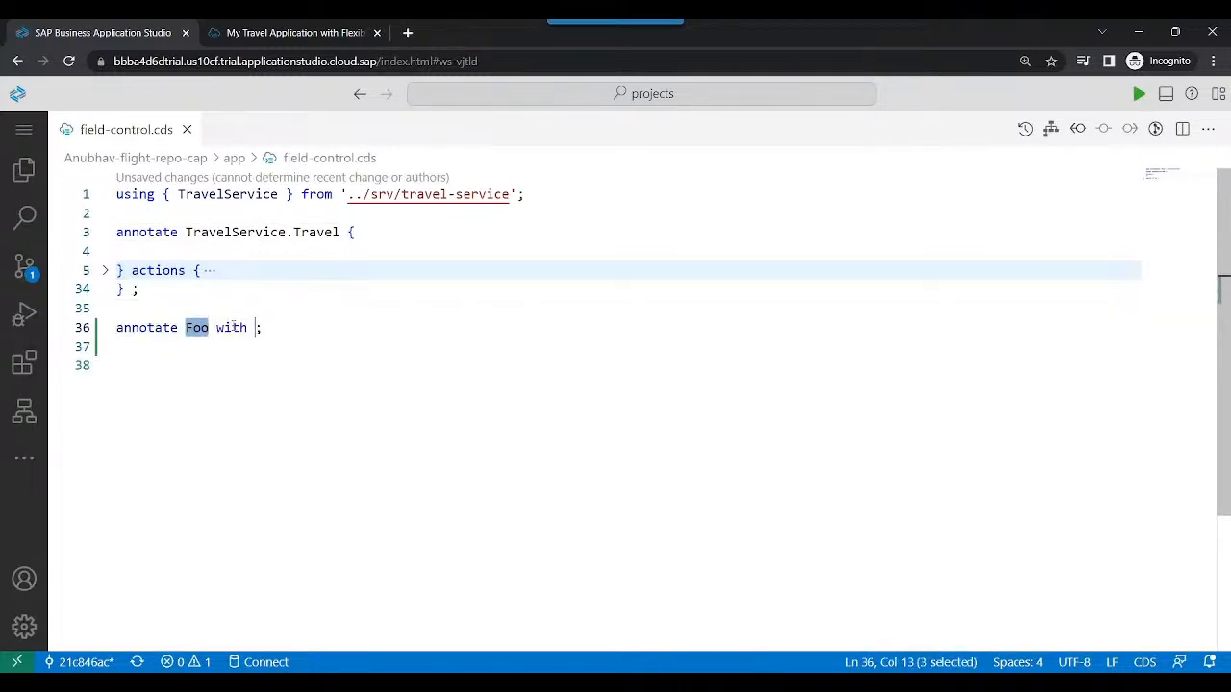
pyautogui.write('T')
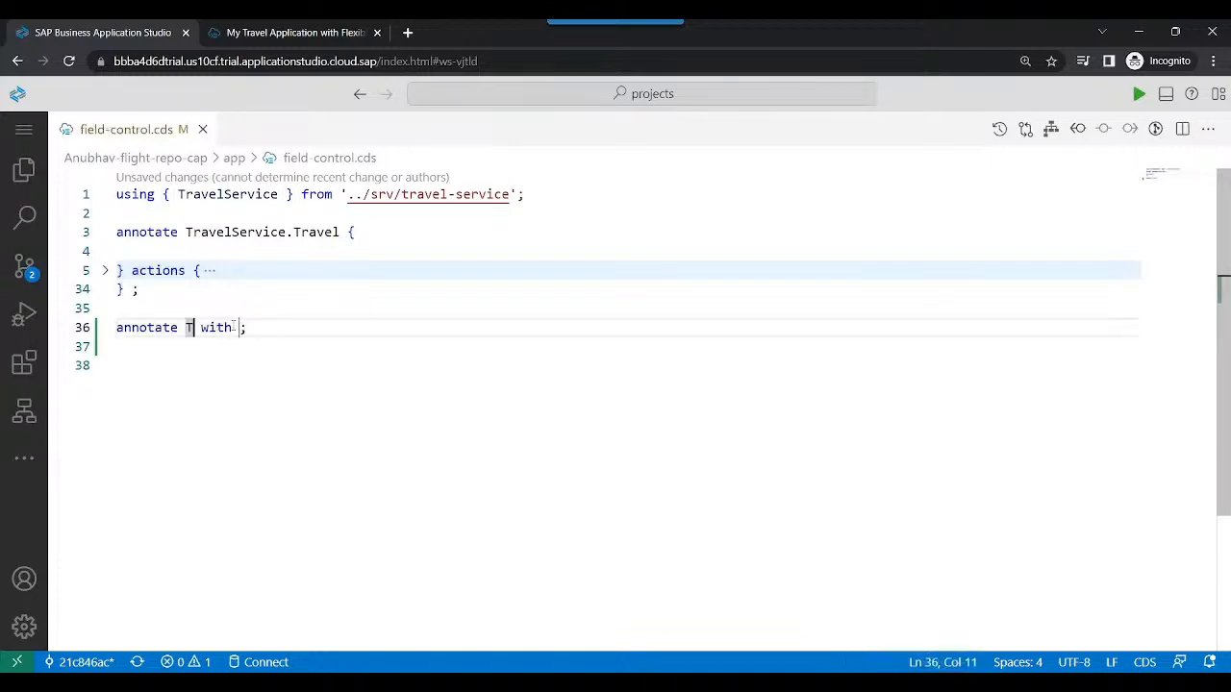
pyautogui.write('rave')
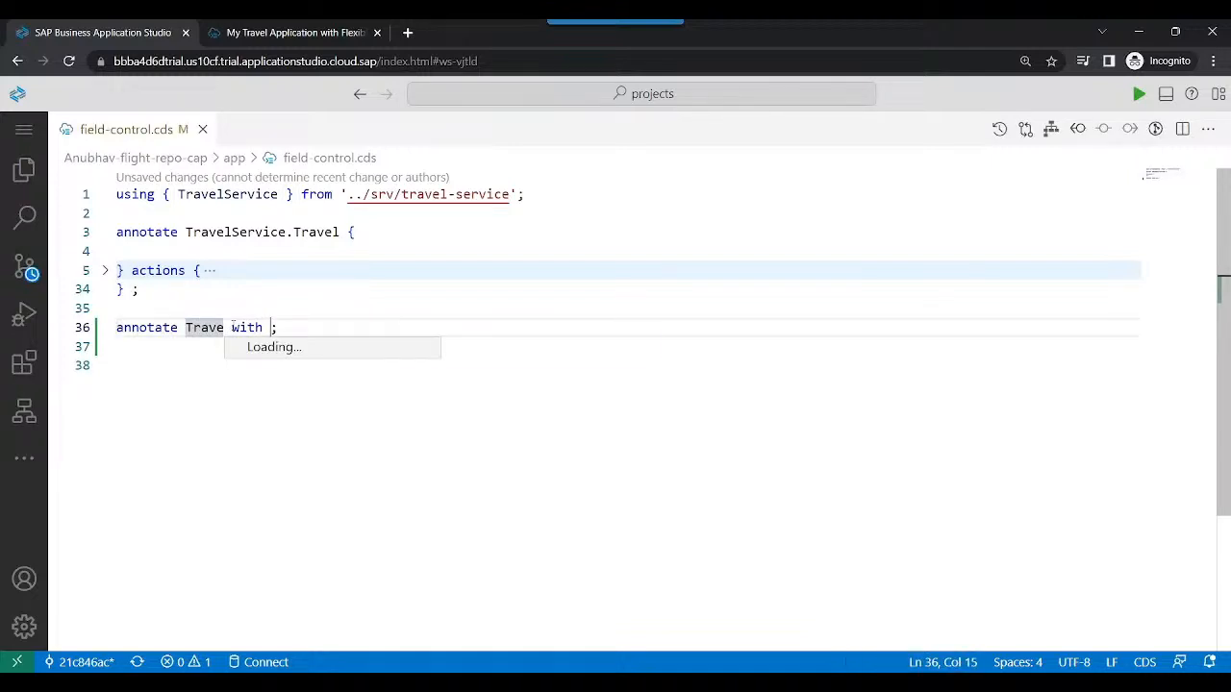
pyautogui.write('TravelService.Travel')
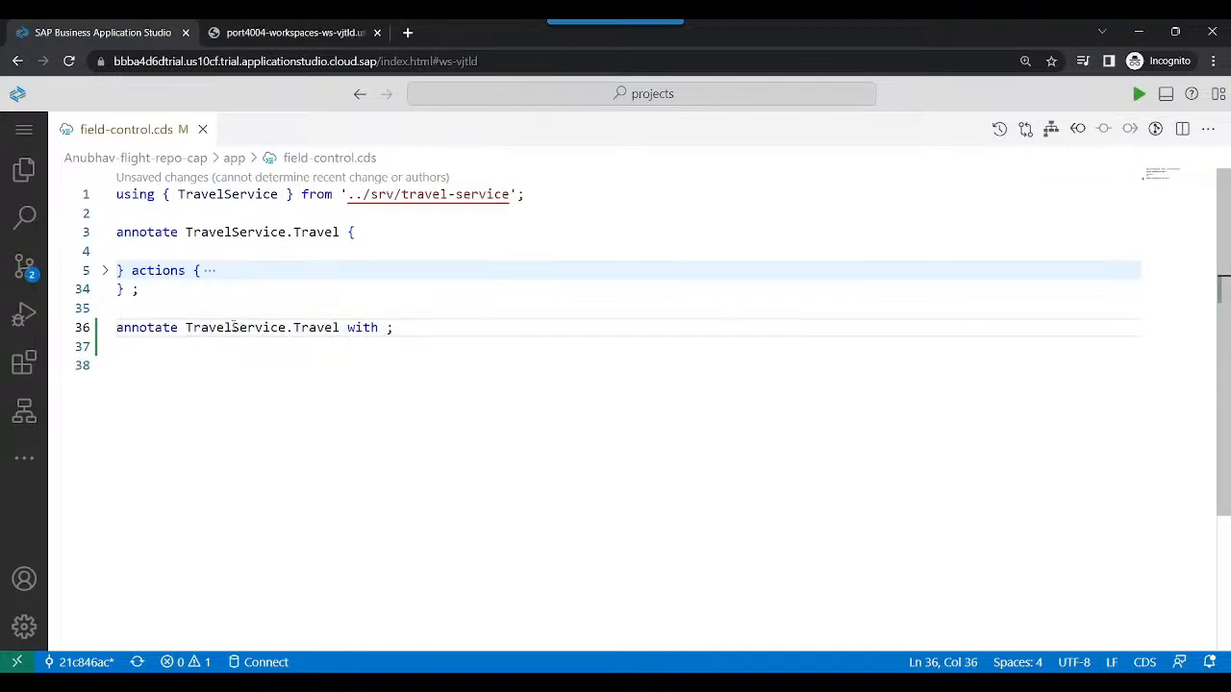
pyautogui.write('with')
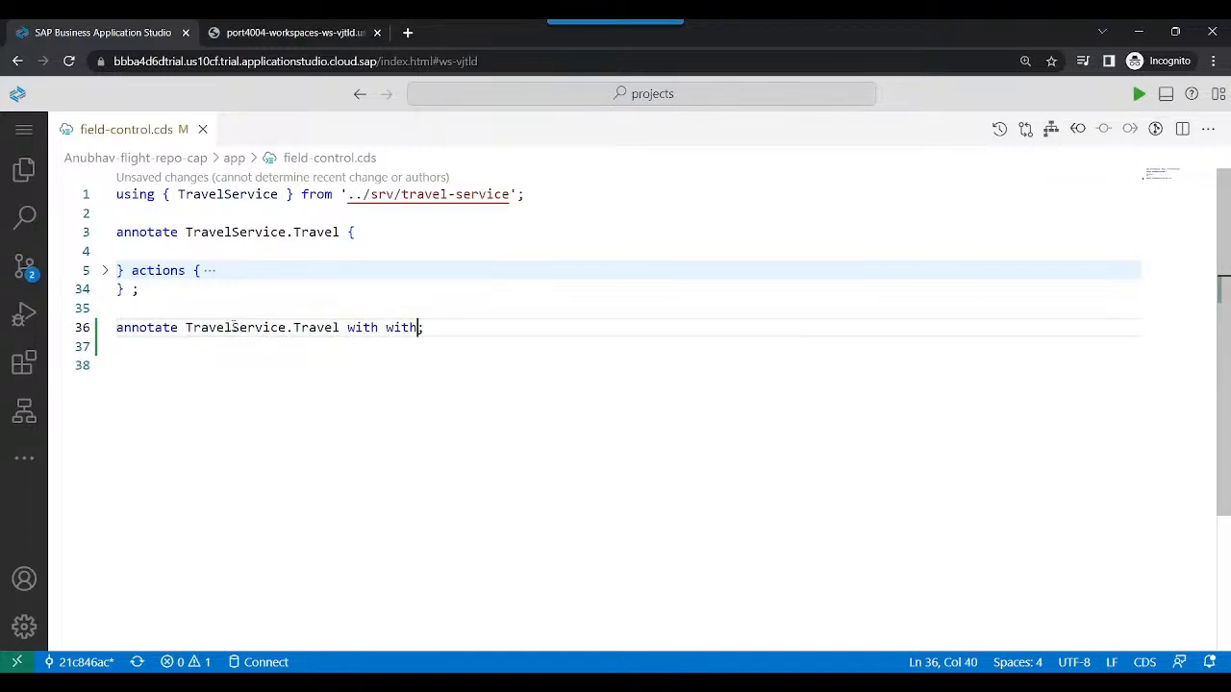
pyautogui.write('@Co')
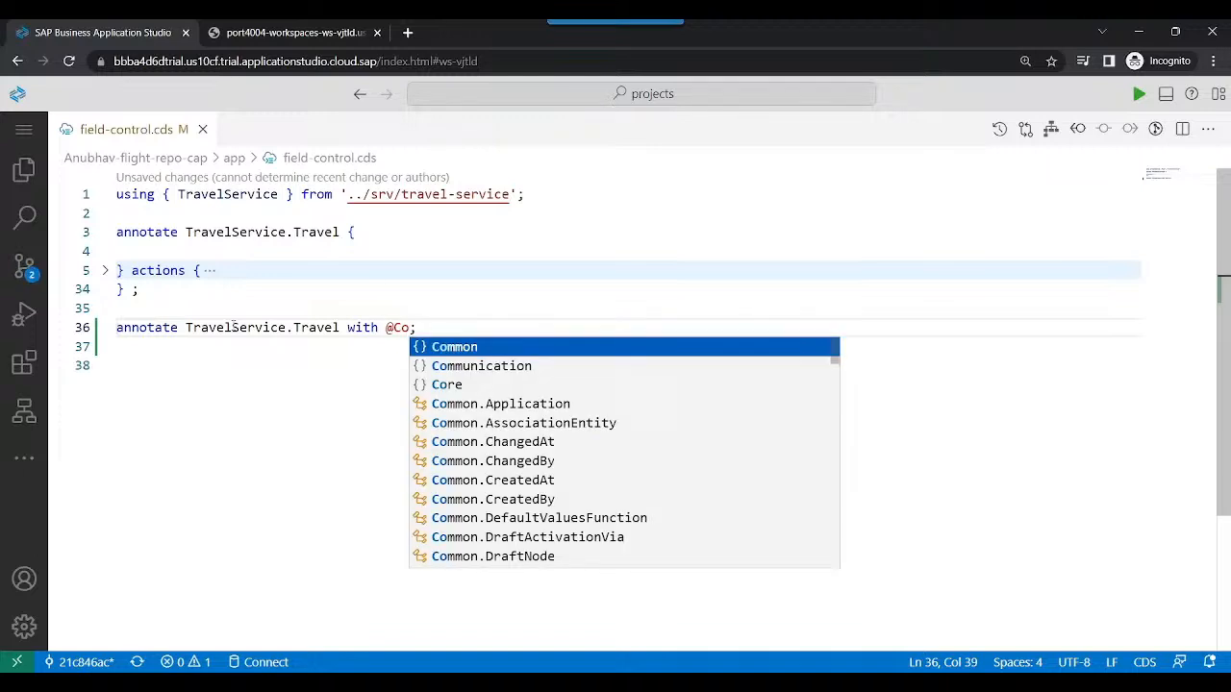
pyautogui.click(454, 346)
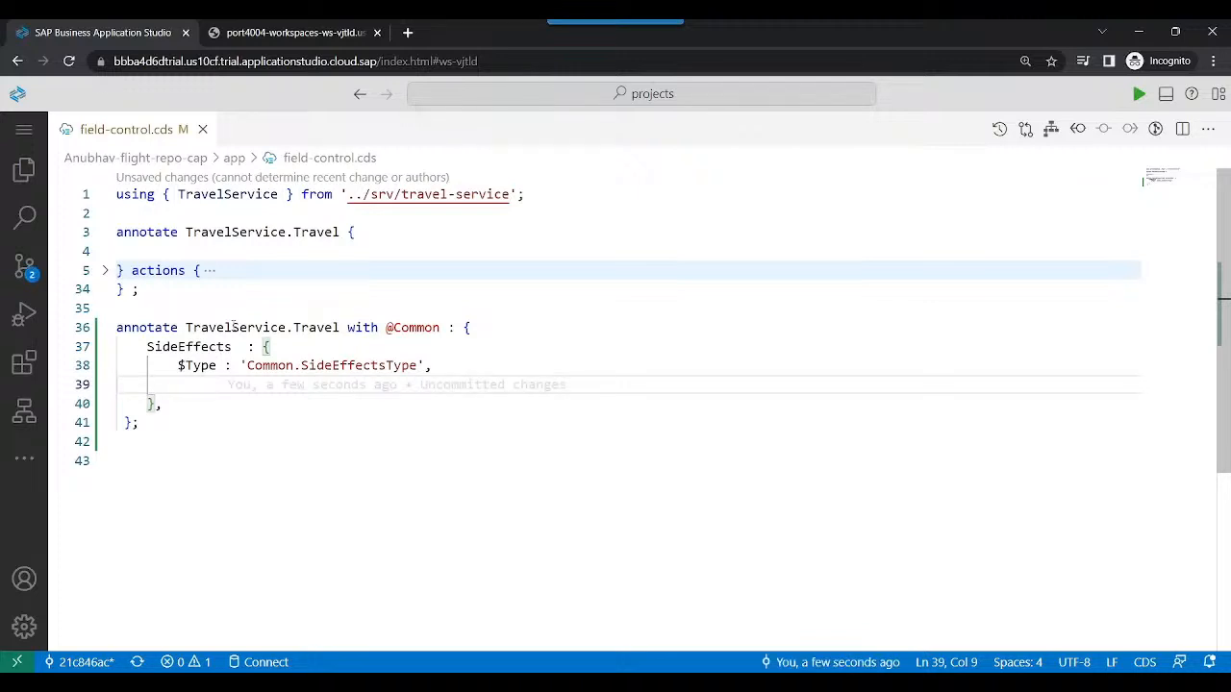
# Fill SourceProperties [GoGreen, BookingFee] and SourceEntities [to_Booking], then save.
pyautogui.write('so')
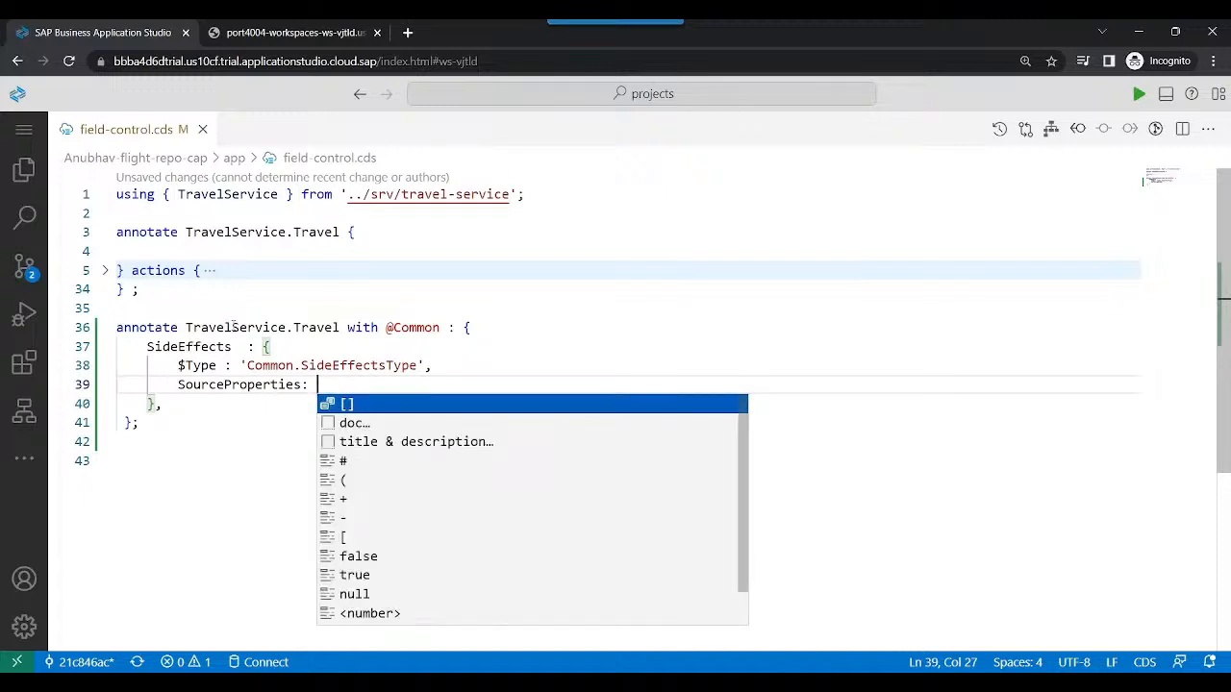
pyautogui.write('[')
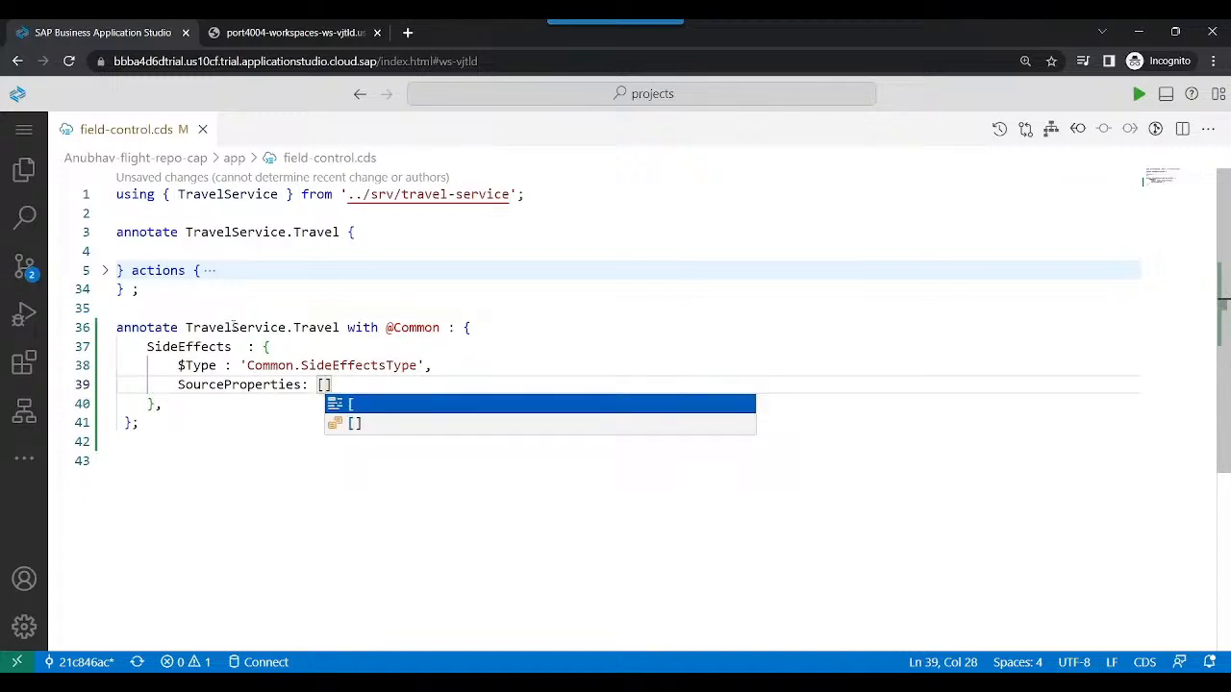
pyautogui.write('Go')
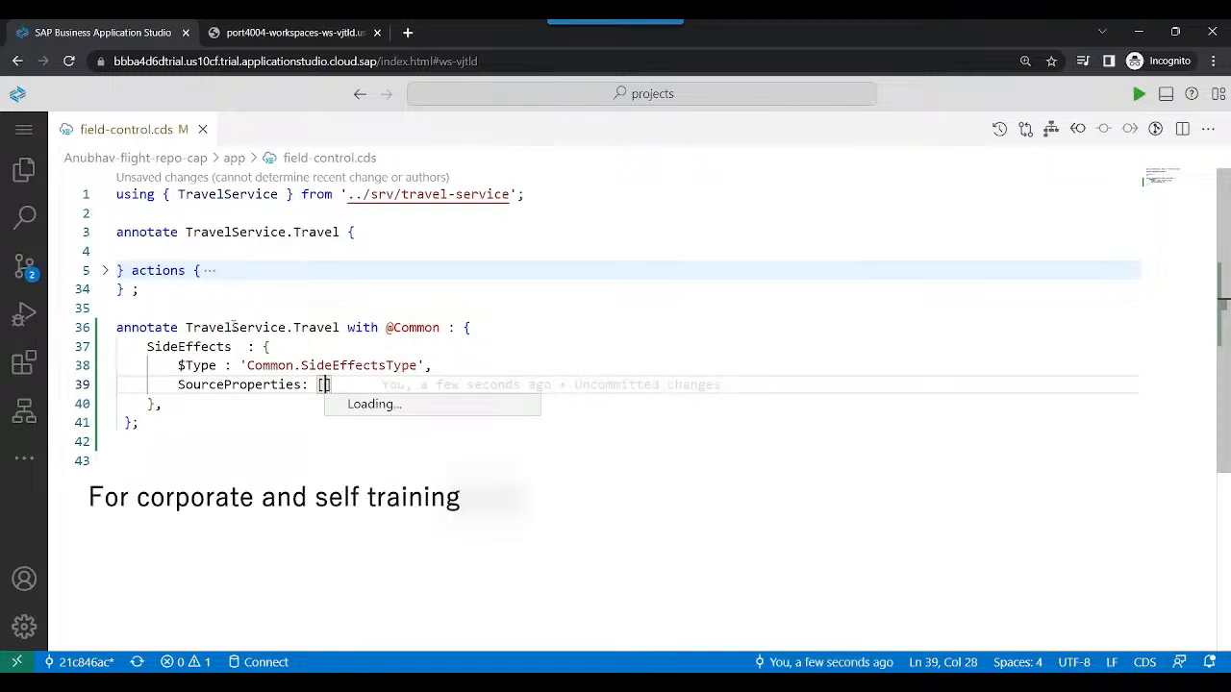
pyautogui.write('GoGreen')
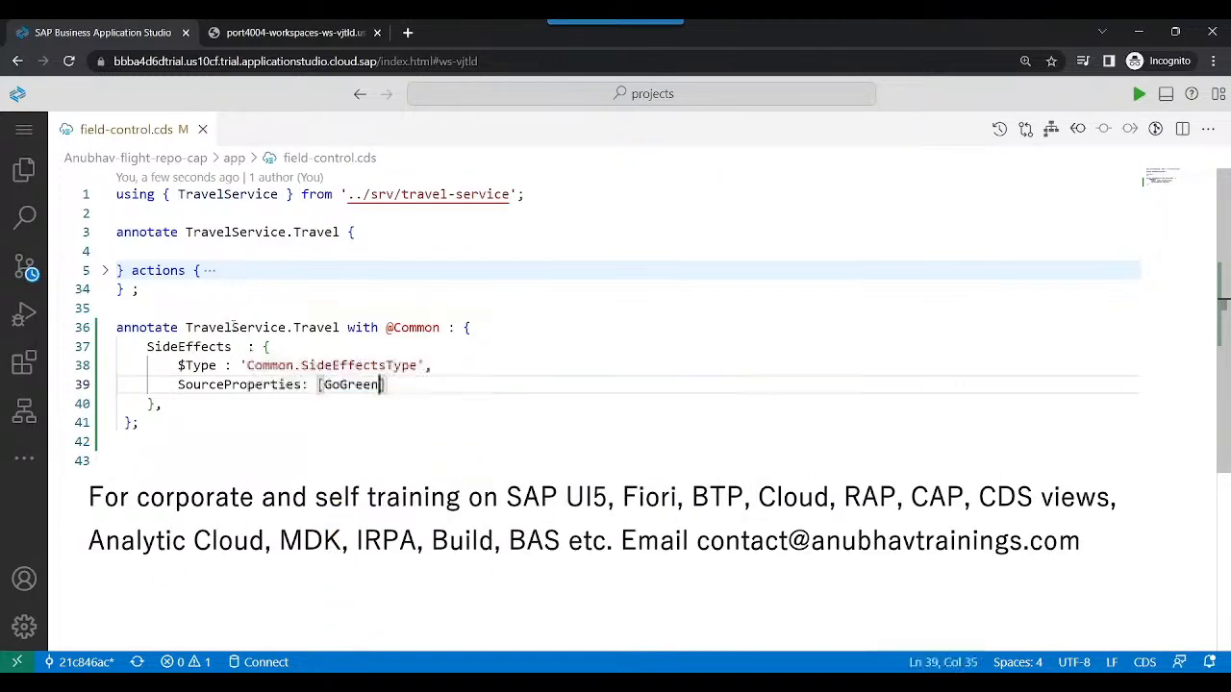
pyautogui.write(',')
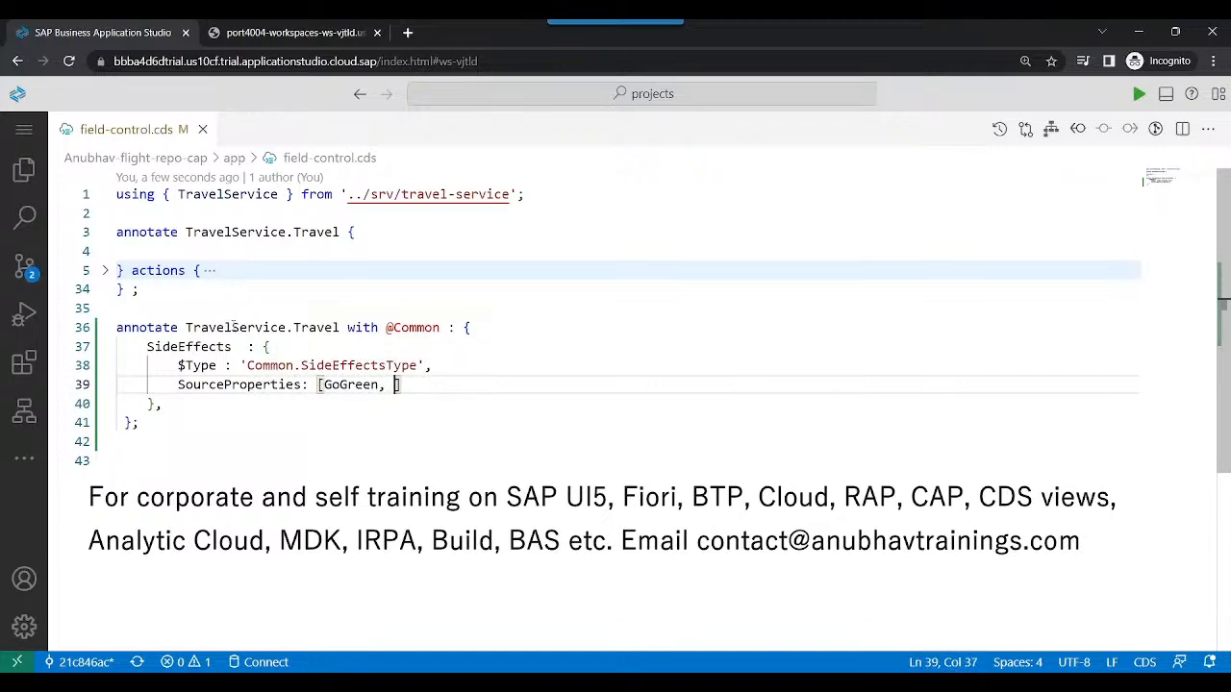
pyautogui.write('BookingFee')
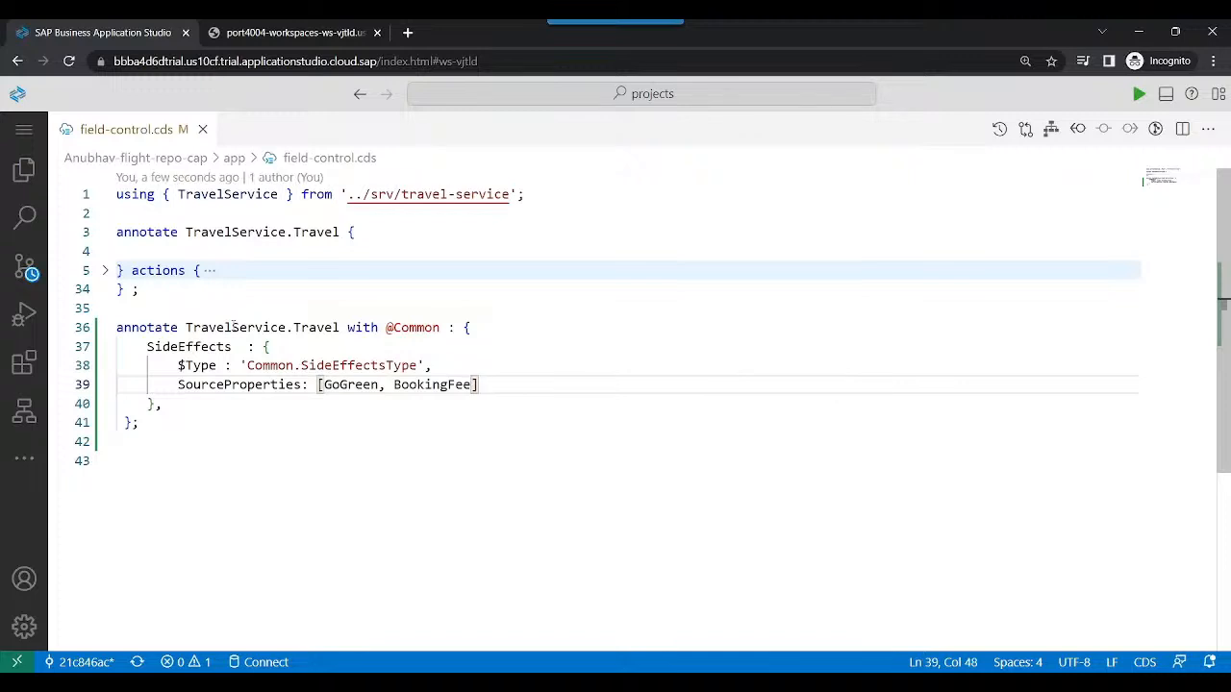
pyautogui.click(293, 31)
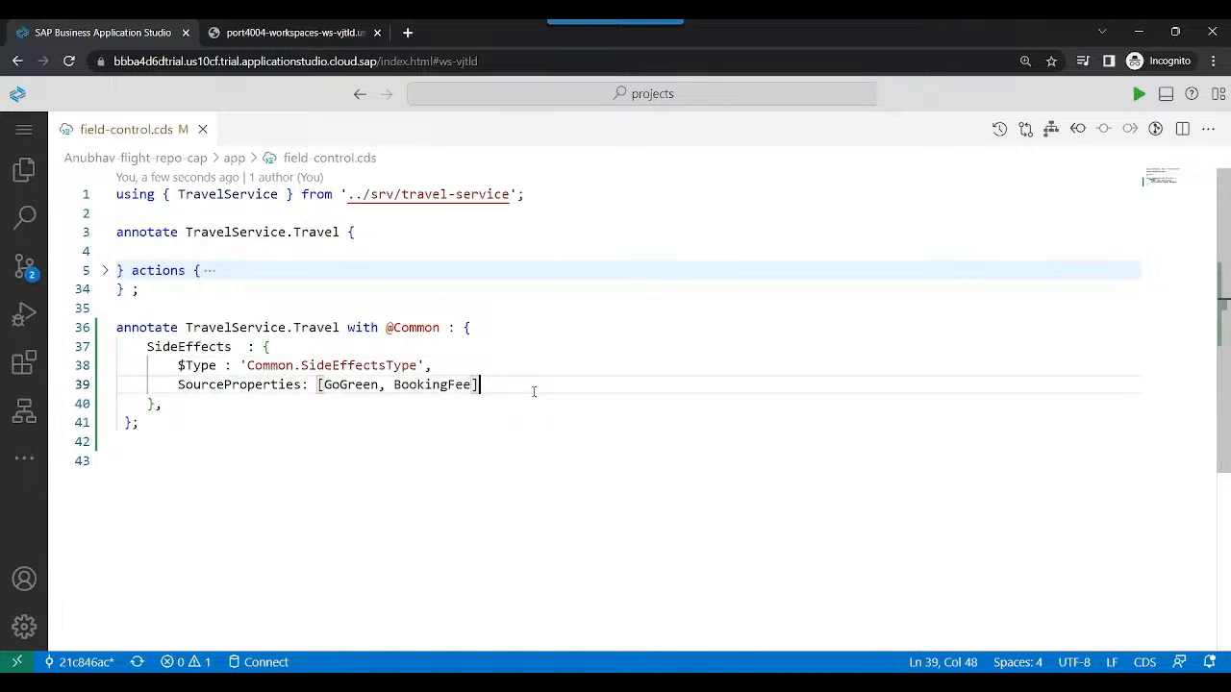
pyautogui.write(',')
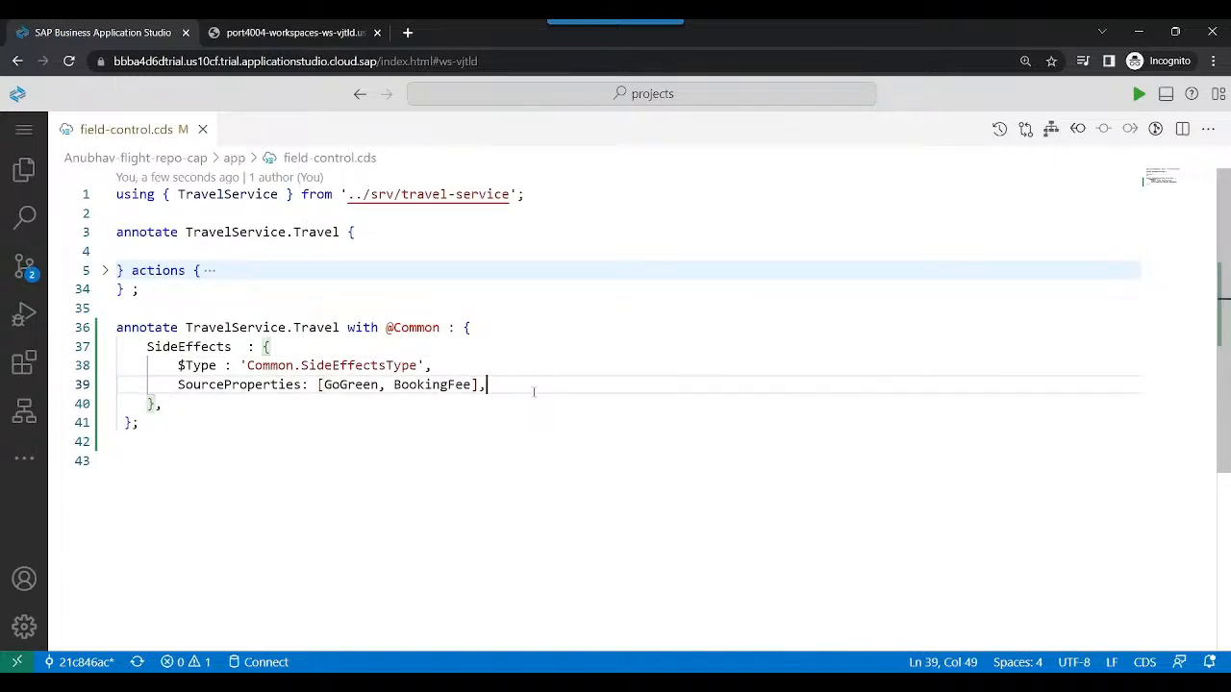
pyautogui.write('SourceEntities:')
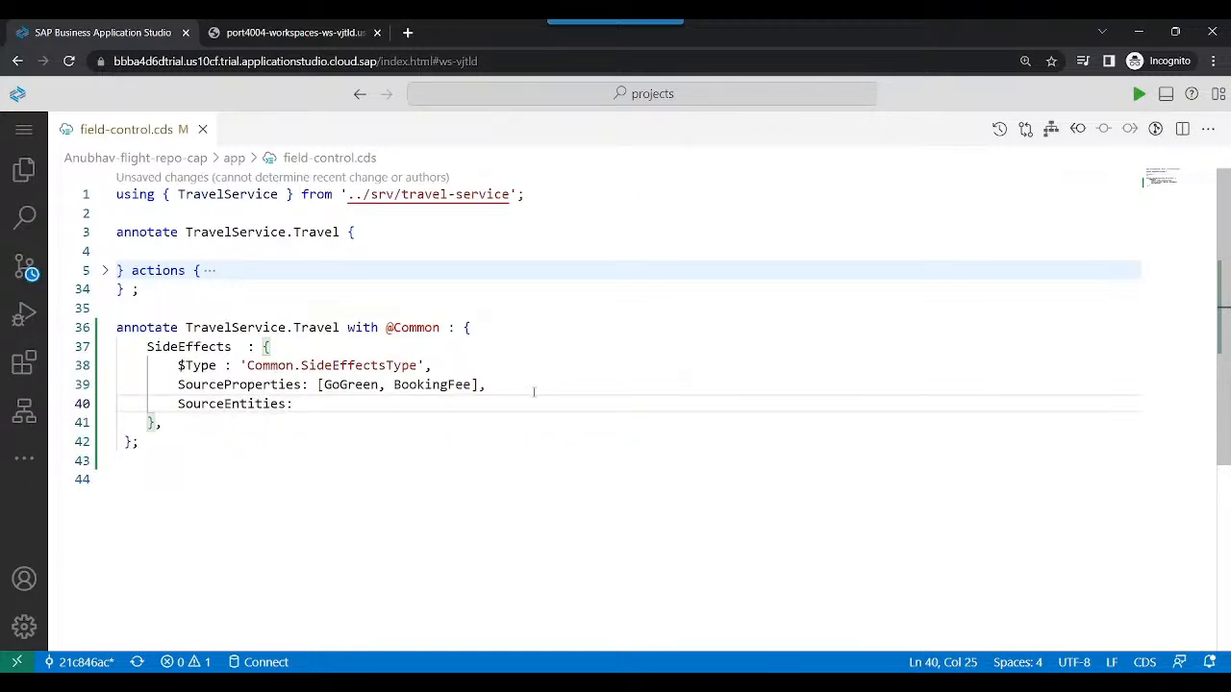
pyautogui.write('[')
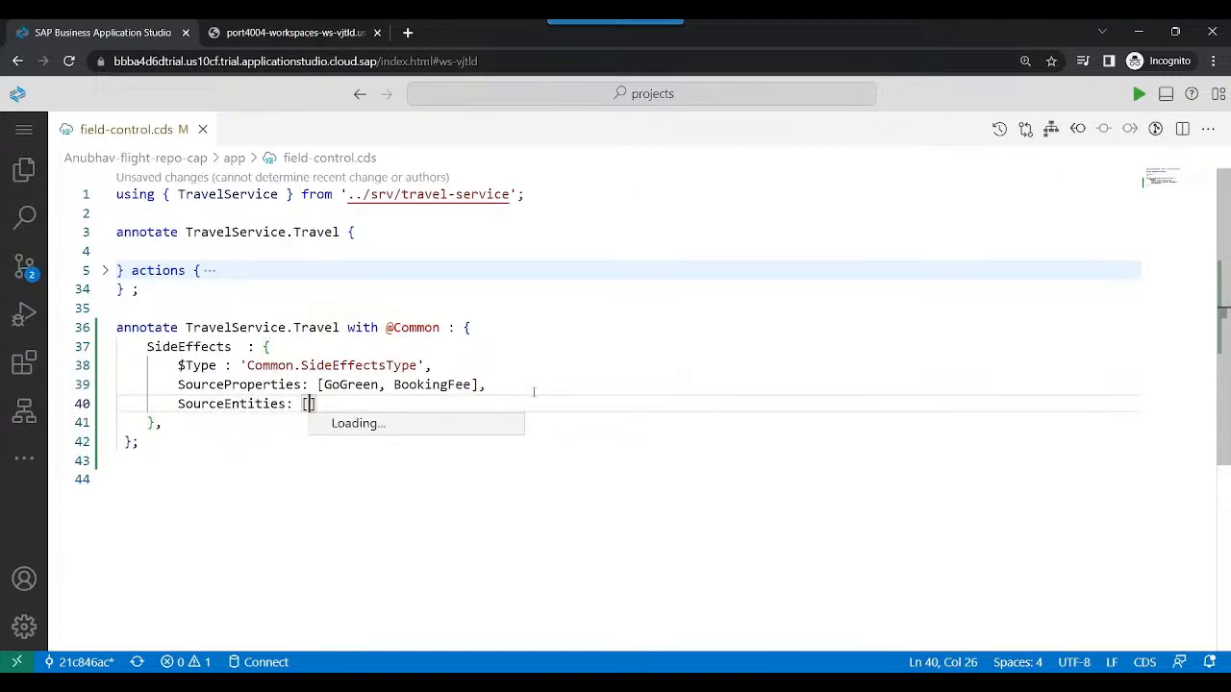
pyautogui.write('to_Booking')
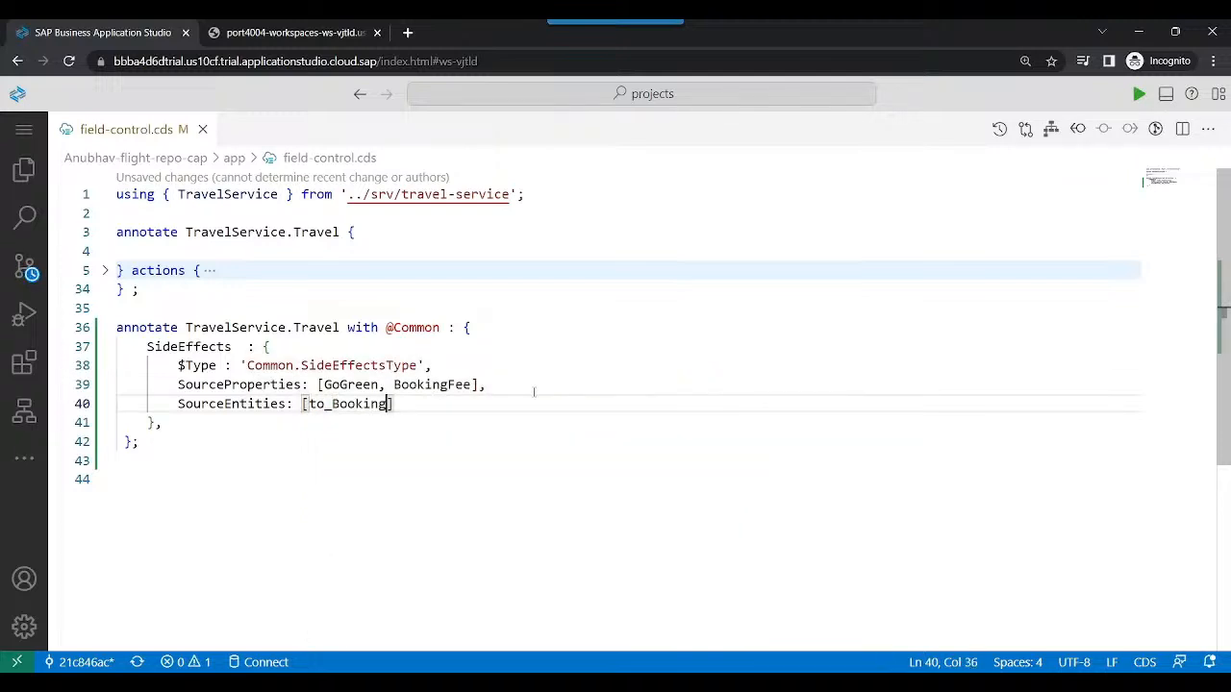
pyautogui.press('ctrl+s')
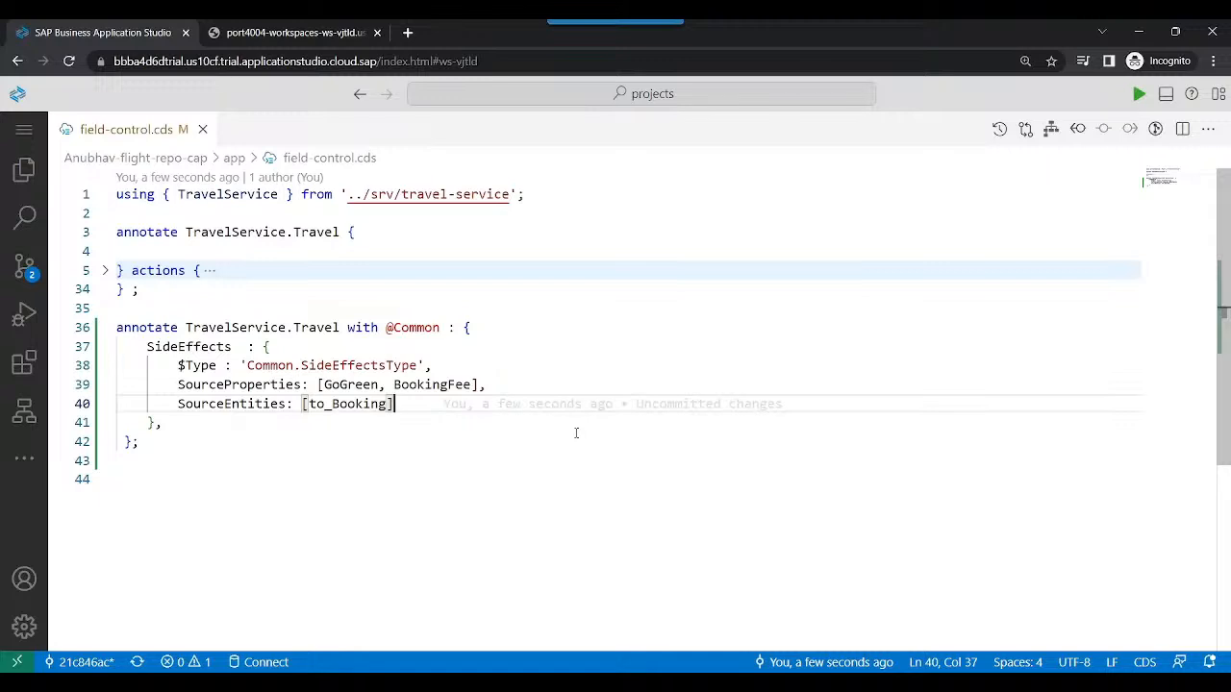
# Add TargetProperties [TotalPrice, GreenFee, TreesPlanted] to the side effect and save field-control.cds.
pyautogui.press('Enter')
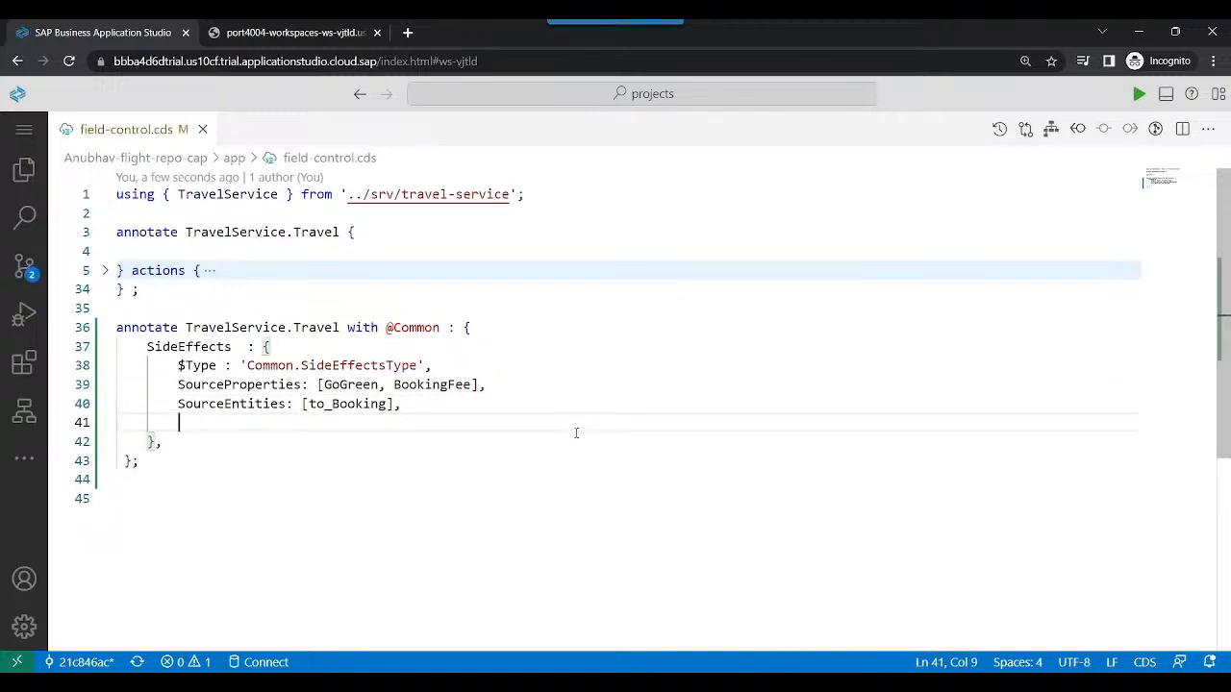
pyautogui.write('Tra')
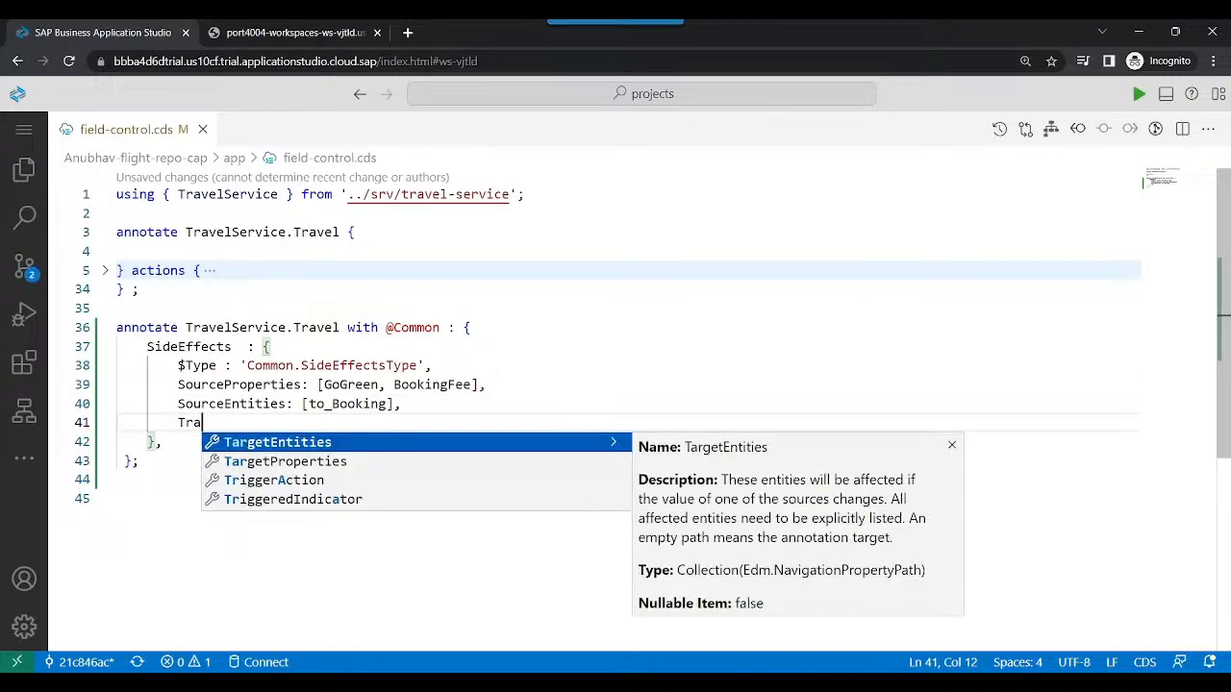
pyautogui.click(285, 461)
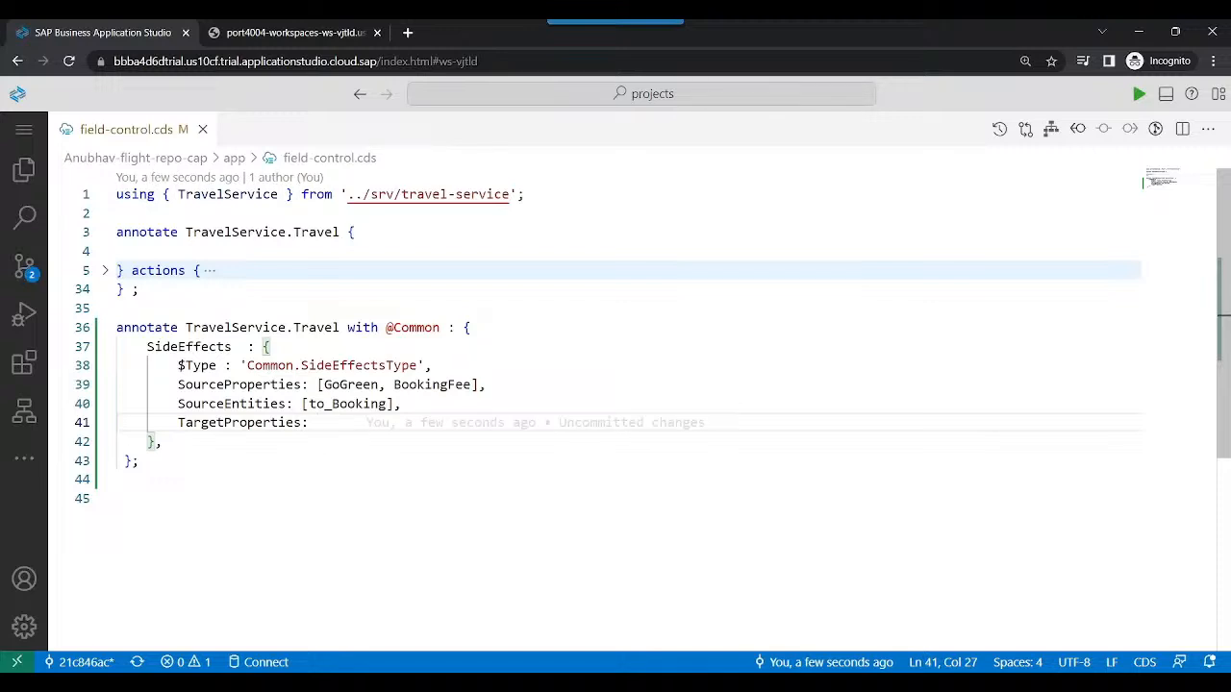
pyautogui.write('[')
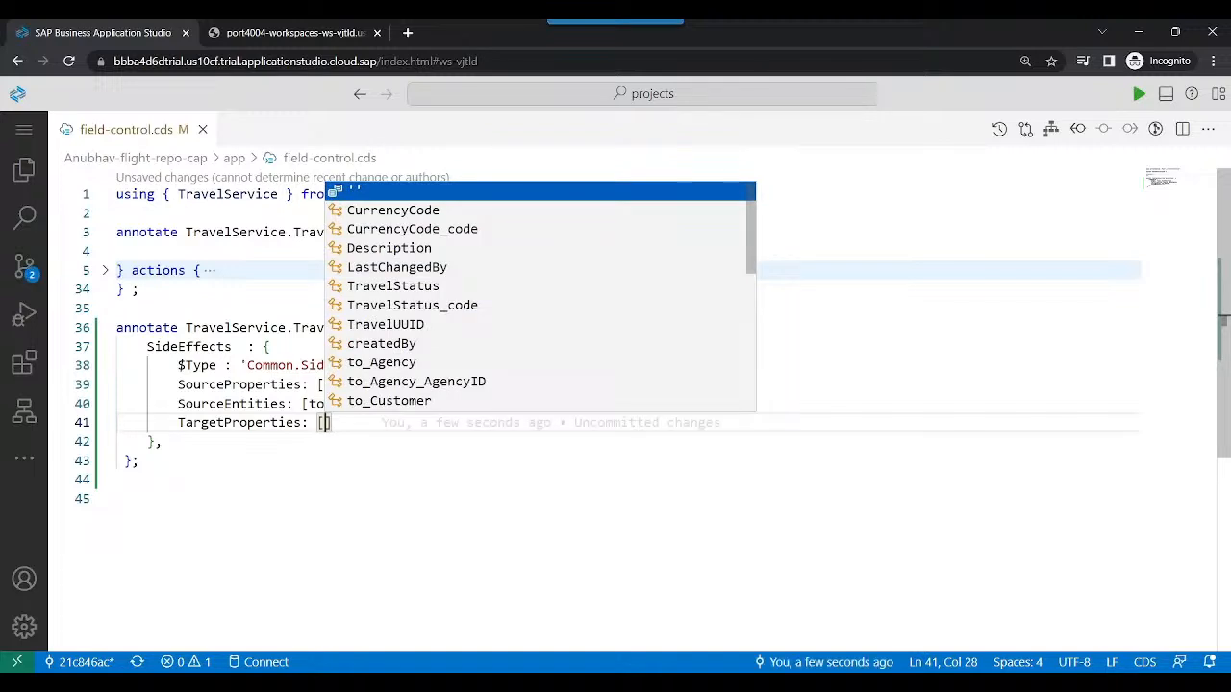
pyautogui.write('Tot')
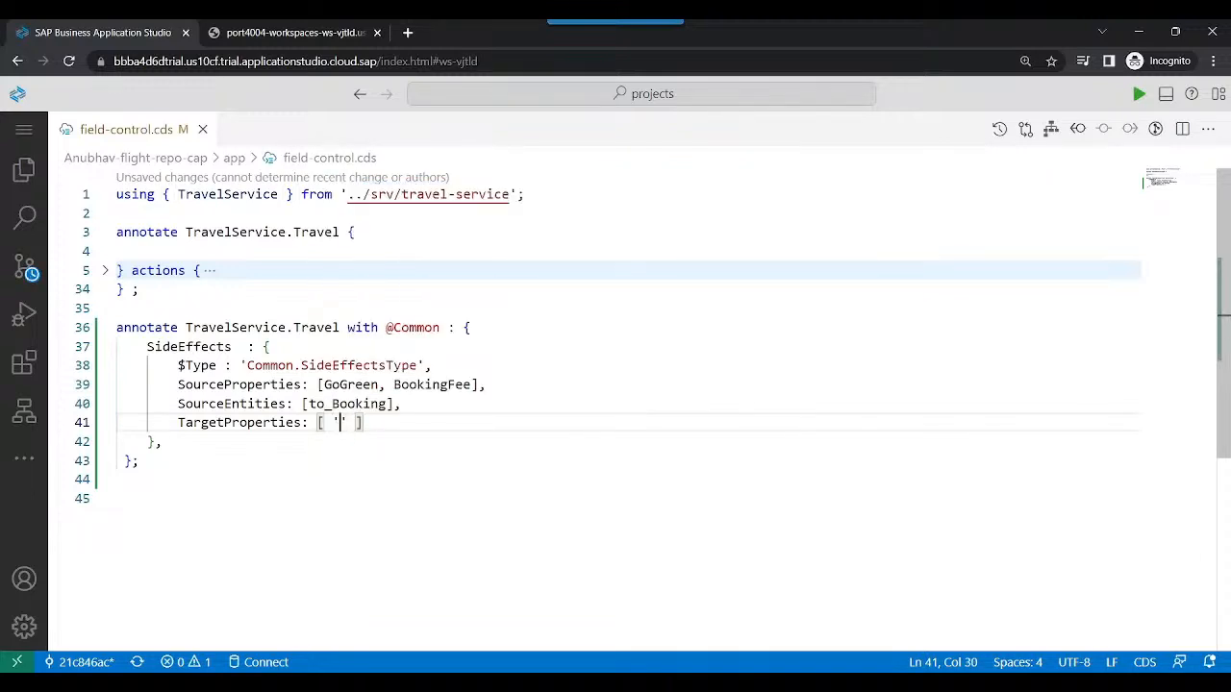
pyautogui.write("TotalPrice', 'Gree")
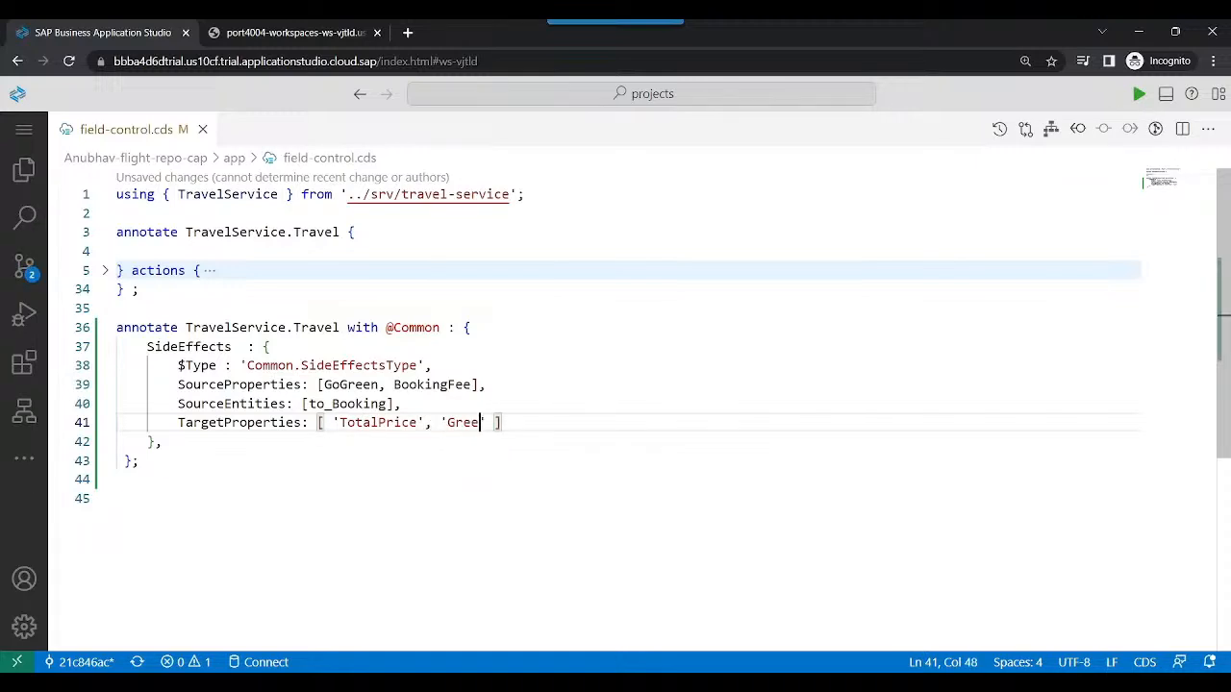
pyautogui.write("nFee'")
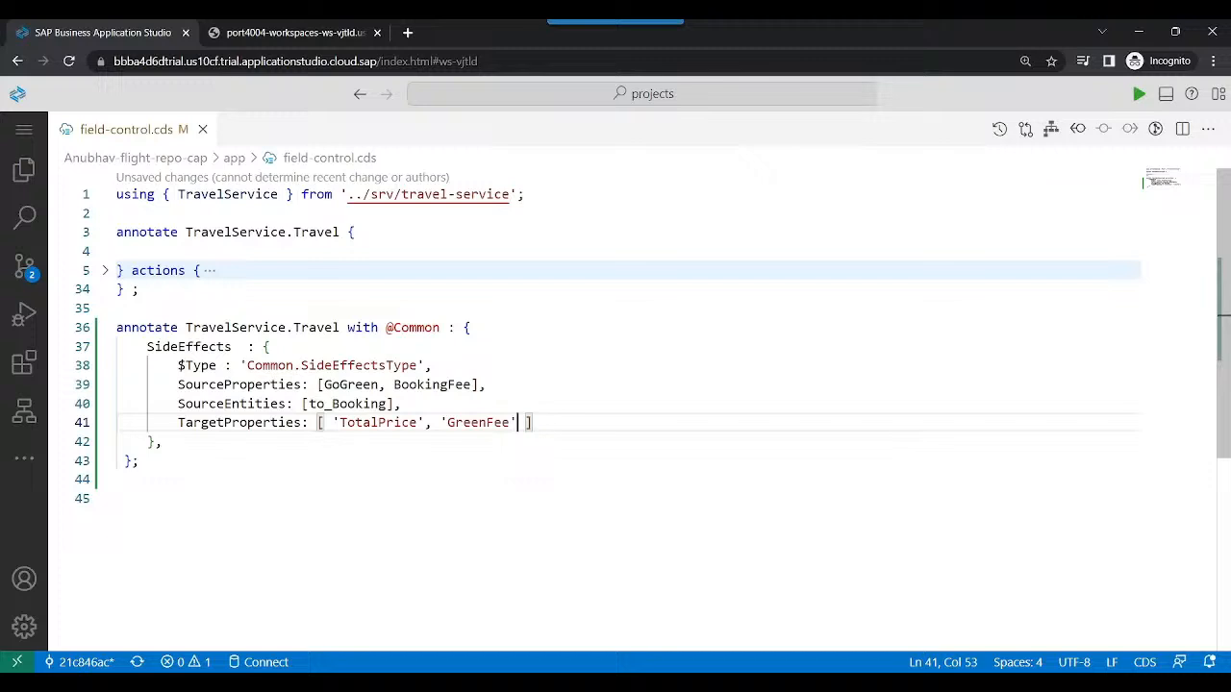
pyautogui.write(',')
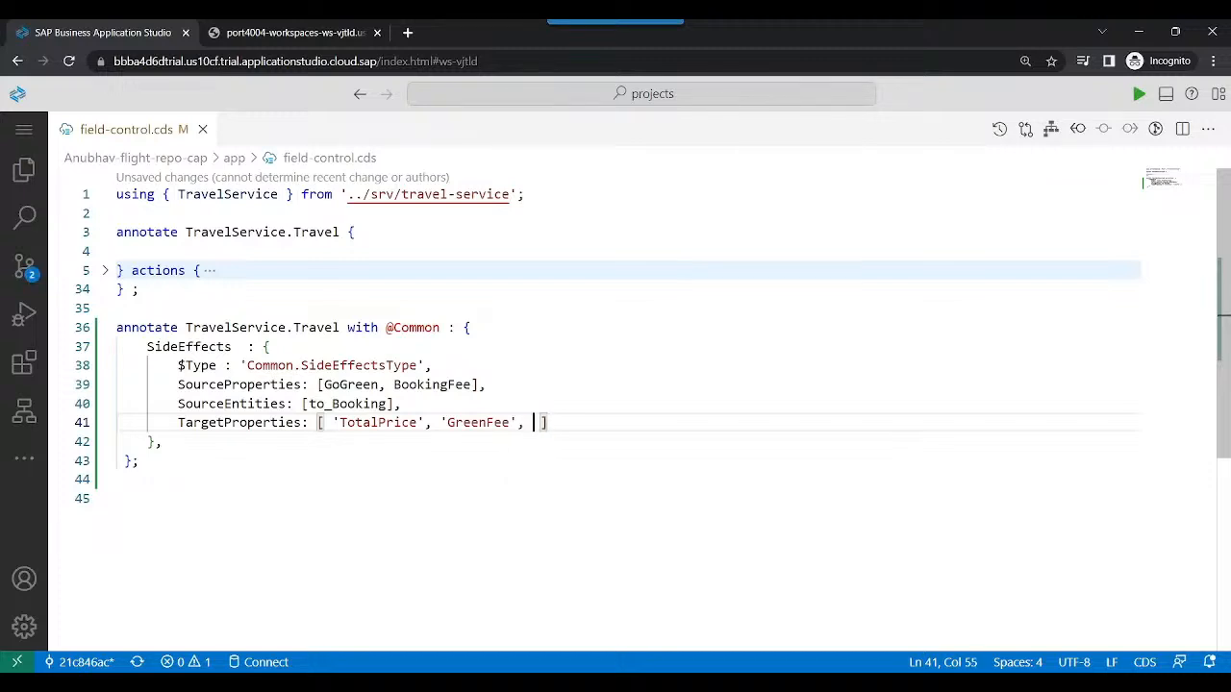
pyautogui.write("Tr'")
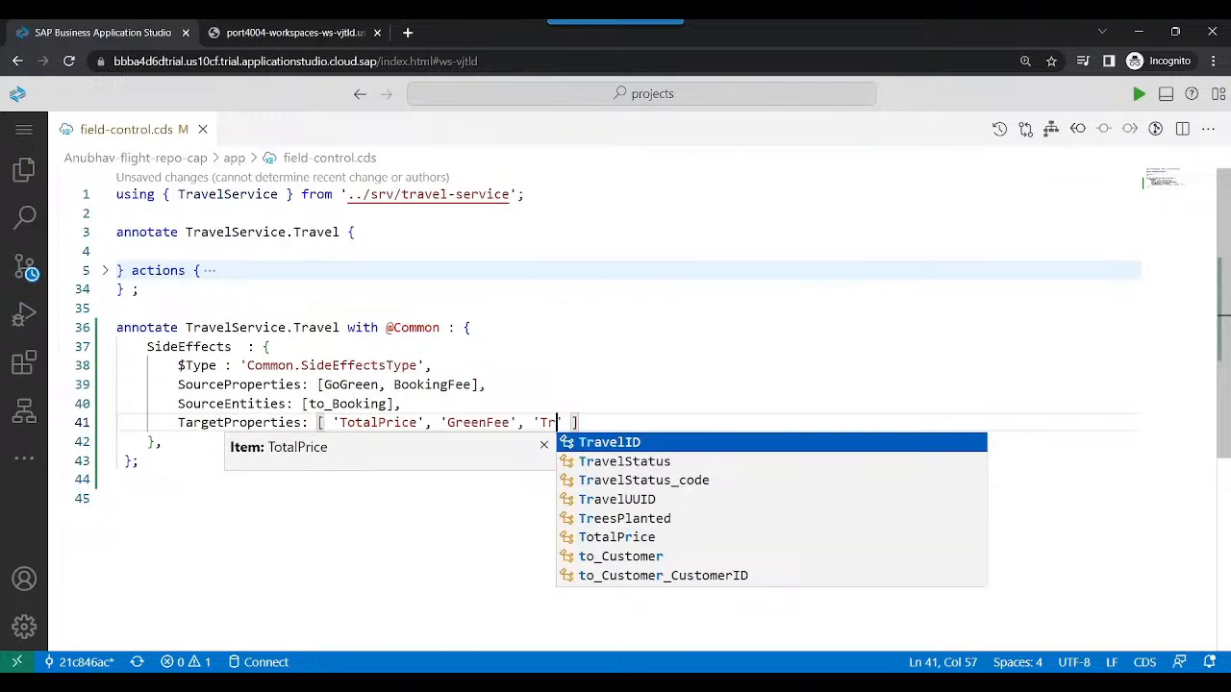
pyautogui.write('eesPlanted')
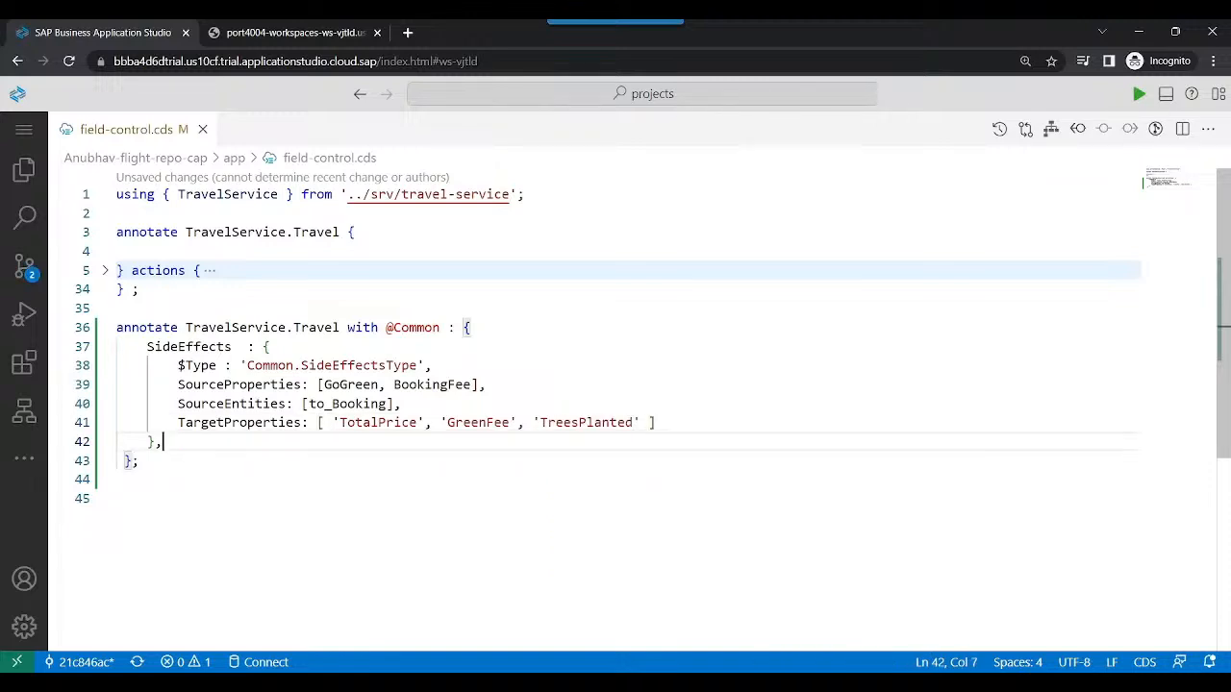
pyautogui.press('ctrl+s')
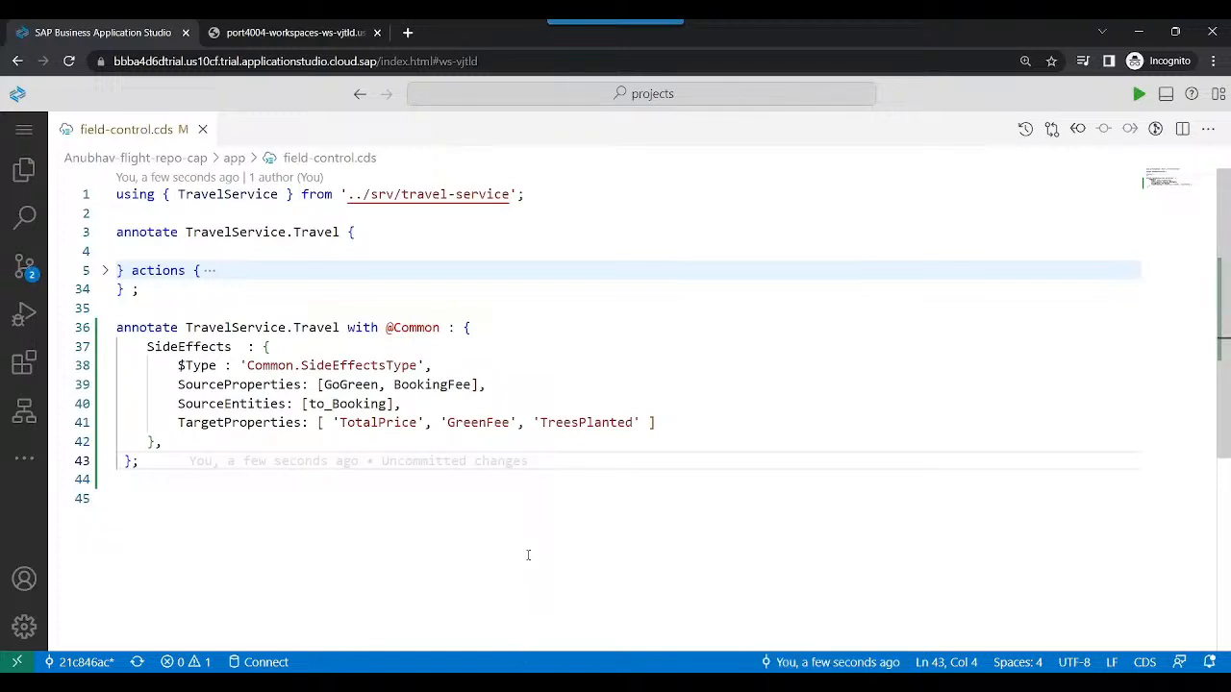
pyautogui.moveTo(545, 545)
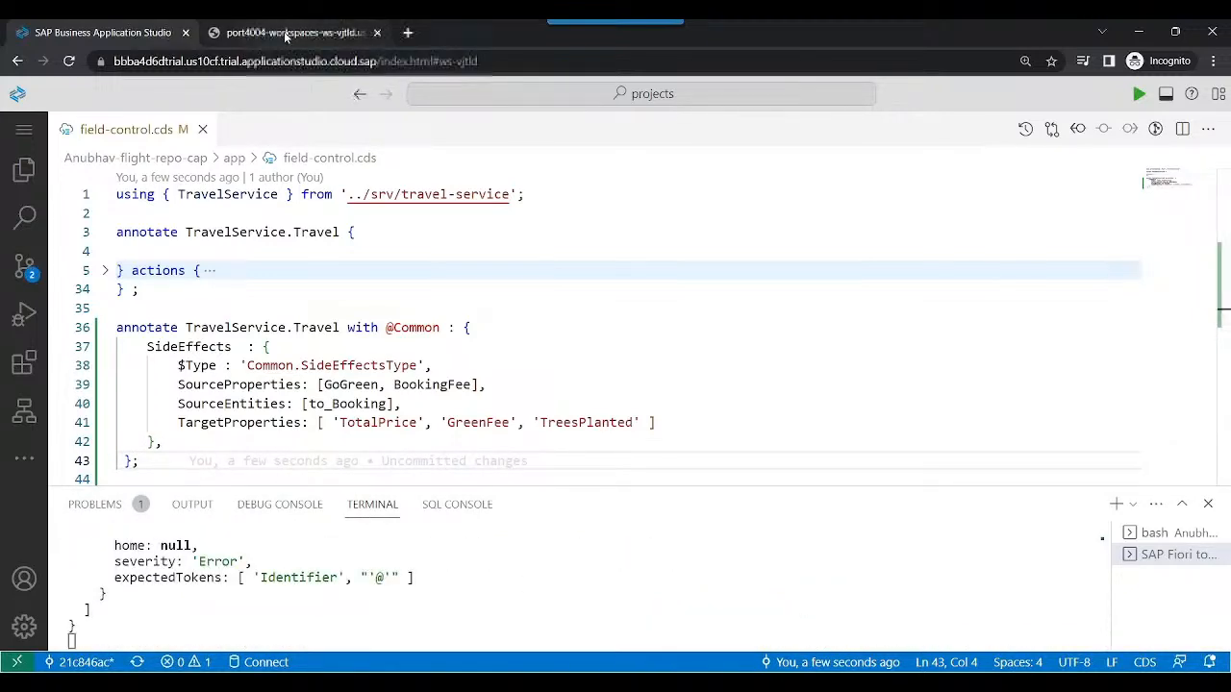
# Return to My Travel Application and reopen travel 4, Vacation.
pyautogui.click(293, 32)
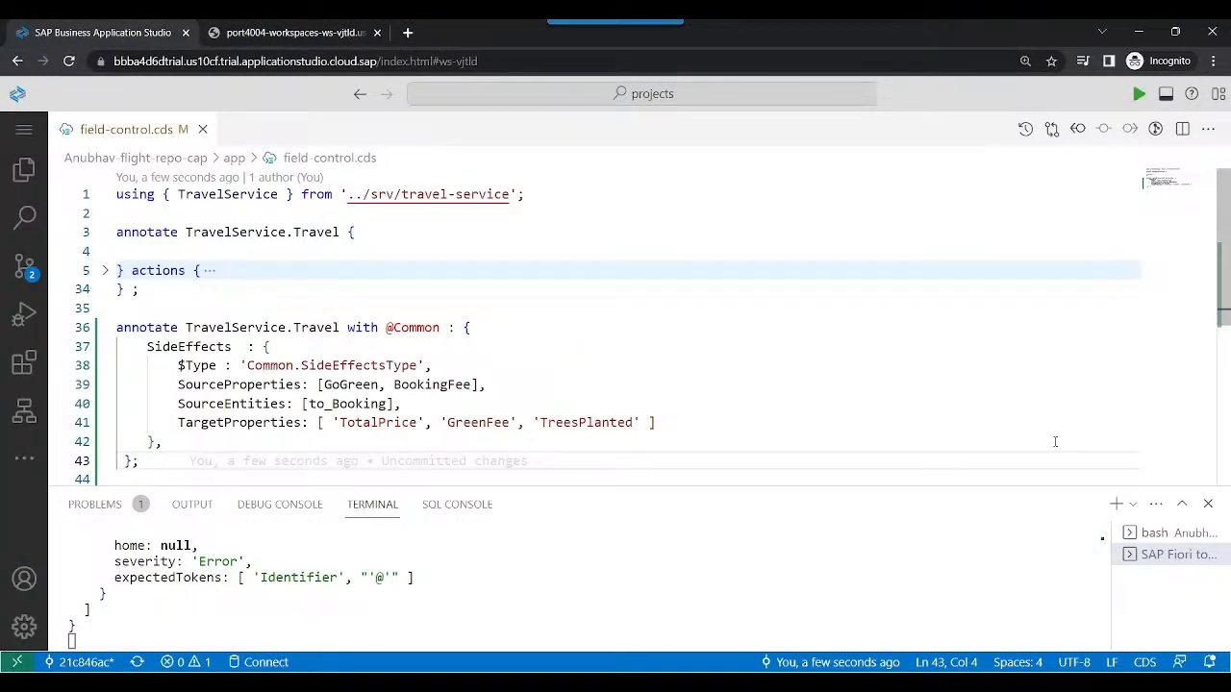
pyautogui.click(294, 31)
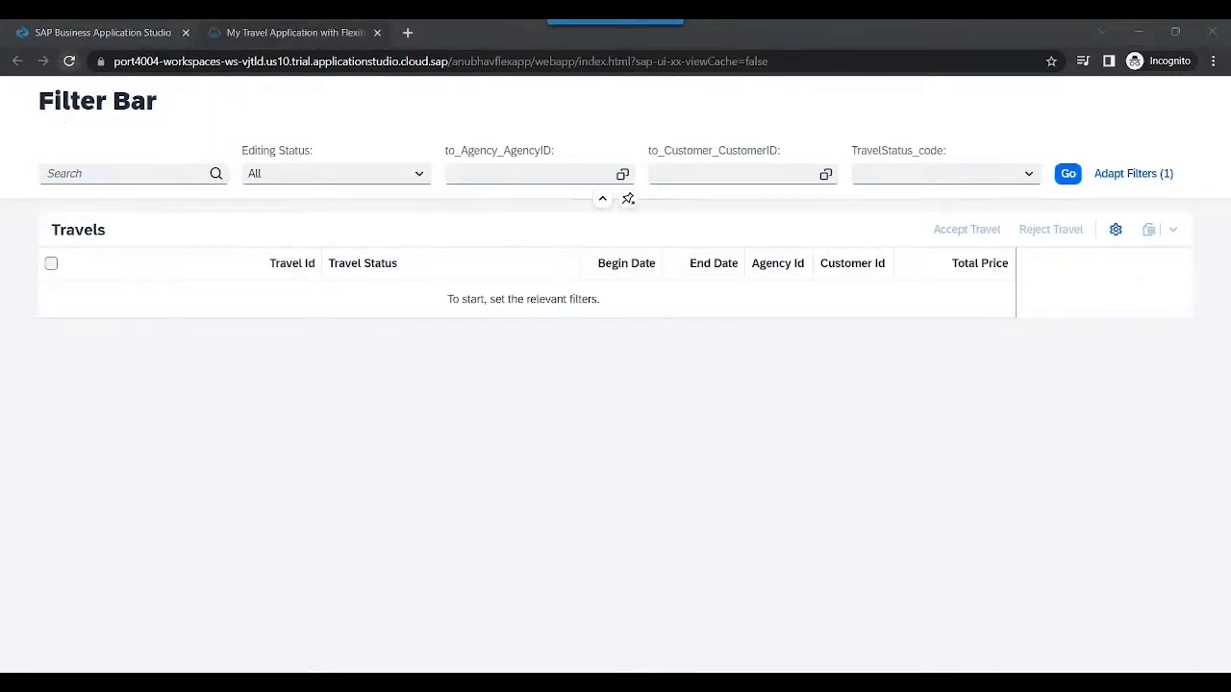
pyautogui.moveTo(423, 311)
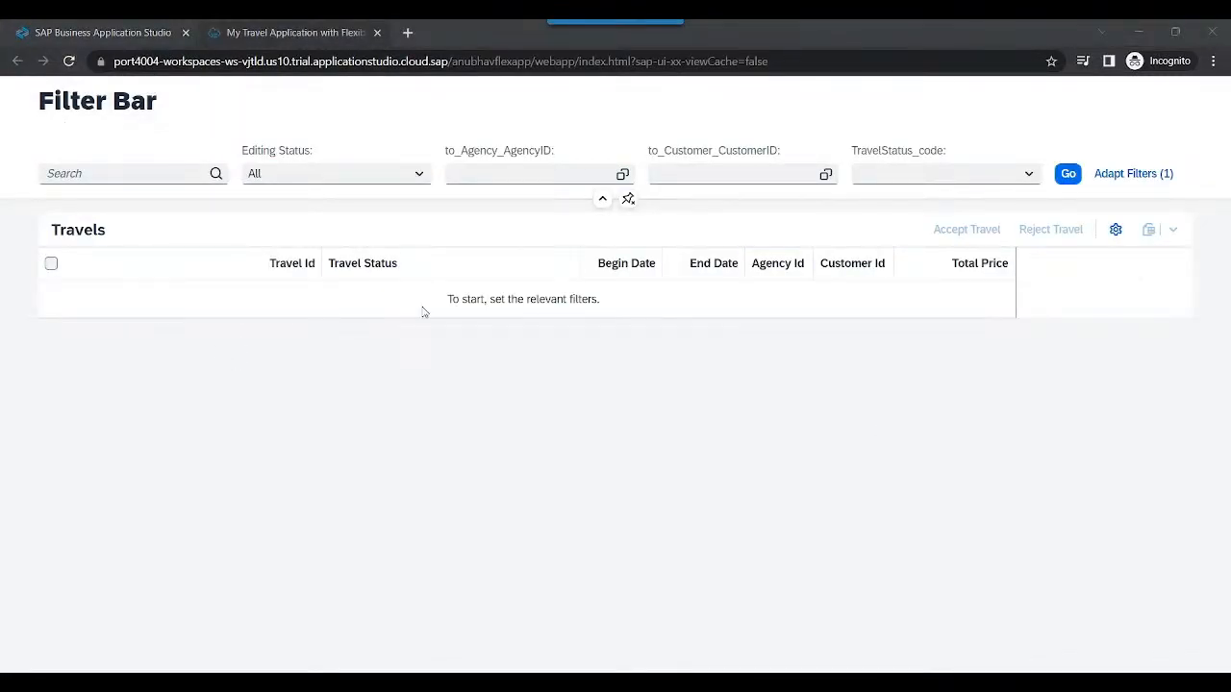
pyautogui.click(1067, 173)
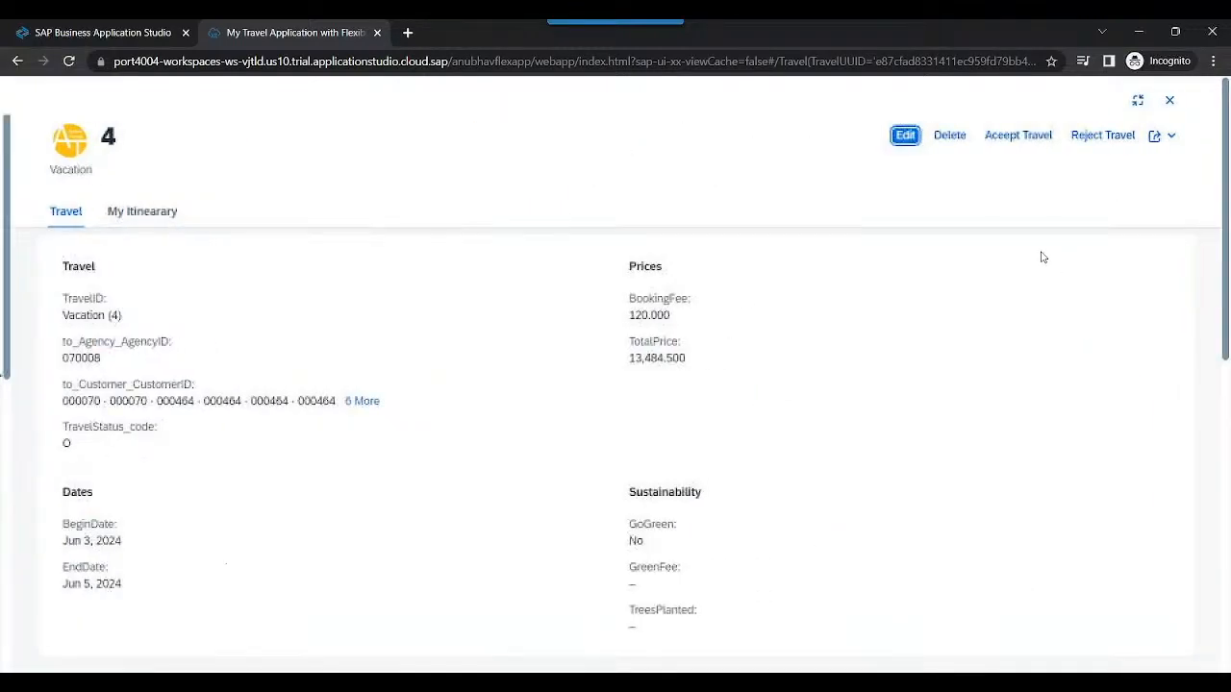
# Edit travel 4, verify TotalPrice is read-only, and enable GoGreen so GreenFee becomes 135.
pyautogui.click(904, 134)
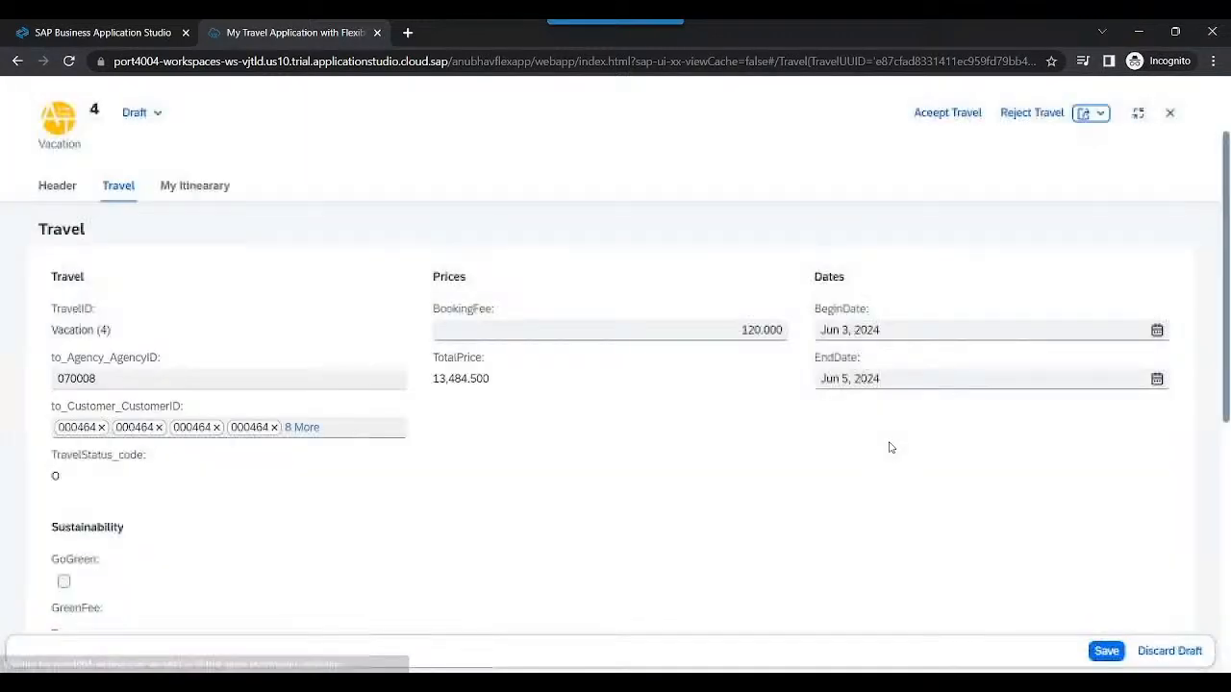
pyautogui.scroll(-3)
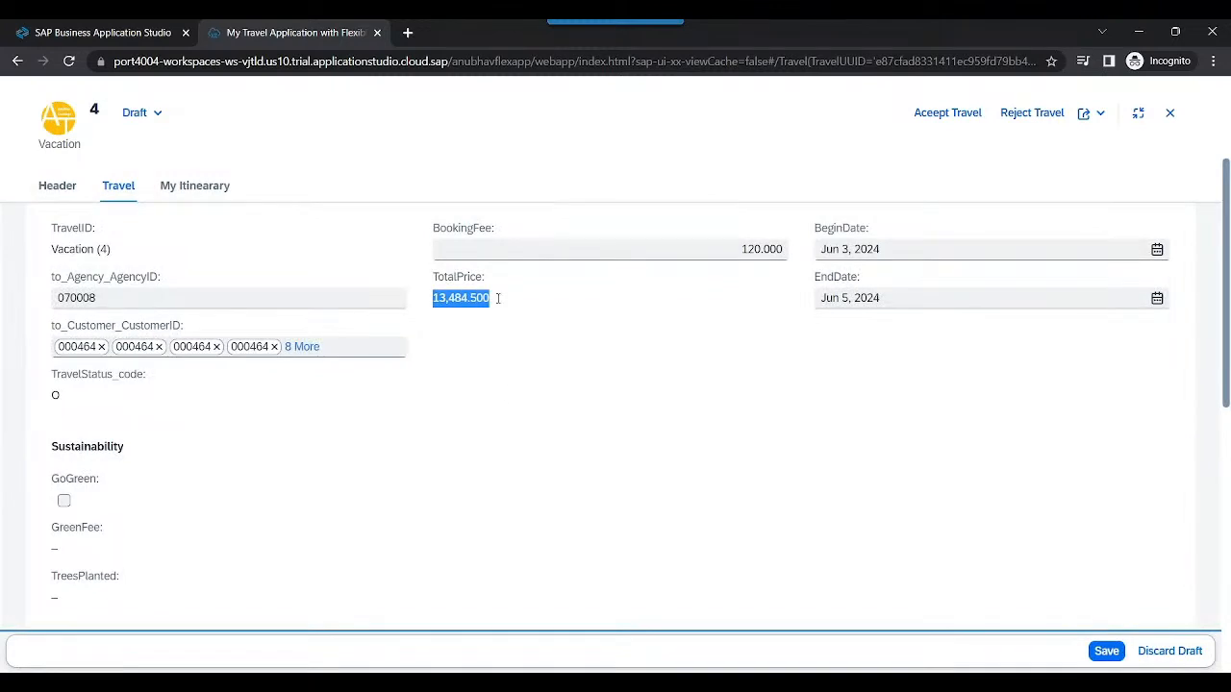
pyautogui.click(545, 455)
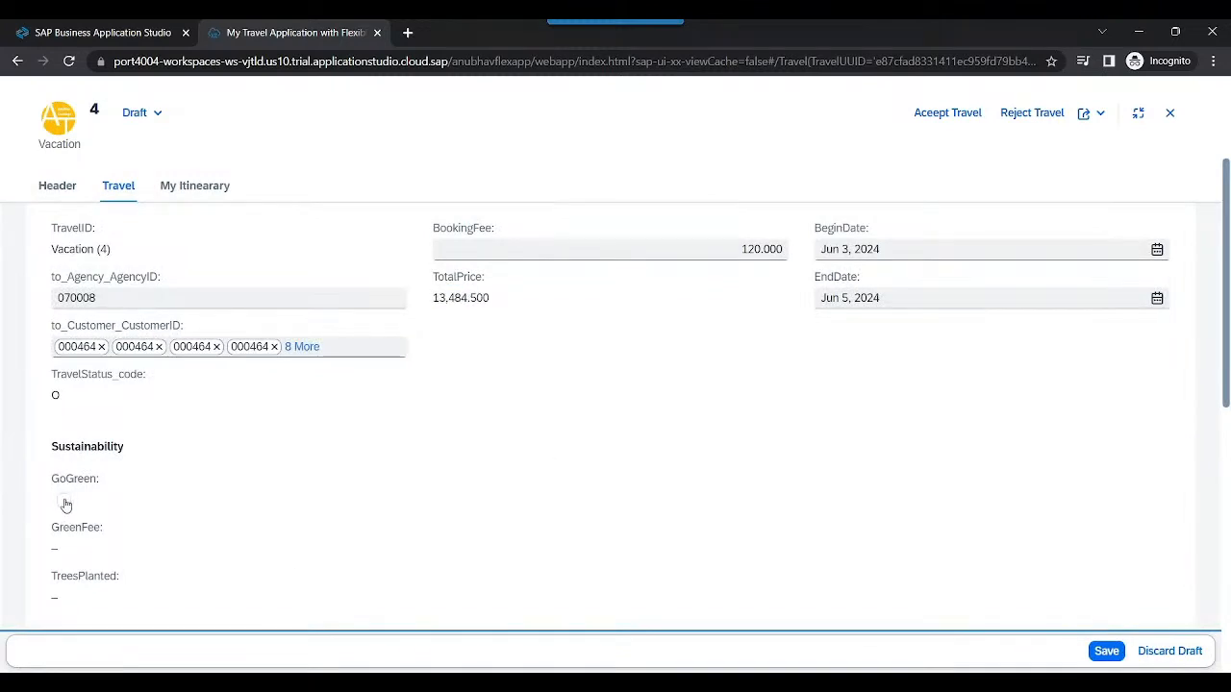
pyautogui.click(64, 499)
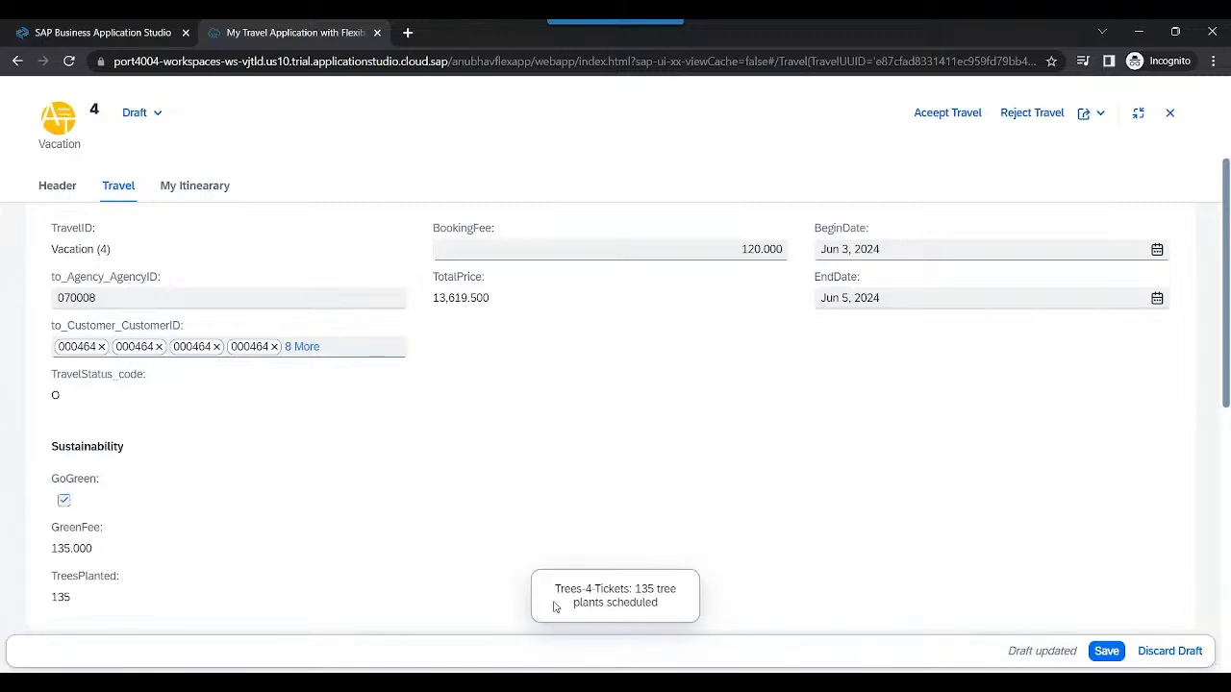
pyautogui.moveTo(436, 317)
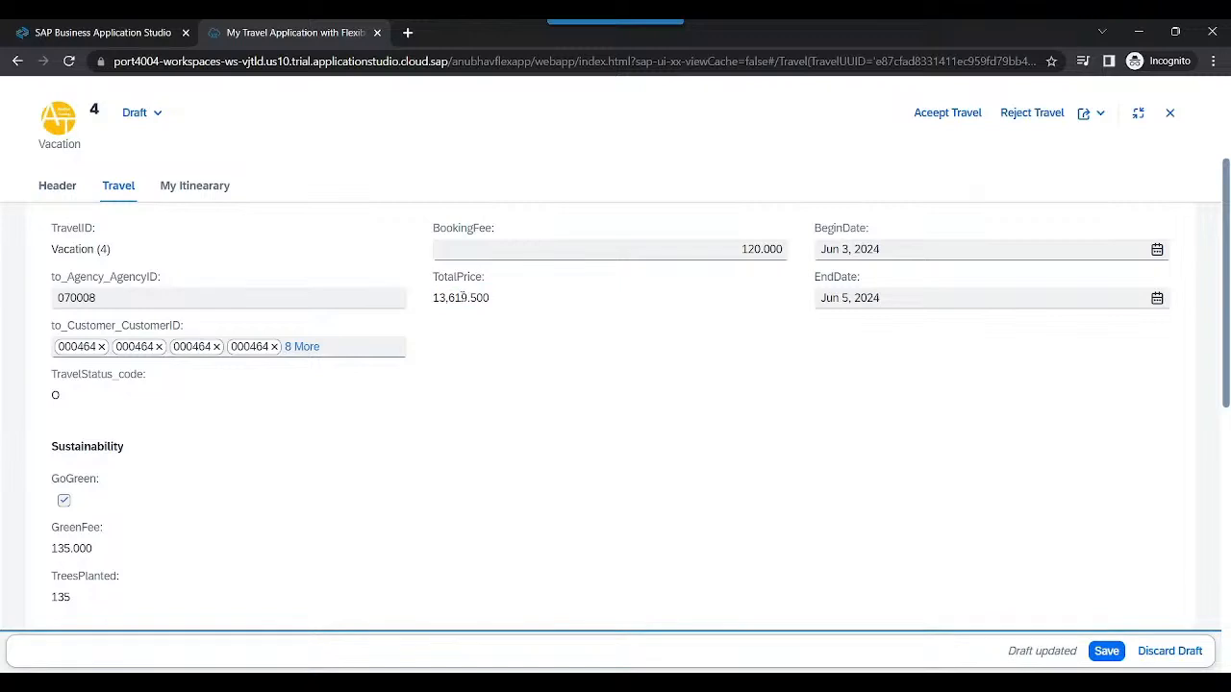
pyautogui.moveTo(498, 369)
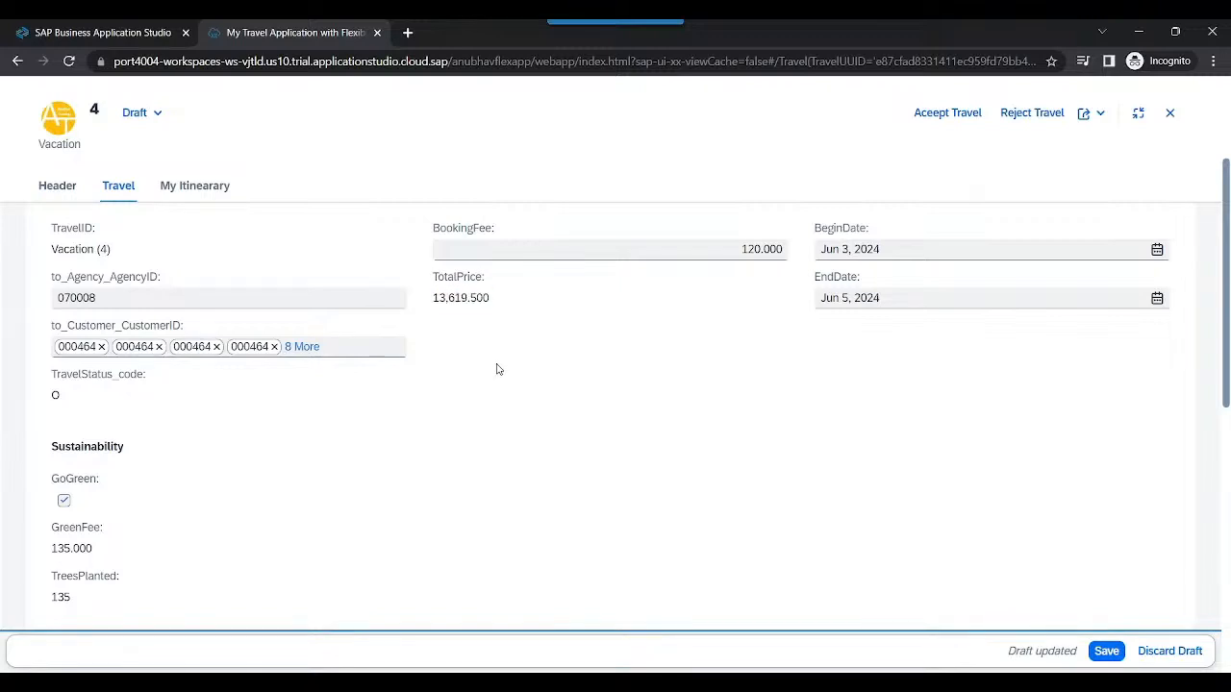
pyautogui.doubleClick(71, 548)
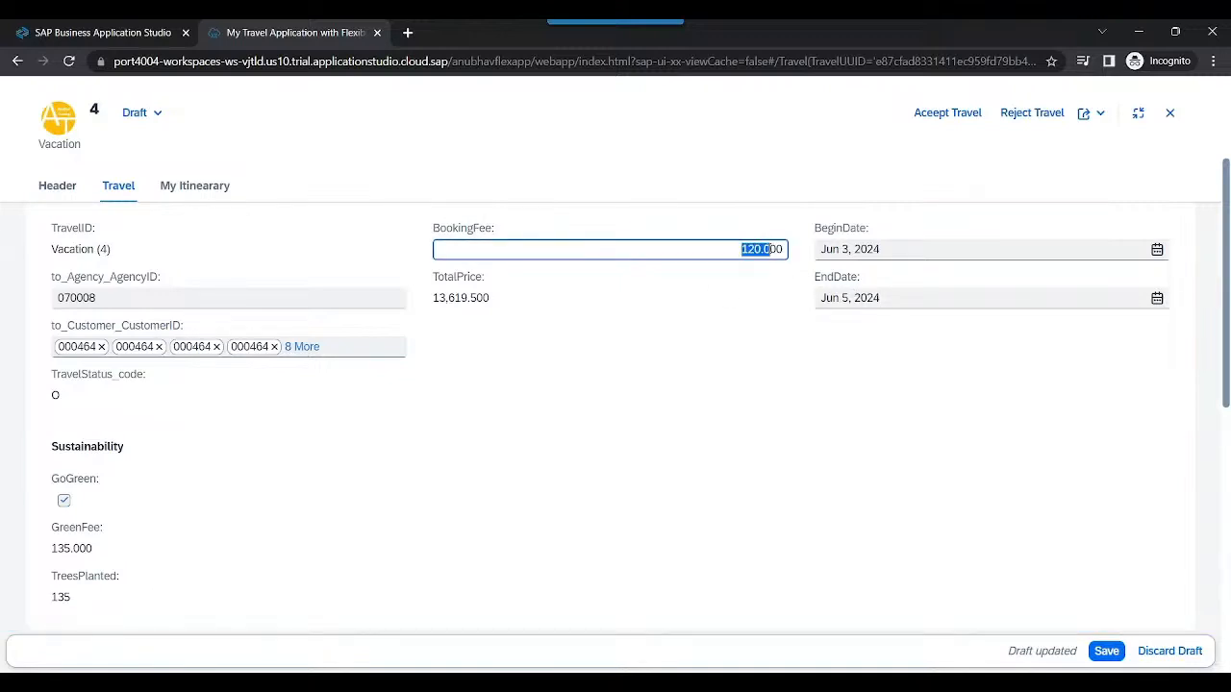
# Enter 250.000 as the booking fee, bringing TotalPrice to 13,614.500.
pyautogui.write('250.000')
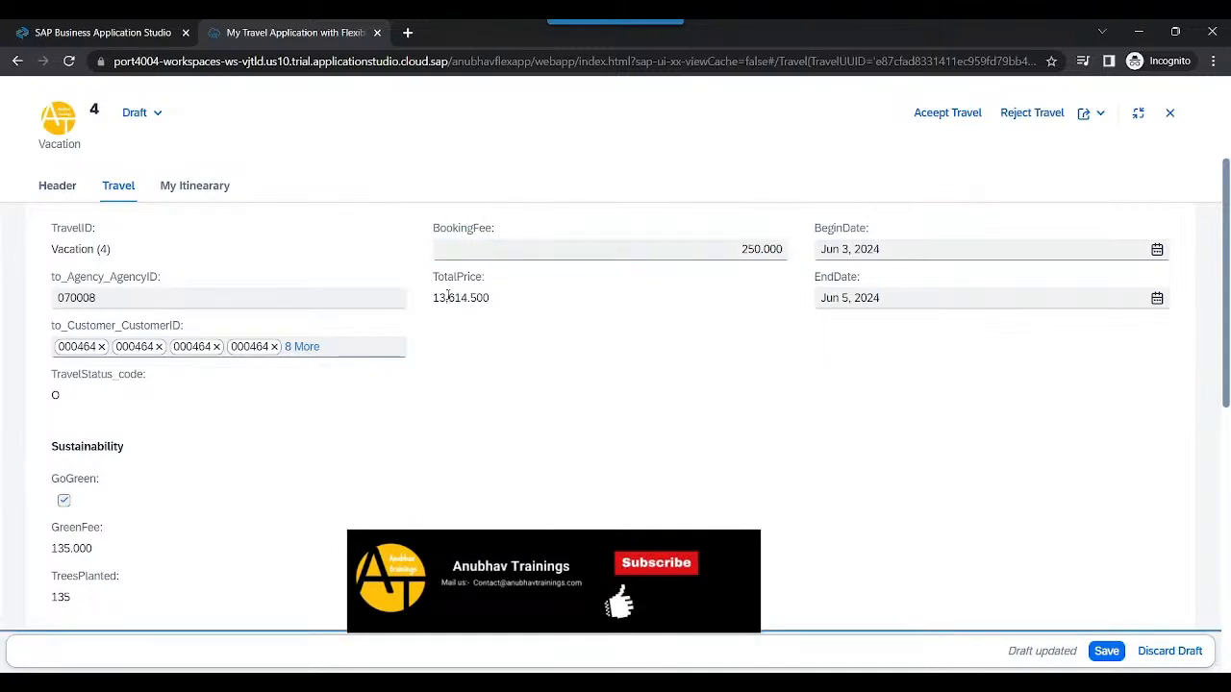
pyautogui.moveTo(511, 372)
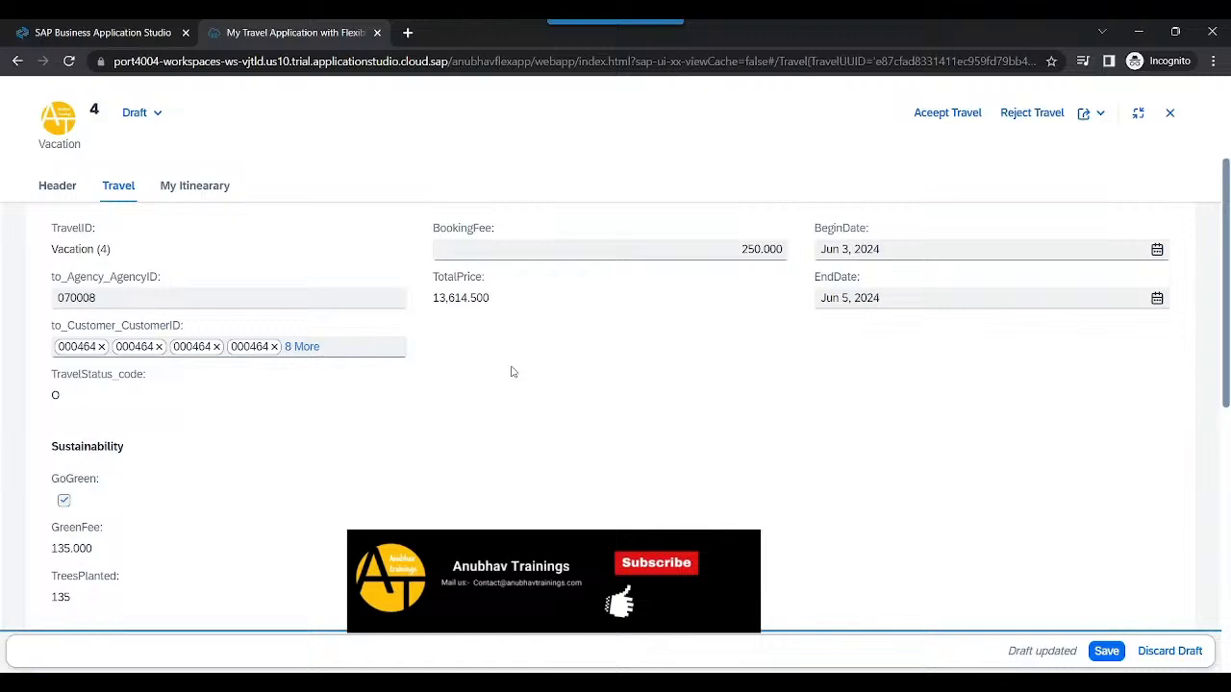
pyautogui.moveTo(523, 366)
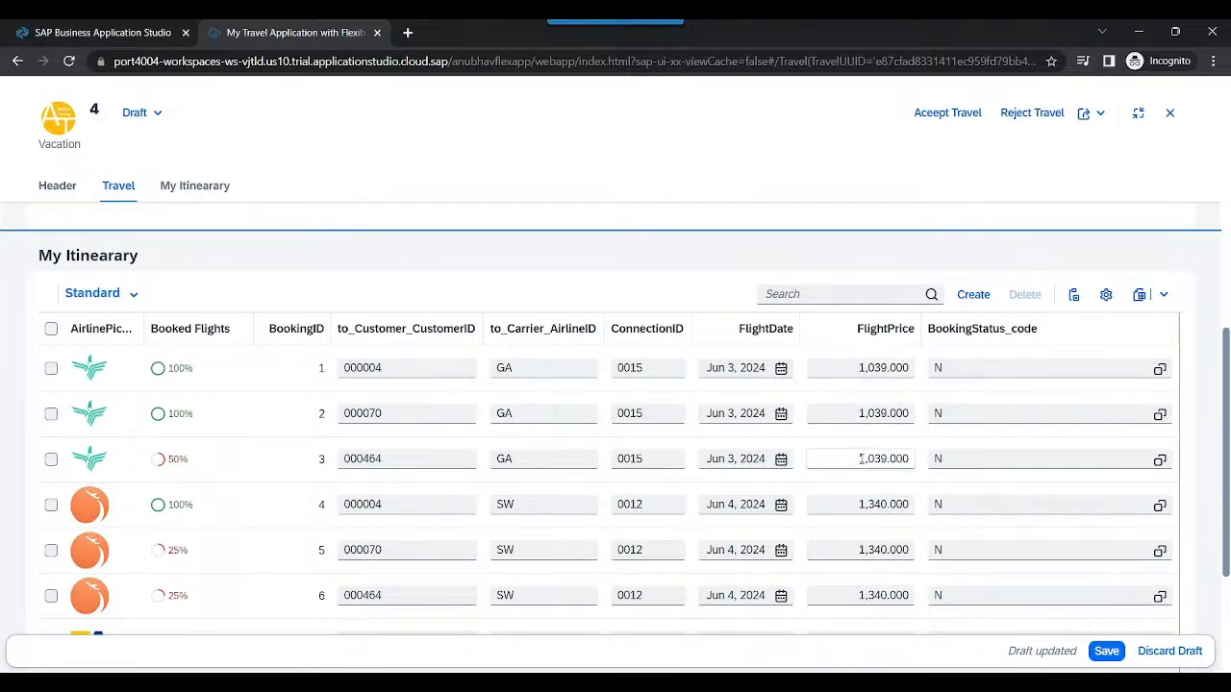
# Set booking 3's flight price to 21,039.000 and save travel 4 at TotalPrice 33,614.500.
pyautogui.click(859, 459)
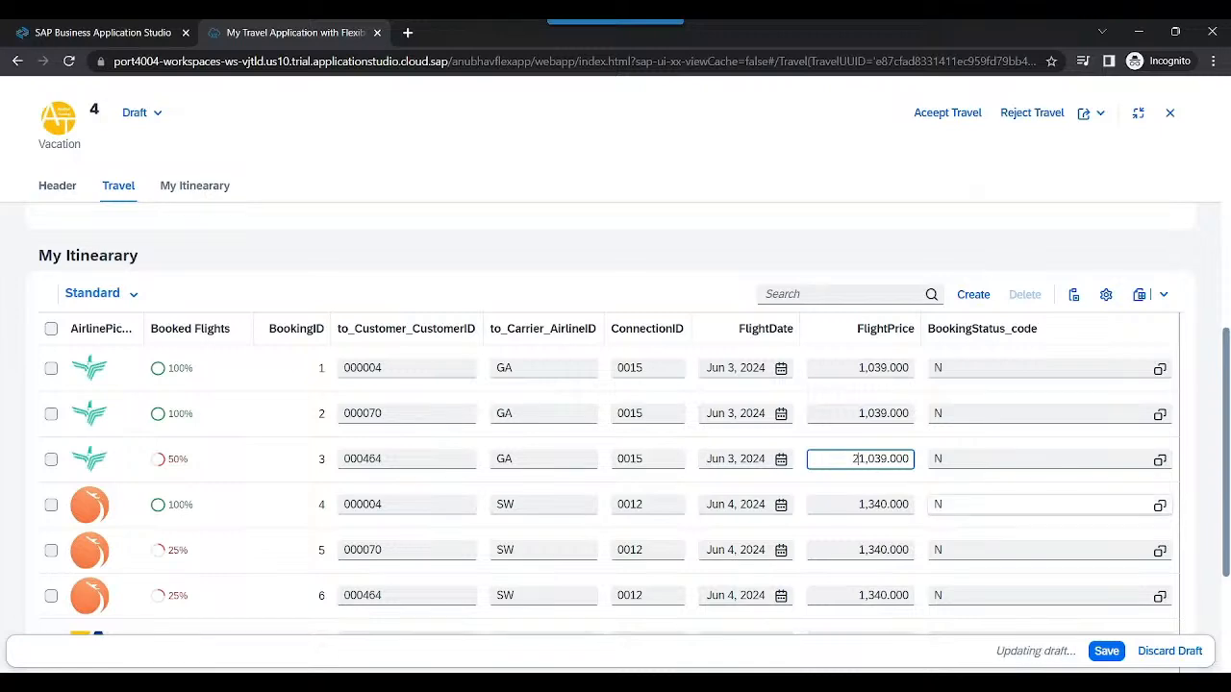
pyautogui.click(57, 186)
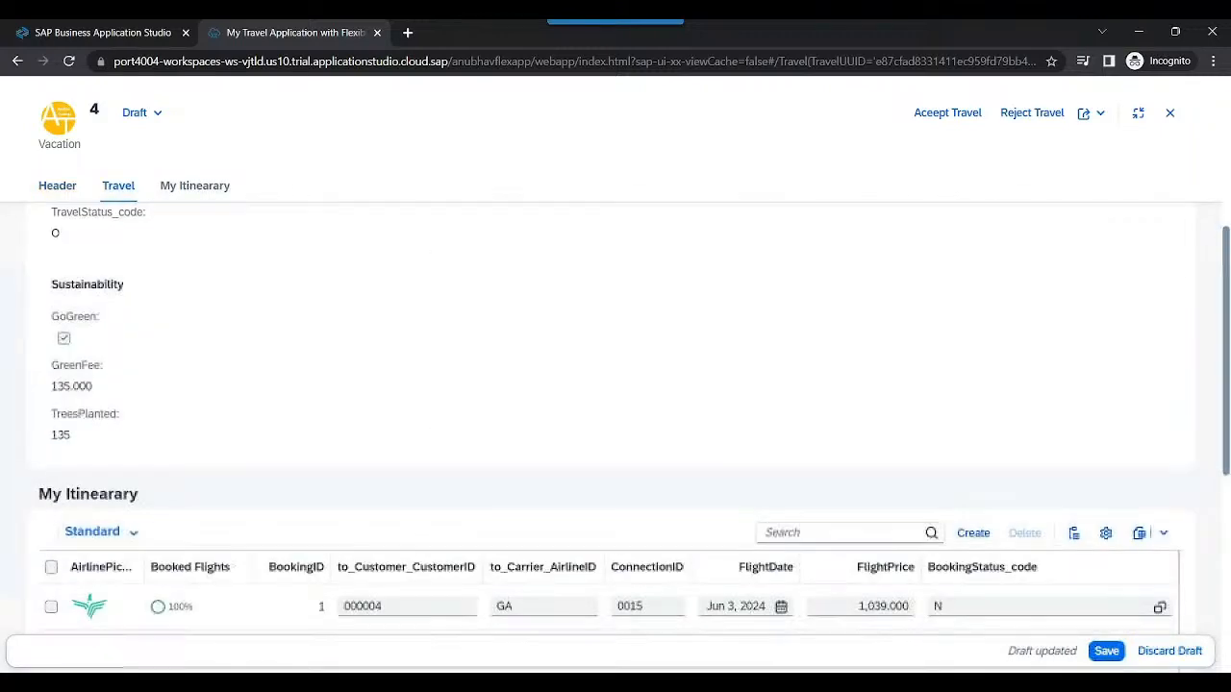
pyautogui.click(194, 185)
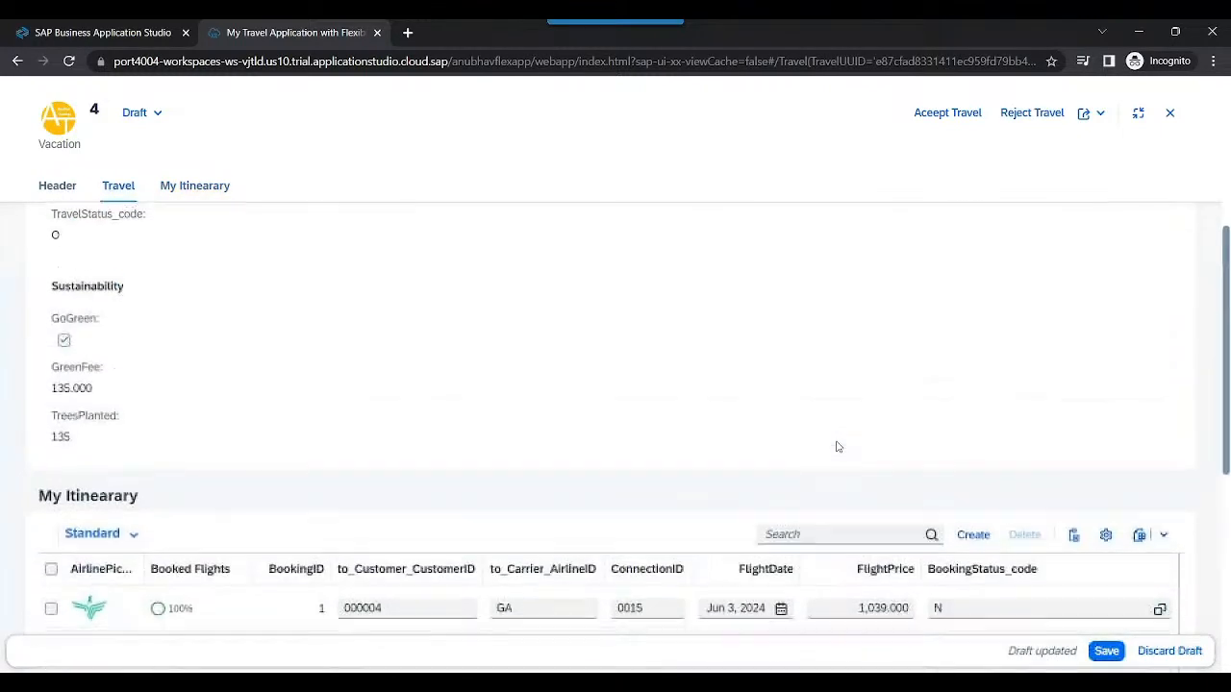
pyautogui.scroll(-3)
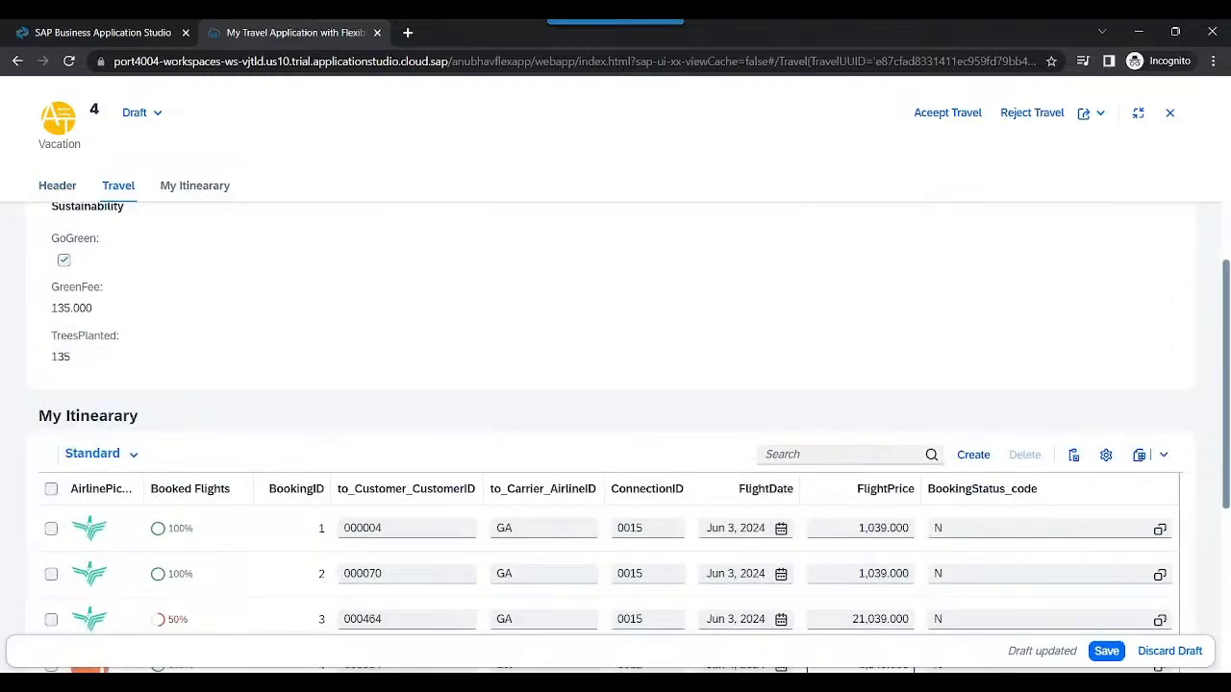
pyautogui.click(1106, 650)
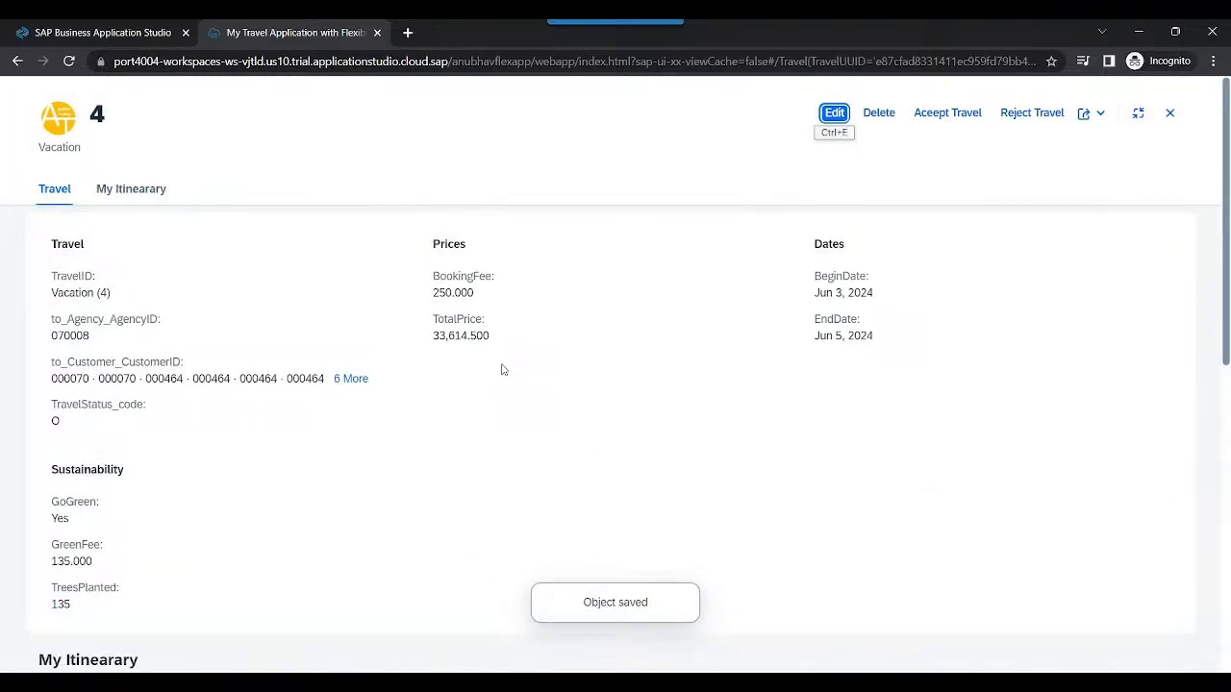
# Review travel 4's itinerary and details, then close it to return to the travel list.
pyautogui.click(131, 189)
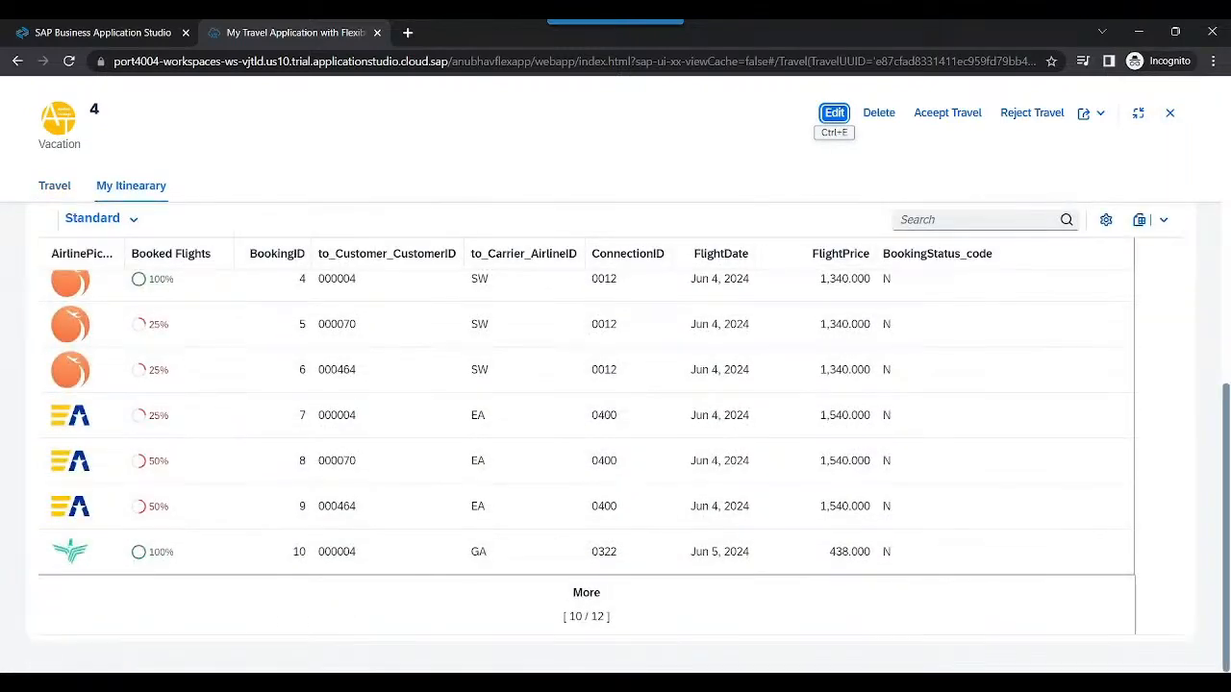
pyautogui.click(54, 186)
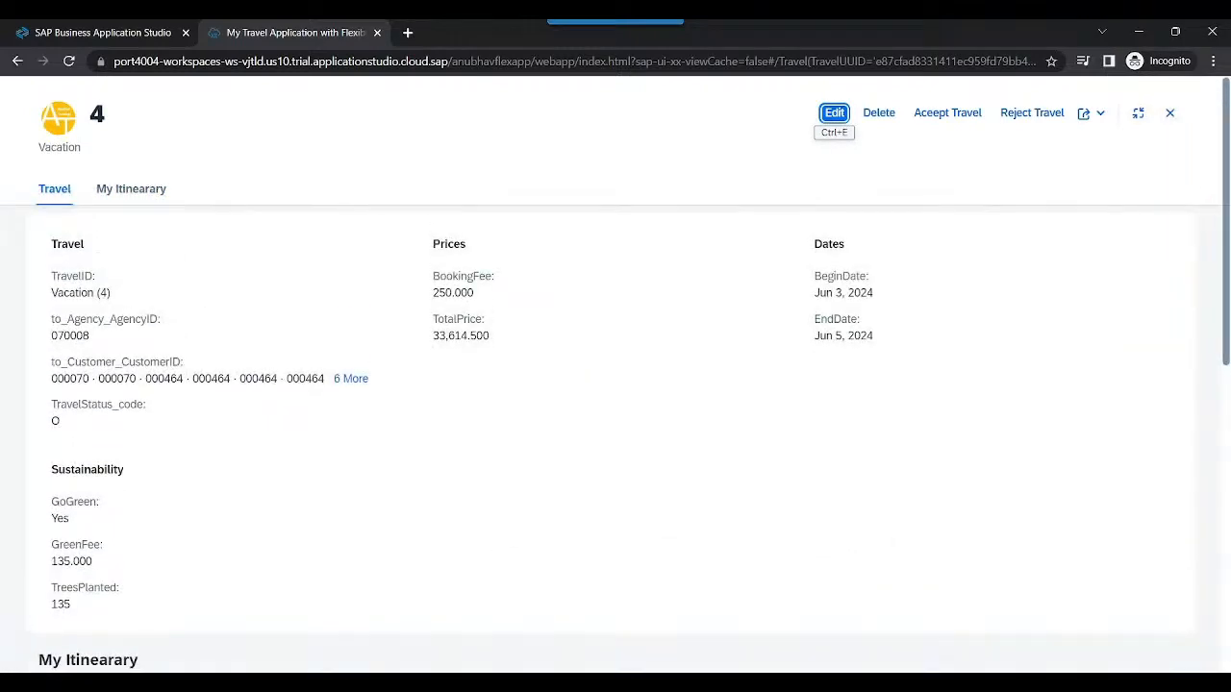
pyautogui.moveTo(547, 400)
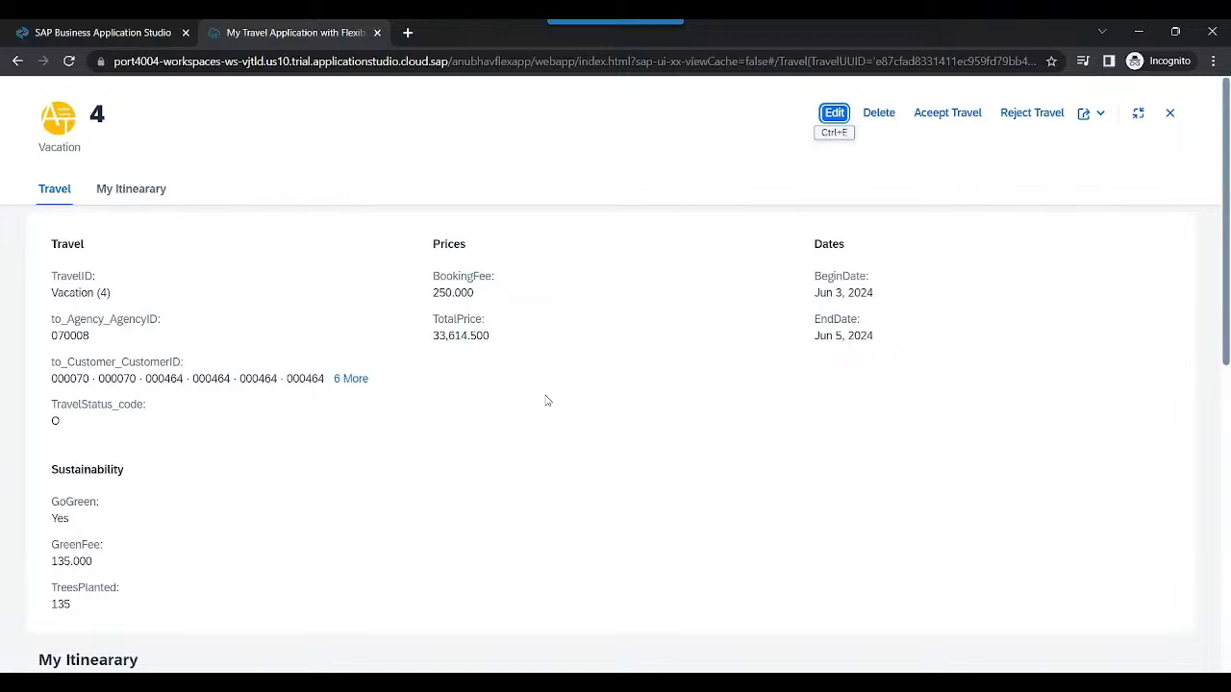
pyautogui.moveTo(324, 561)
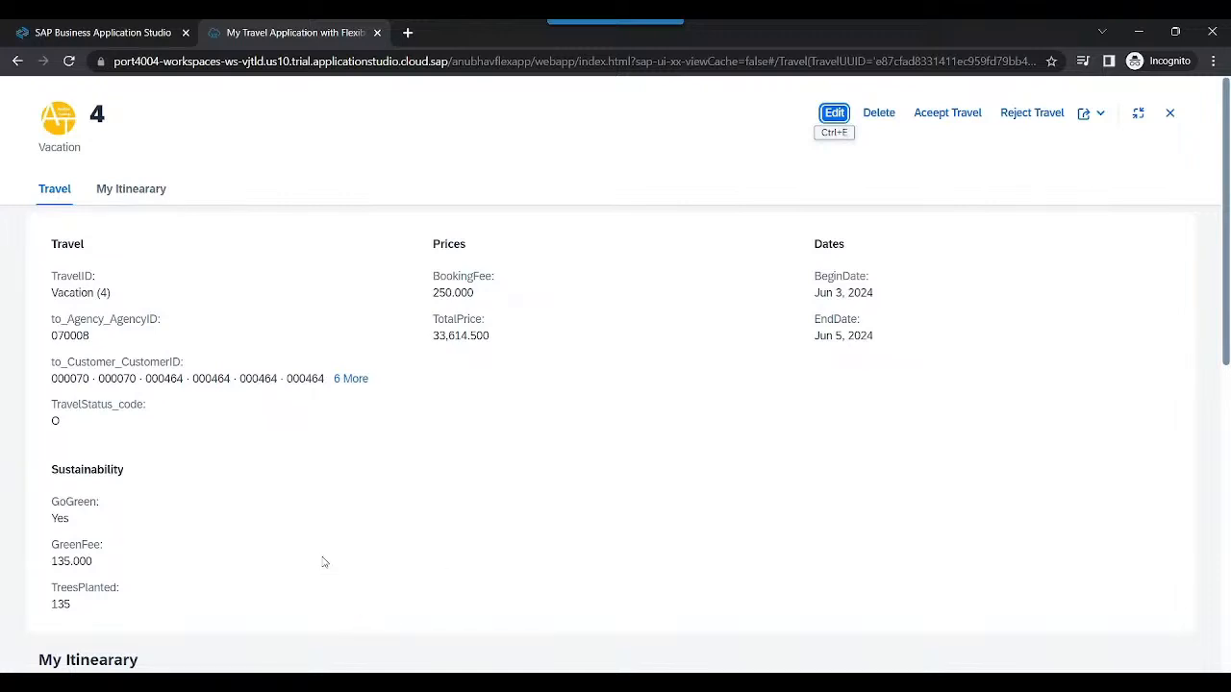
pyautogui.moveTo(1136, 157)
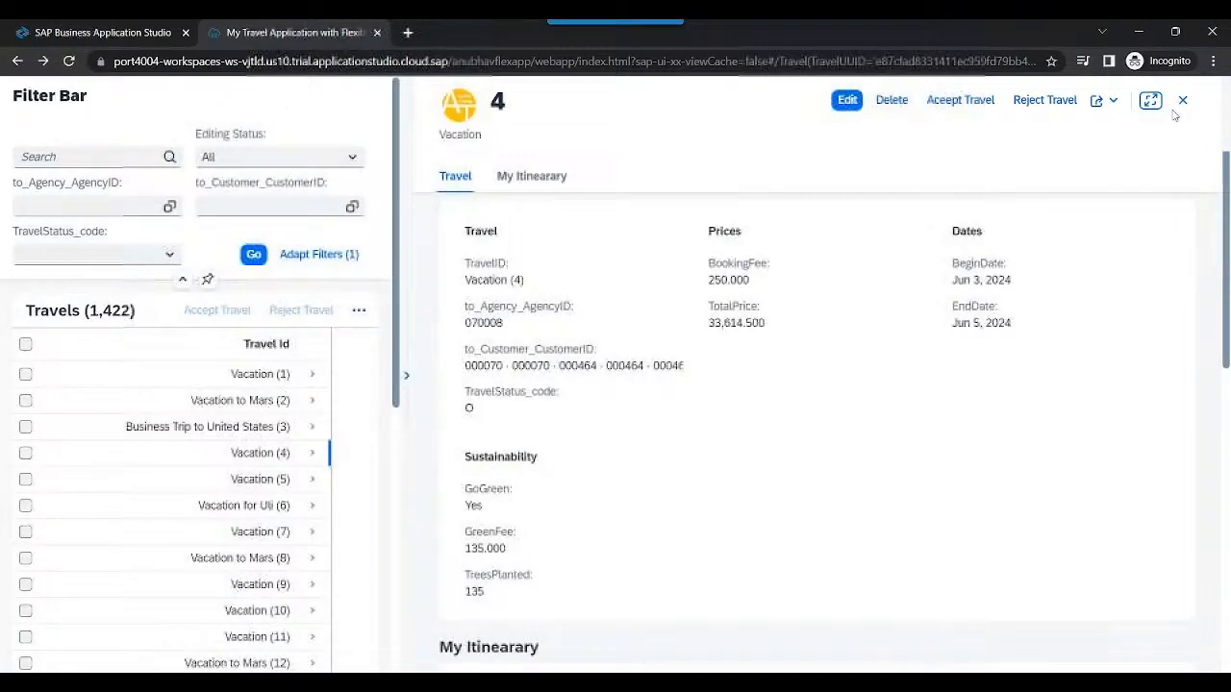
pyautogui.click(1183, 100)
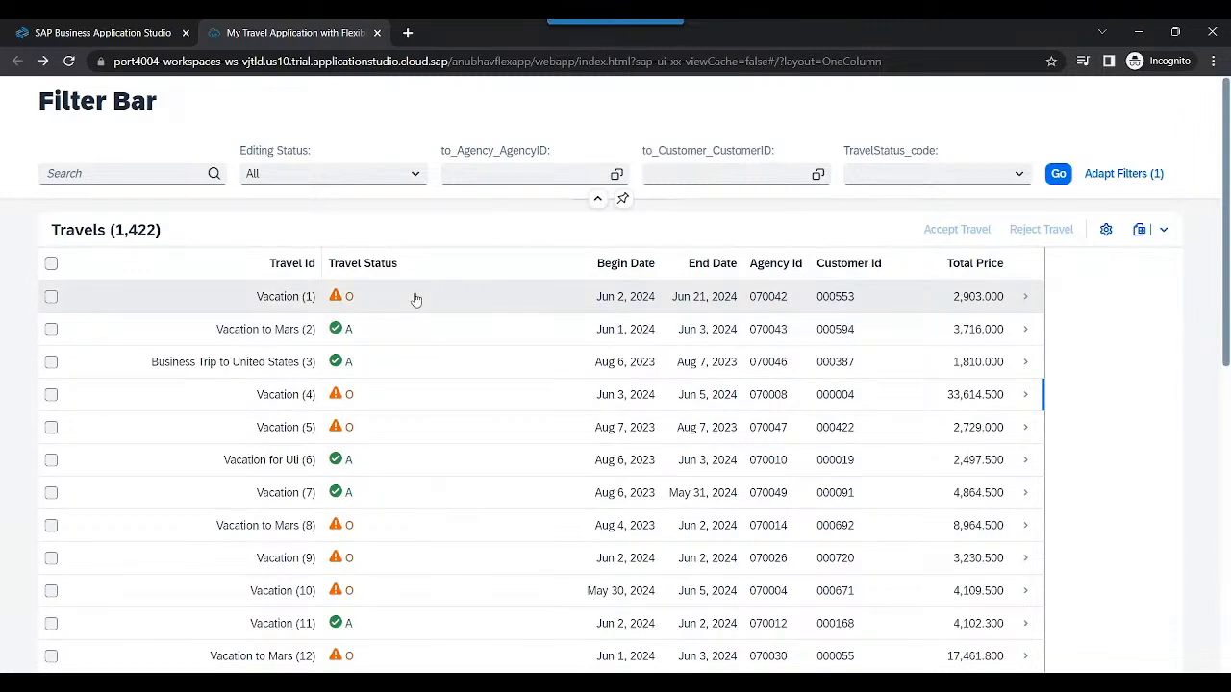
pyautogui.moveTo(421, 325)
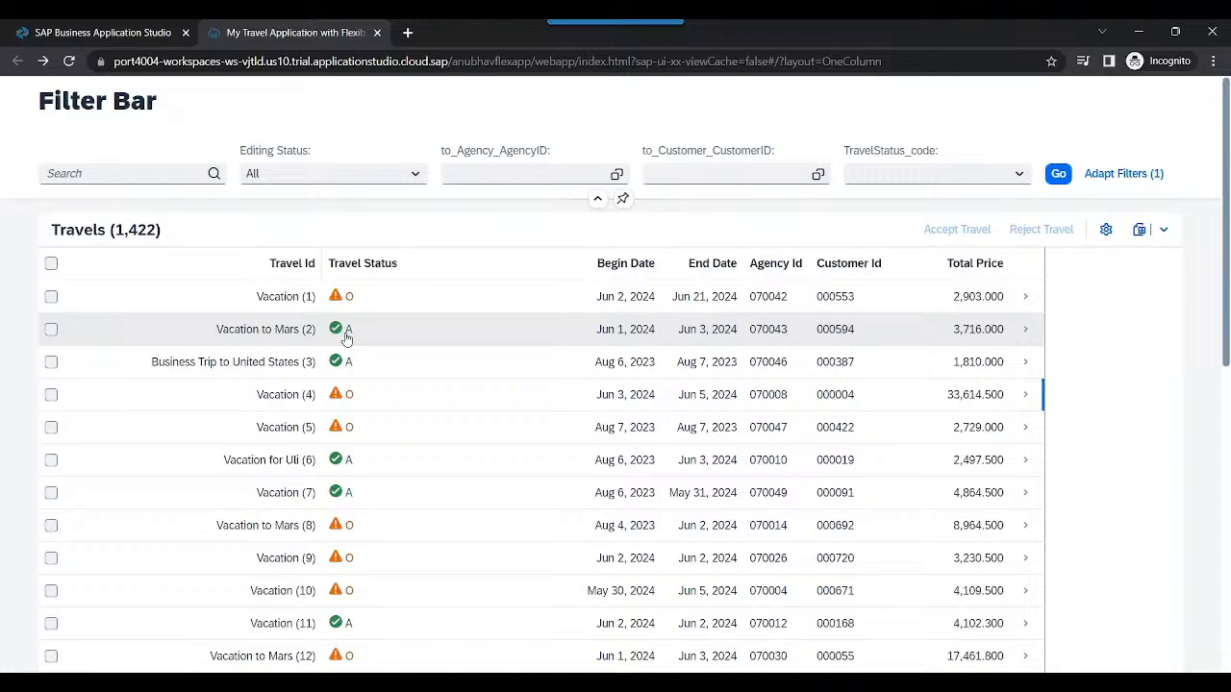
# Open Vacation to Mars (2) as an editable draft and scroll through its sections.
pyautogui.click(265, 329)
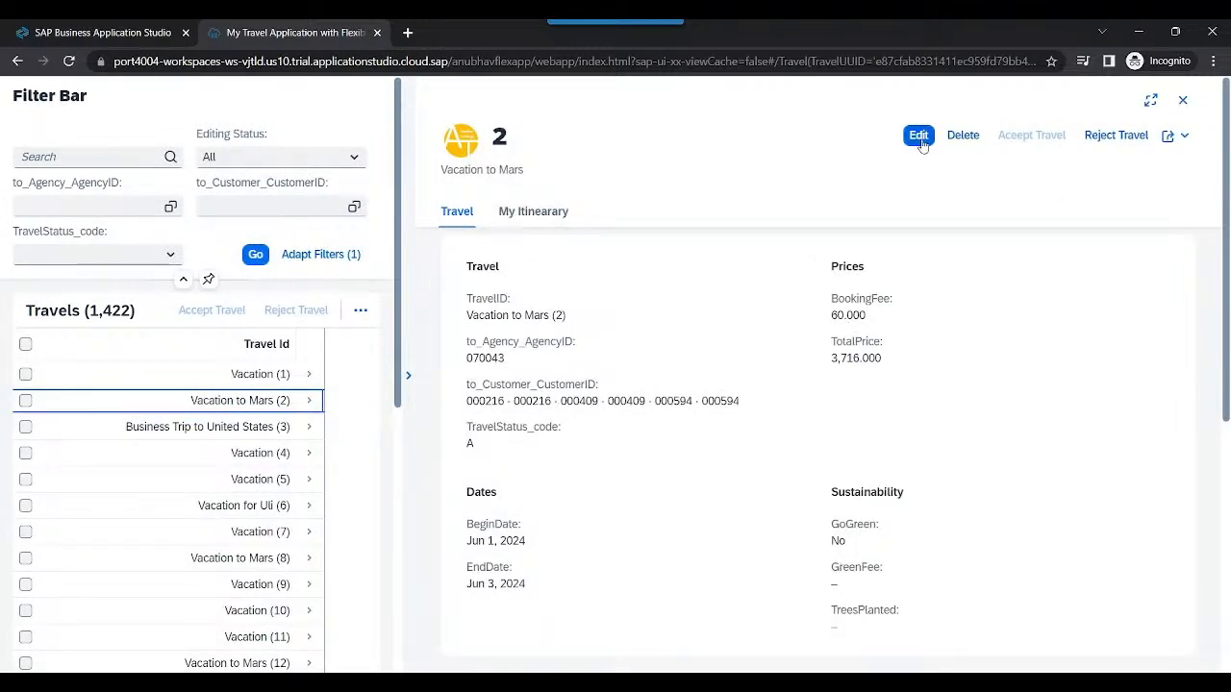
pyautogui.click(918, 135)
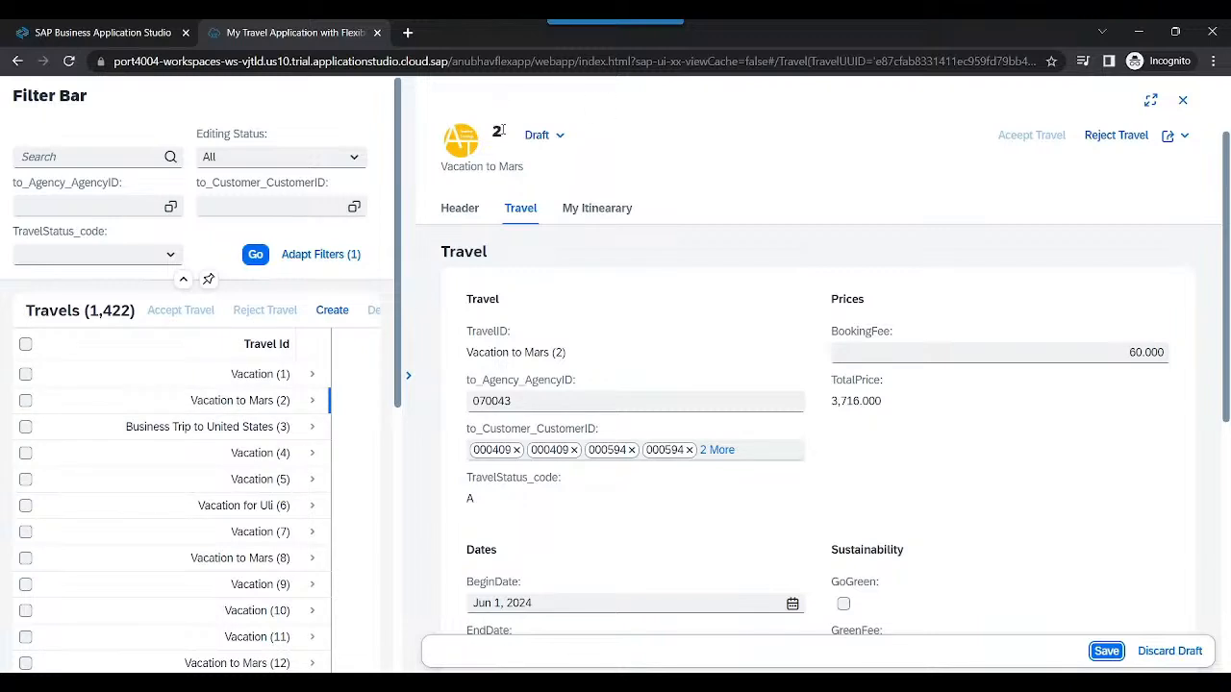
pyautogui.scroll(-3)
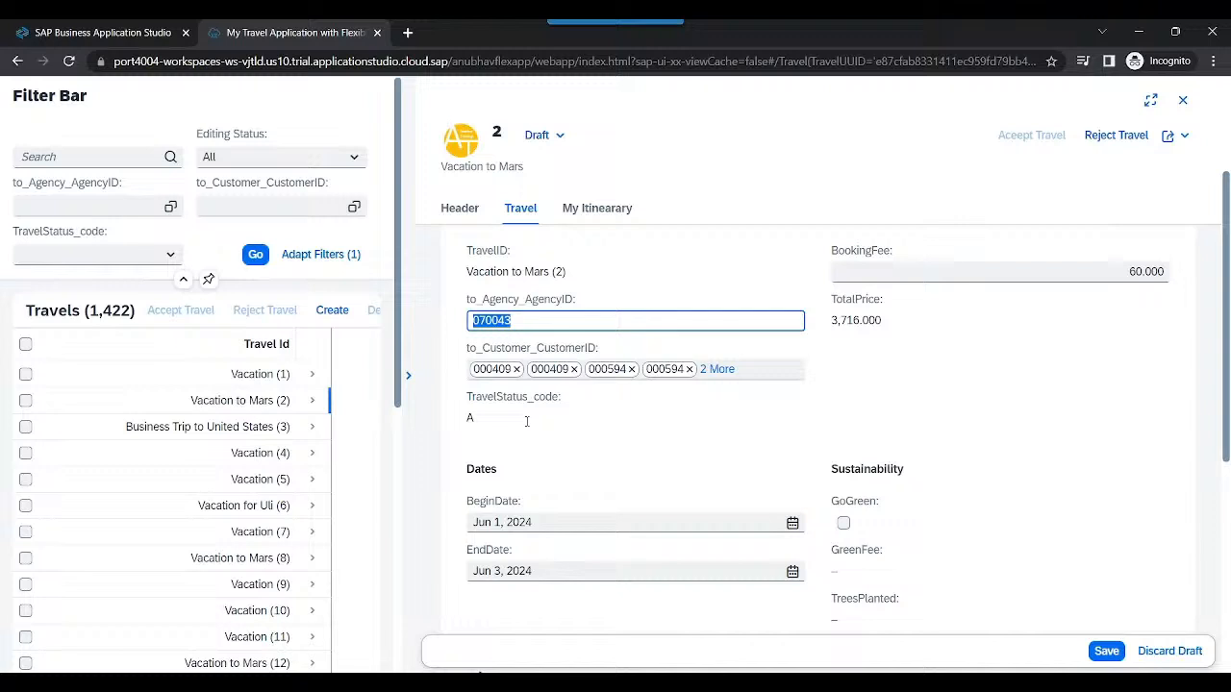
pyautogui.moveTo(1029, 291)
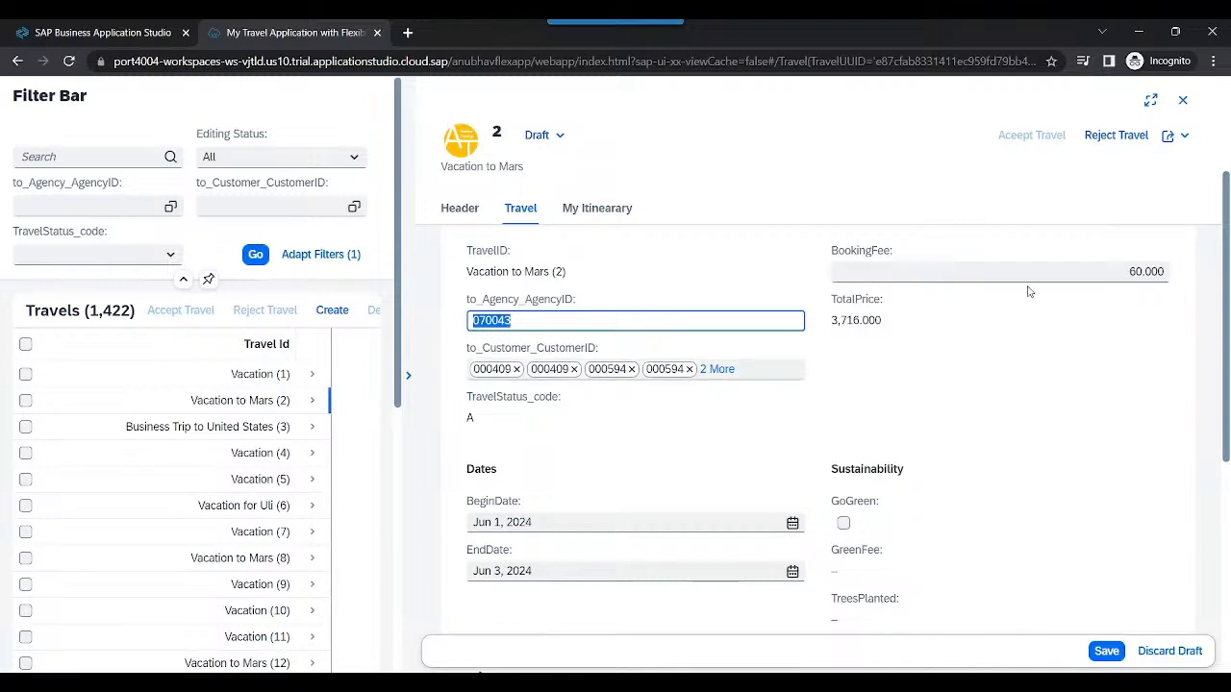
pyautogui.scroll(-3)
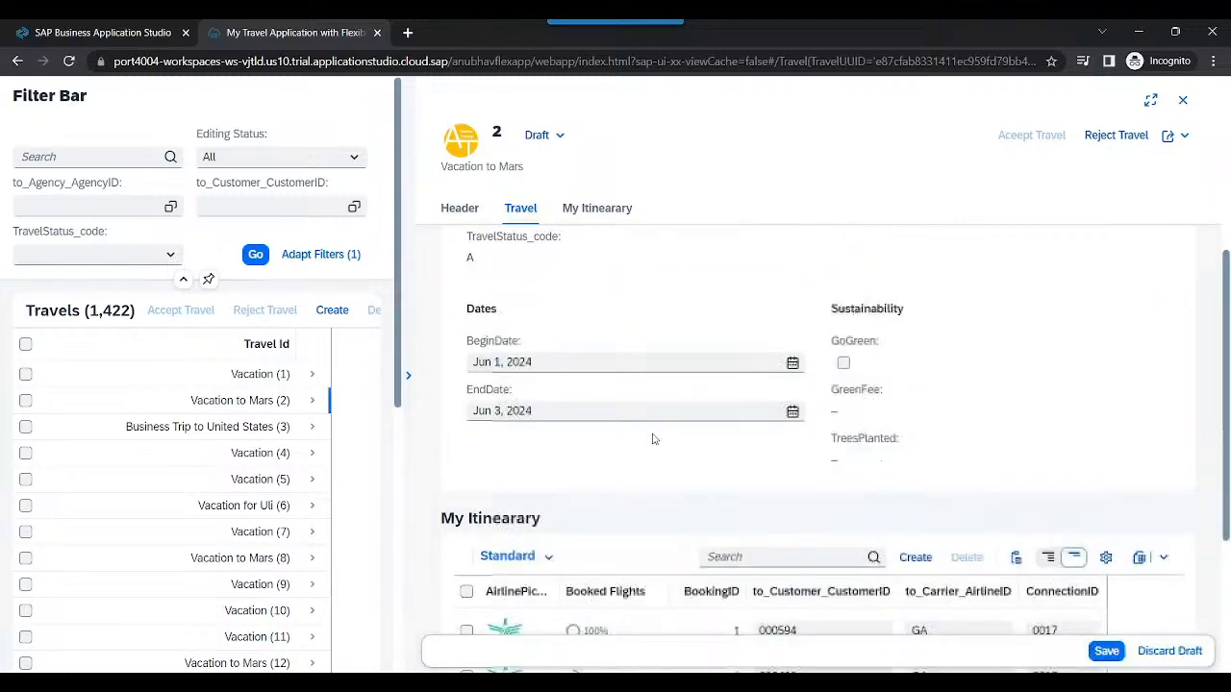
pyautogui.moveTo(734, 486)
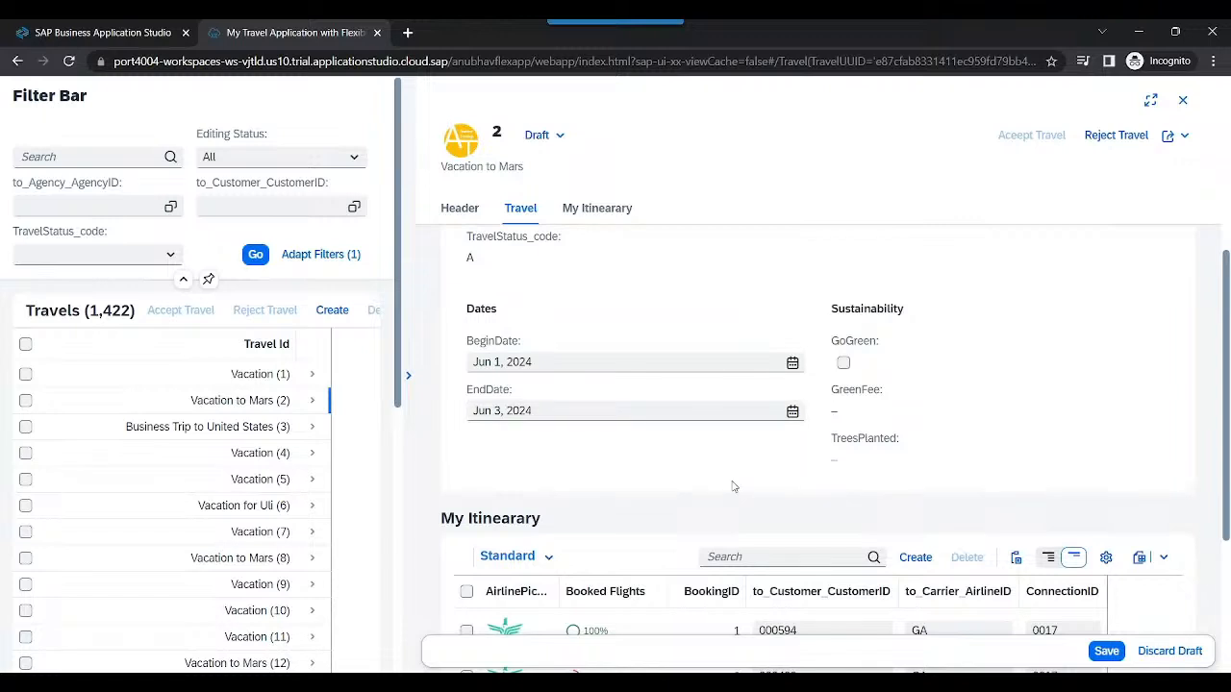
pyautogui.scroll(-3)
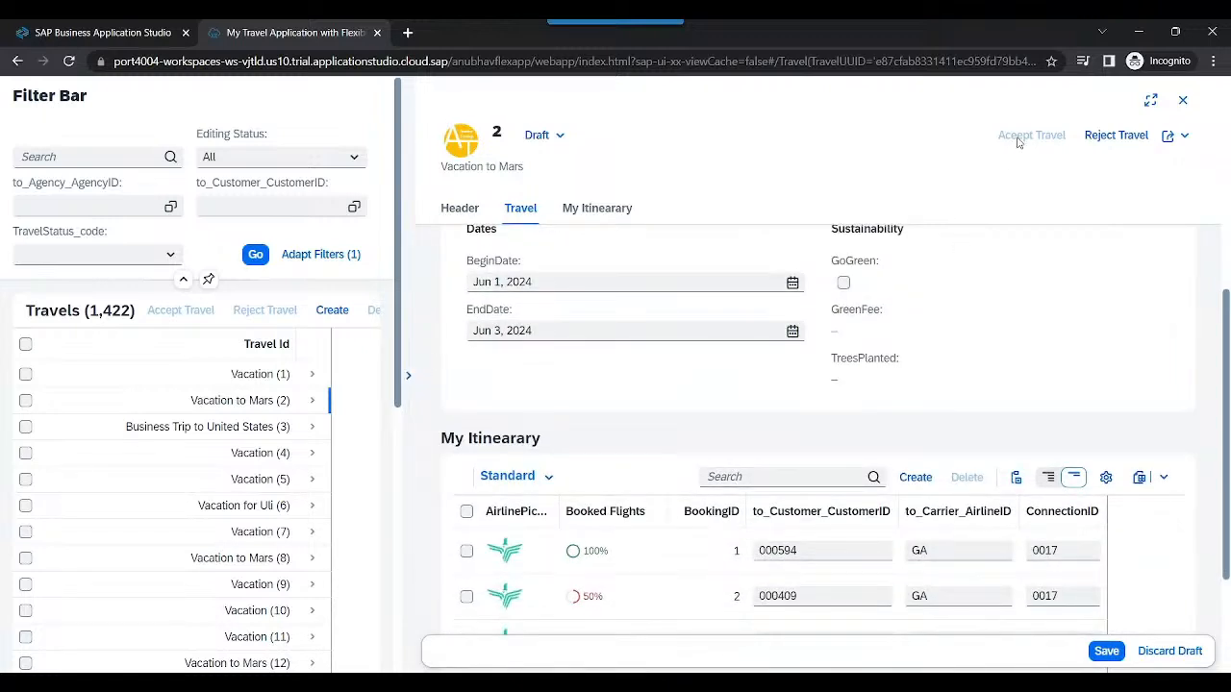
pyautogui.scroll(3)
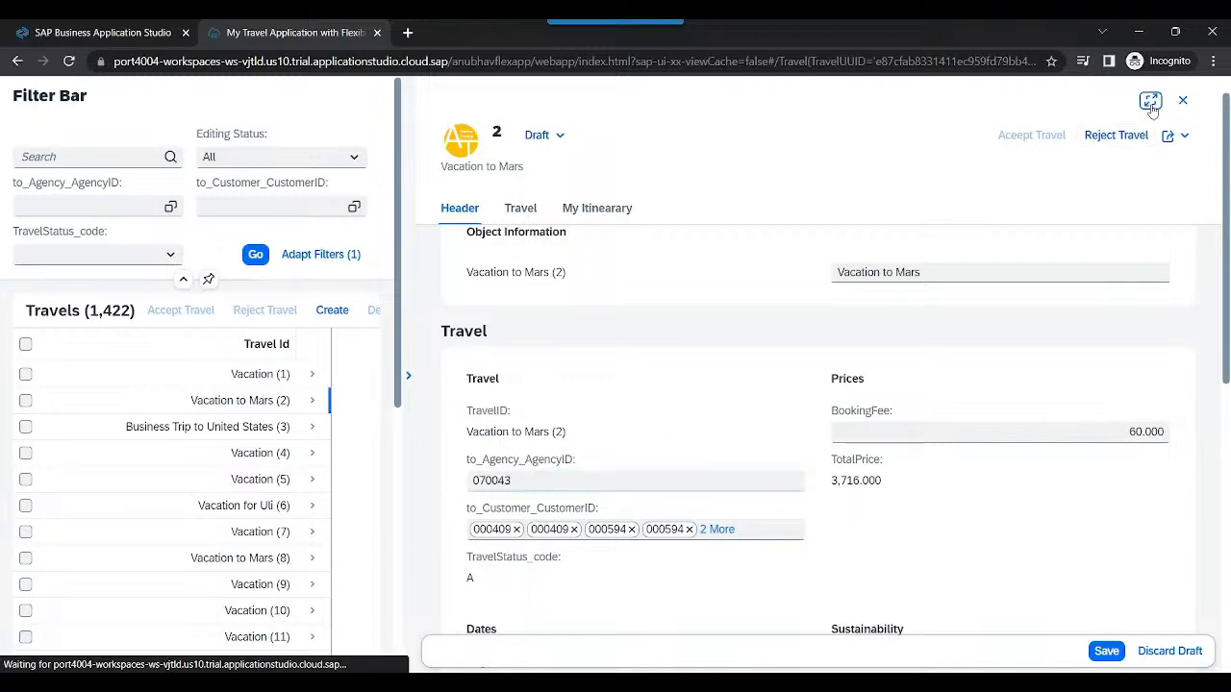
# Expand travel 2 to full screen, discard its draft, and put it back into editing.
pyautogui.click(1151, 100)
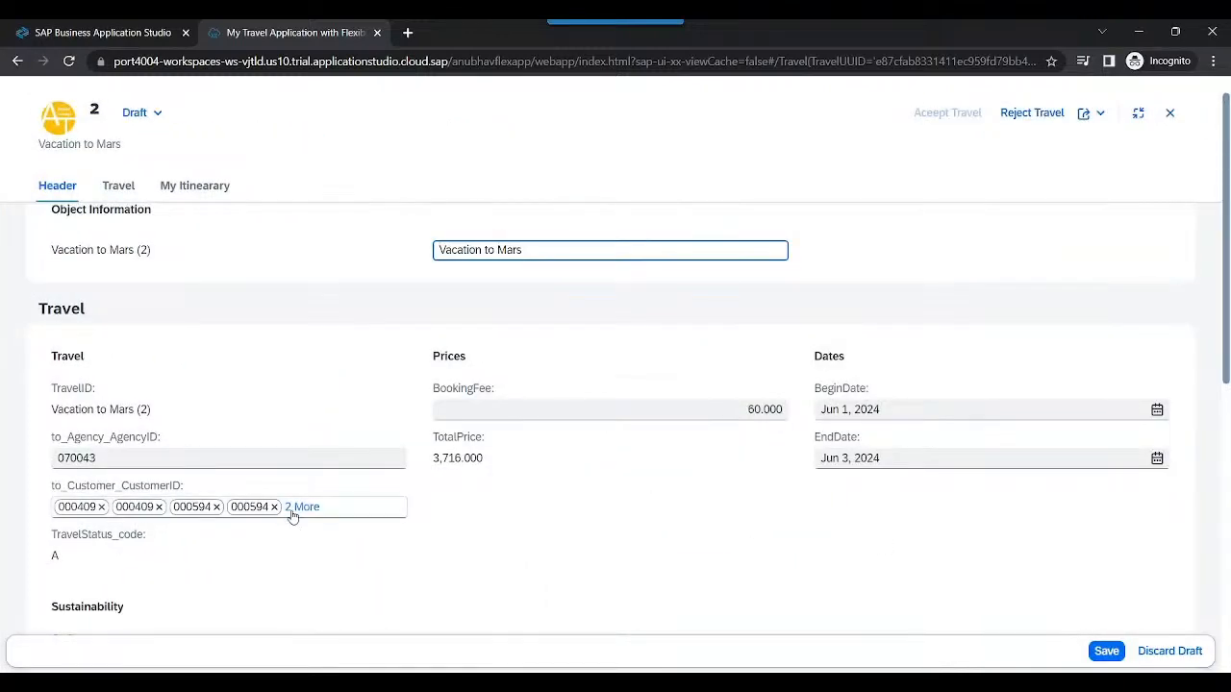
pyautogui.moveTo(973, 431)
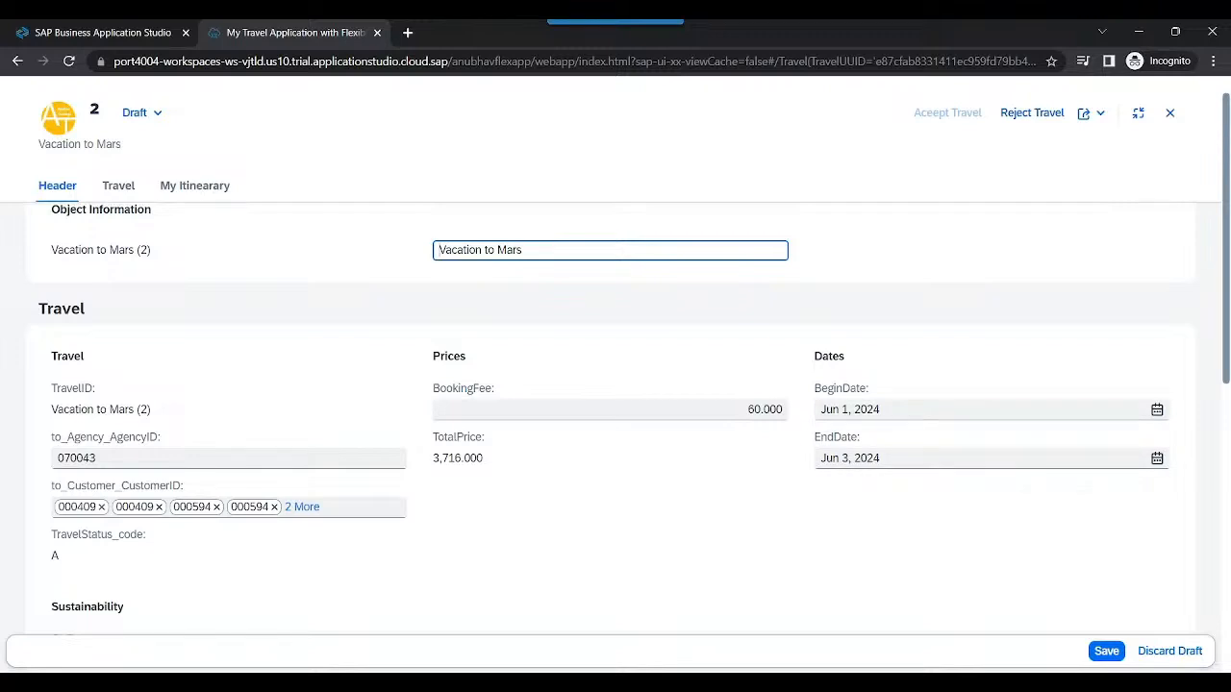
pyautogui.moveTo(953, 493)
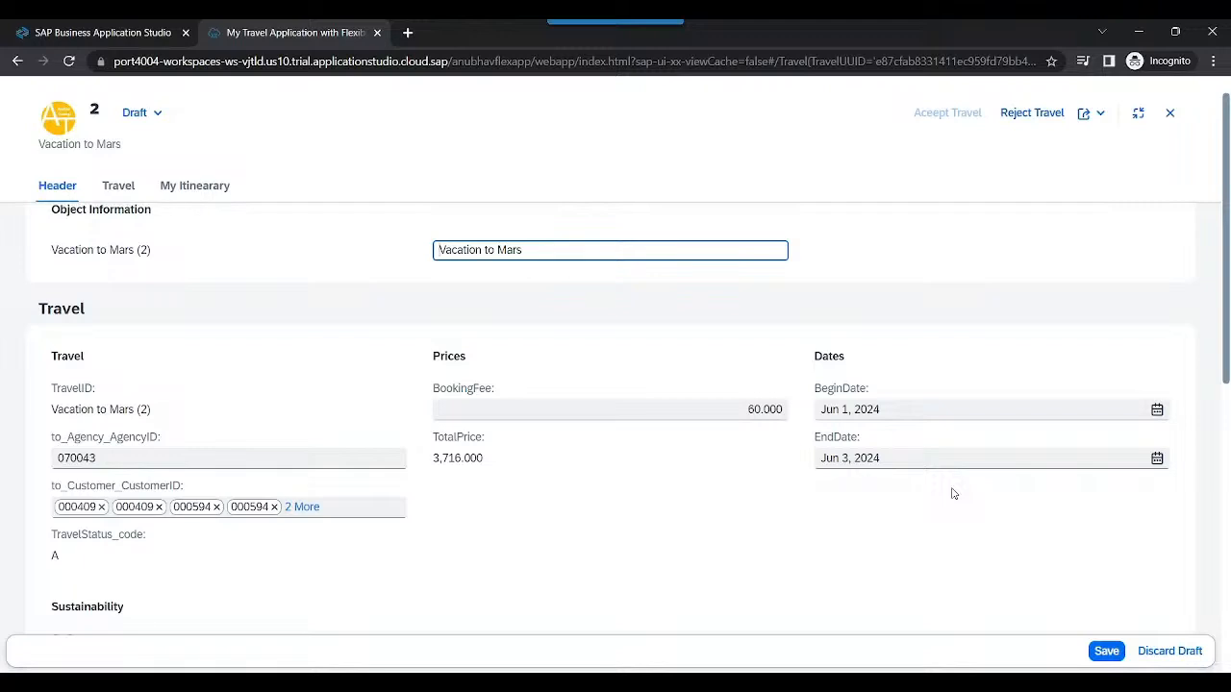
pyautogui.moveTo(968, 494)
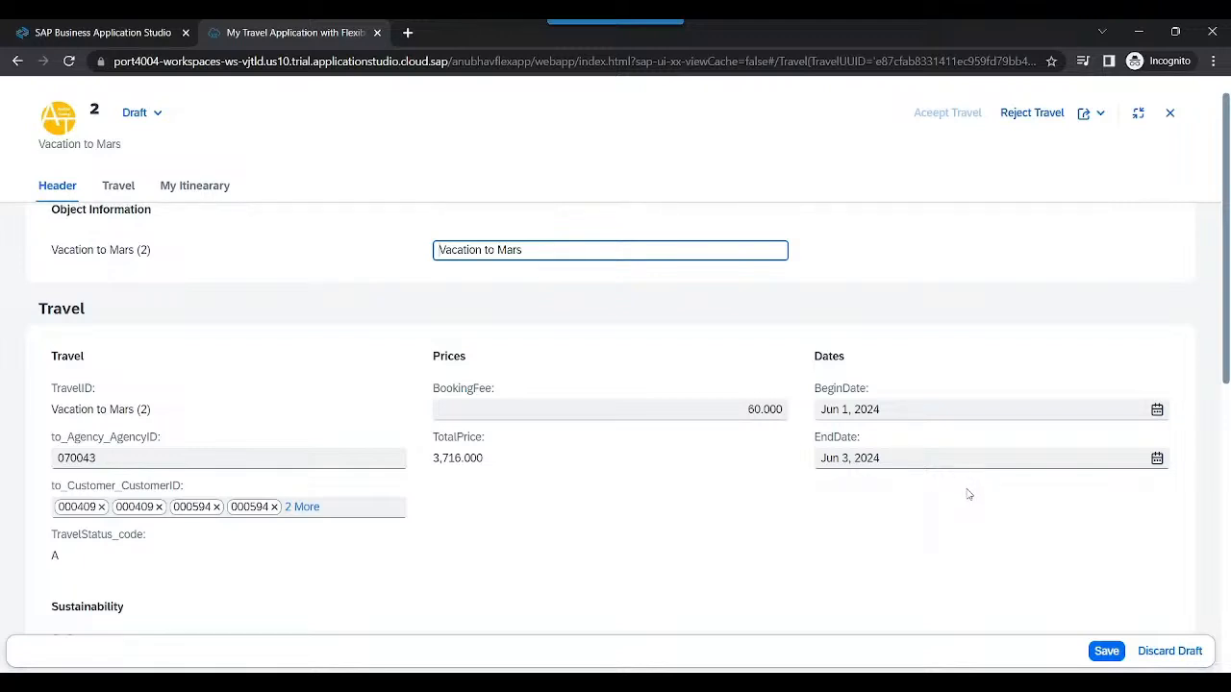
pyautogui.click(1105, 651)
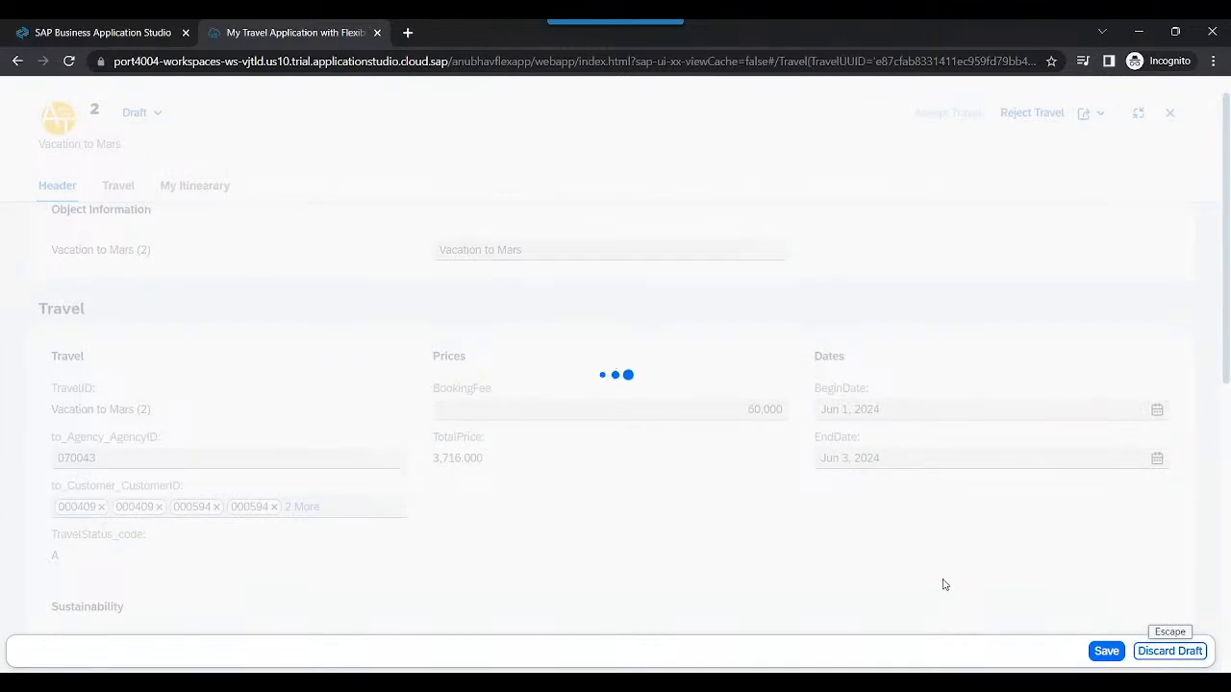
pyautogui.click(1106, 651)
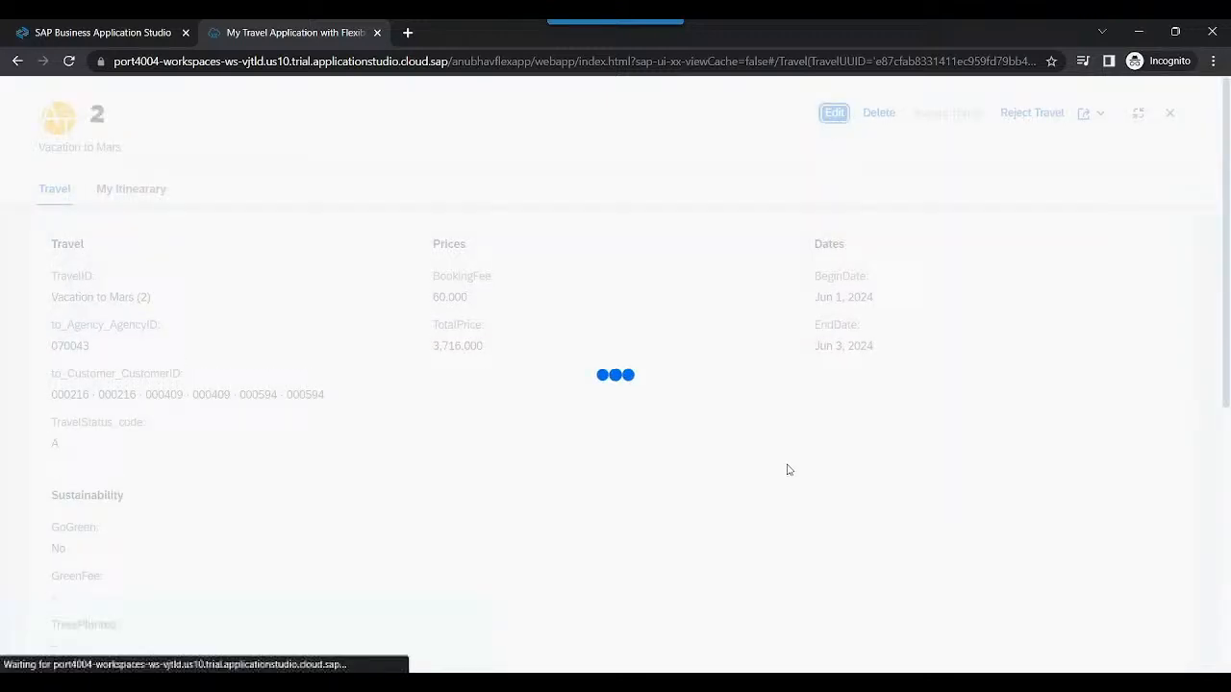
pyautogui.click(832, 113)
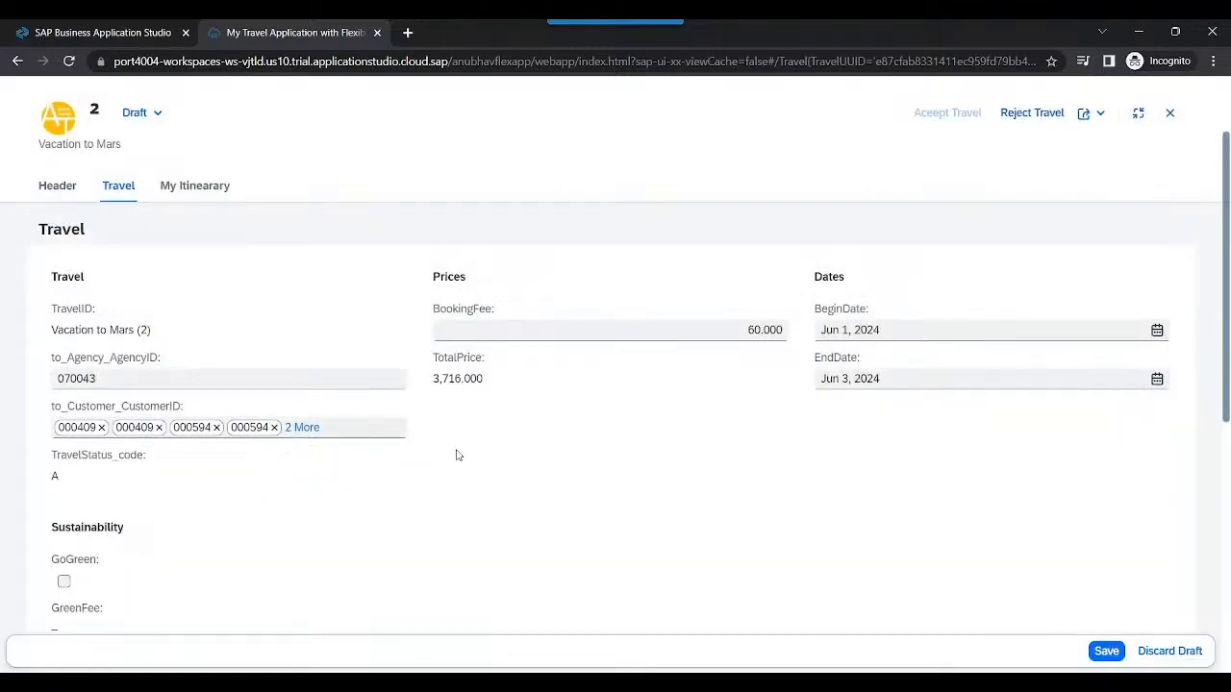
pyautogui.moveTo(544, 511)
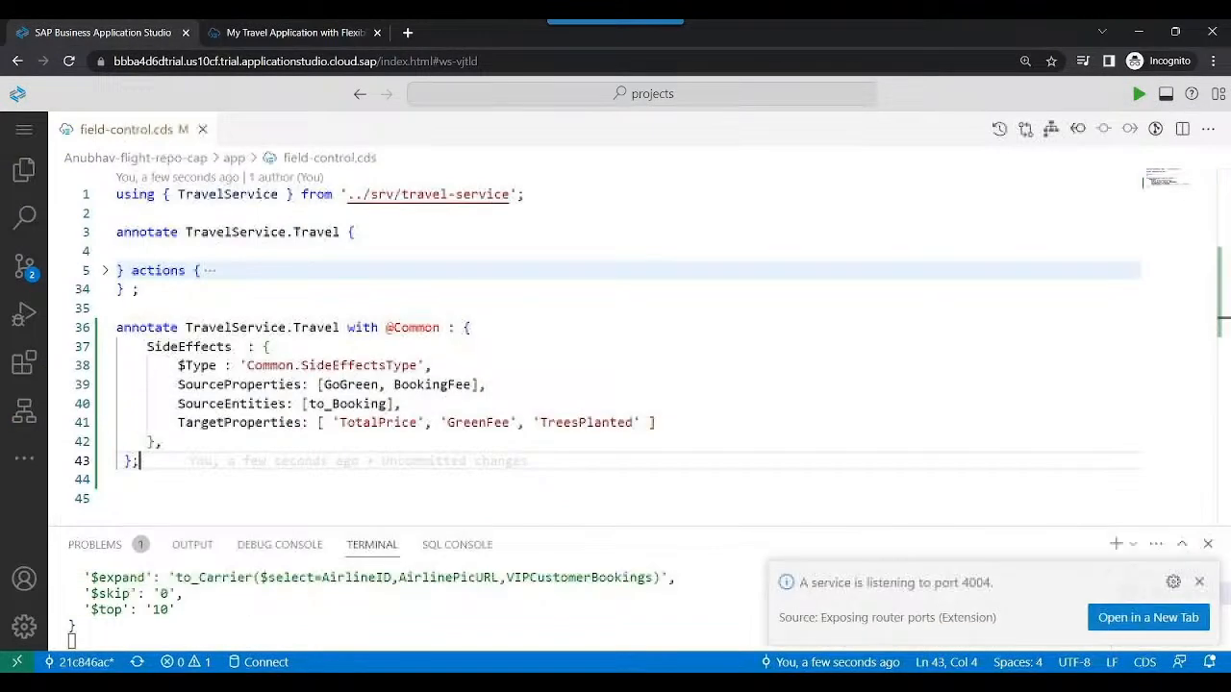
# Open sap.fe.cap.travel-TravelStatus.csv from db/data and highlight the Open/Accepted criticality and fieldControl values.
pyautogui.click(23, 169)
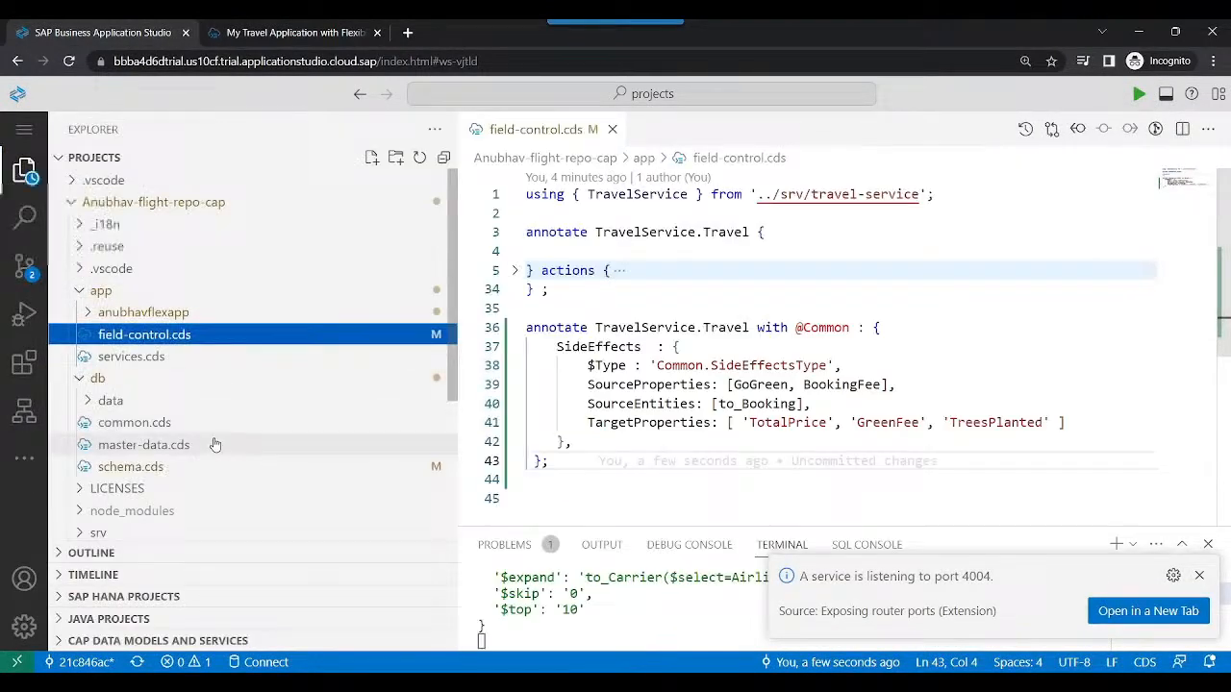
pyautogui.moveTo(130, 466)
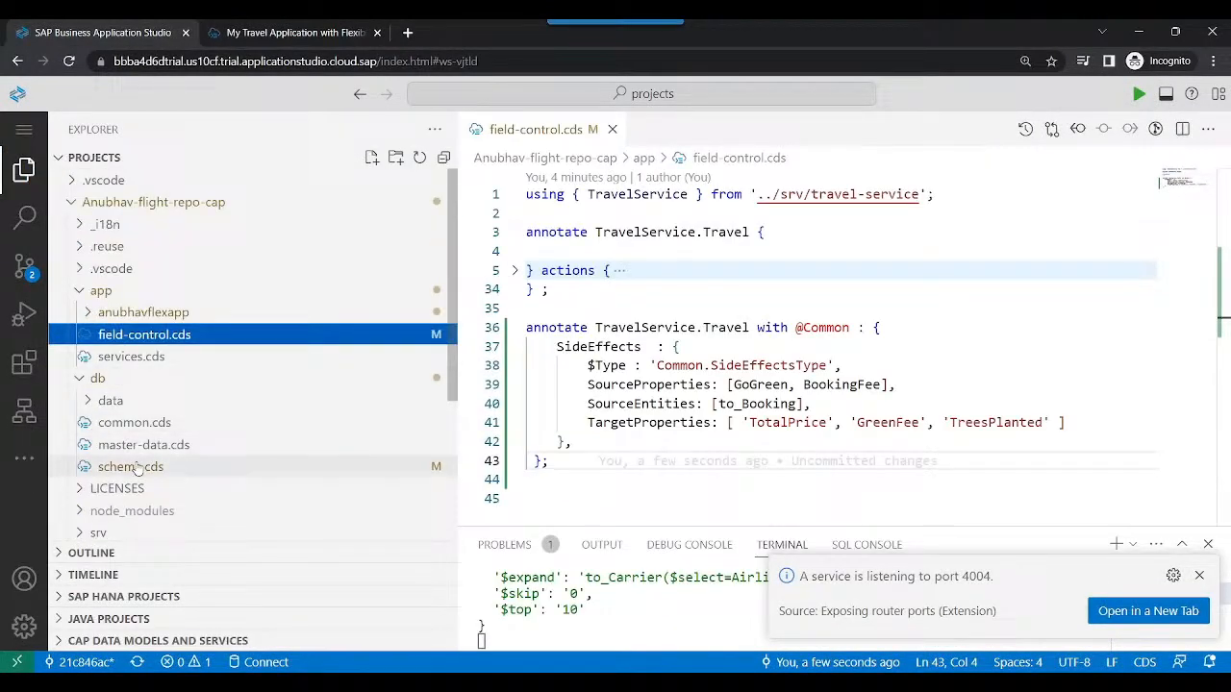
pyautogui.click(110, 400)
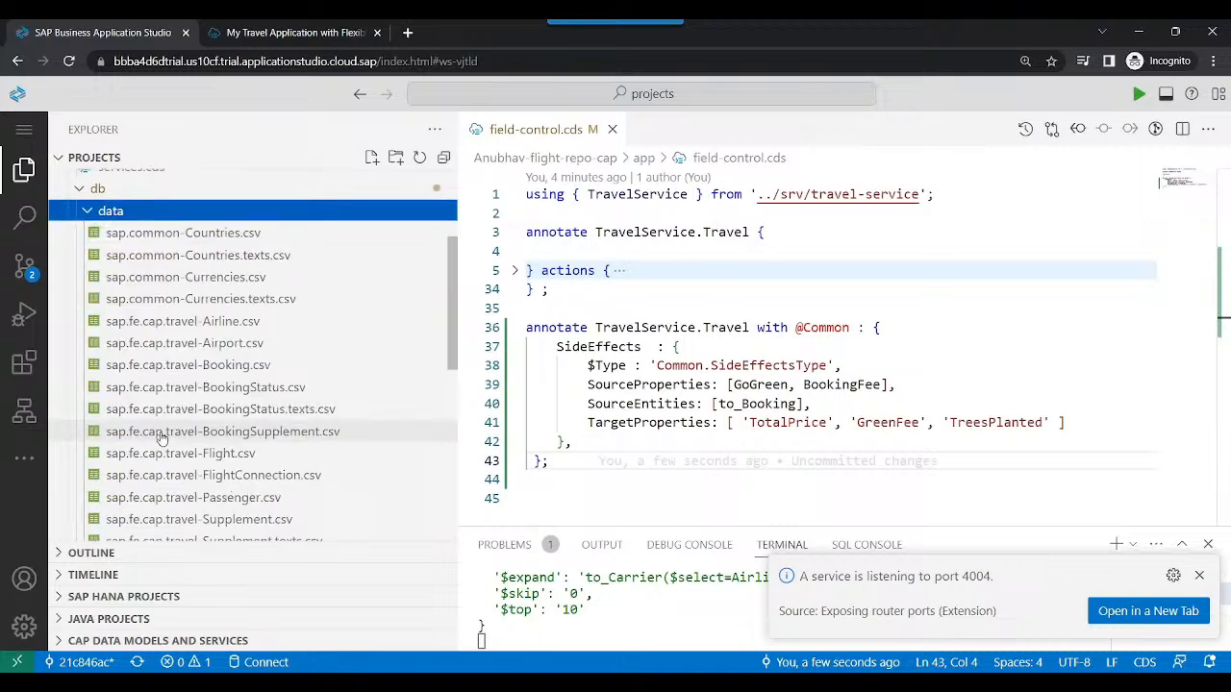
pyautogui.scroll(-3)
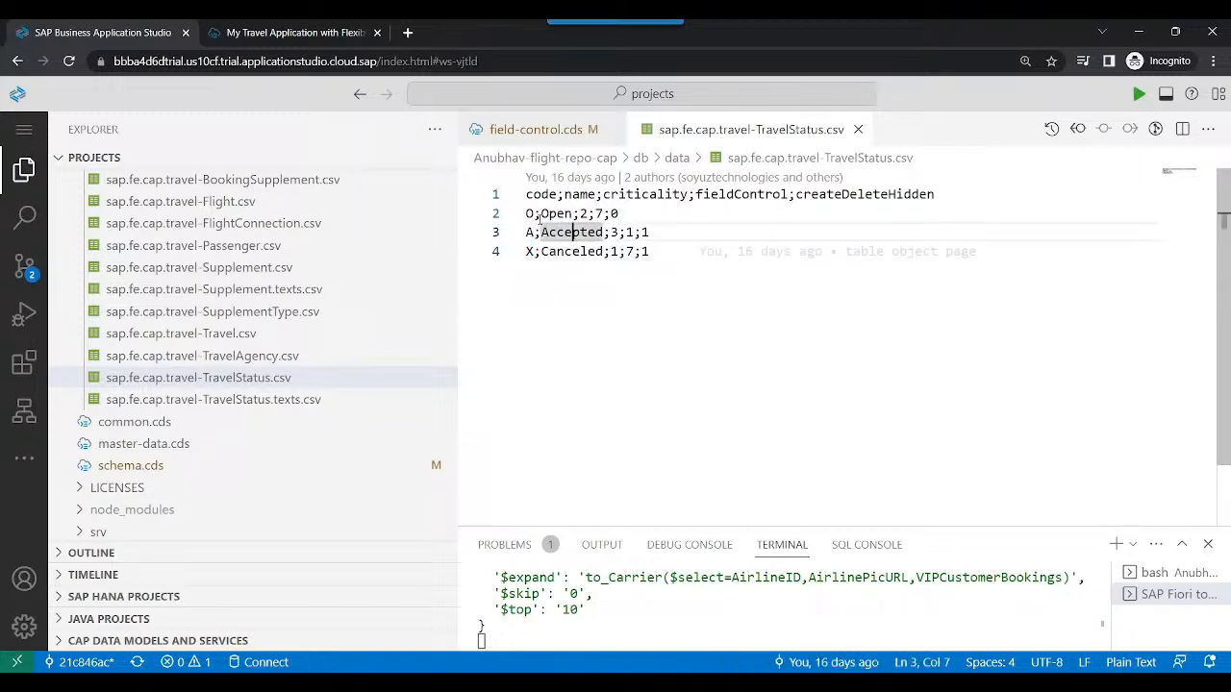
pyautogui.click(528, 213)
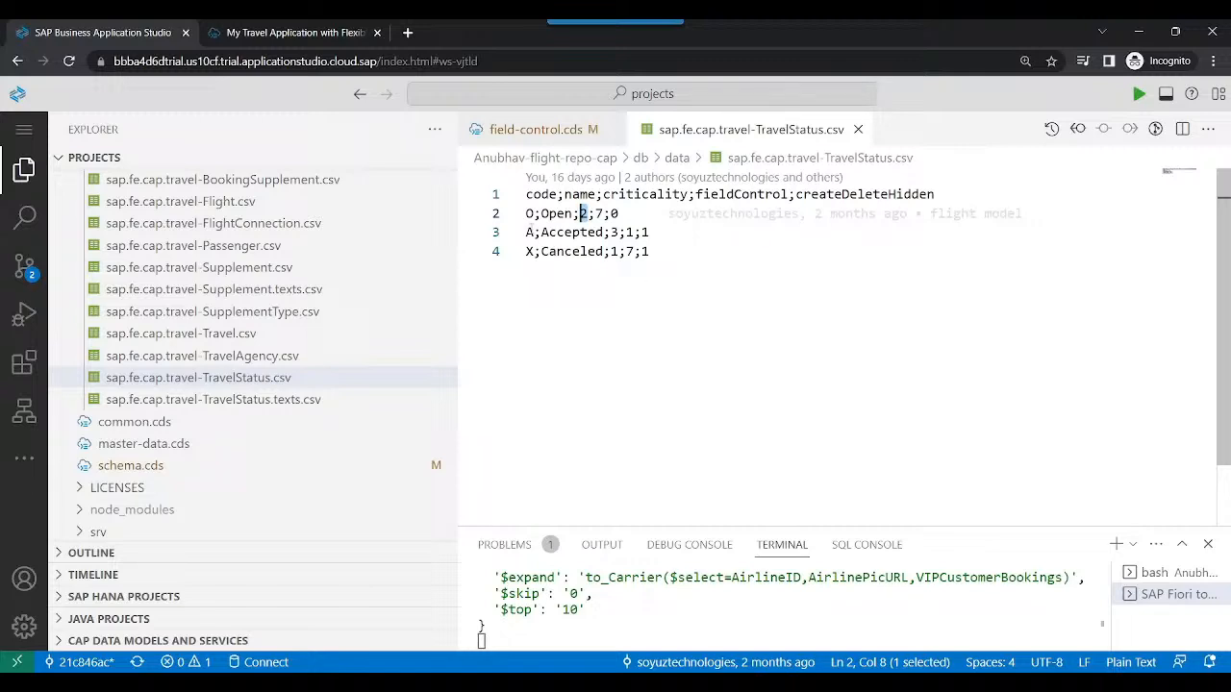
pyautogui.click(610, 232)
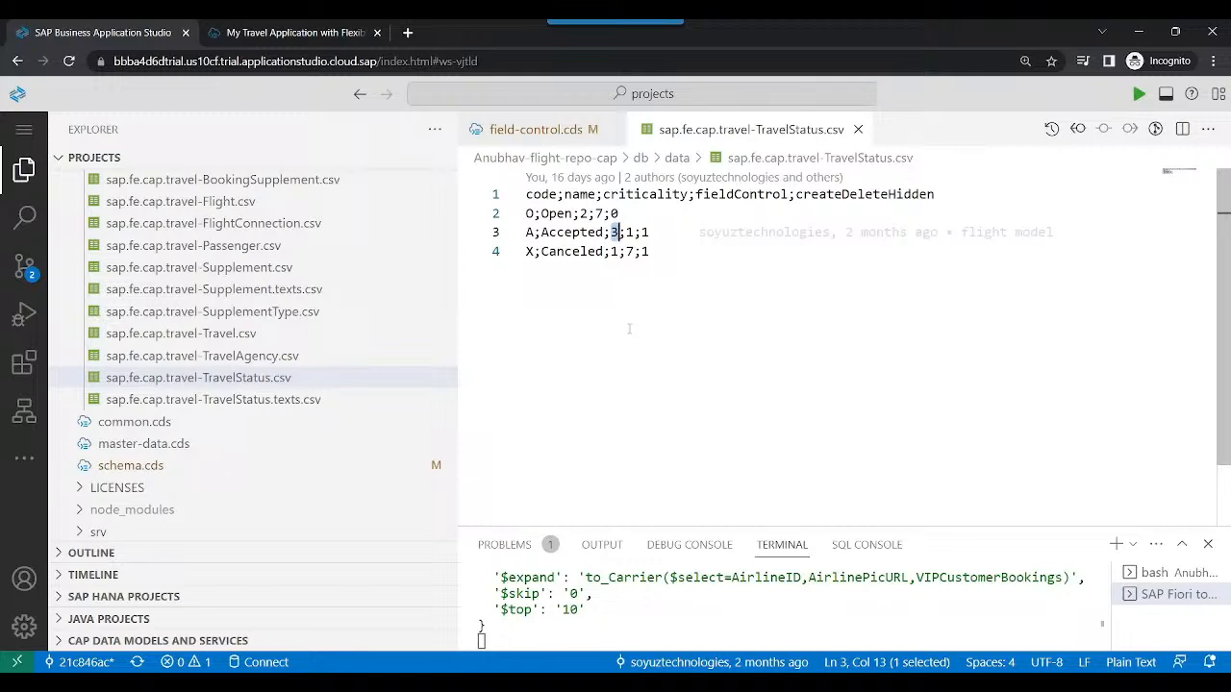
pyautogui.click(526, 251)
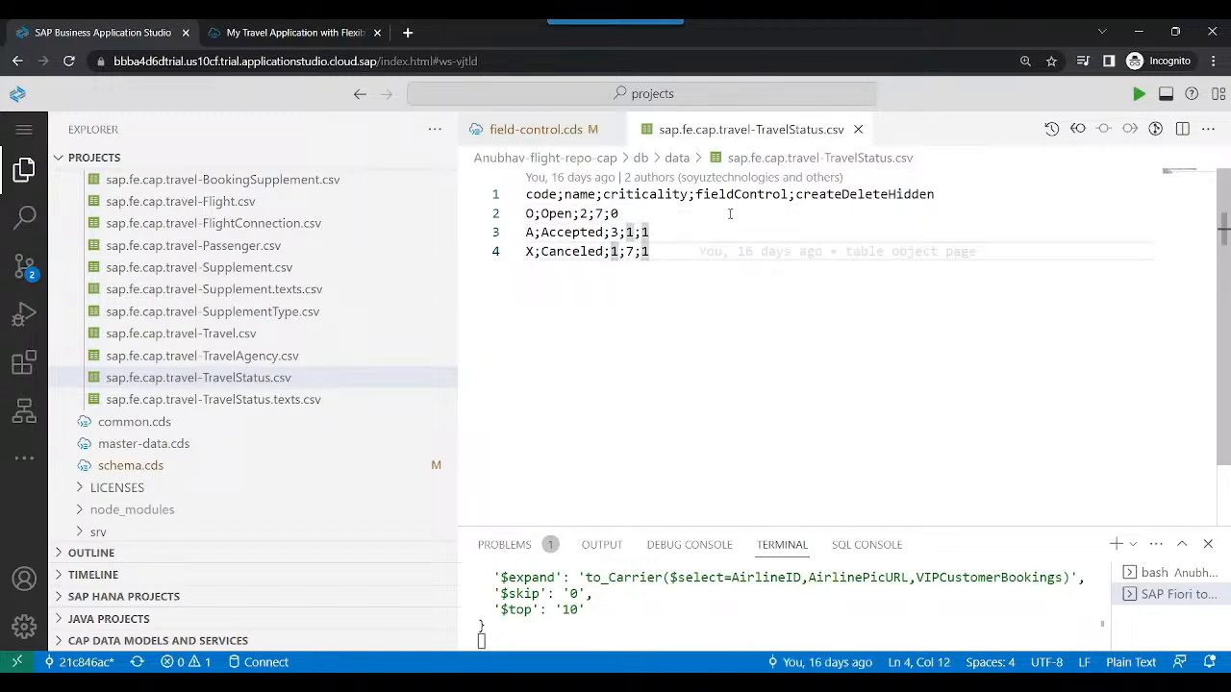
pyautogui.doubleClick(742, 193)
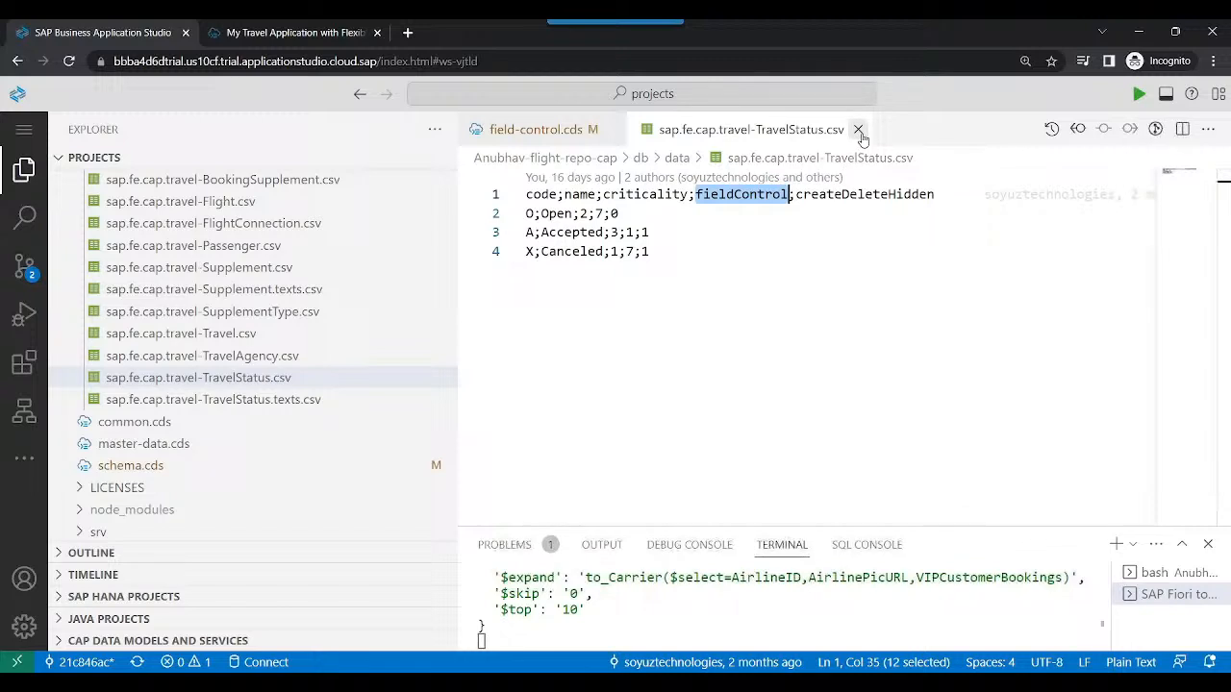
pyautogui.click(858, 129)
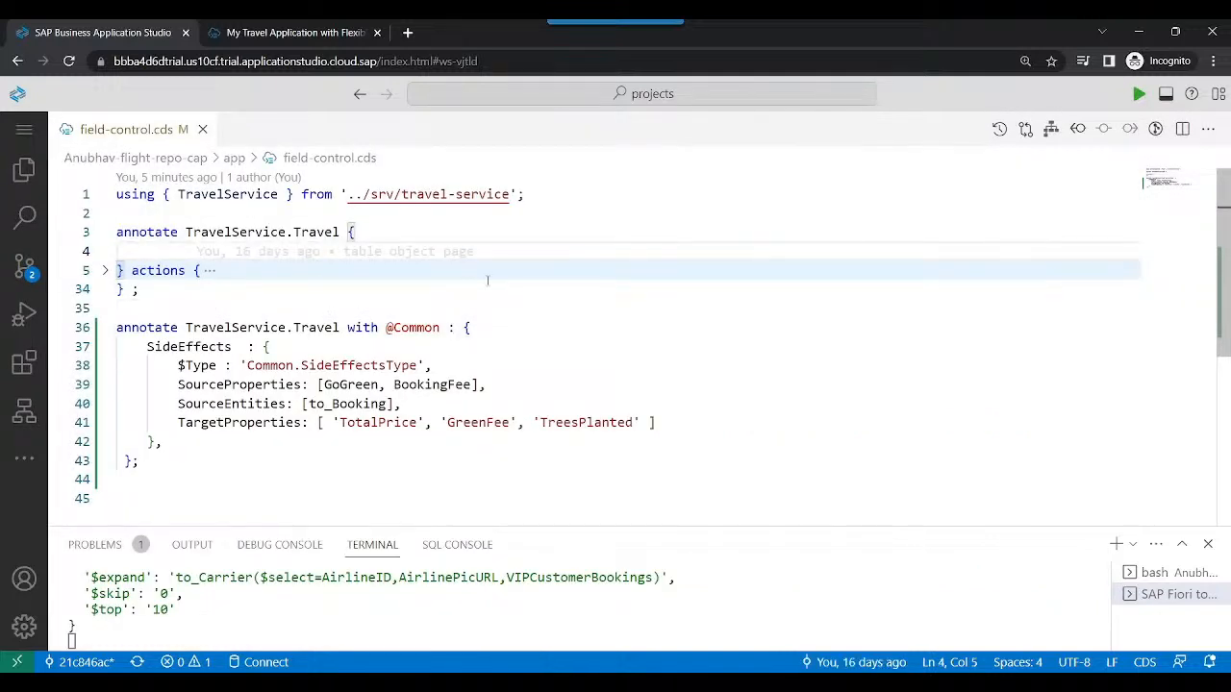
pyautogui.write('Book')
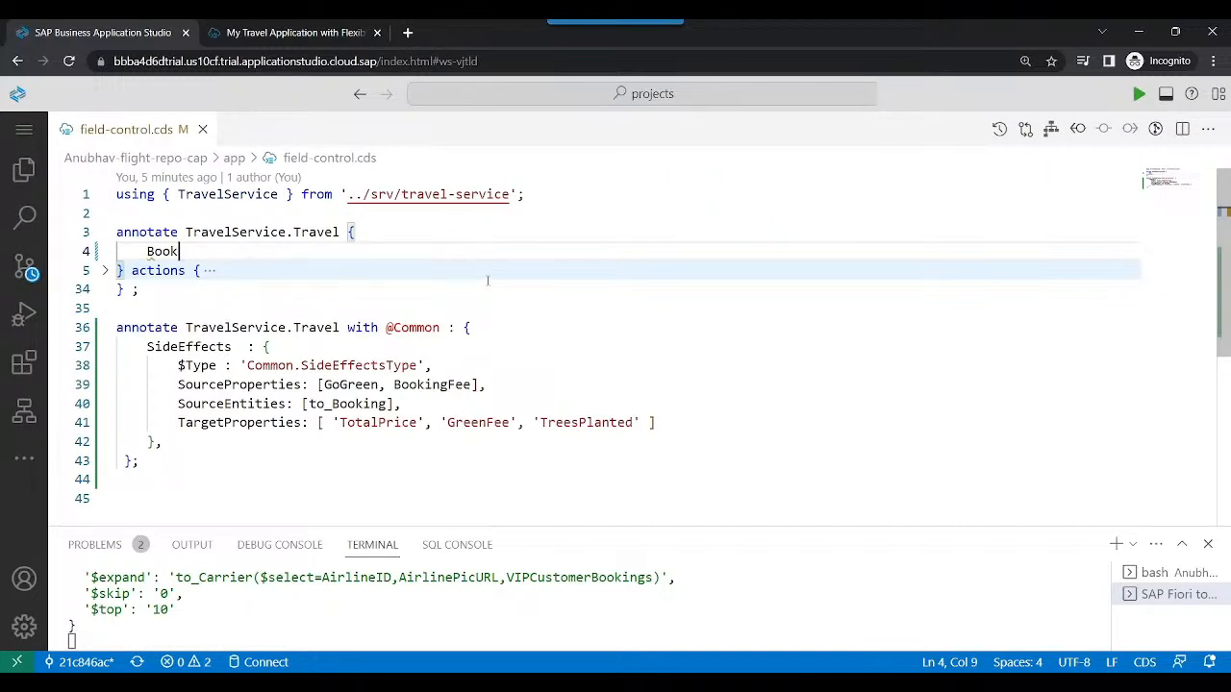
pyautogui.write('ingFee')
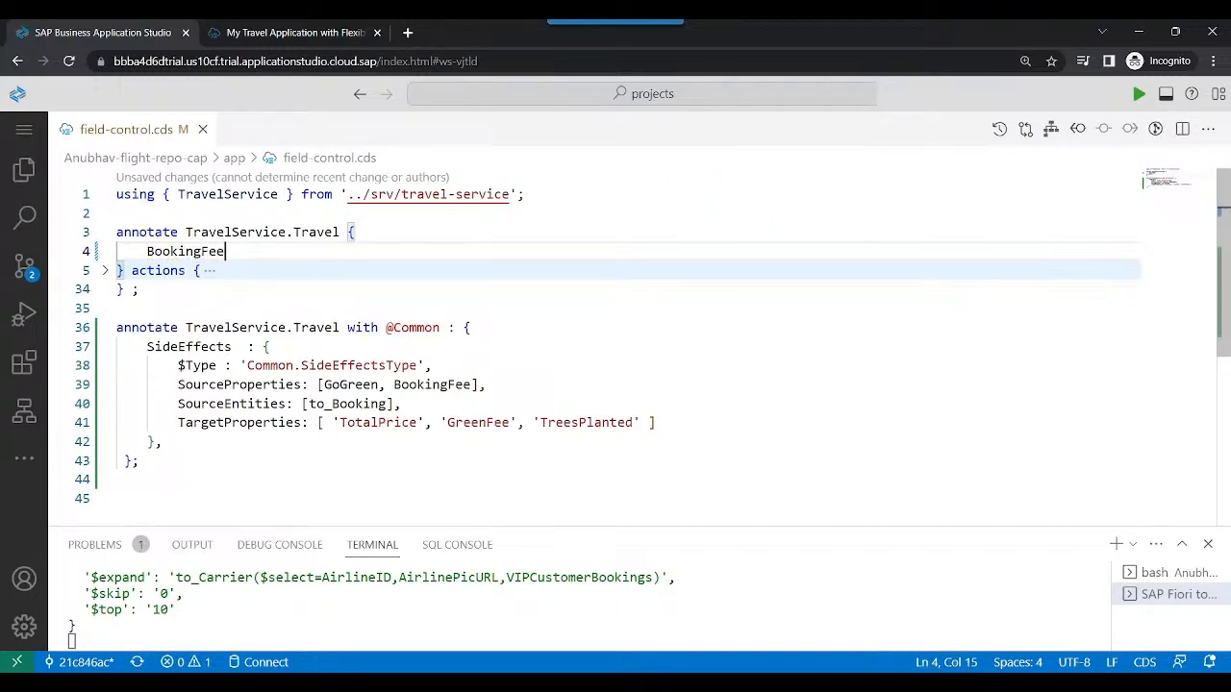
pyautogui.write('@Co')
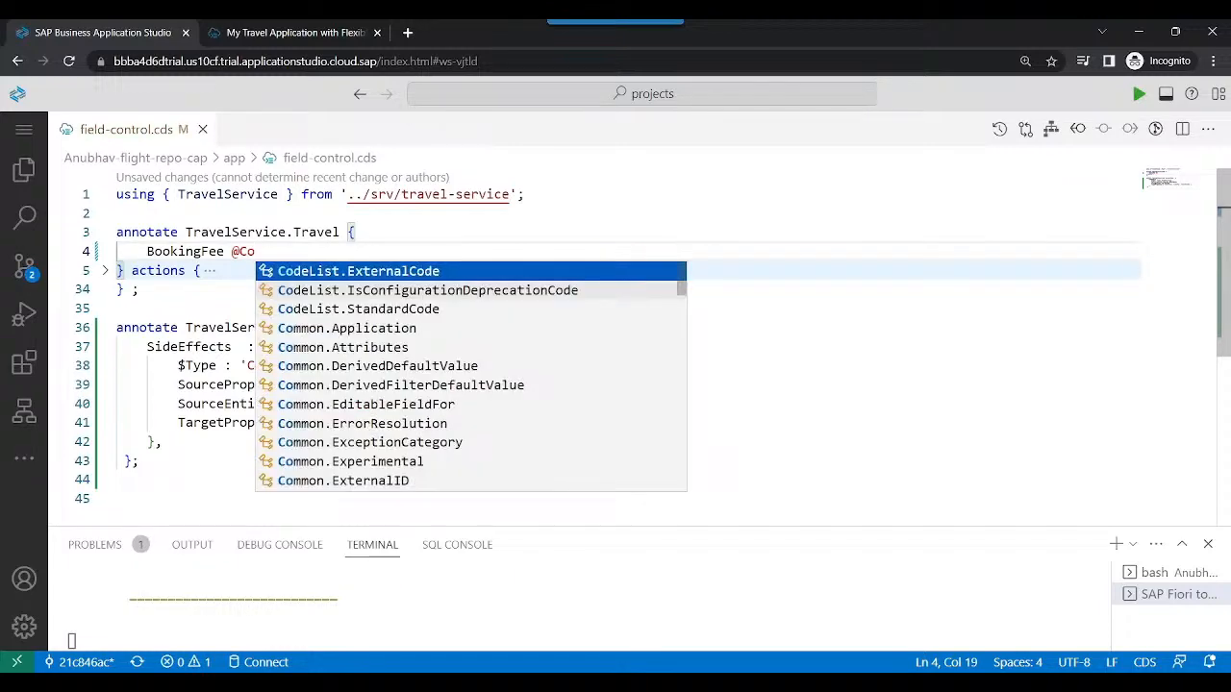
pyautogui.write('mmon')
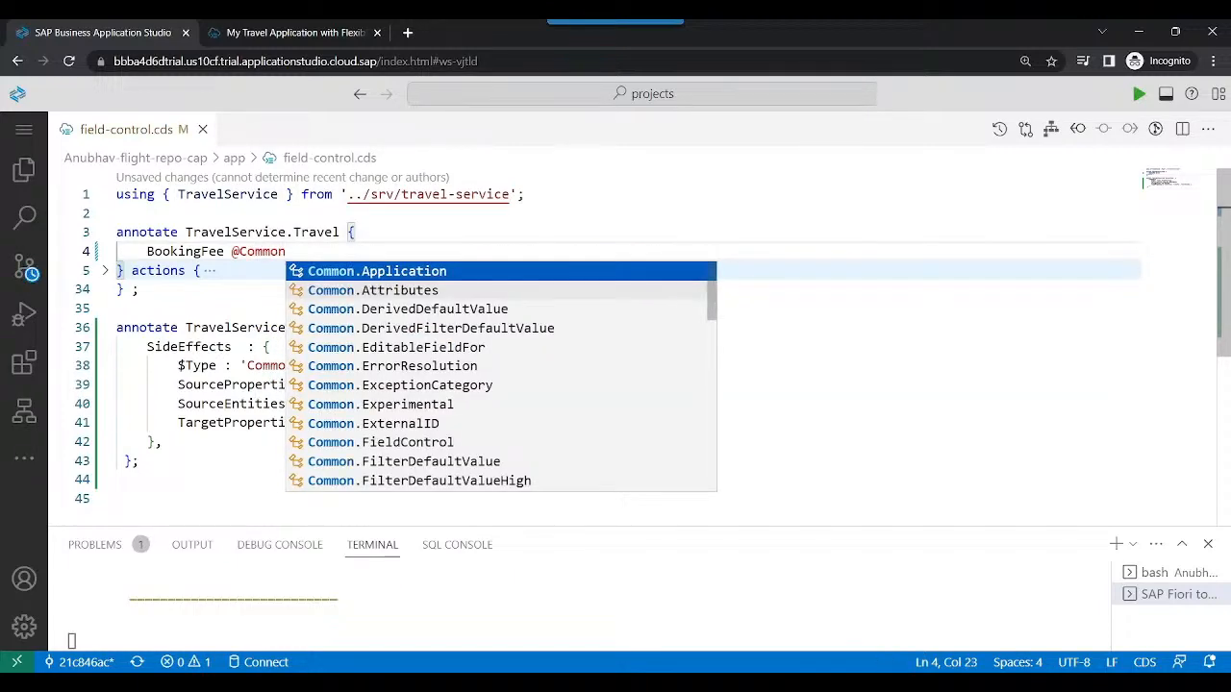
pyautogui.write('.FieldControl:')
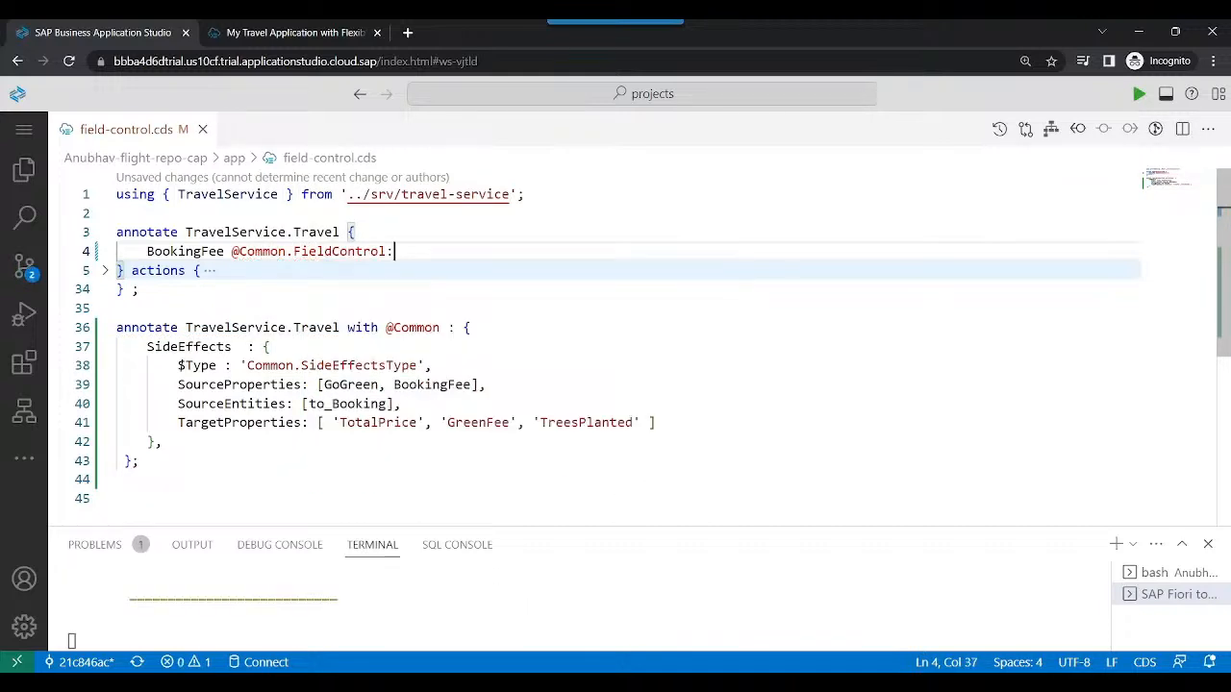
pyautogui.write('Tra')
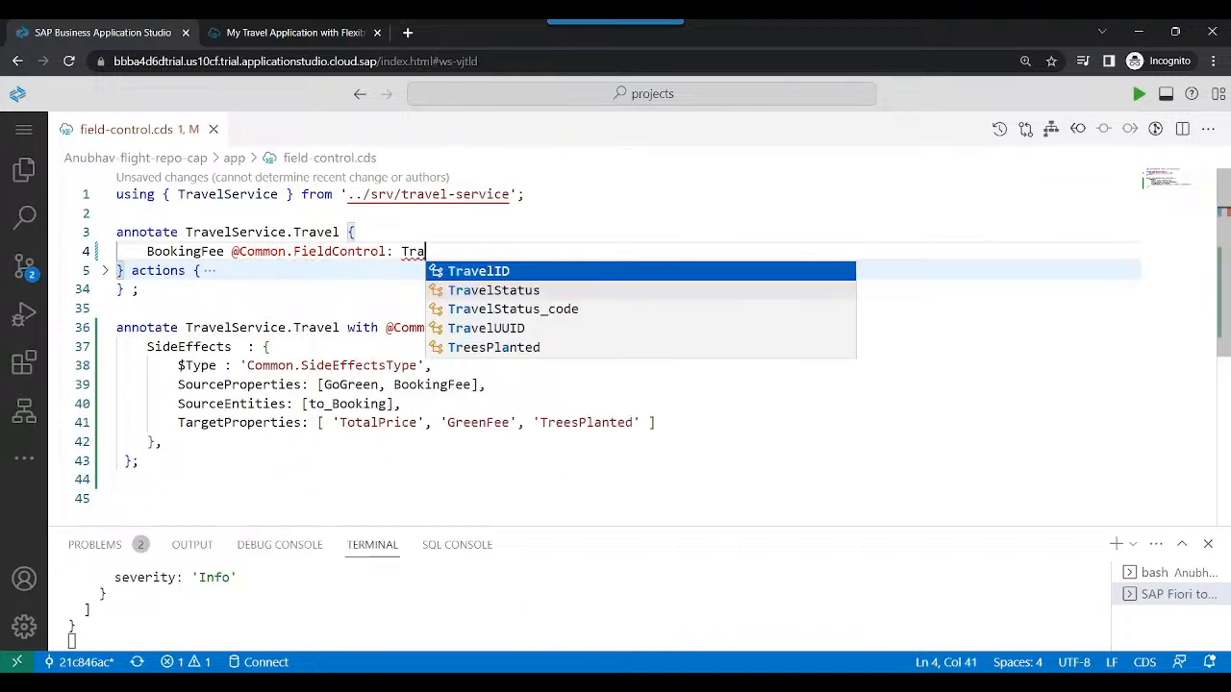
pyautogui.click(493, 289)
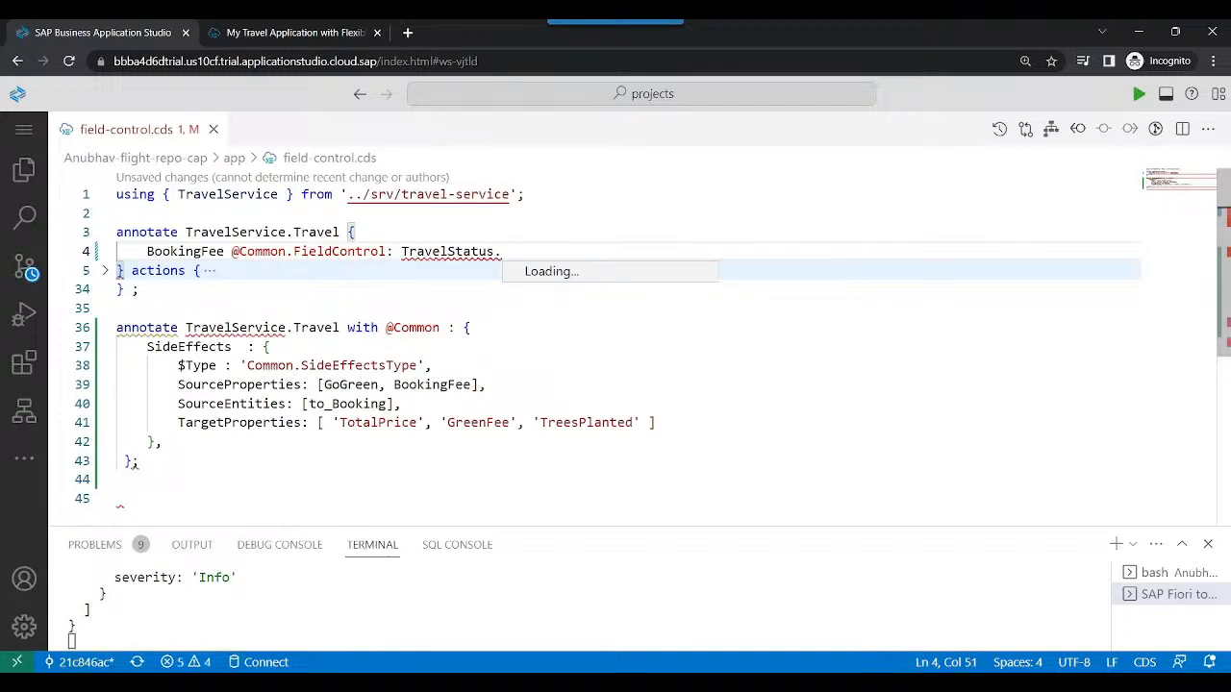
pyautogui.write('fieldControl')
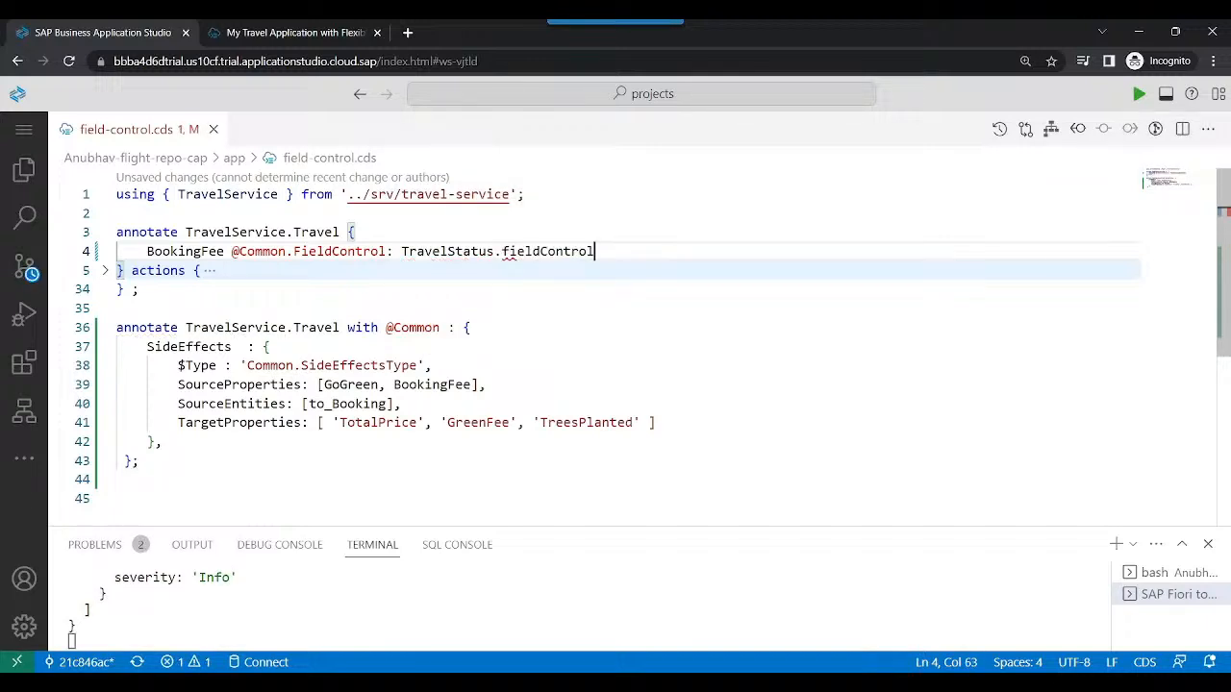
pyautogui.press('ctrl+s')
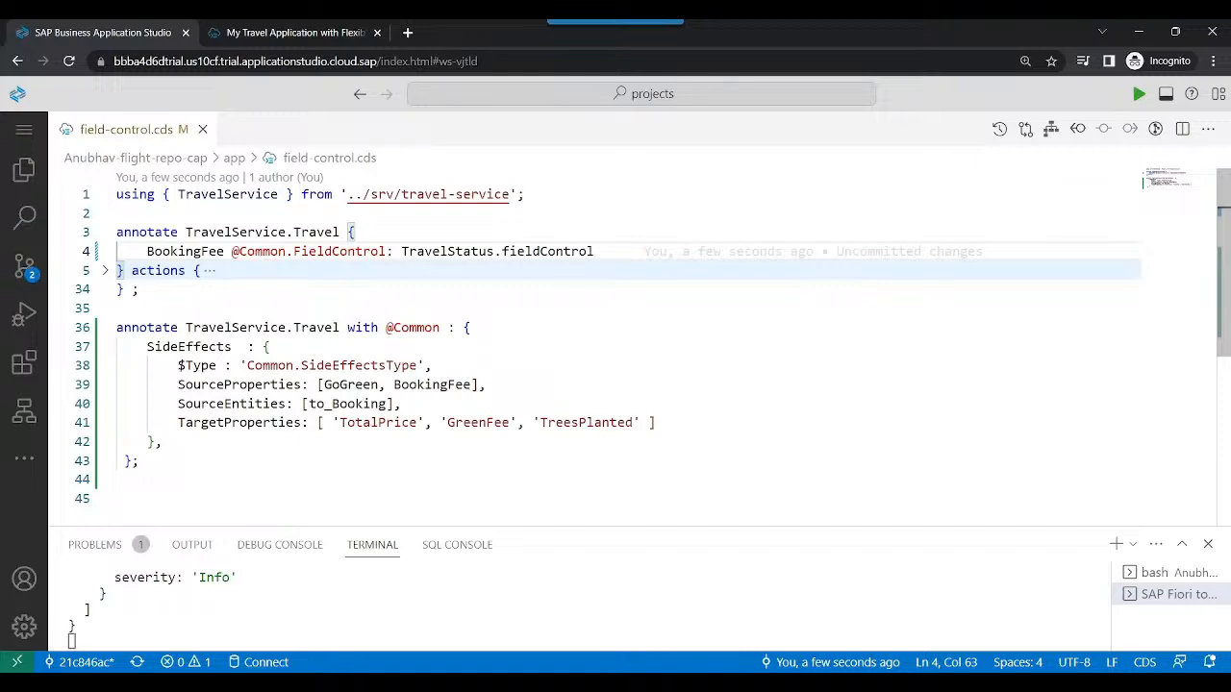
pyautogui.write(';')
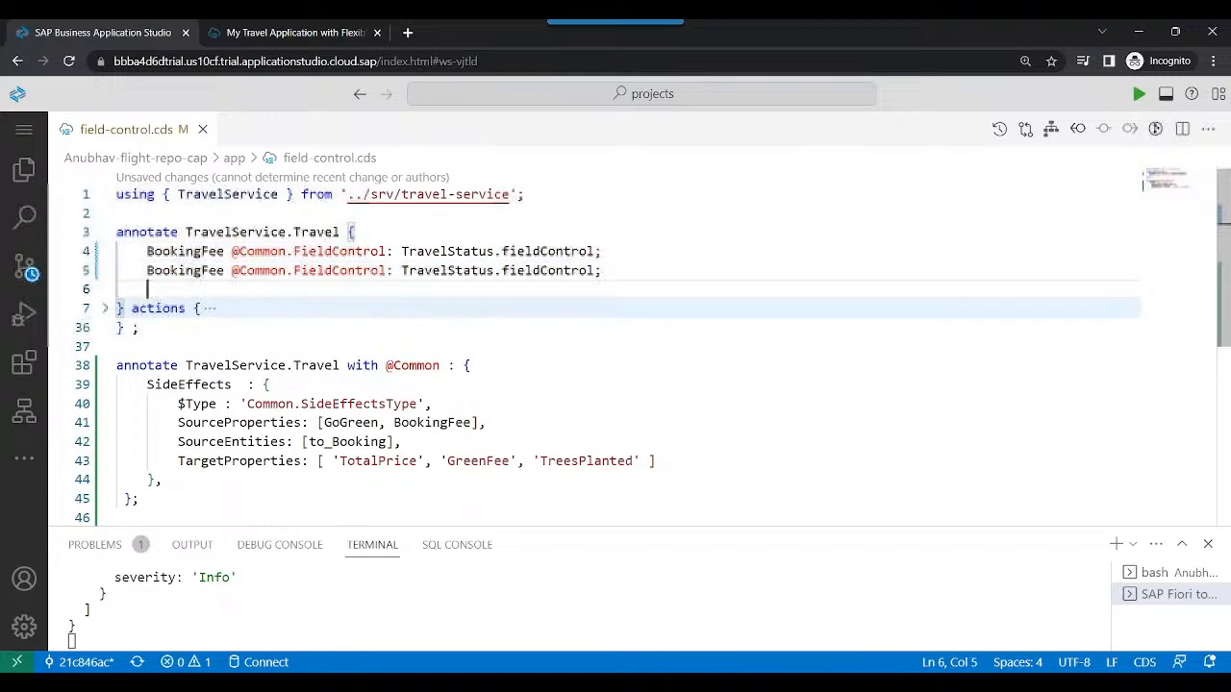
# Duplicate the FieldControl line, renaming copies to BeginDate, EndDate, to_Agency and to_Customer.
pyautogui.write('BookingFee @Common.FieldControl: TravelStatus.fieldControl;')
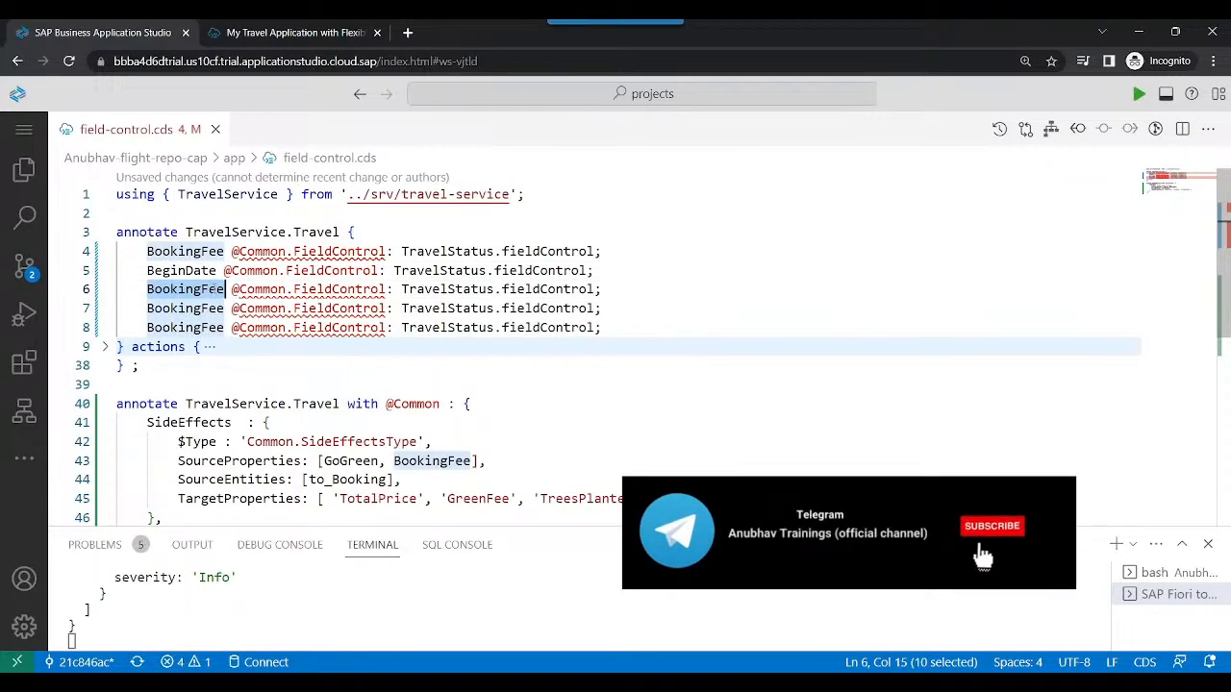
pyautogui.write('EndDate')
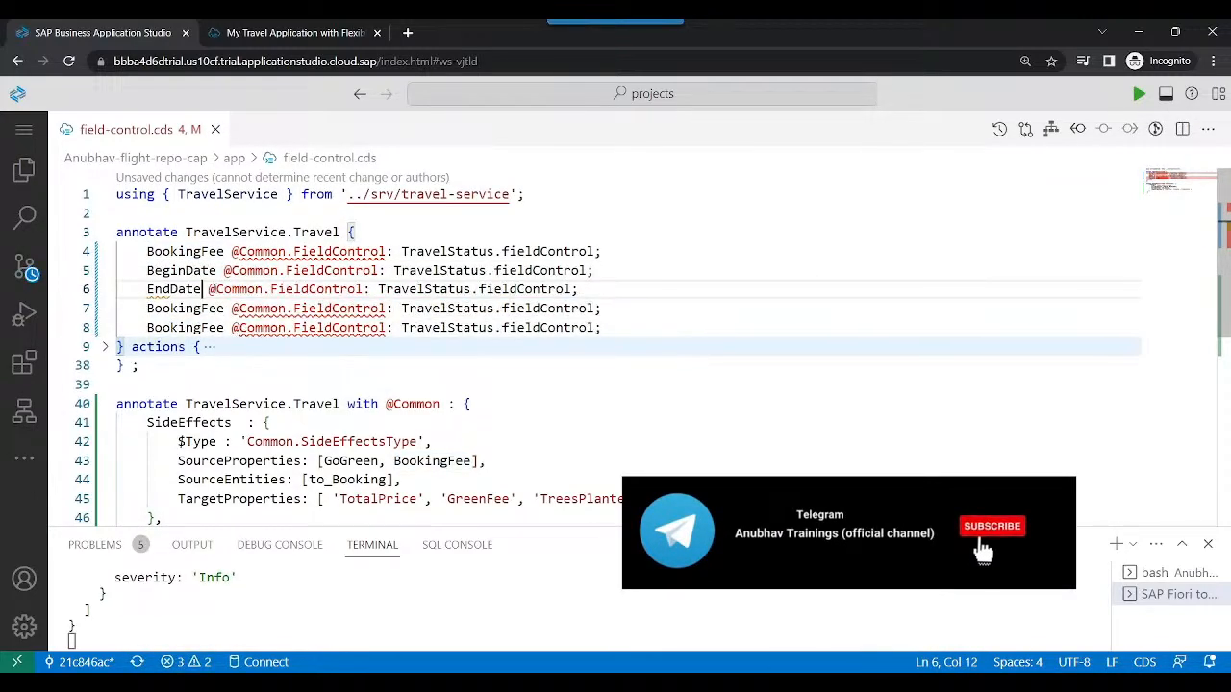
pyautogui.doubleClick(185, 308)
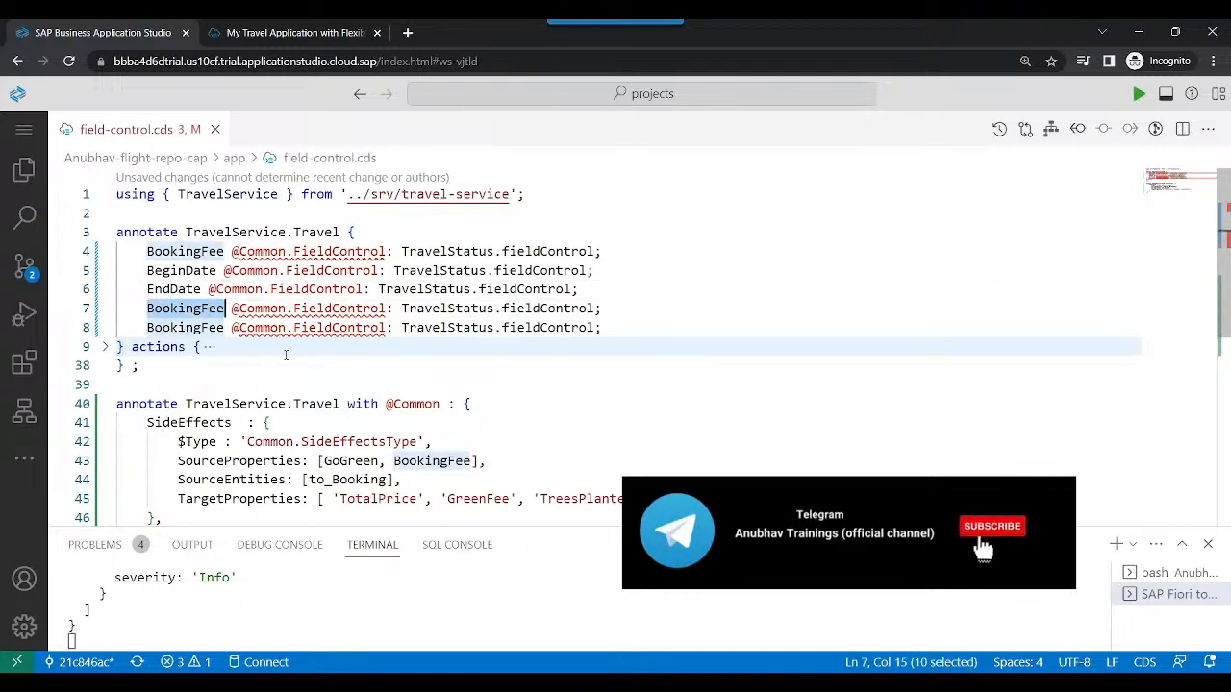
pyautogui.write('to_Agency')
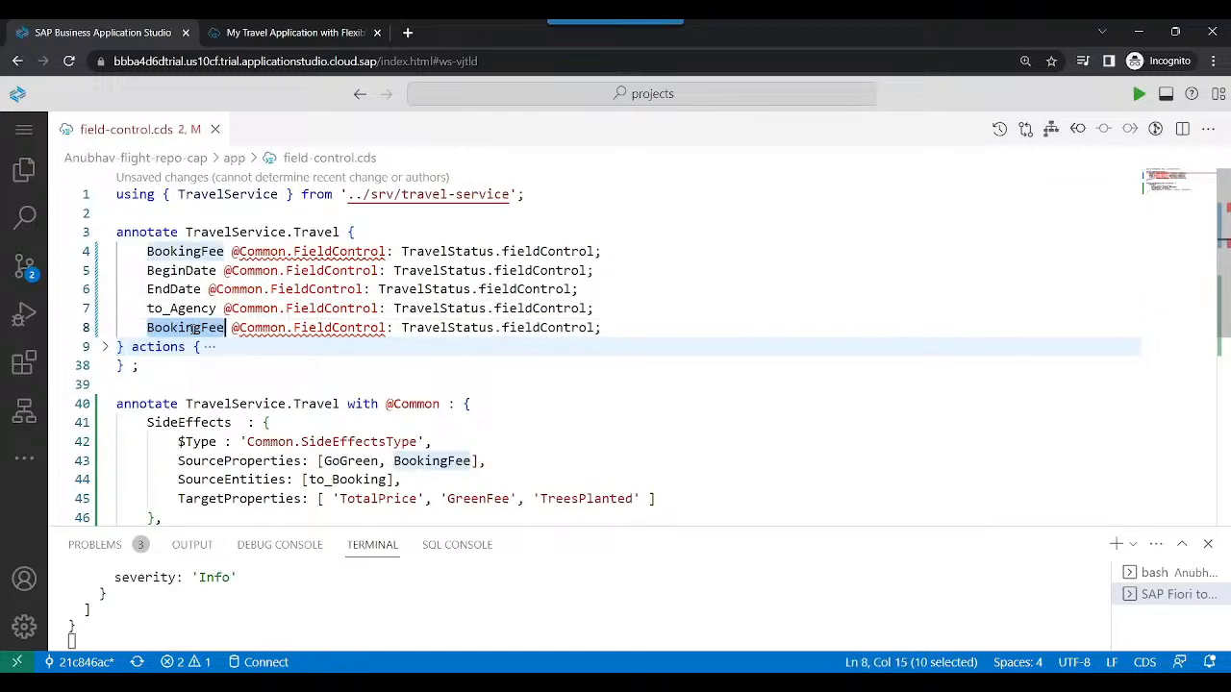
pyautogui.write('to_Customer')
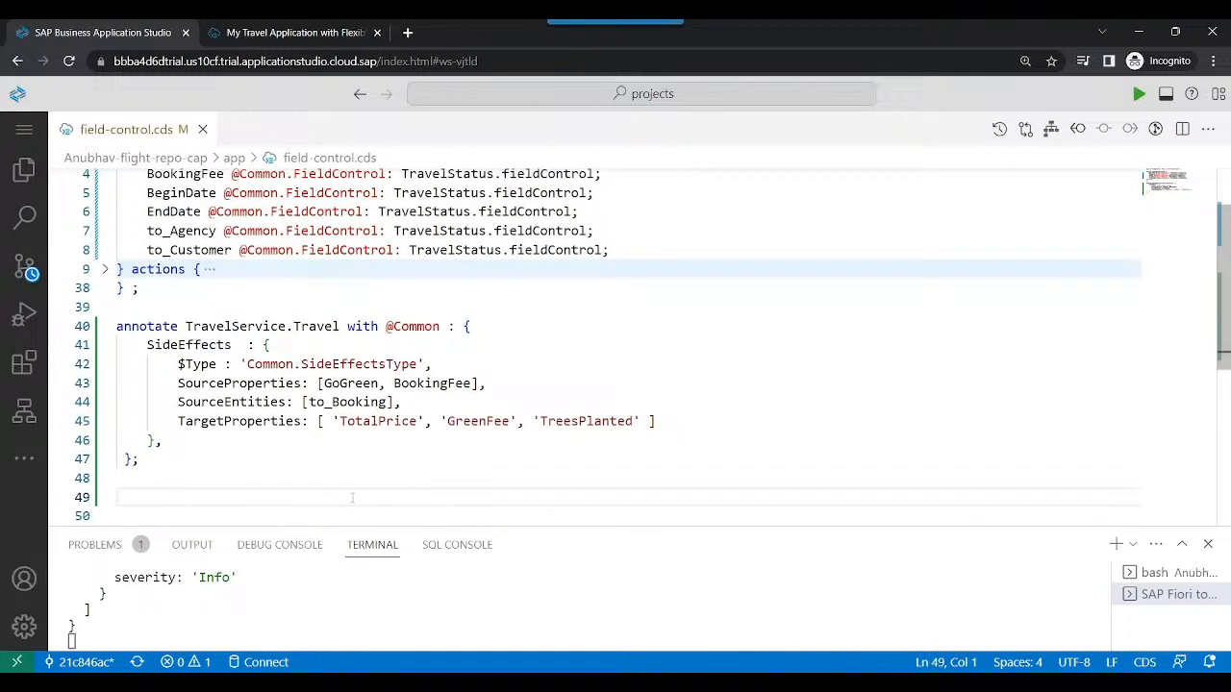
# Add an 'annotate TravelService.Booking' block and start typing BookingDate inside it.
pyautogui.write('annotate Foo with ;')
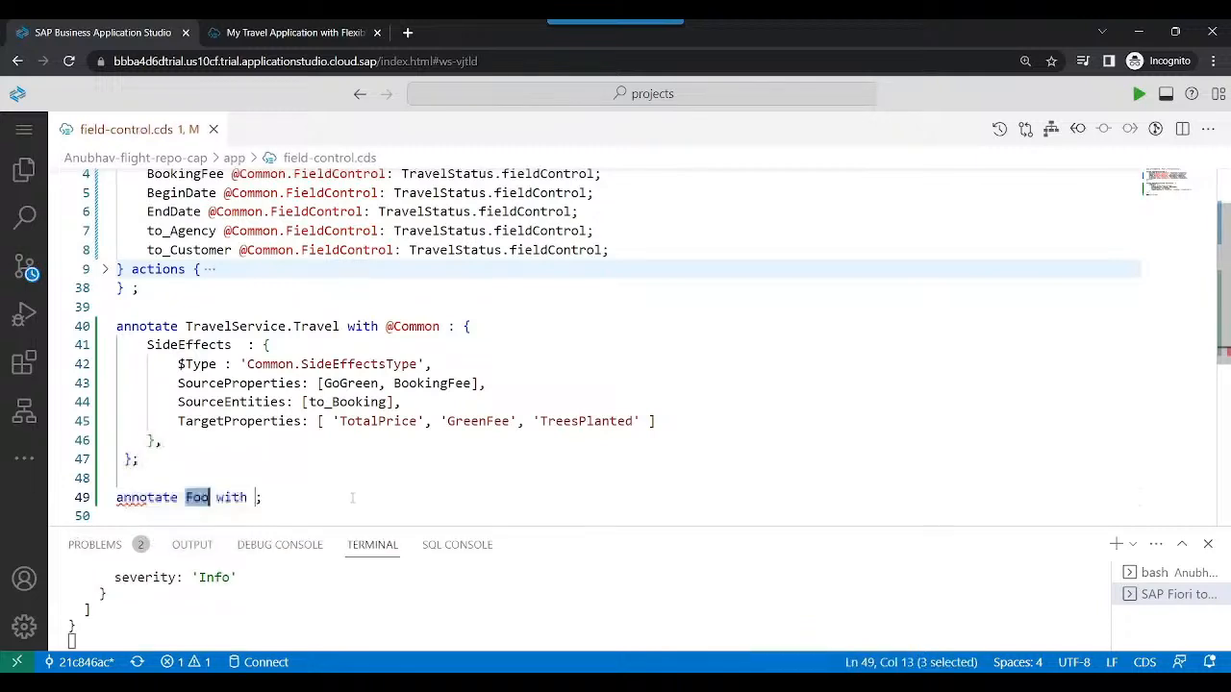
pyautogui.write('TravelService.B')
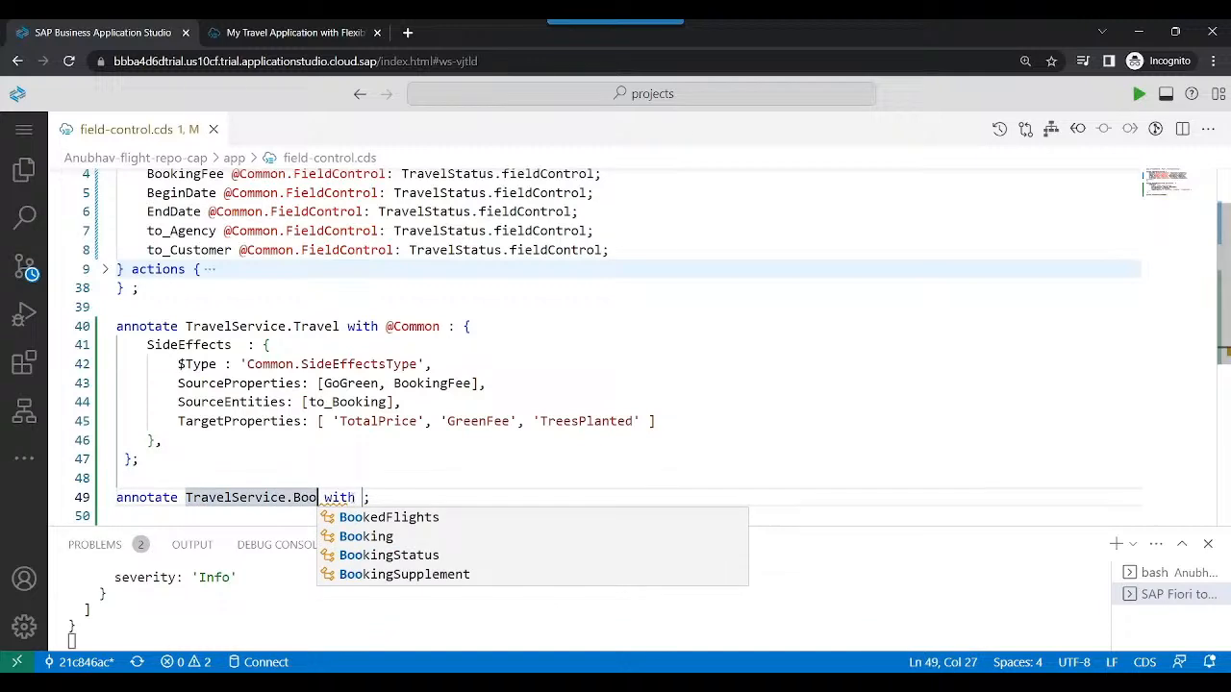
pyautogui.click(366, 536)
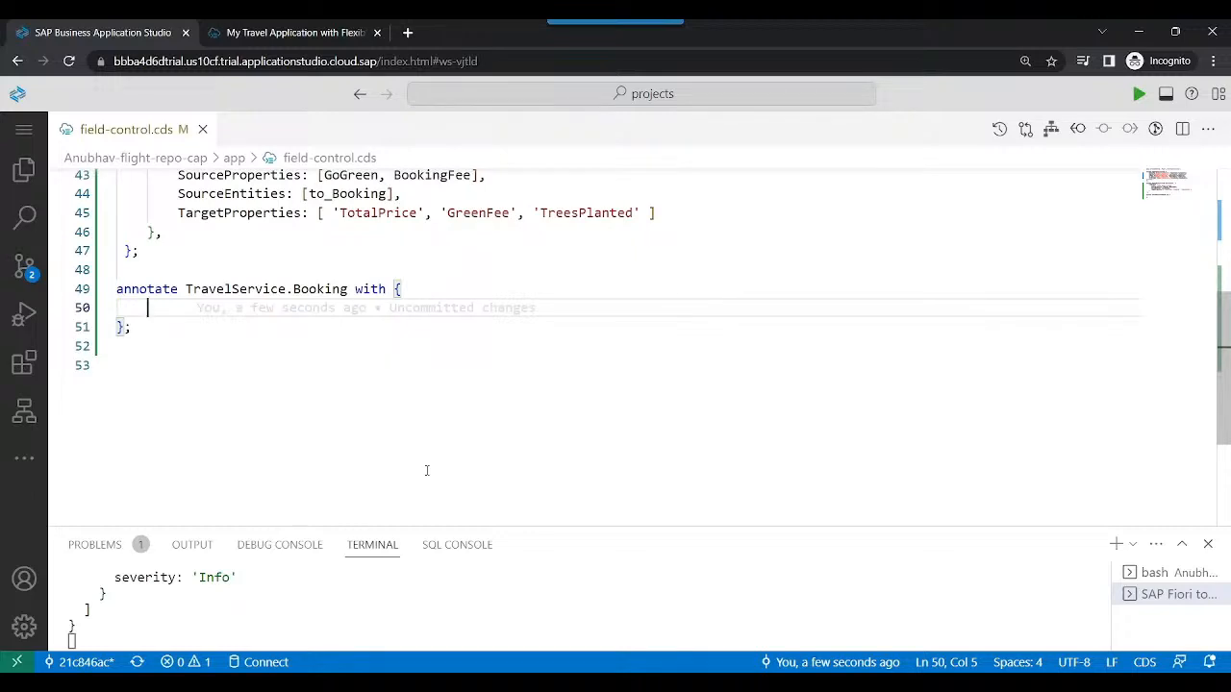
pyautogui.scroll(3)
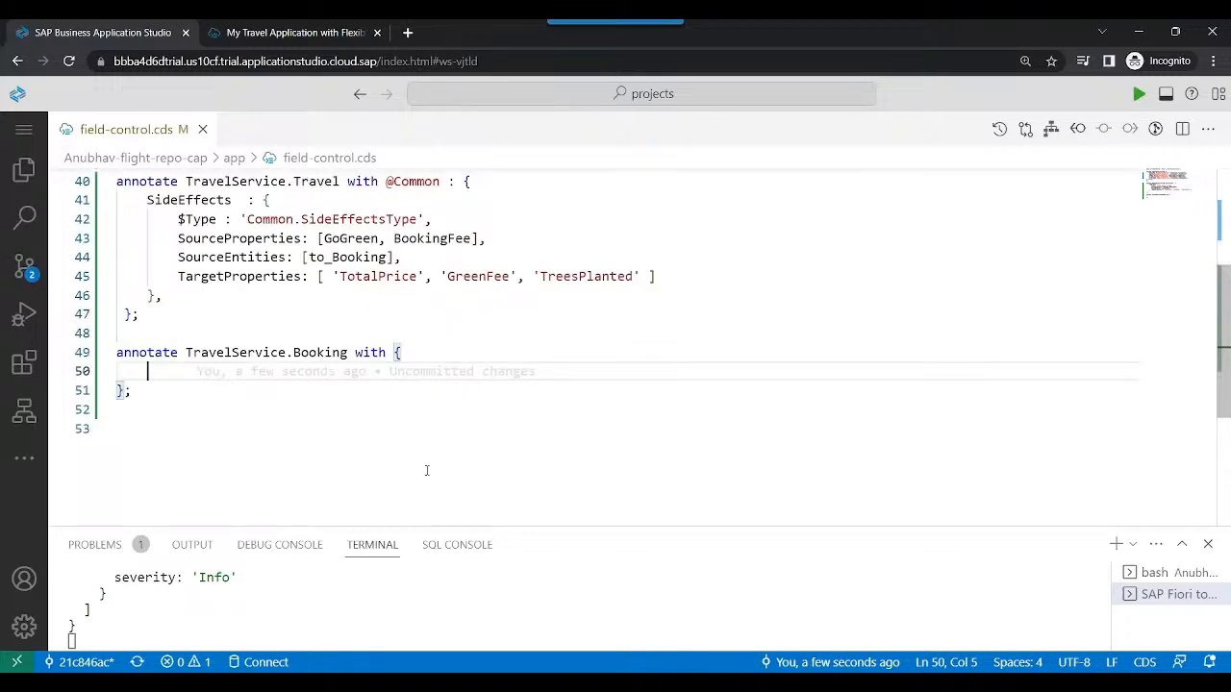
pyautogui.scroll(3)
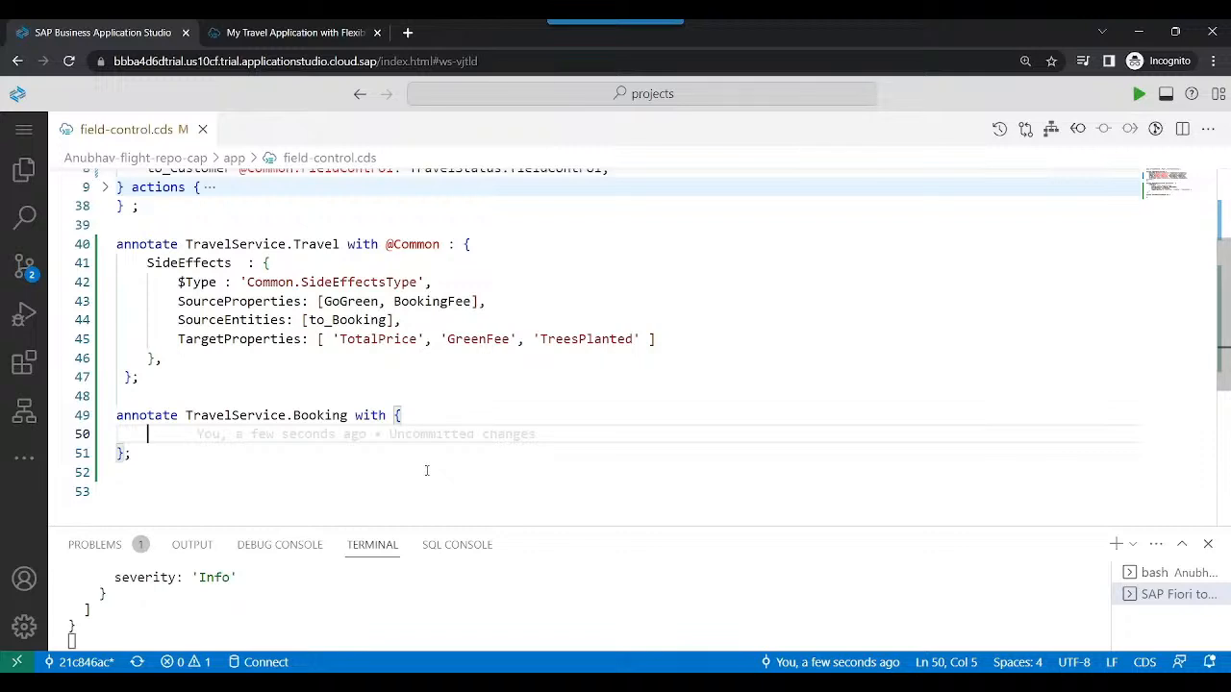
pyautogui.write('BookingDate @')
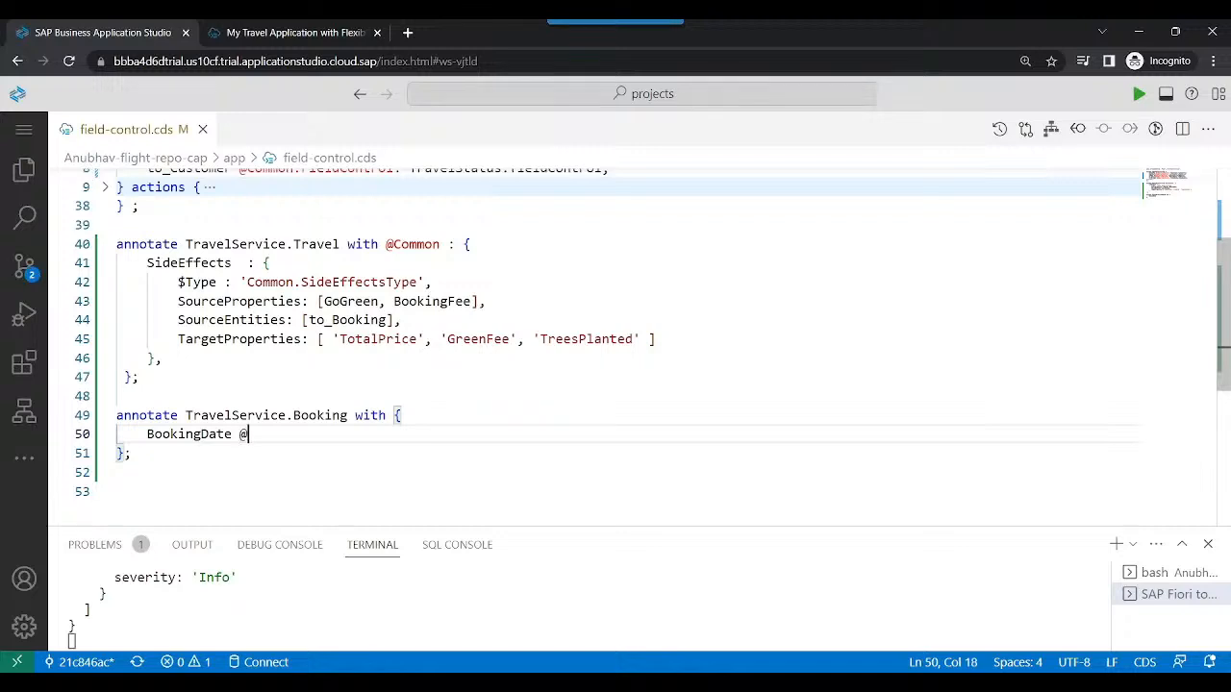
pyautogui.write('Core.computed;')
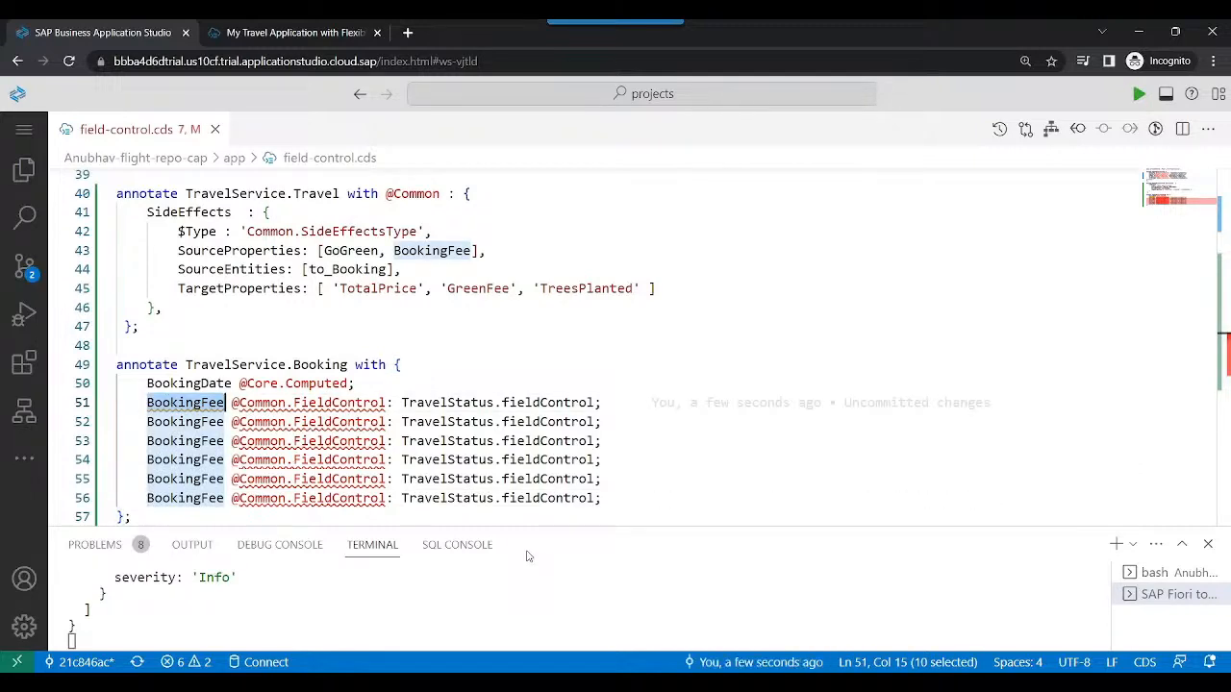
pyautogui.write('ConnectionID')
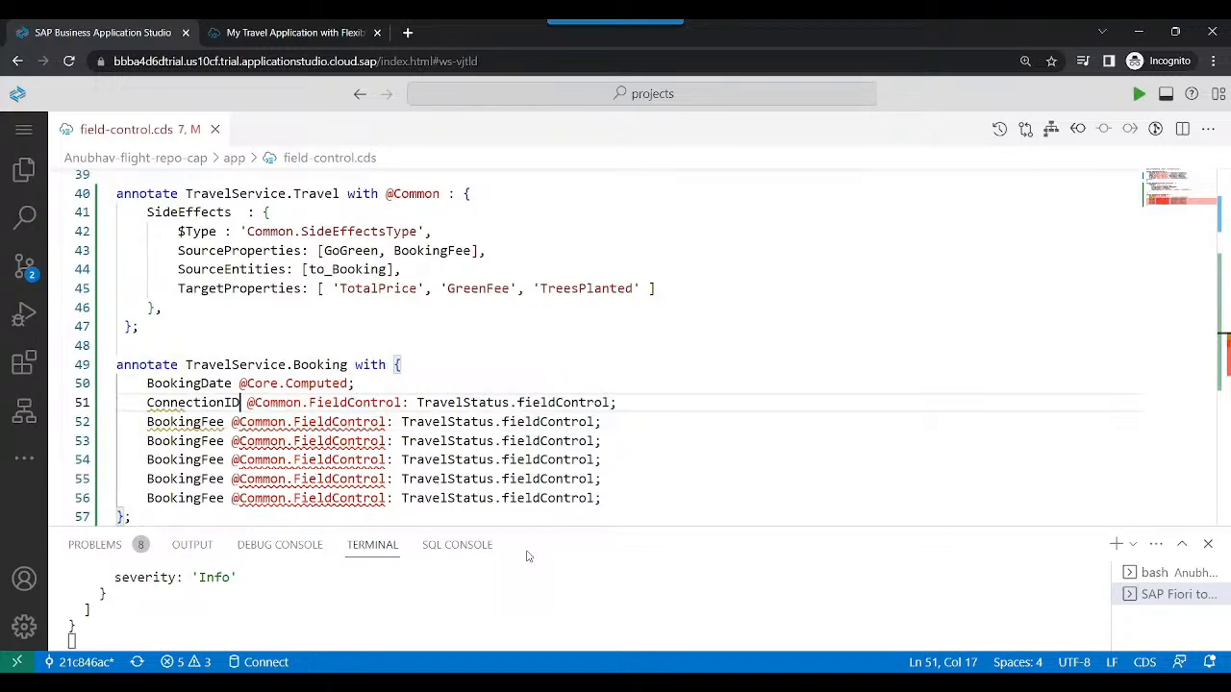
pyautogui.doubleClick(185, 421)
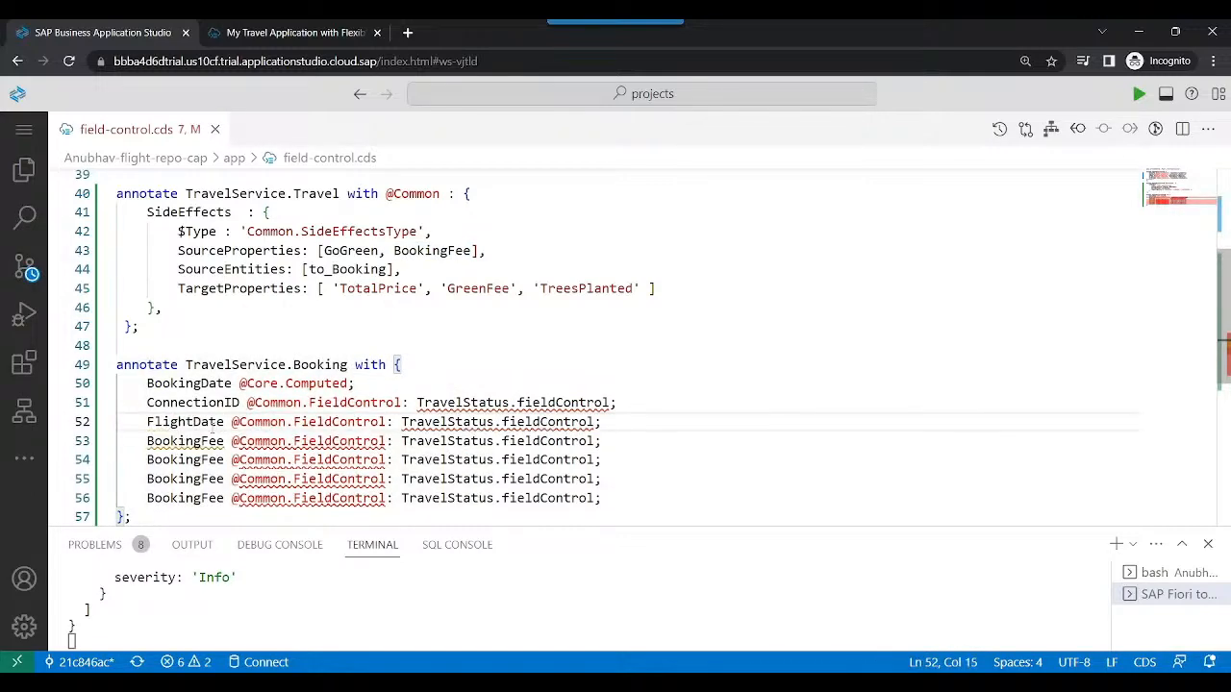
pyautogui.click(183, 440)
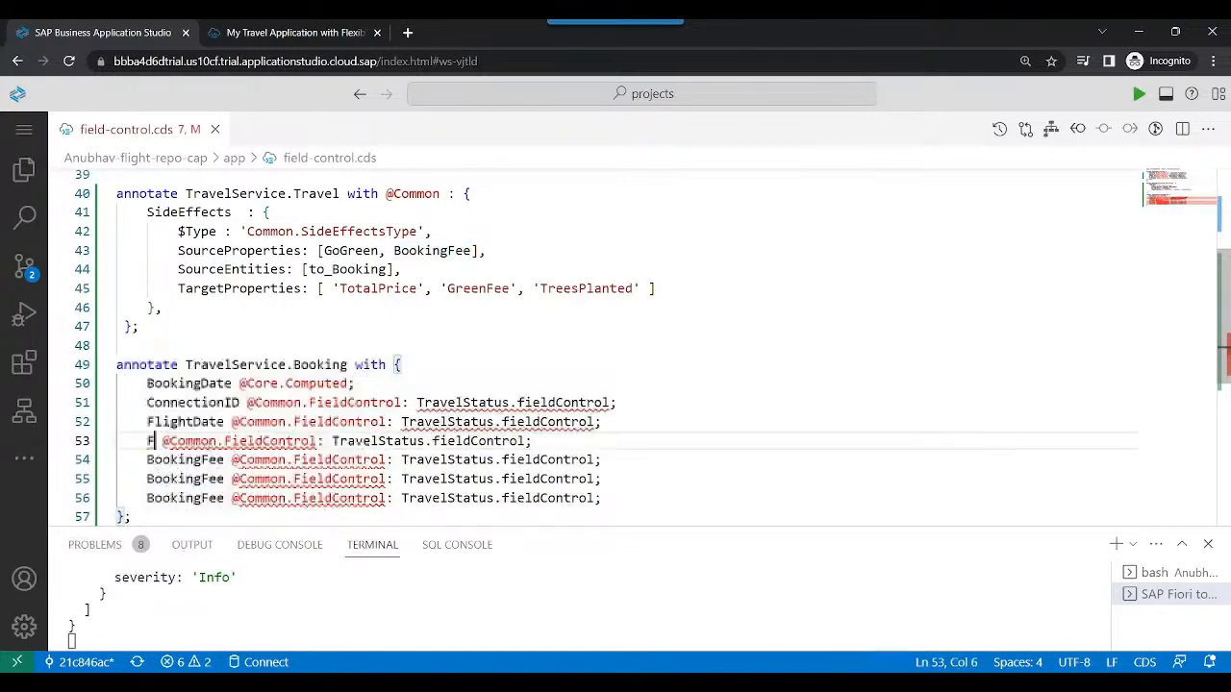
pyautogui.write('lightPrice')
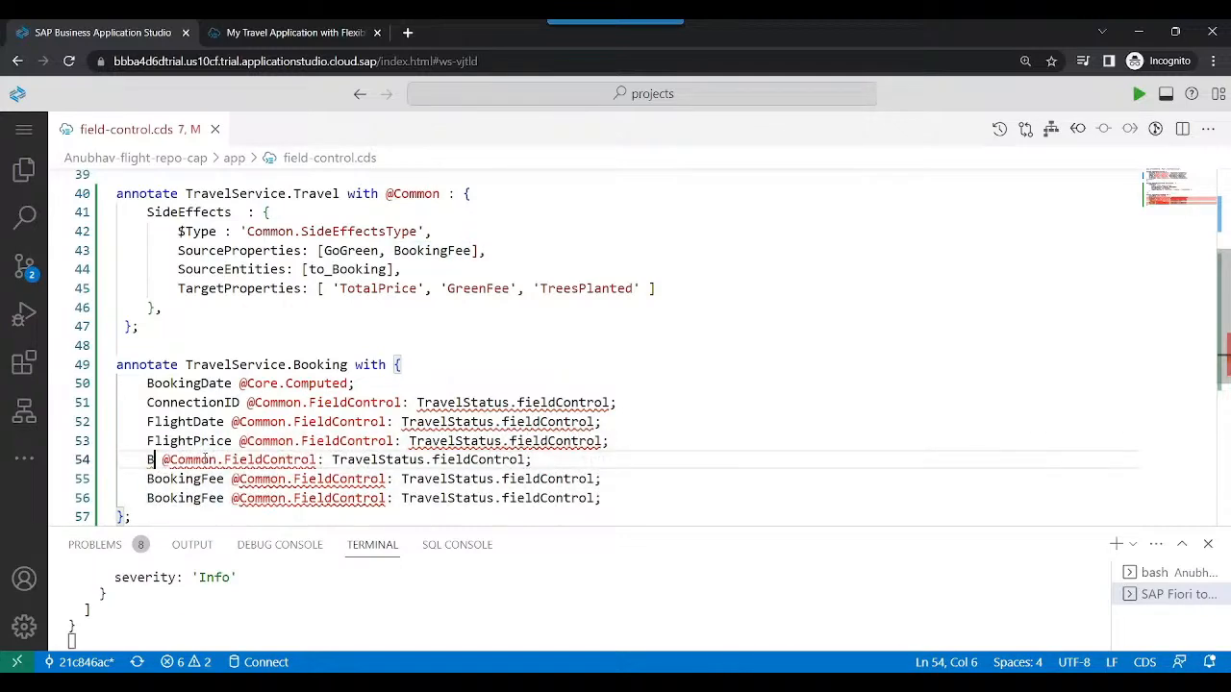
# Rename the remaining FieldControl copies to BookingStatus, to_Carrier and to_Customer.
pyautogui.write('ookedFlights')
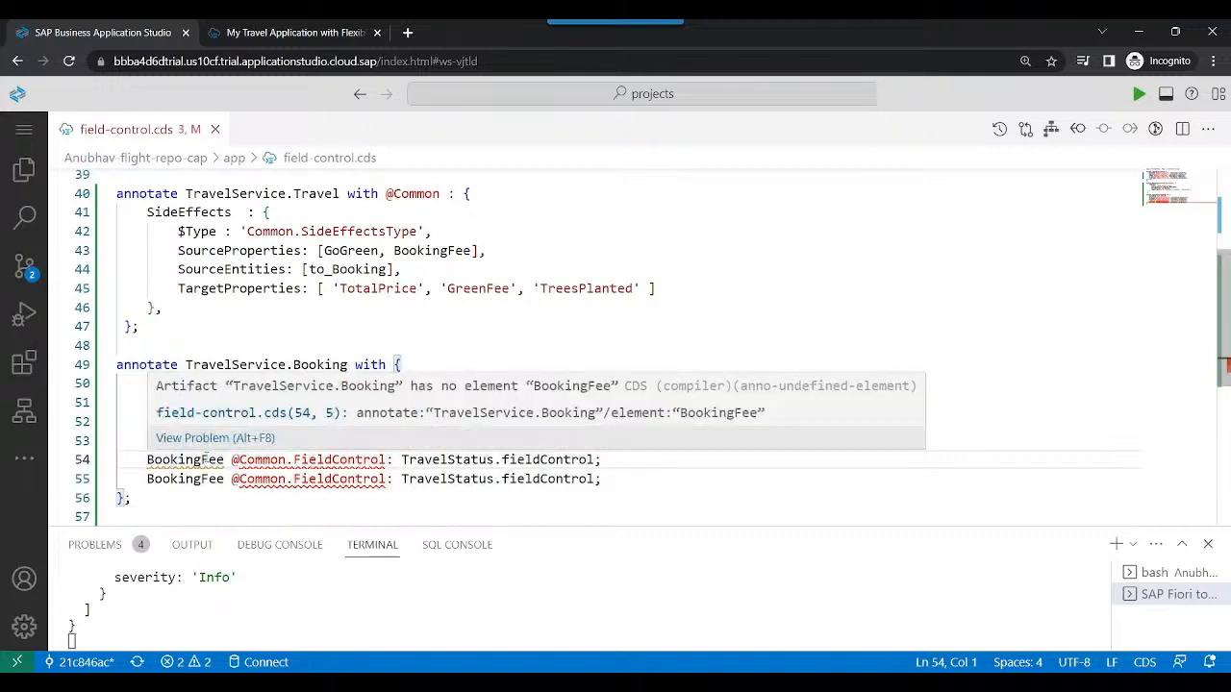
pyautogui.doubleClick(196, 459)
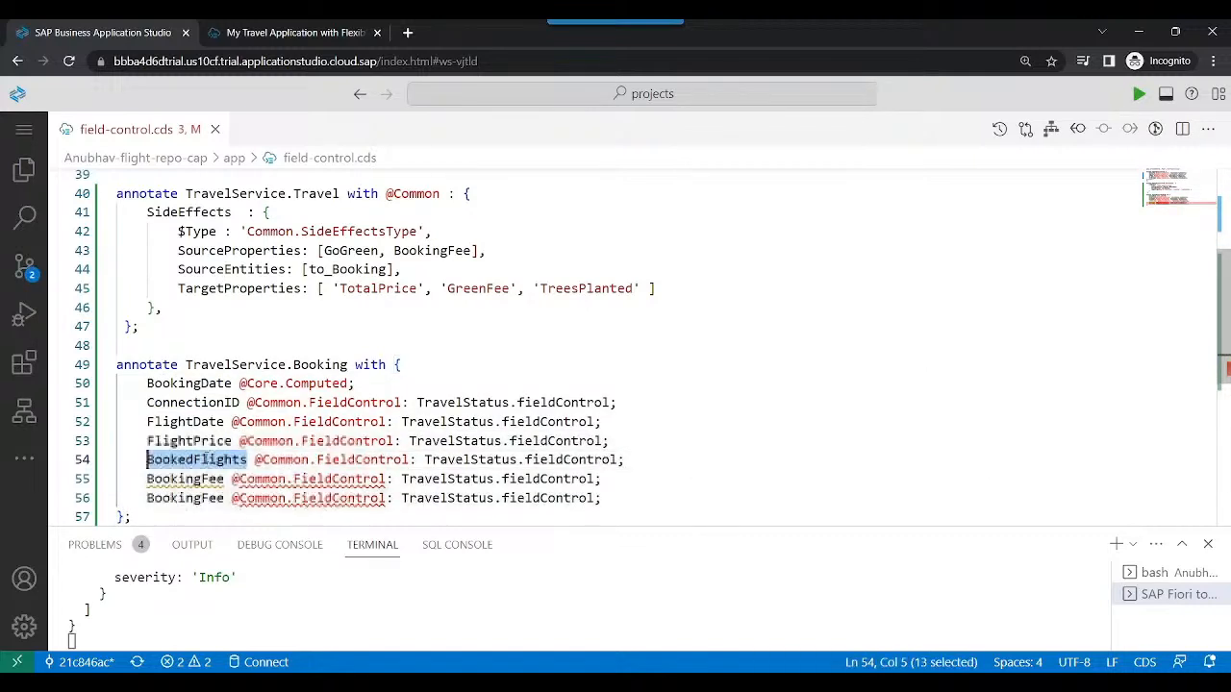
pyautogui.write('BookingStatu')
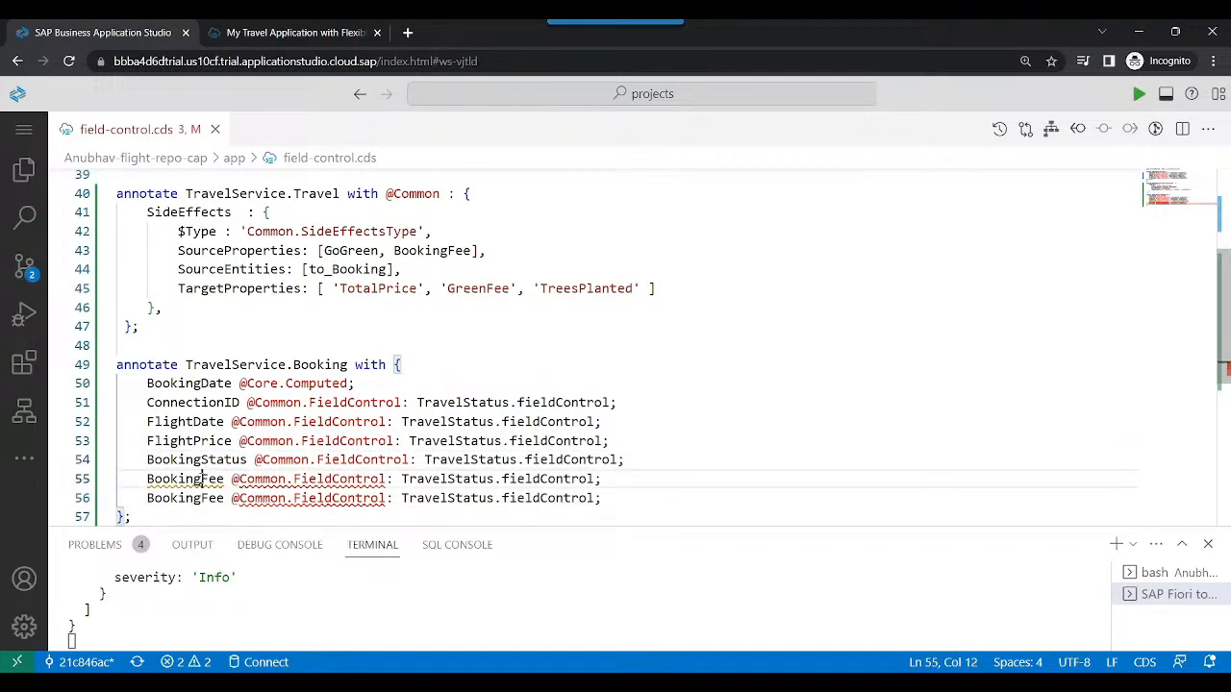
pyautogui.write('to_Carrier')
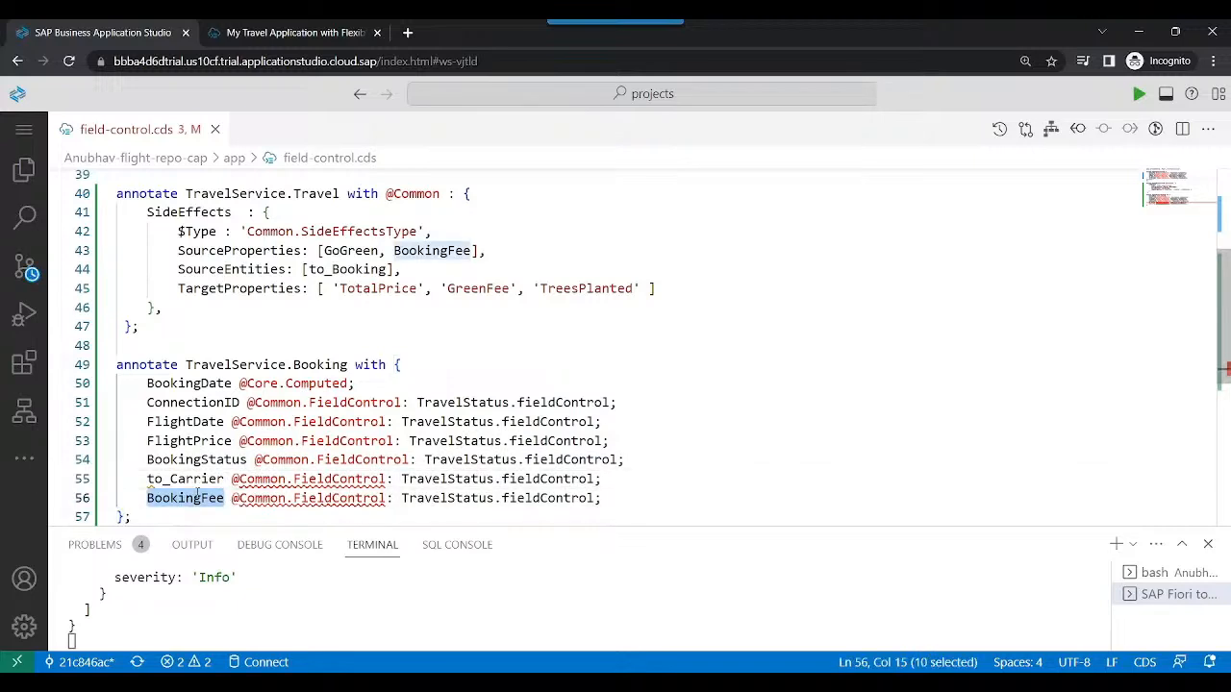
pyautogui.write('to_Customer')
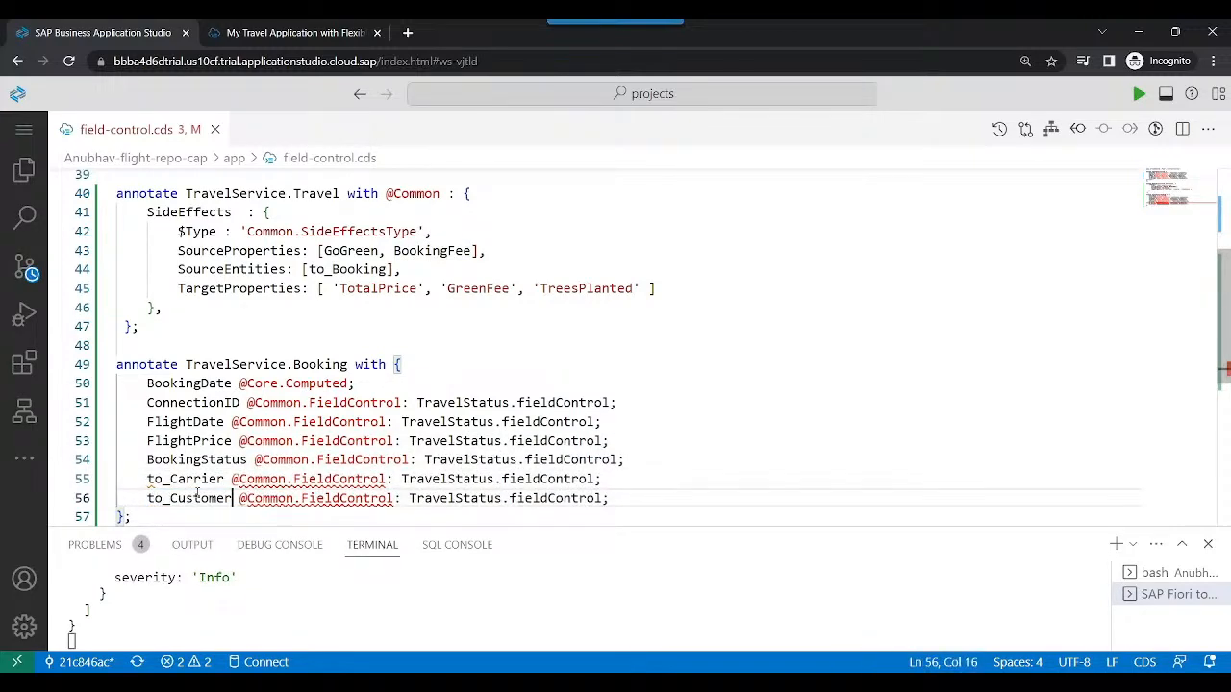
# Prefix the Booking FieldControl values with 'to_Travel.' to read to_Travel.TravelStatus.fieldControl.
pyautogui.click(416, 402)
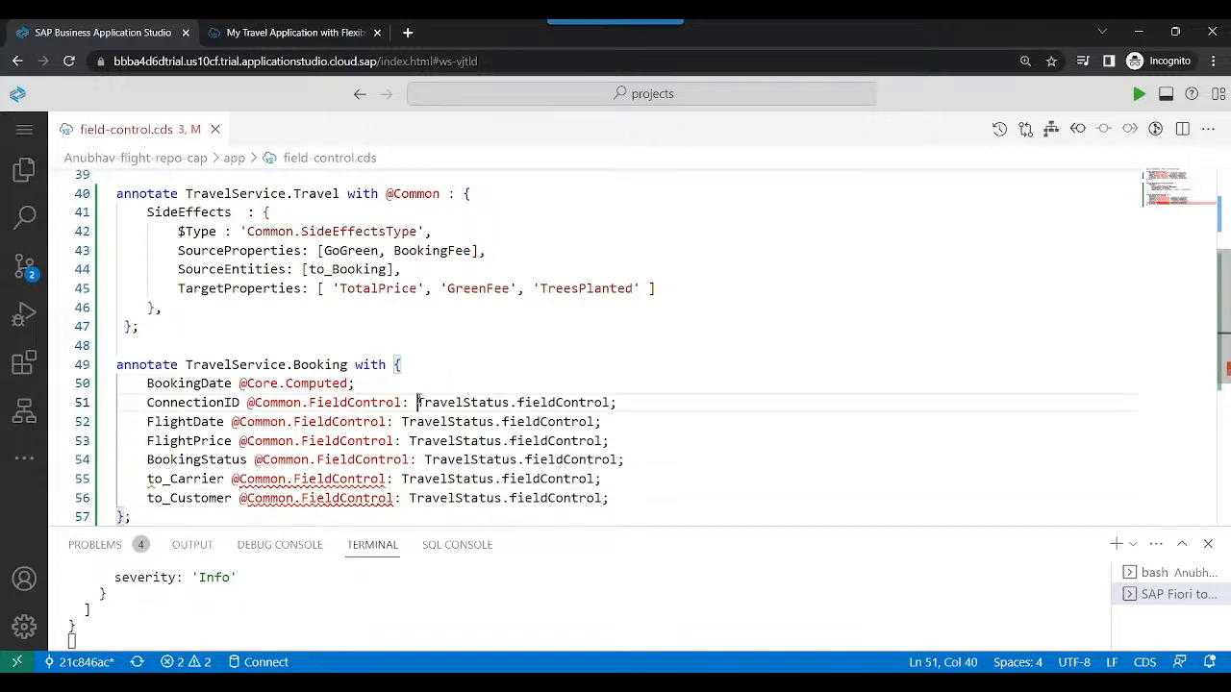
pyautogui.write('to_')
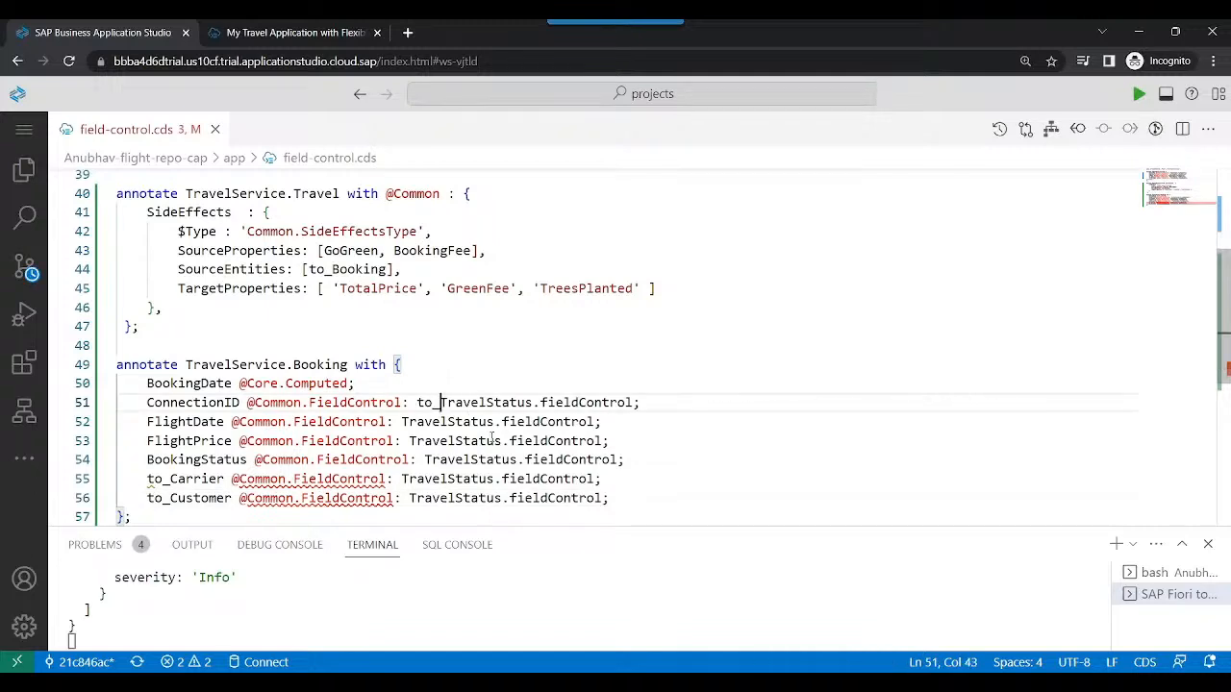
pyautogui.write('Travel.Travel')
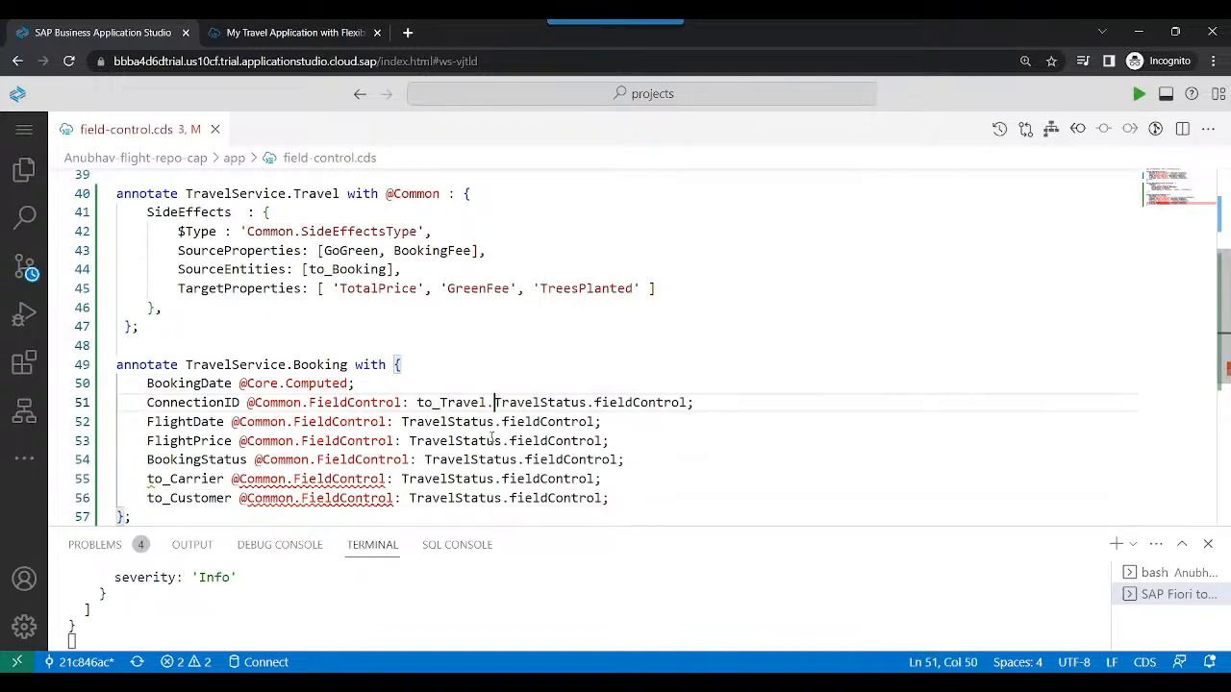
pyautogui.doubleClick(450, 401)
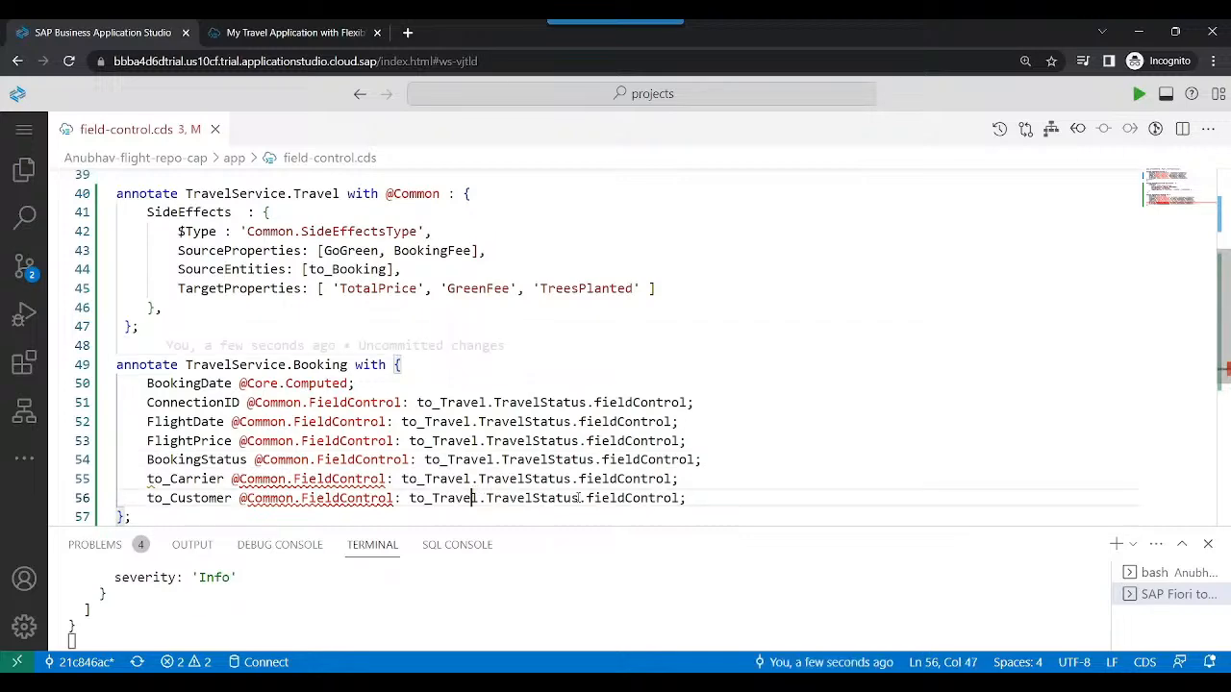
pyautogui.click(546, 498)
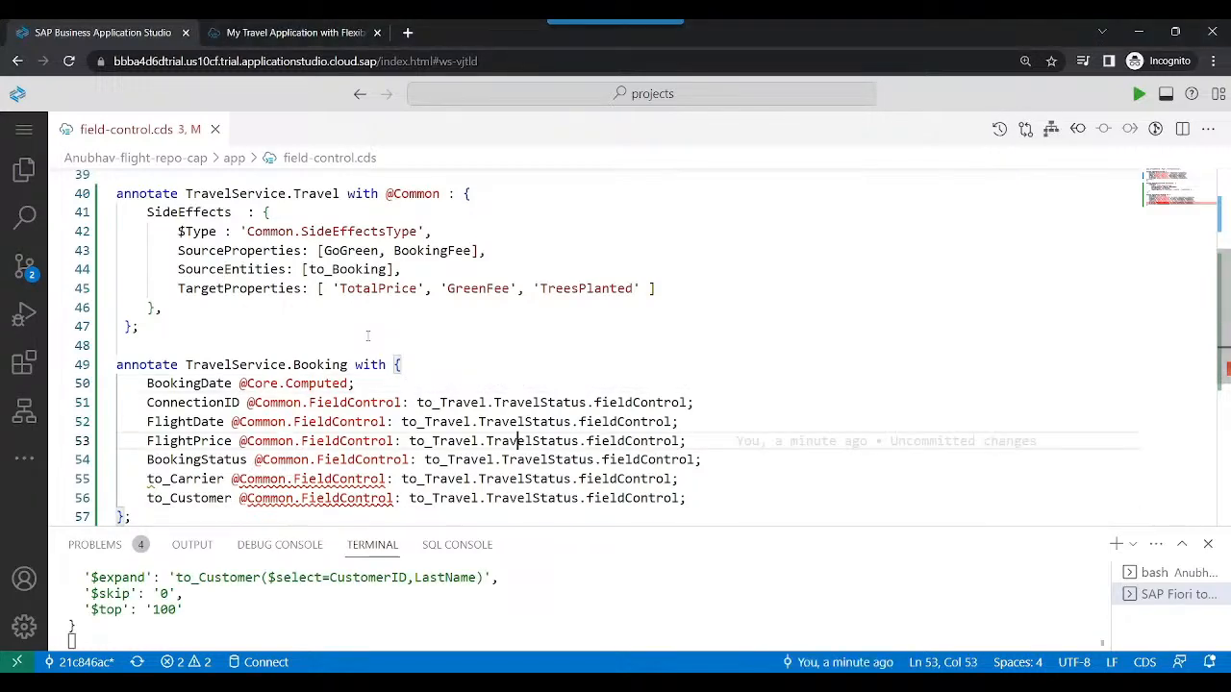
pyautogui.scroll(3)
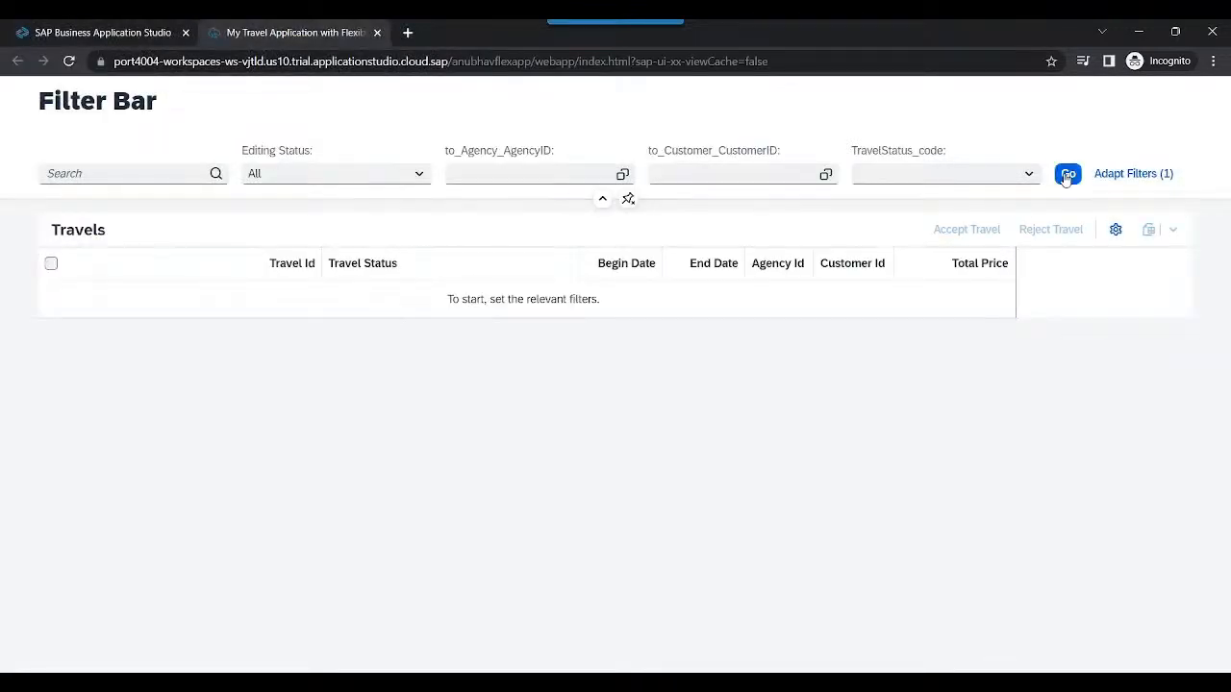
# Edit Vacation (1), confirm agency ID and booking customer ID are editable, then discard the draft.
pyautogui.click(1066, 174)
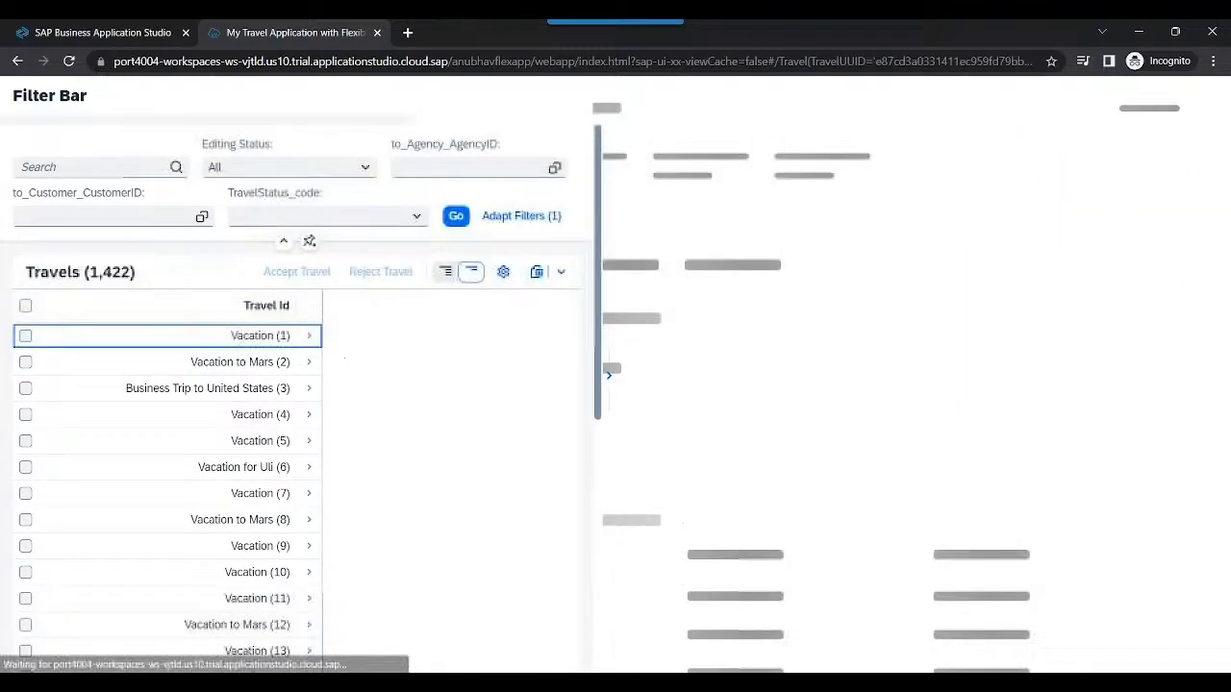
pyautogui.click(259, 334)
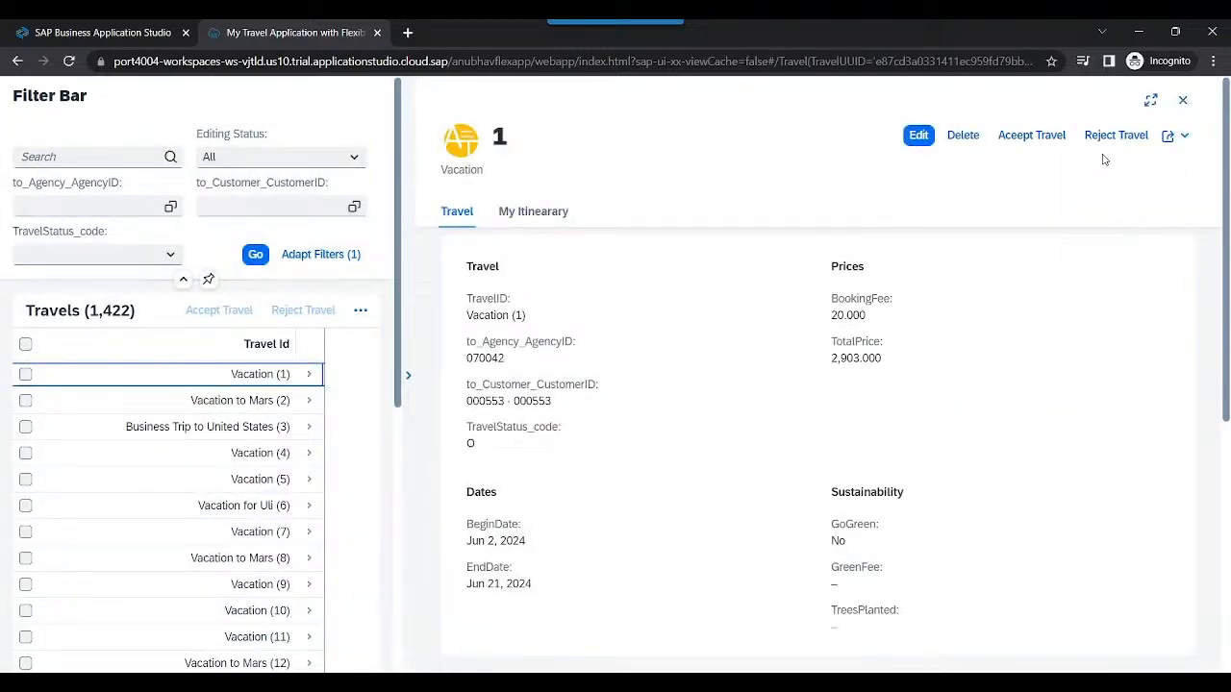
pyautogui.click(918, 134)
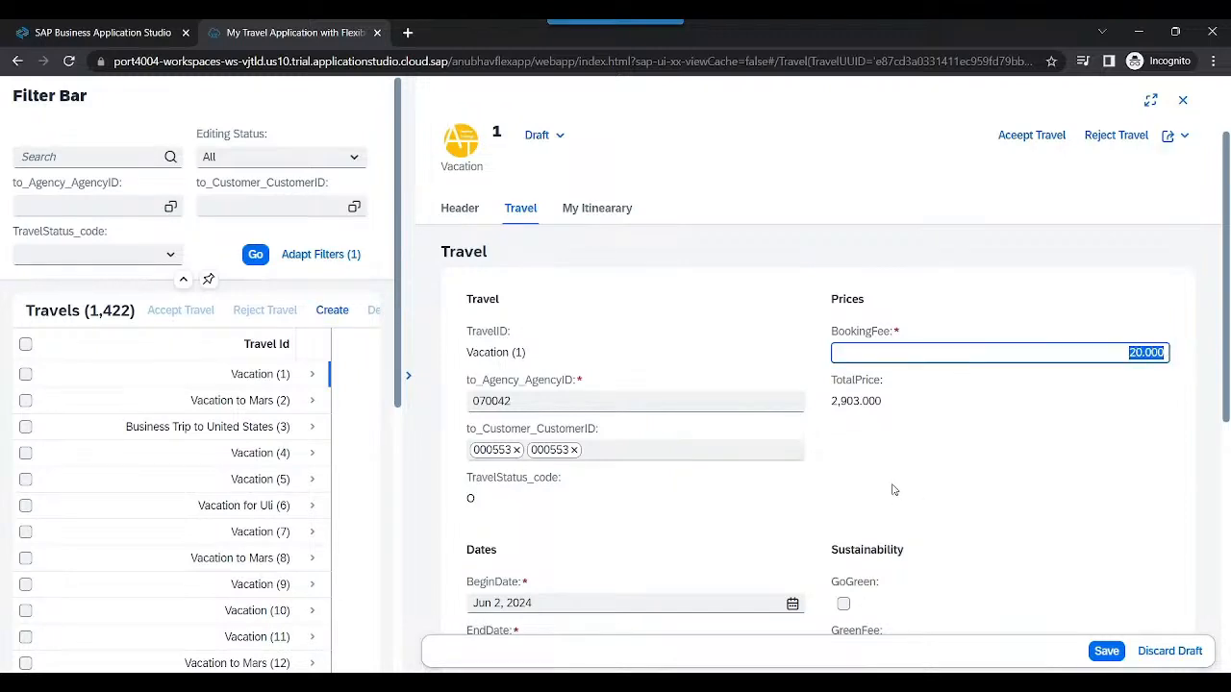
pyautogui.click(634, 401)
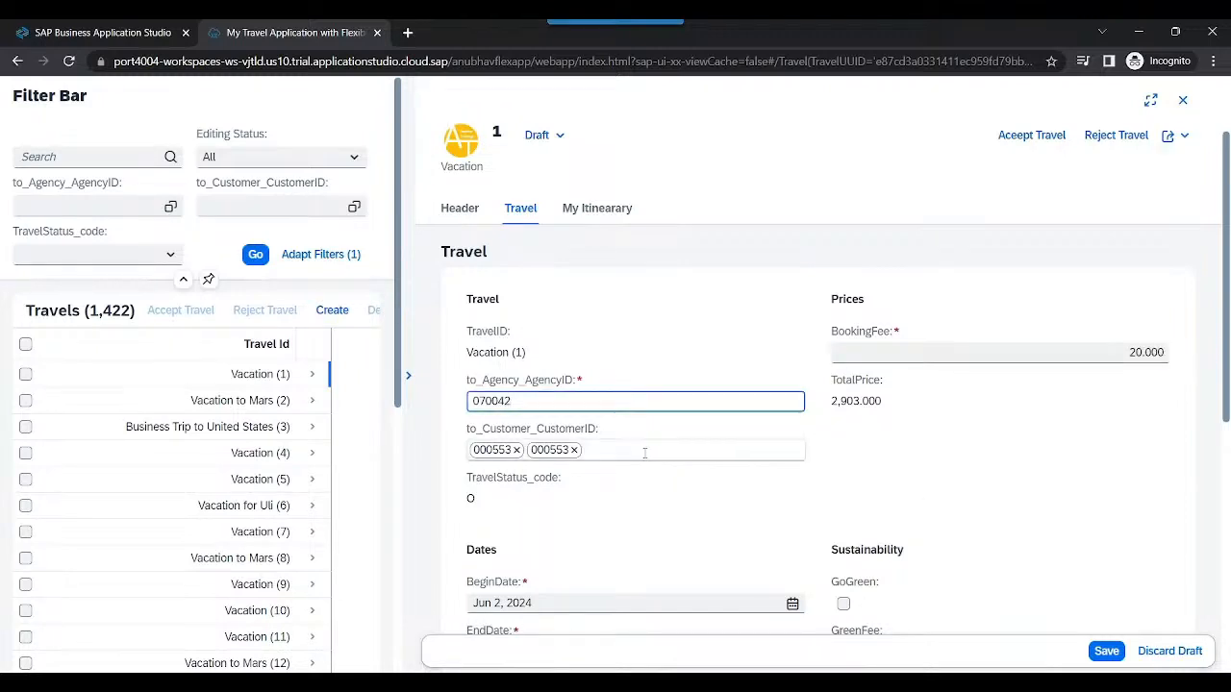
pyautogui.scroll(-3)
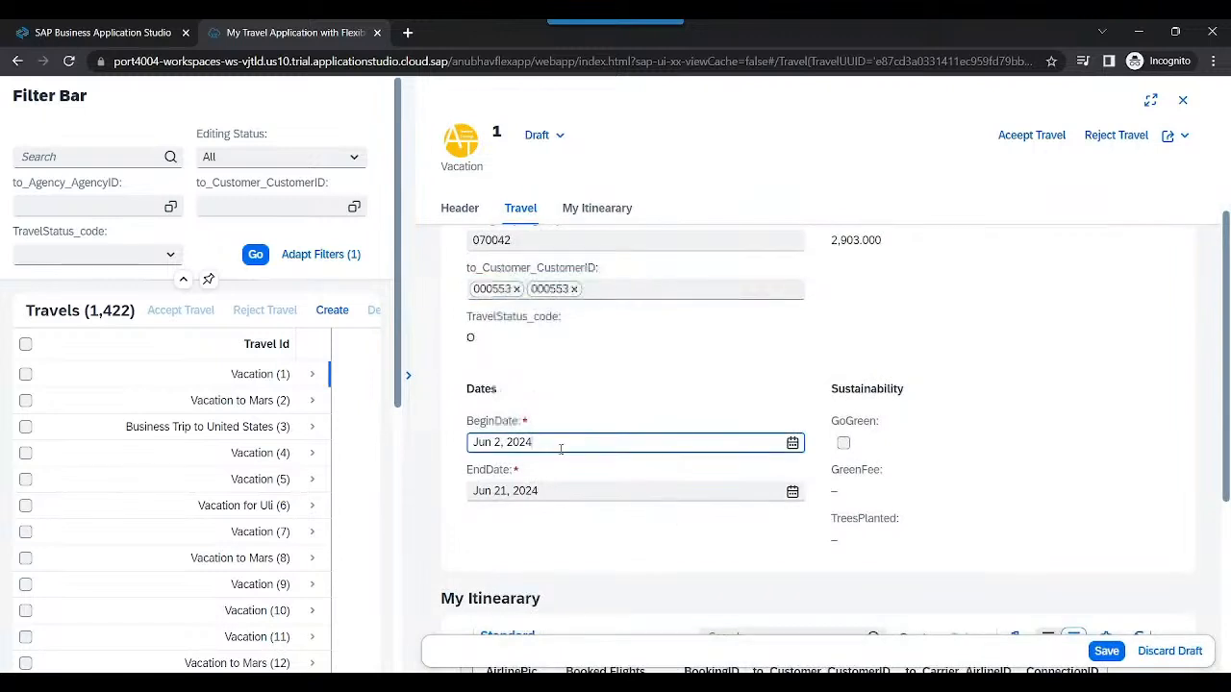
pyautogui.scroll(-3)
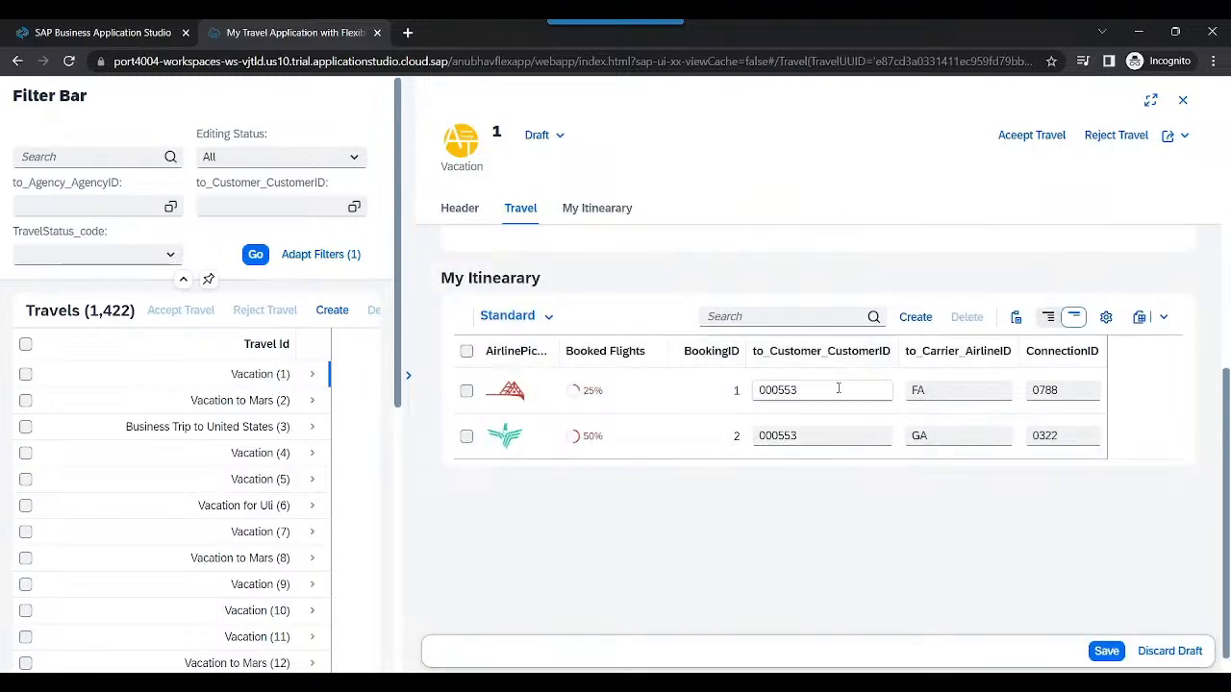
pyautogui.click(1061, 434)
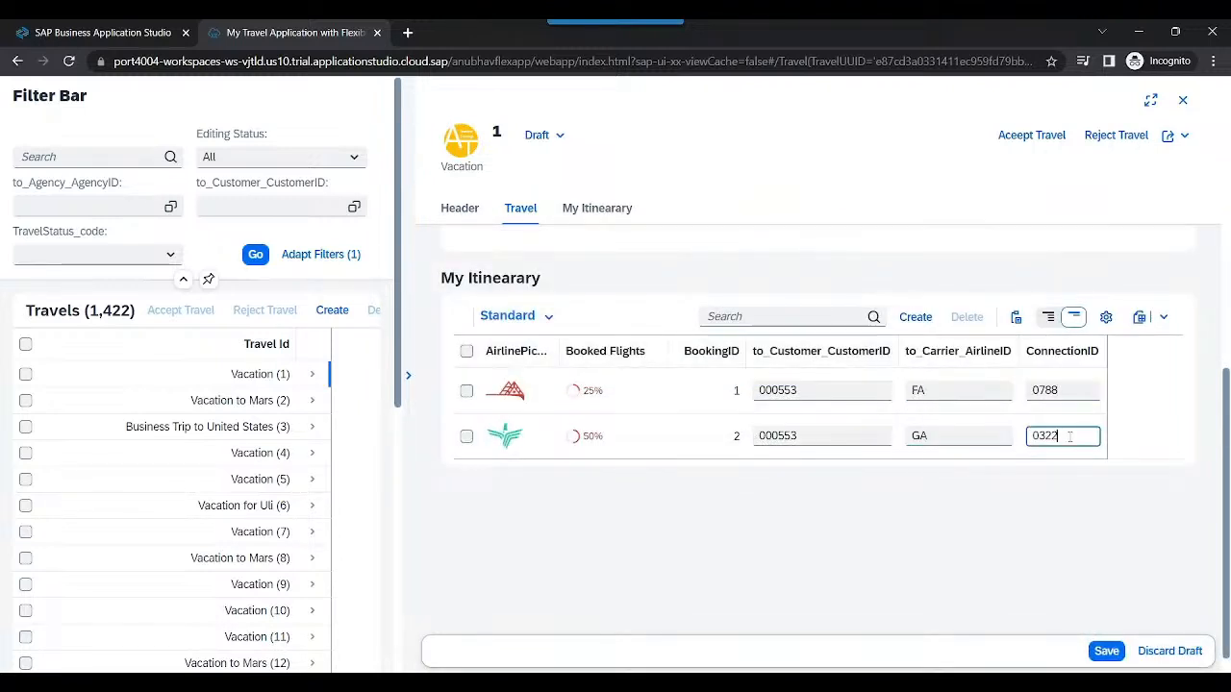
pyautogui.click(1169, 651)
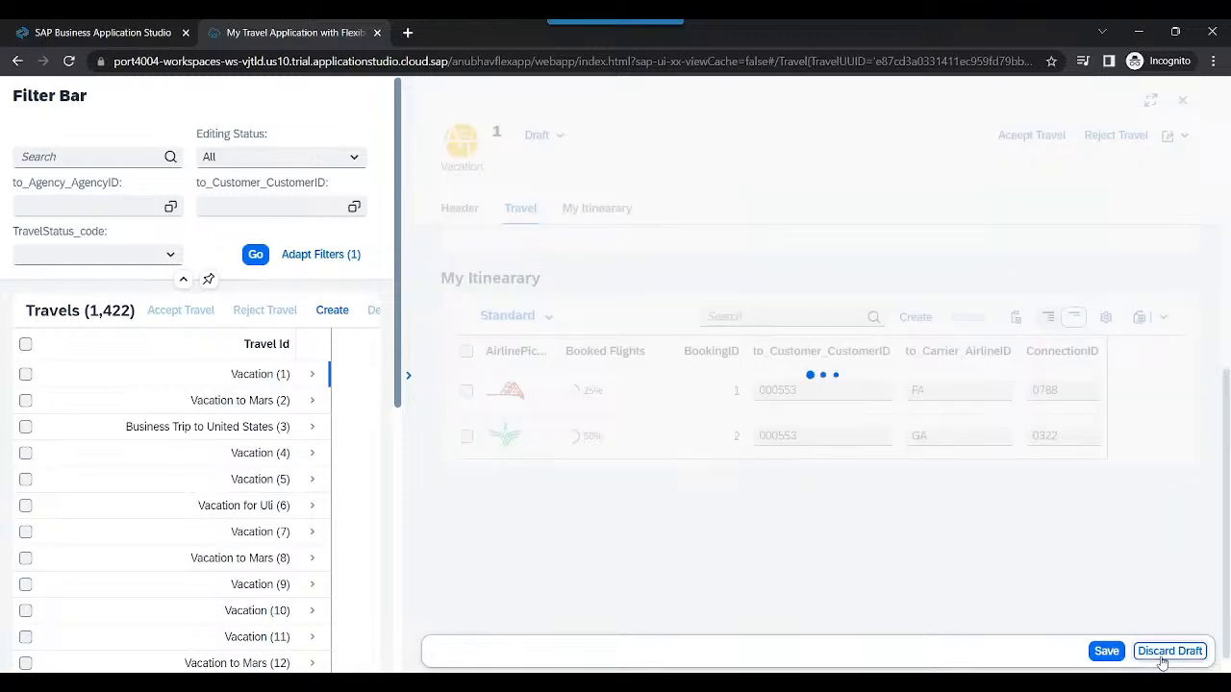
# Discard the earlier draft, then open Business Trip to United States (3) in edit mode.
pyautogui.click(1169, 651)
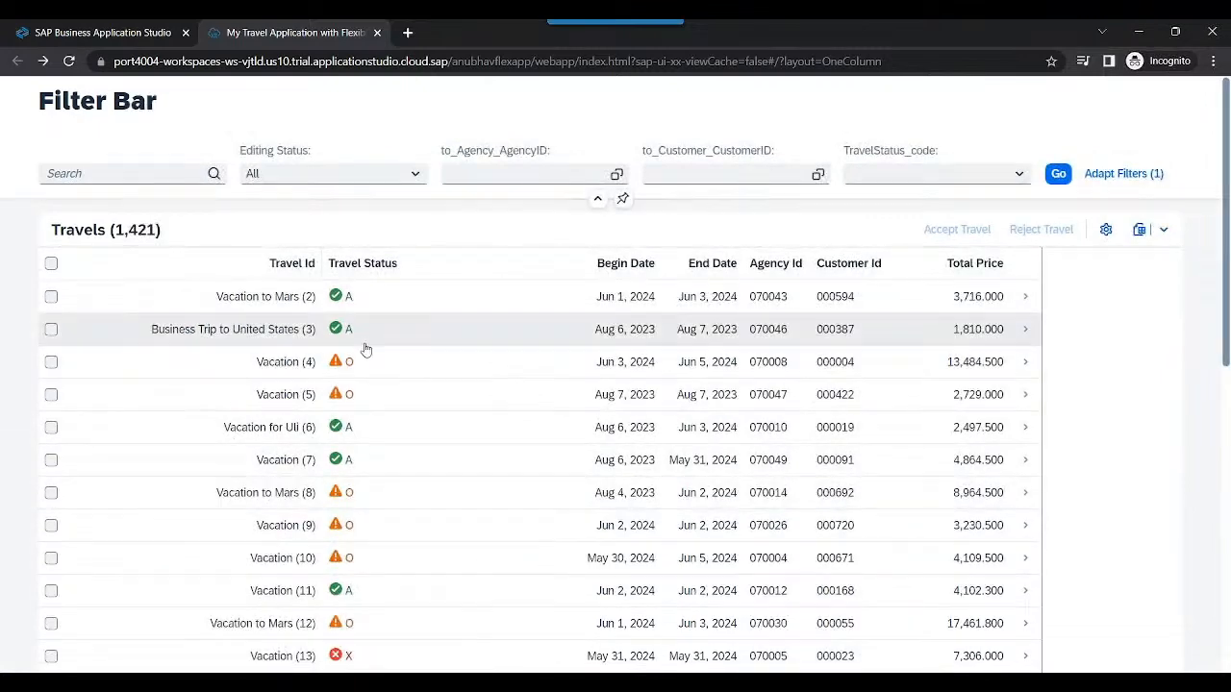
pyautogui.moveTo(399, 340)
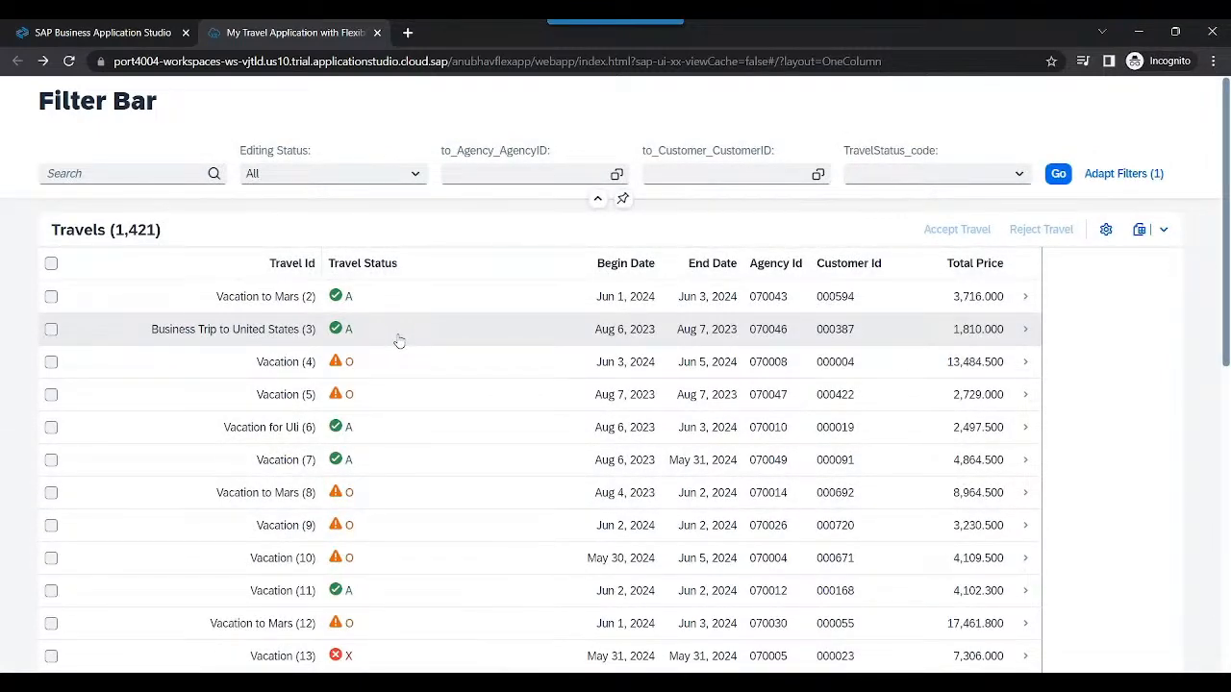
pyautogui.click(233, 329)
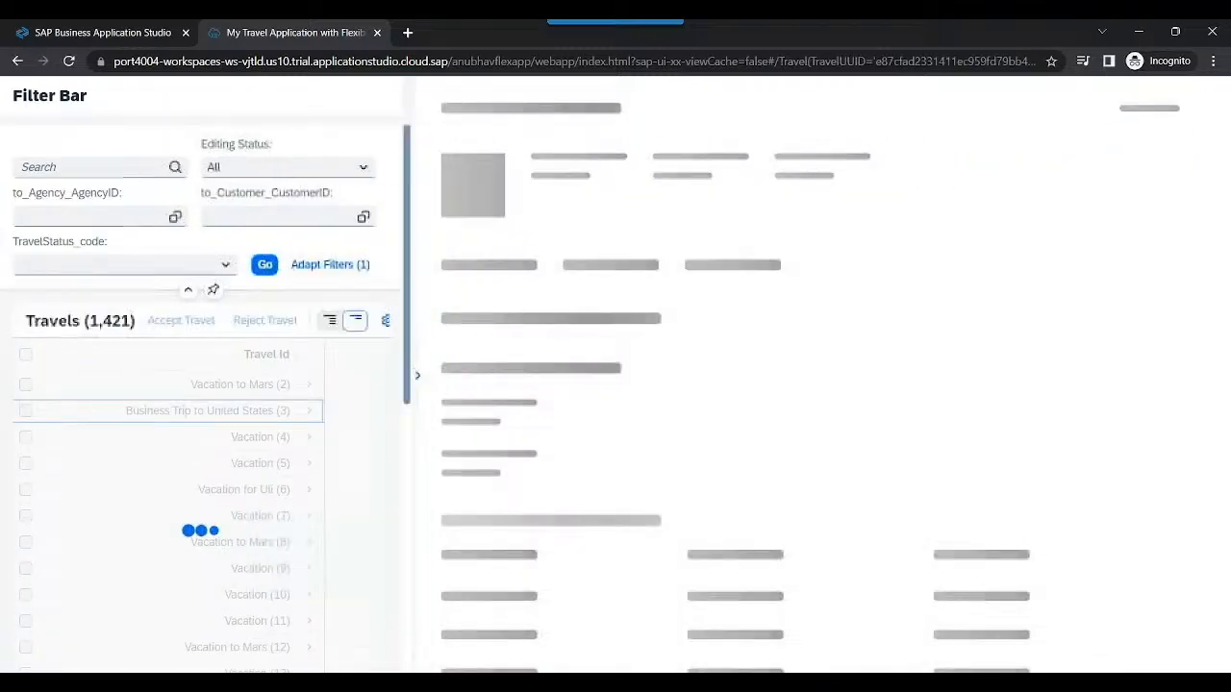
pyautogui.click(199, 410)
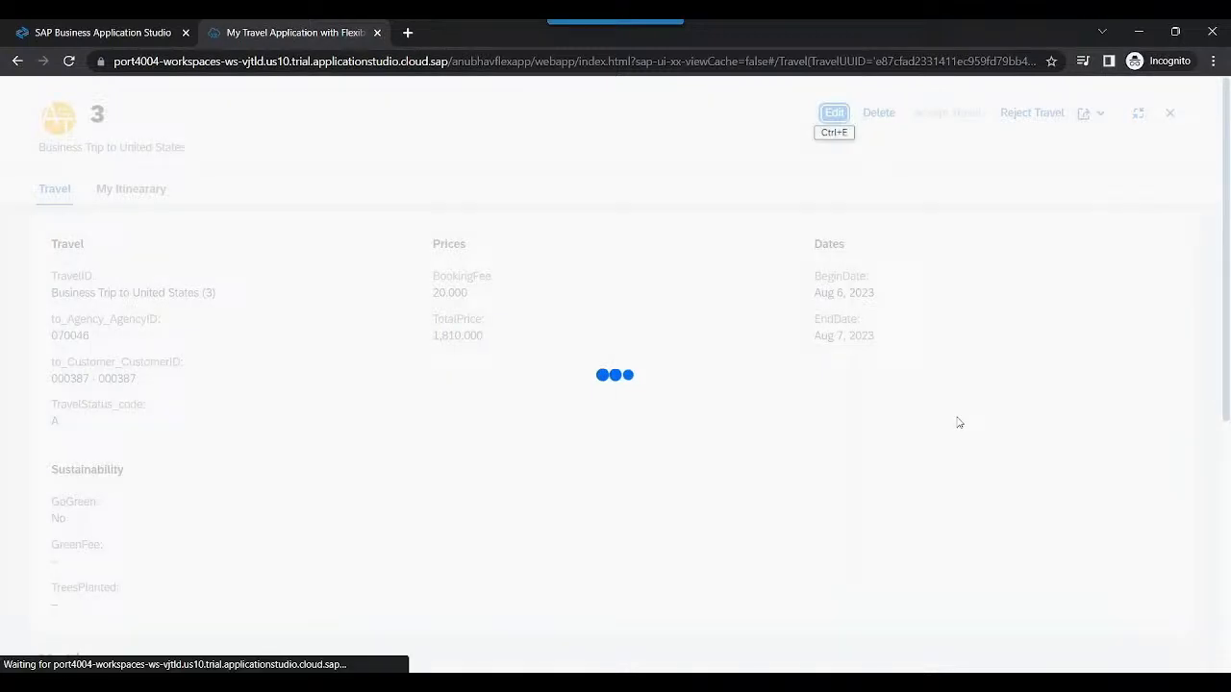
pyautogui.click(834, 113)
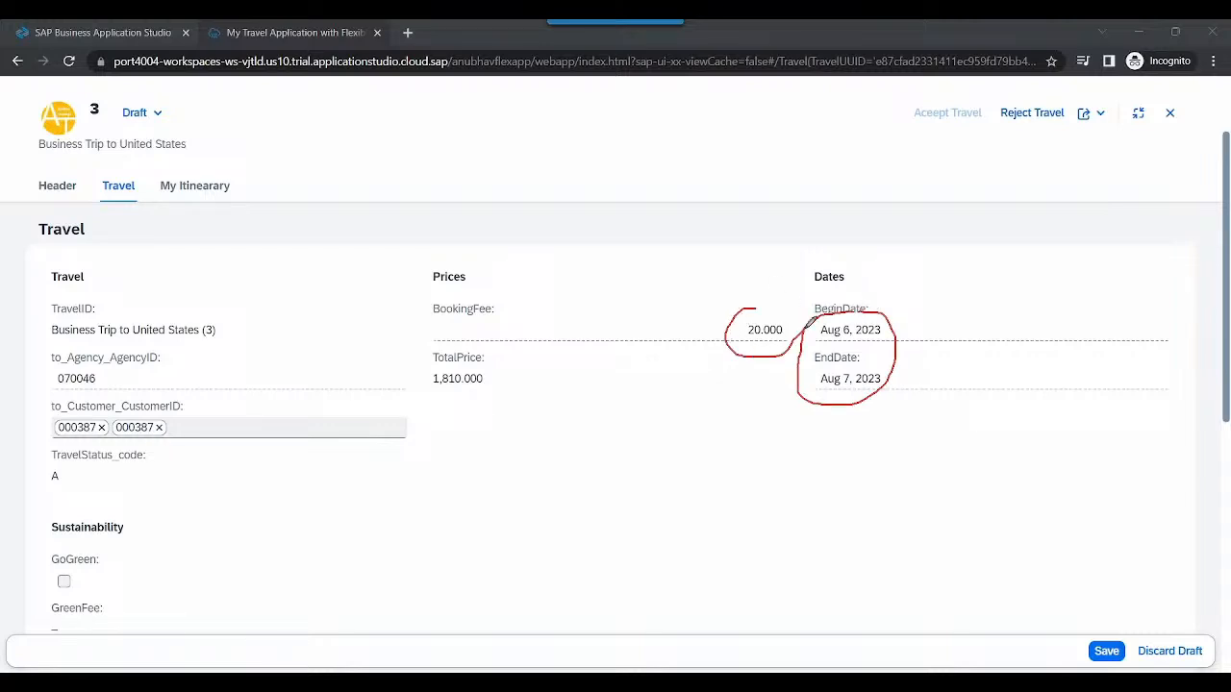
pyautogui.moveTo(387, 517)
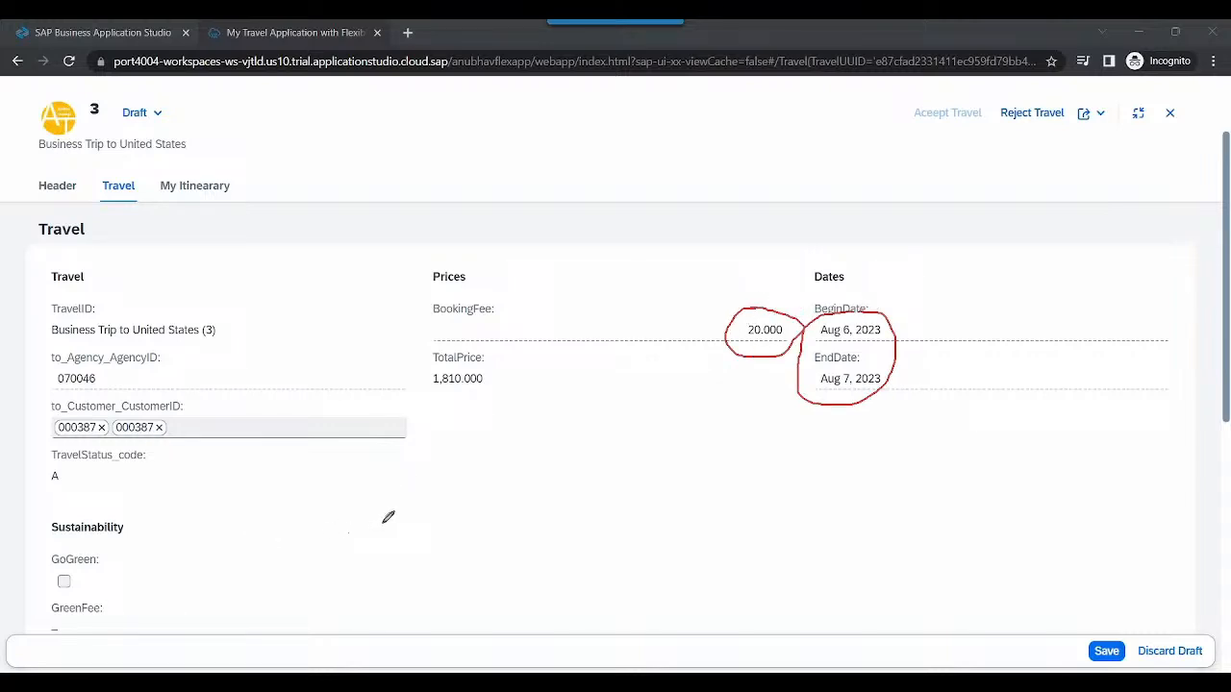
pyautogui.moveTo(615, 512)
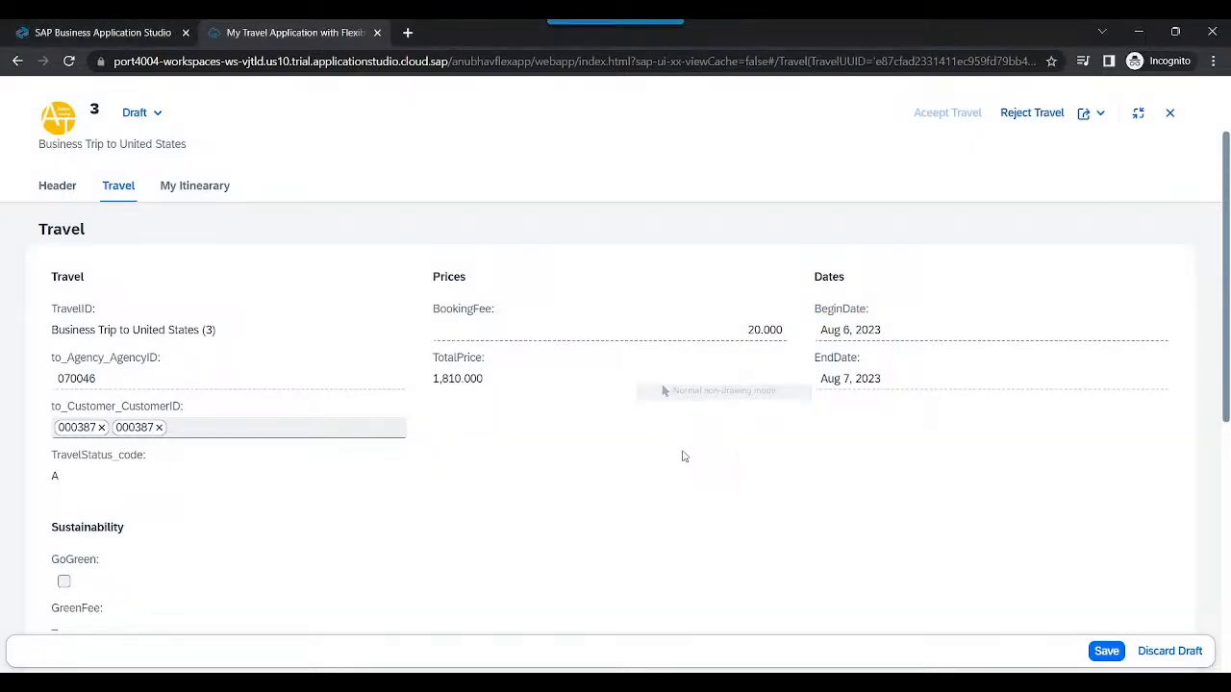
# Confirm the begin date, booking customer ID and connection ID are read-only.
pyautogui.click(990, 330)
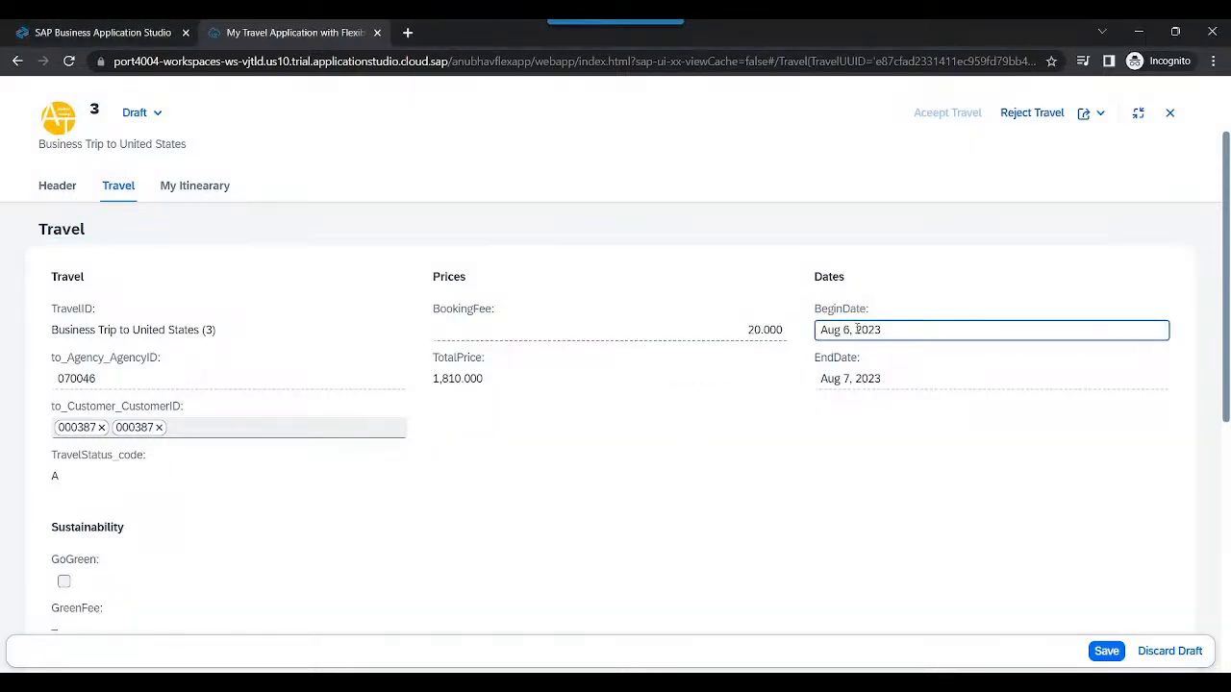
pyautogui.click(610, 330)
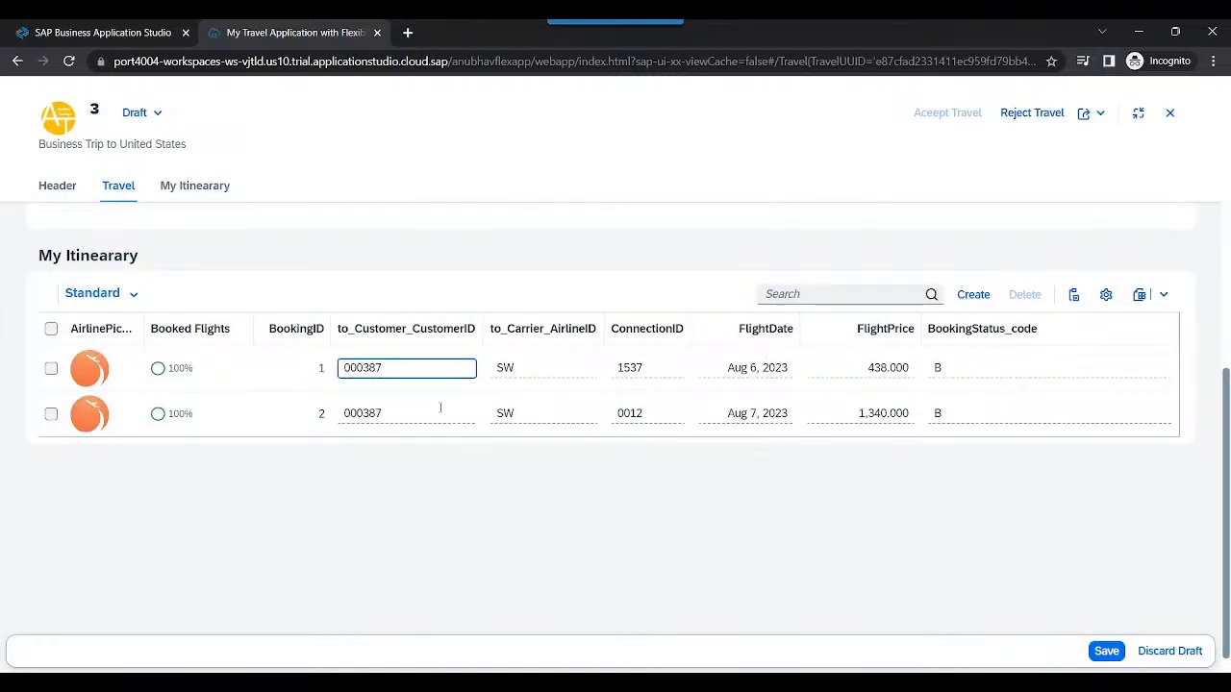
pyautogui.click(647, 413)
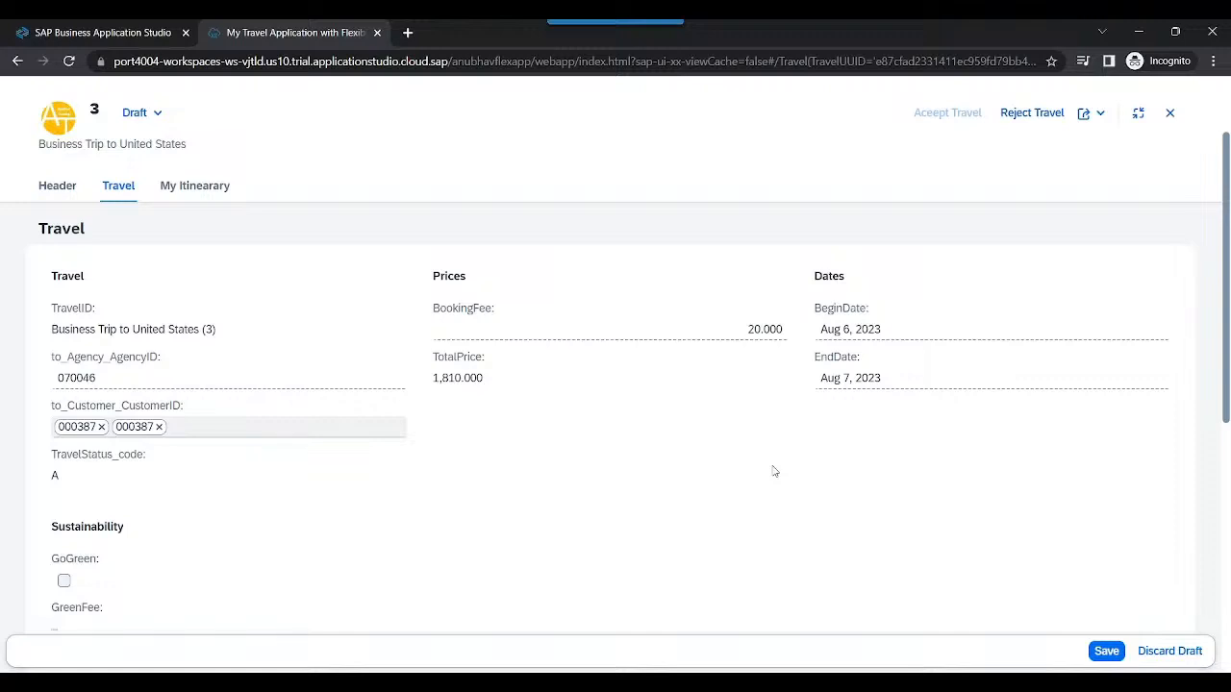
pyautogui.scroll(-3)
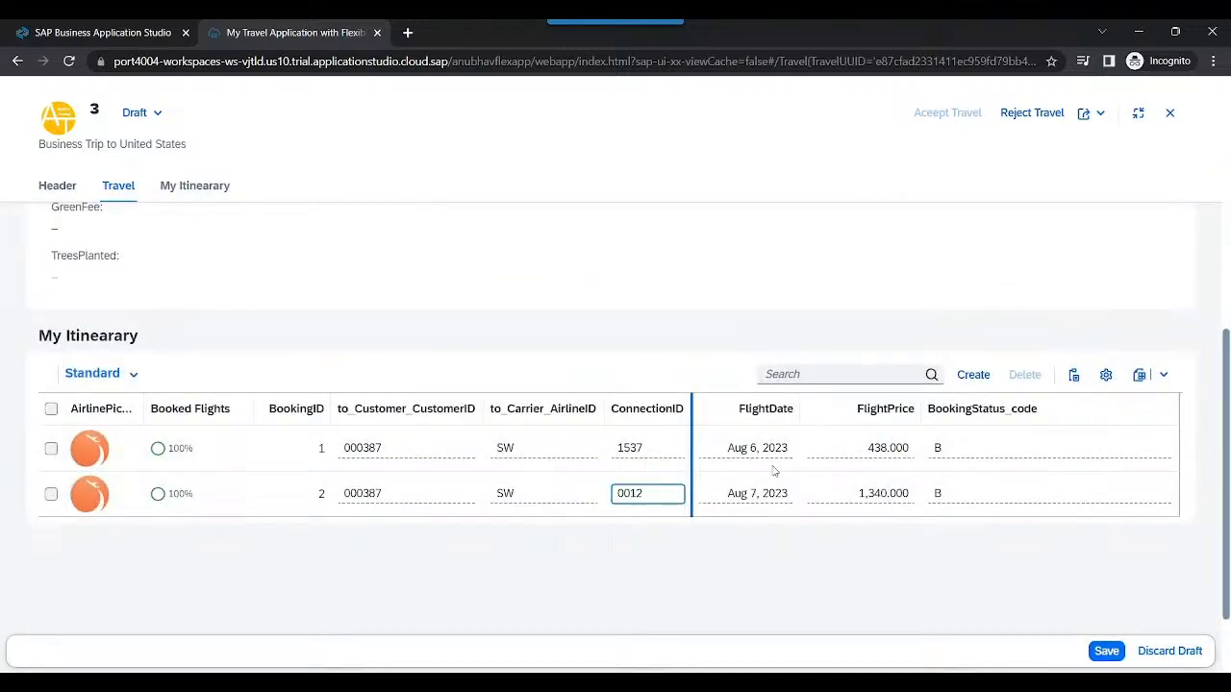
pyautogui.click(57, 189)
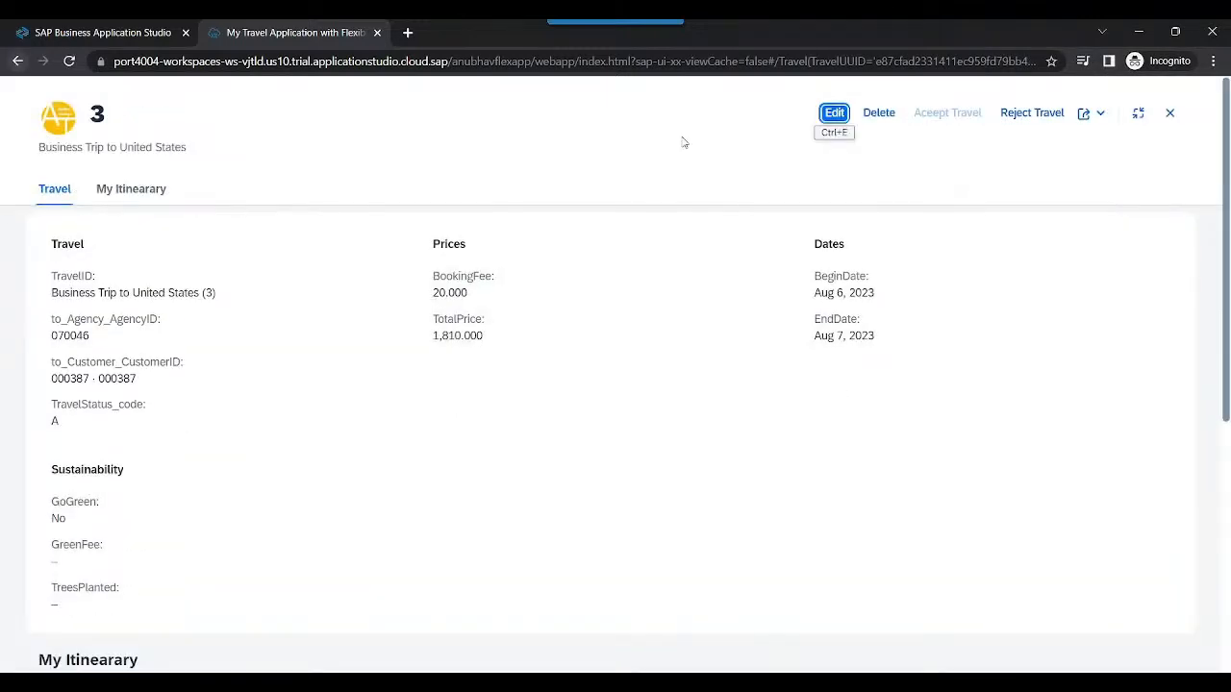
# Close travel 3's detail page to show the list of 1,421 travels.
pyautogui.click(17, 61)
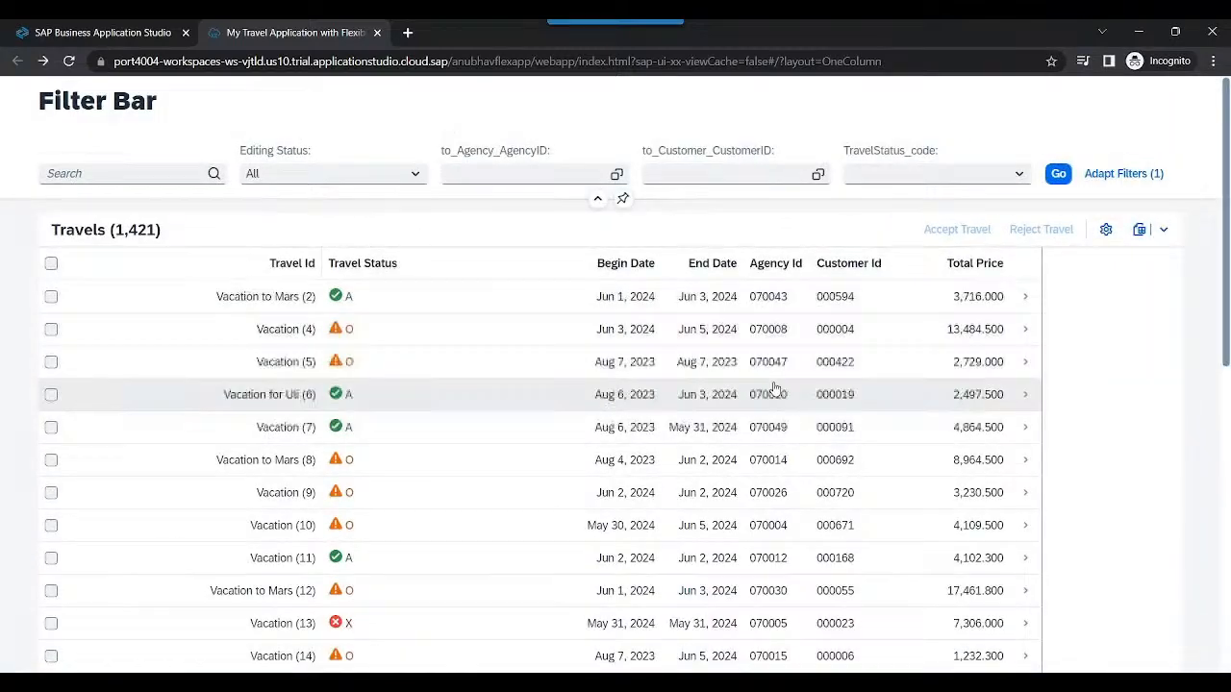
pyautogui.moveTo(794, 33)
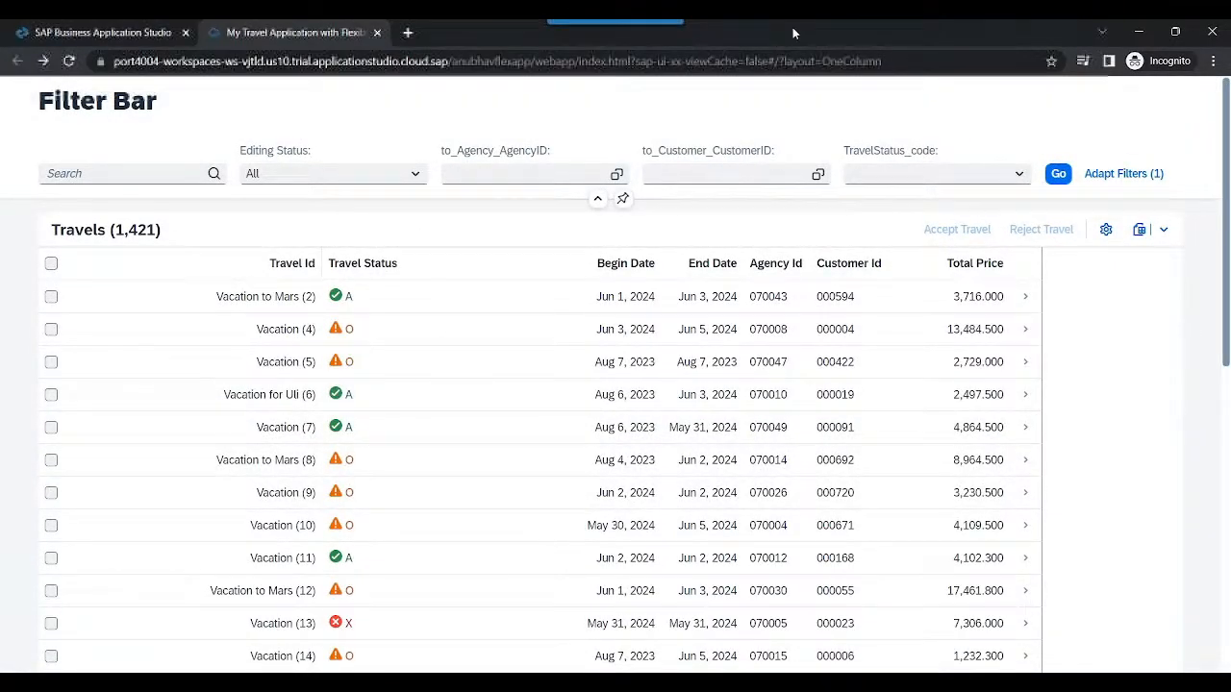